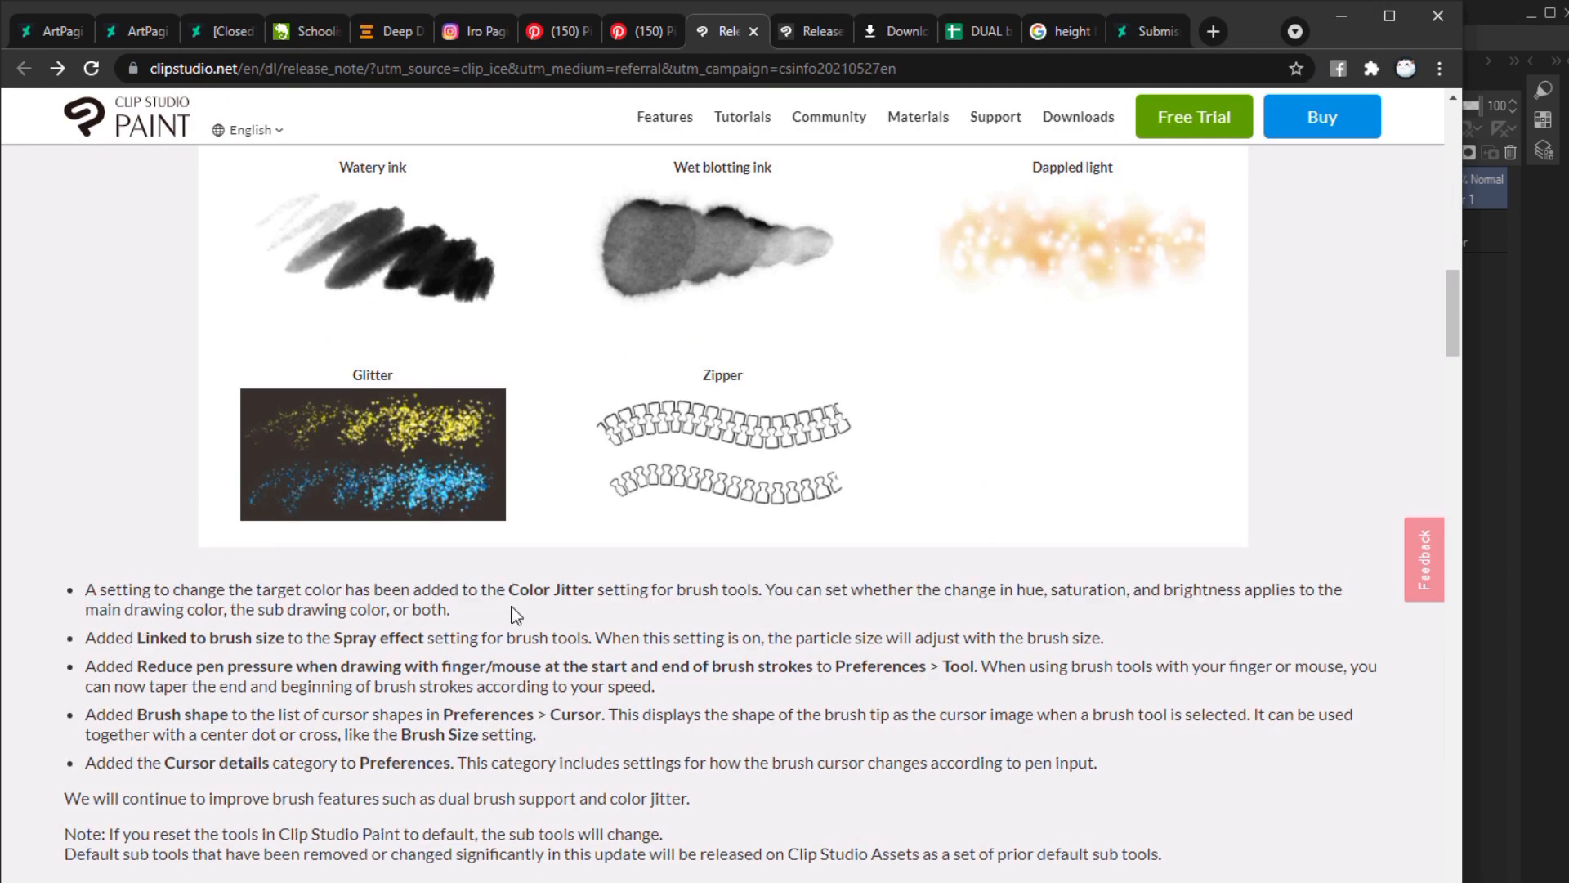
Scroll the release notes page toward the Version 1.10.10 brush-tools update section.
scroll(down, 3)
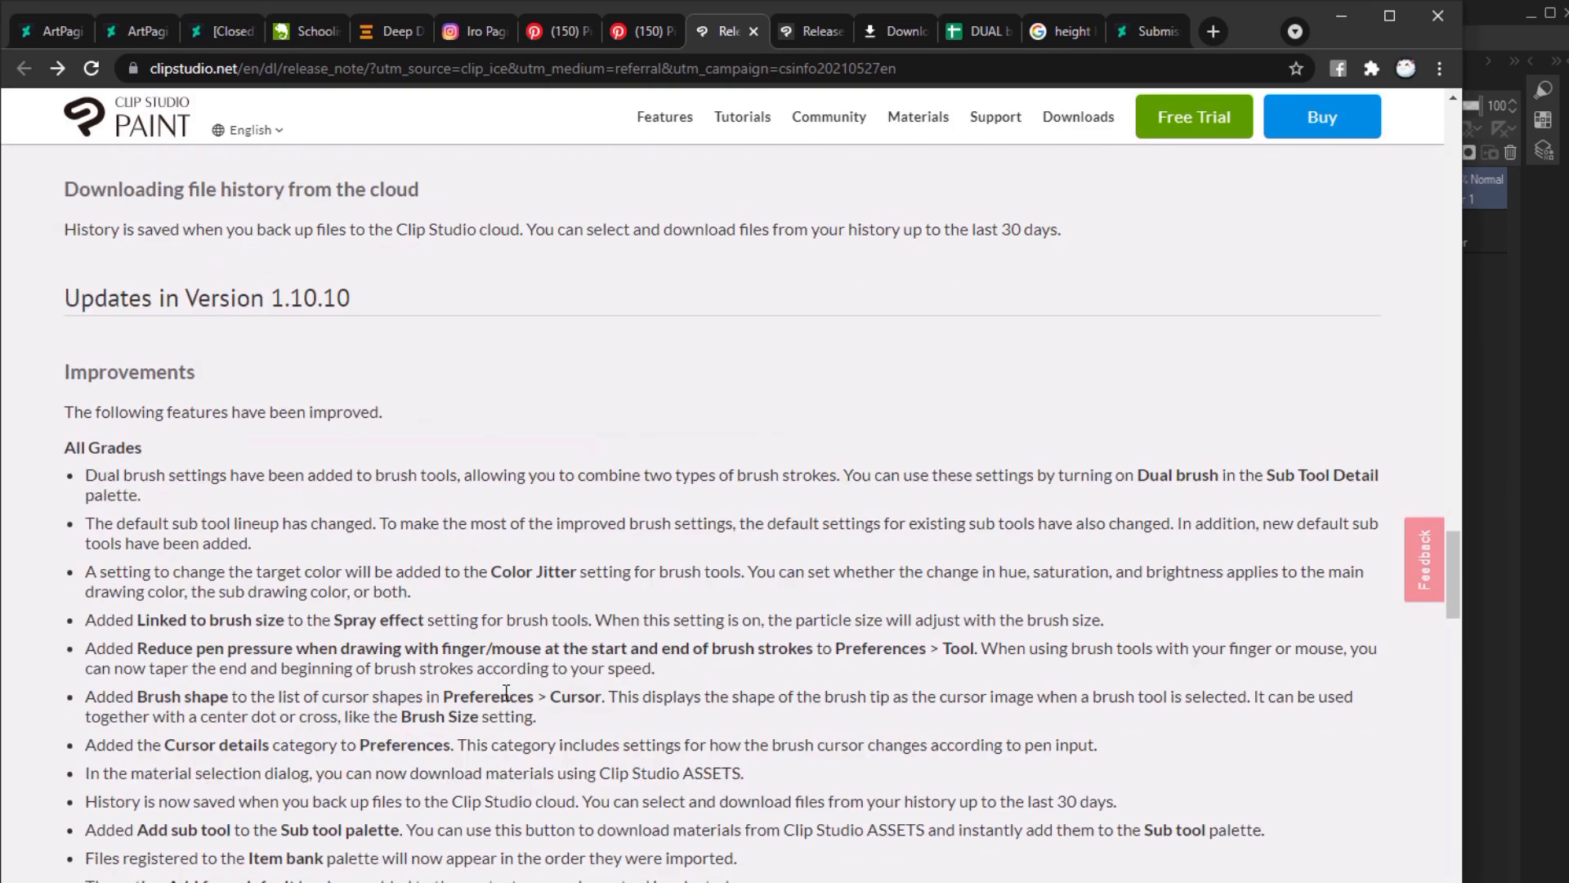
scroll(down, 3)
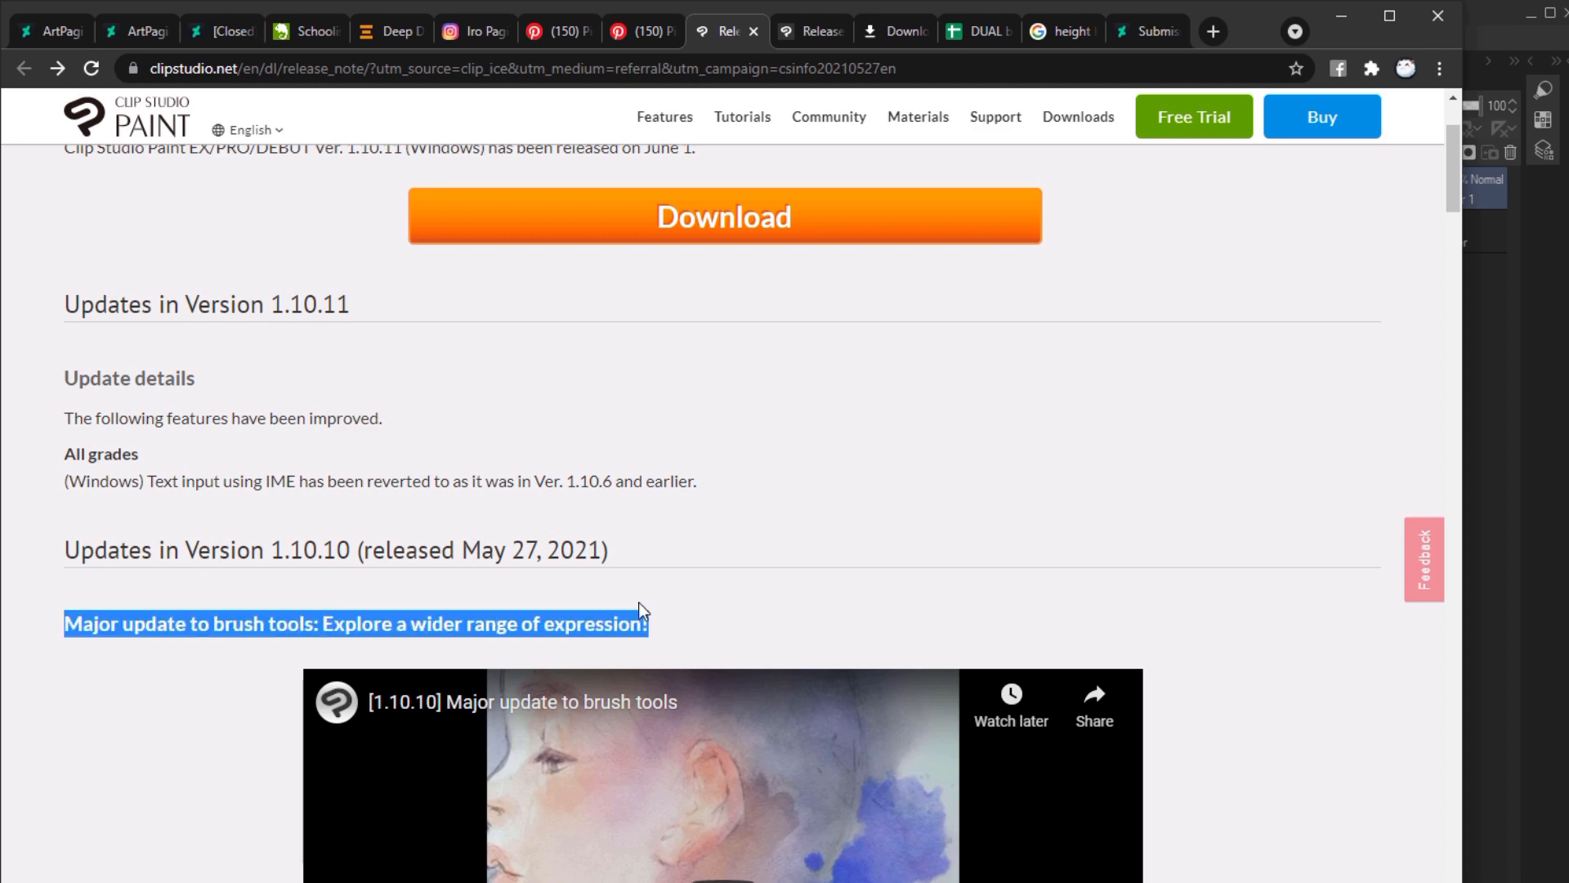
scroll(down, 3)
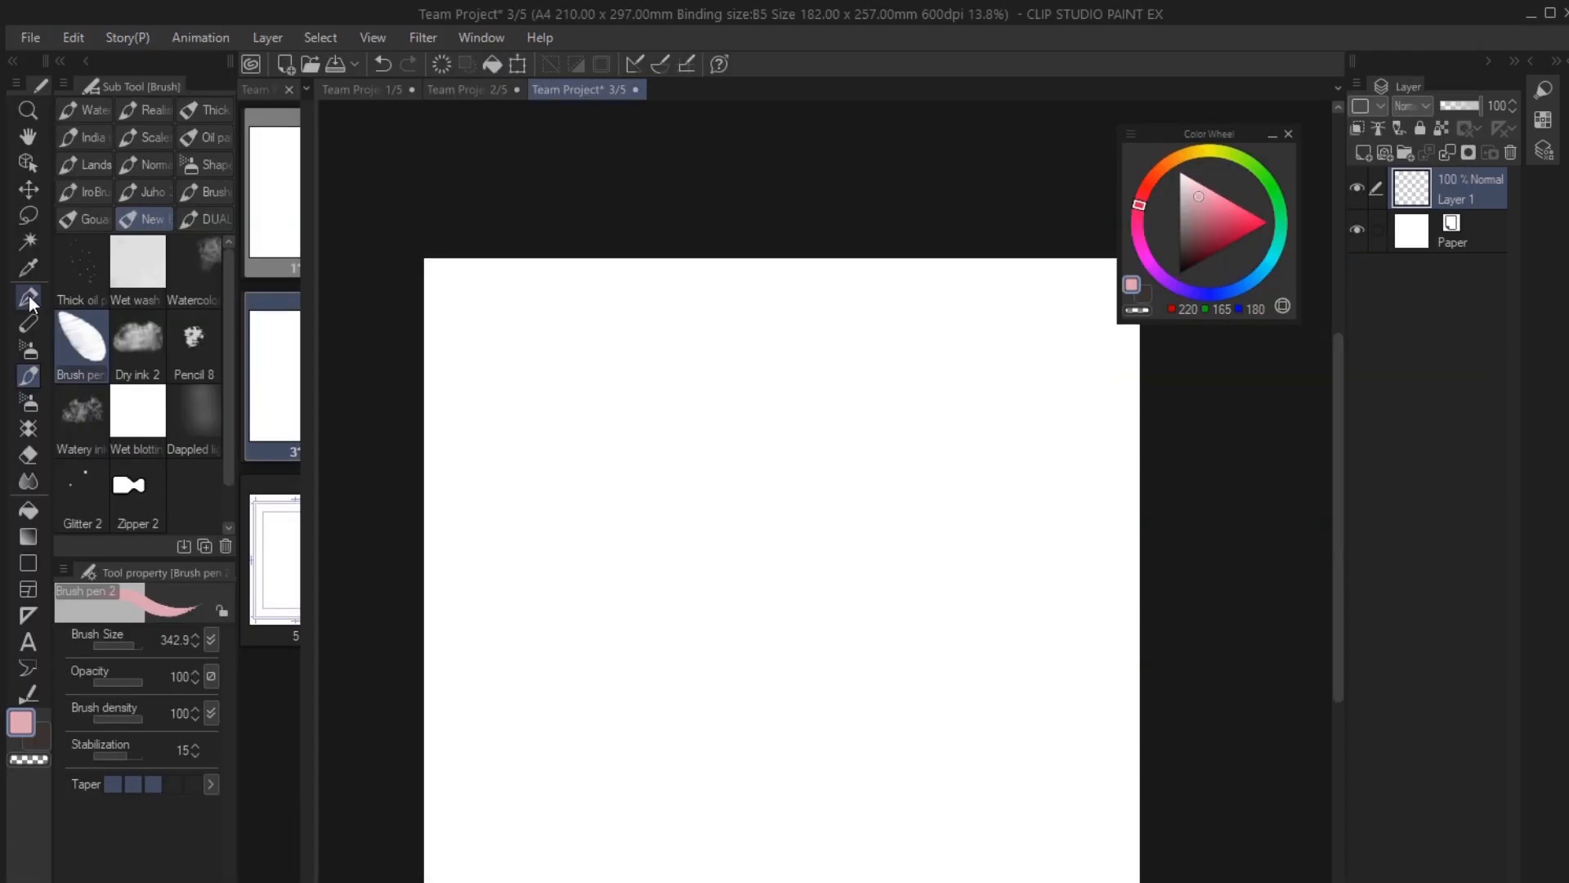
click(28, 348)
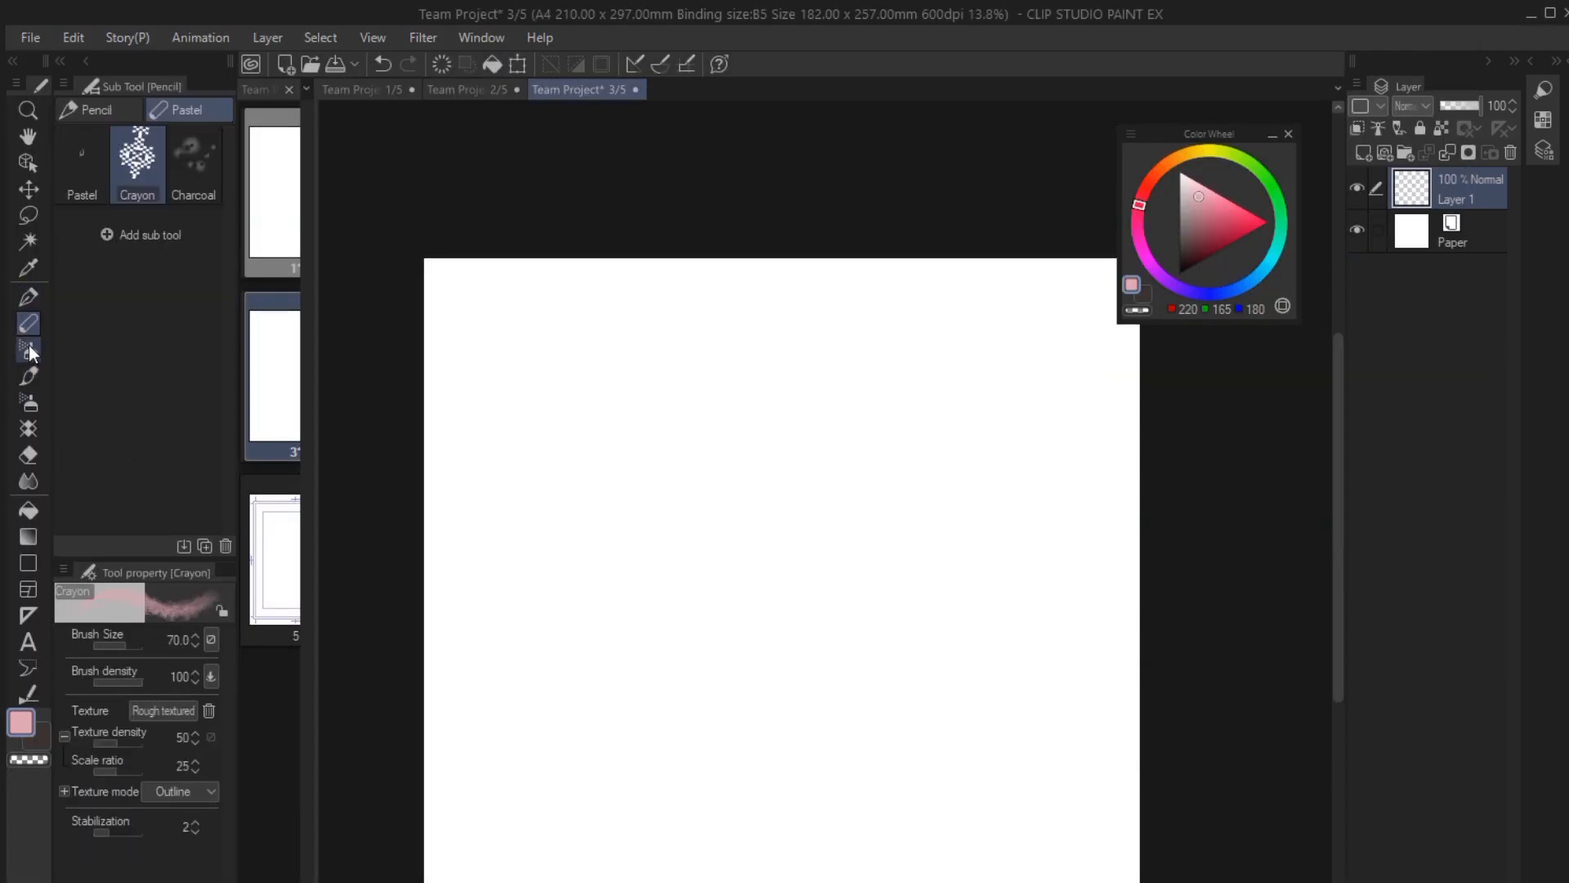
click(28, 376)
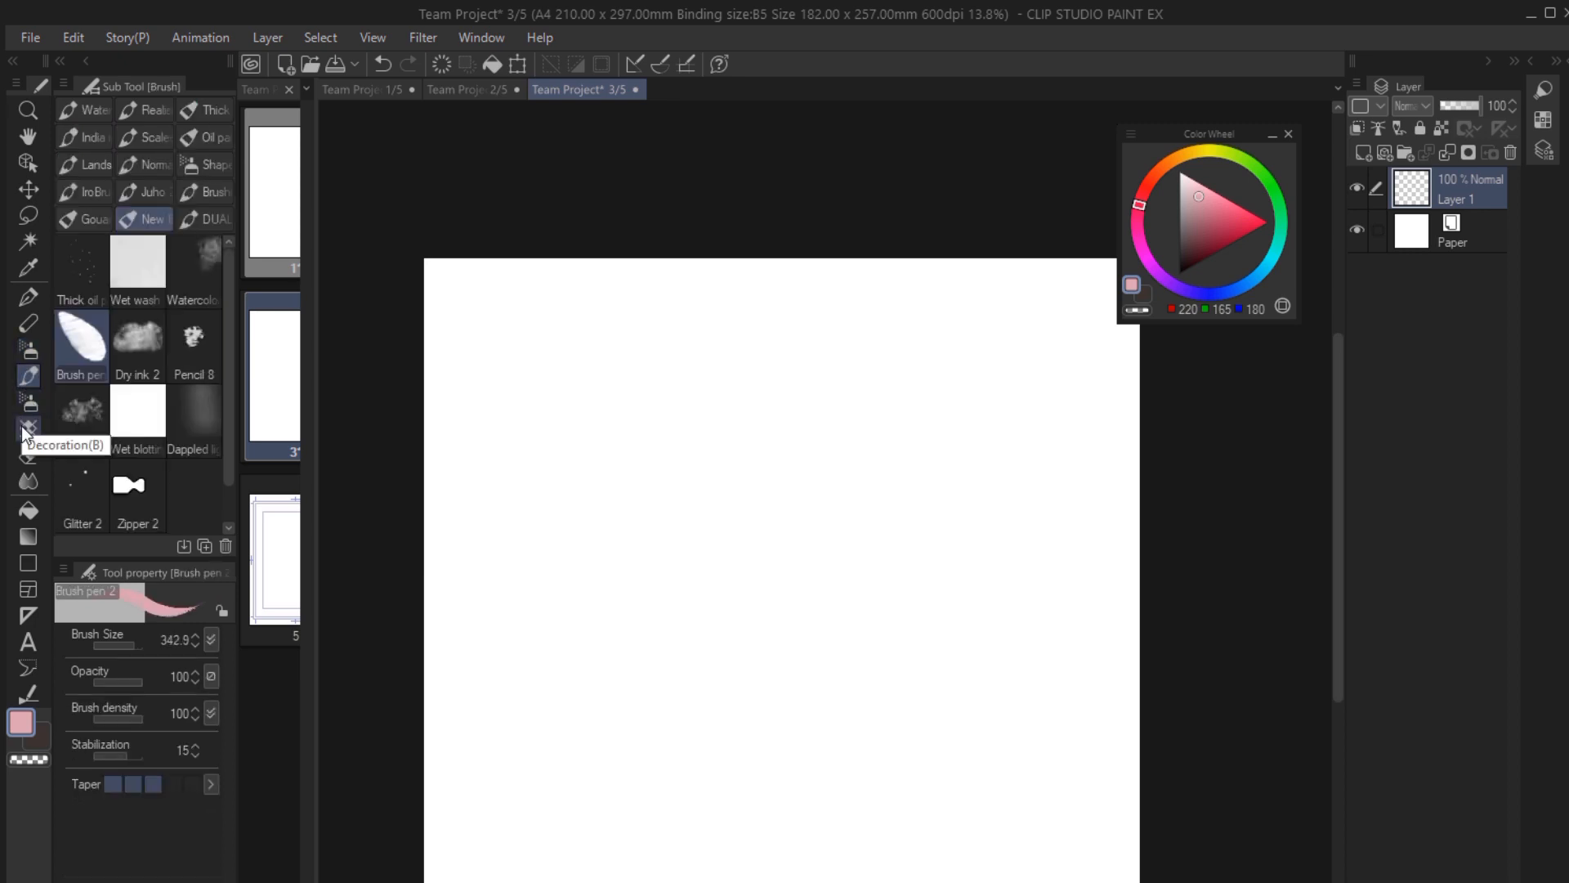
click(28, 403)
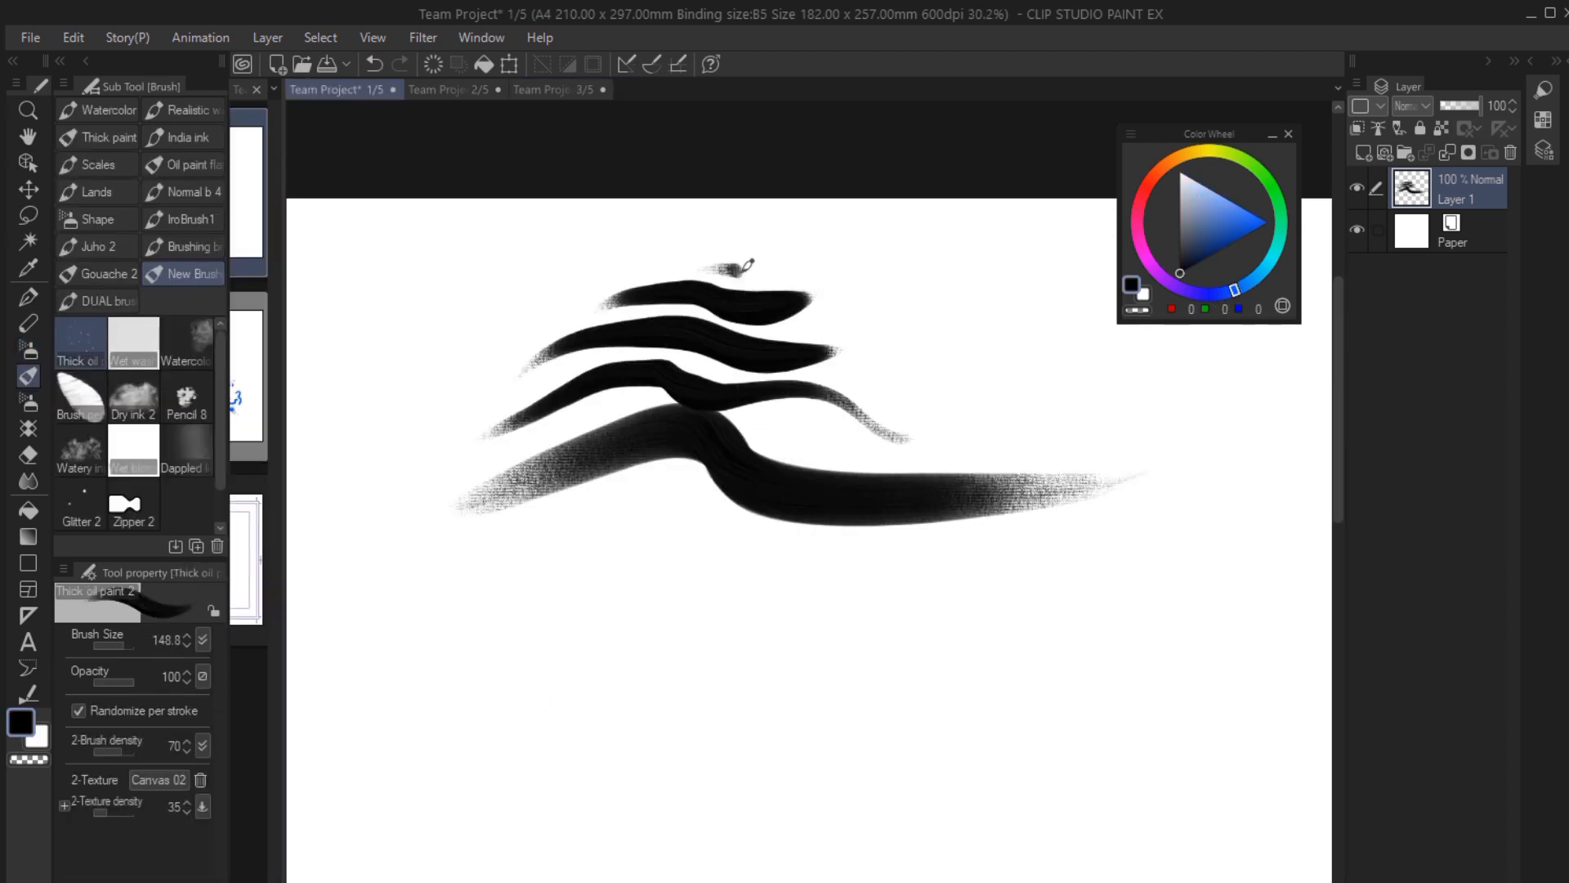
drag(561, 561, 1192, 651)
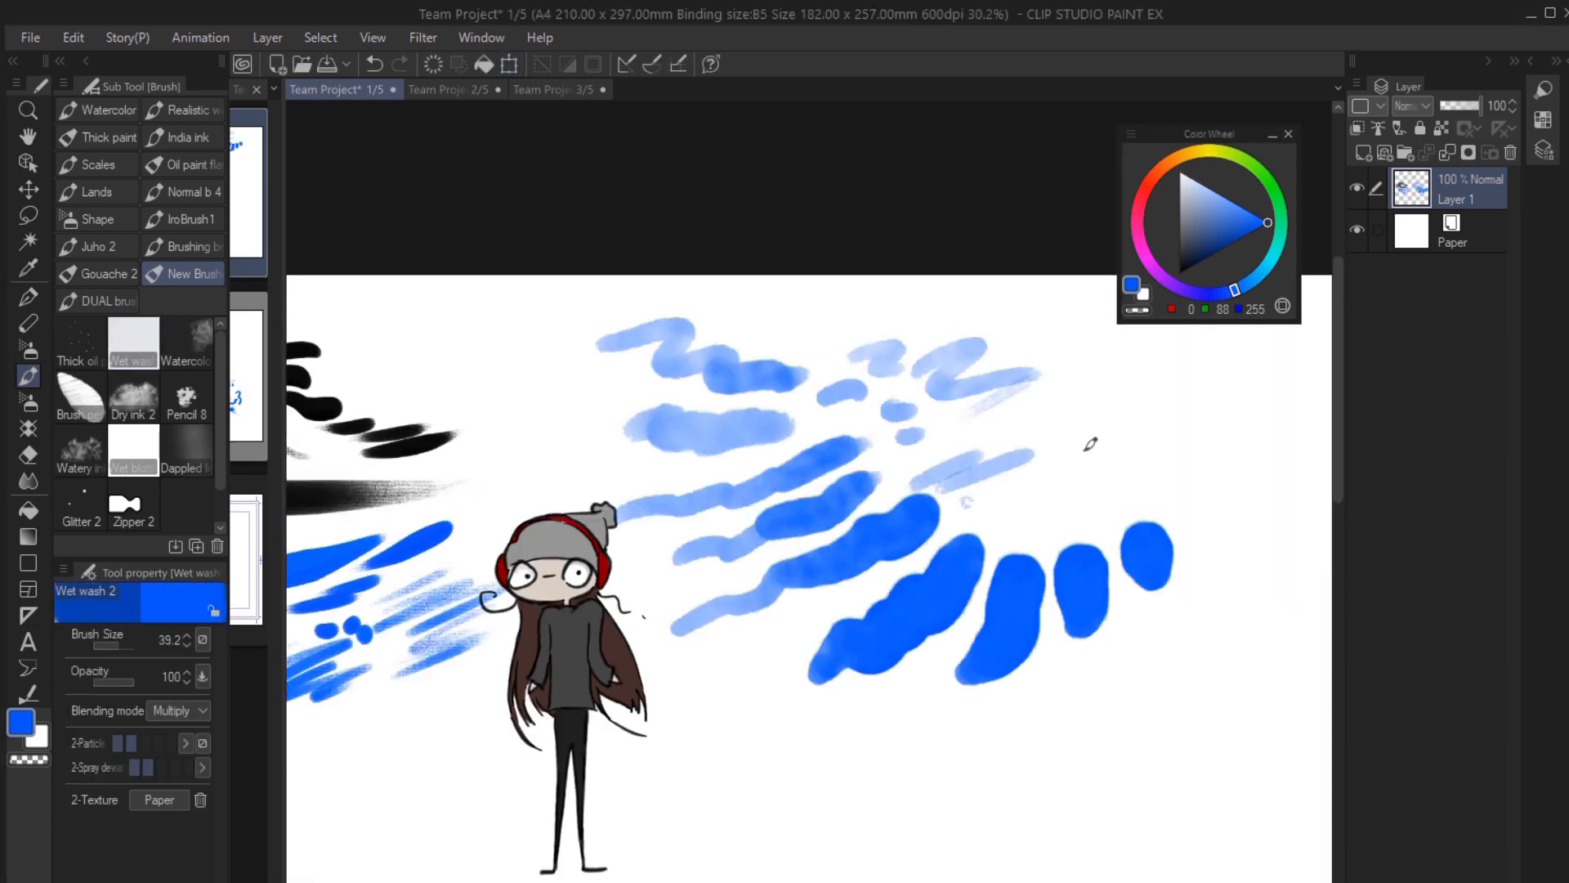
click(557, 88)
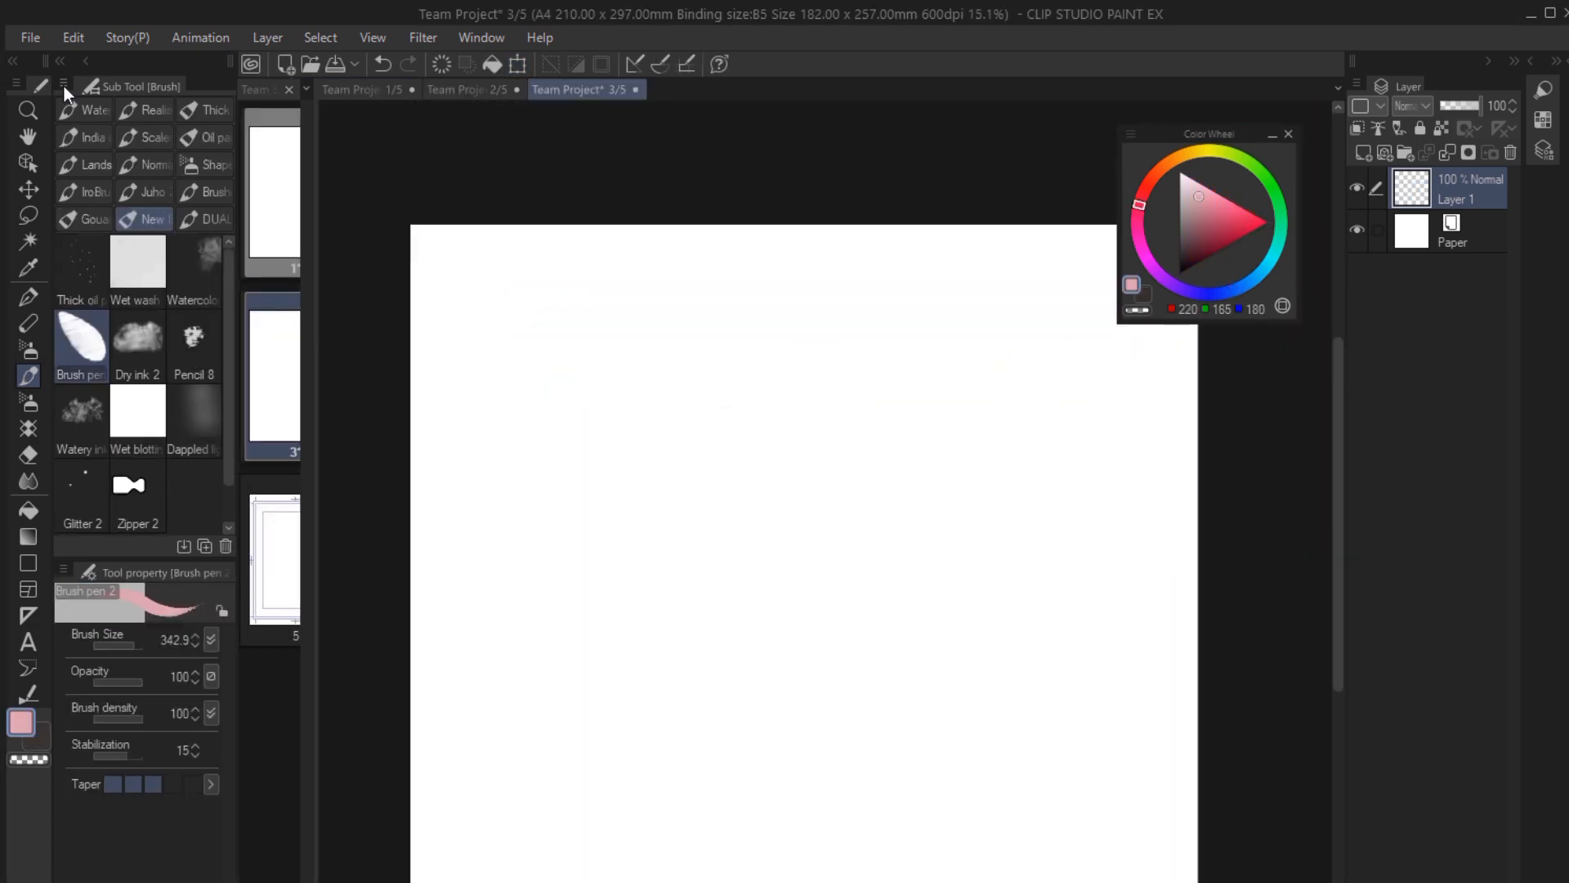
Show the brush set's options and browse the list of default brushes to add.
click(62, 87)
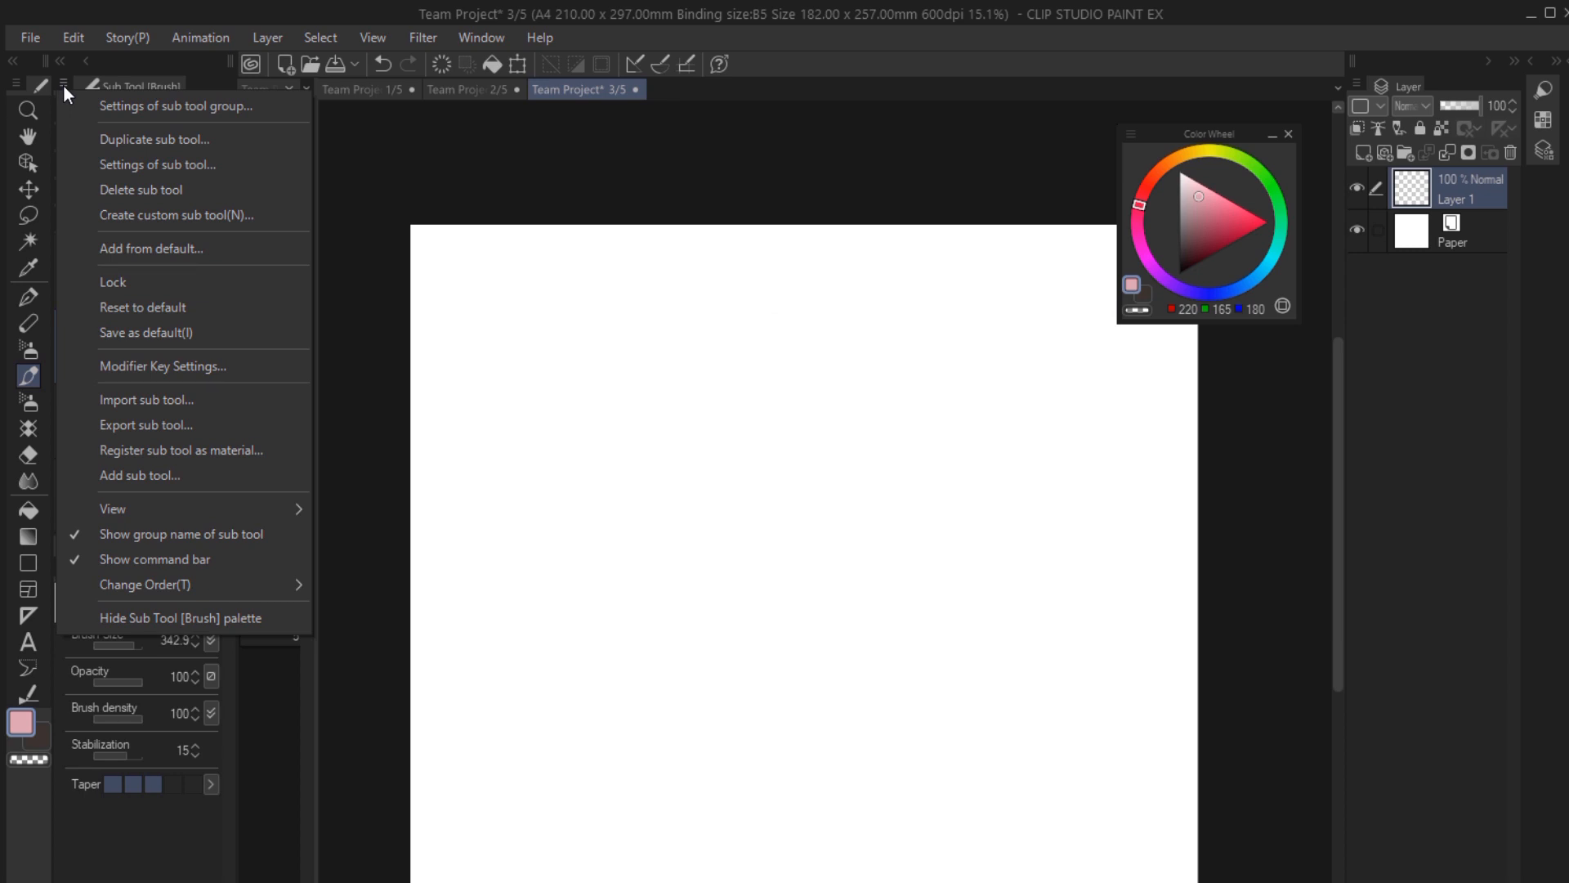
mouse_move(138, 216)
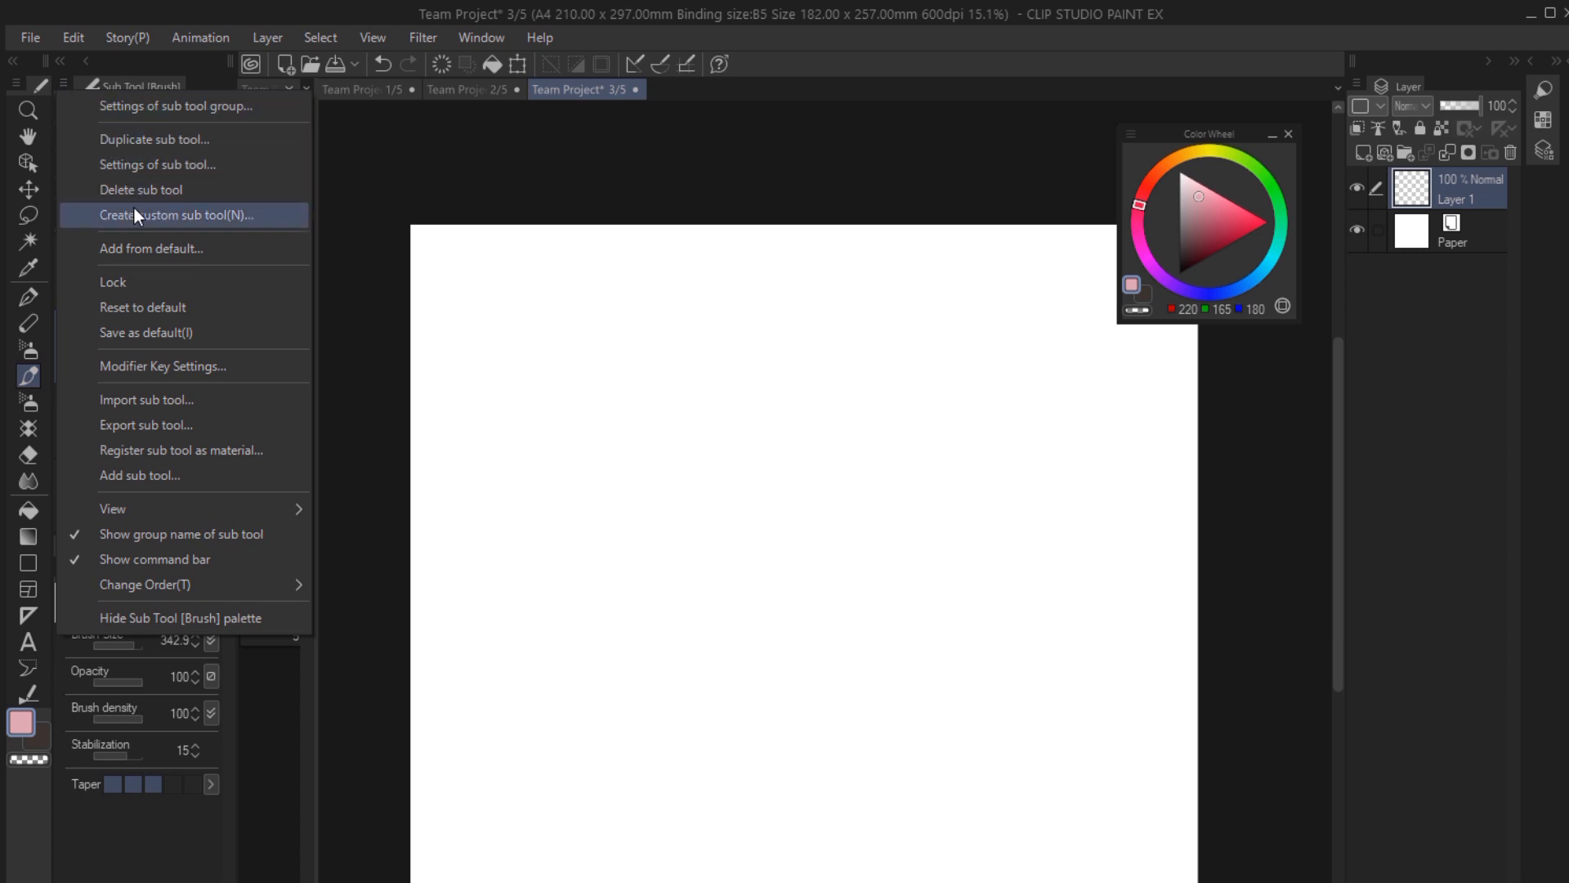
mouse_move(152, 248)
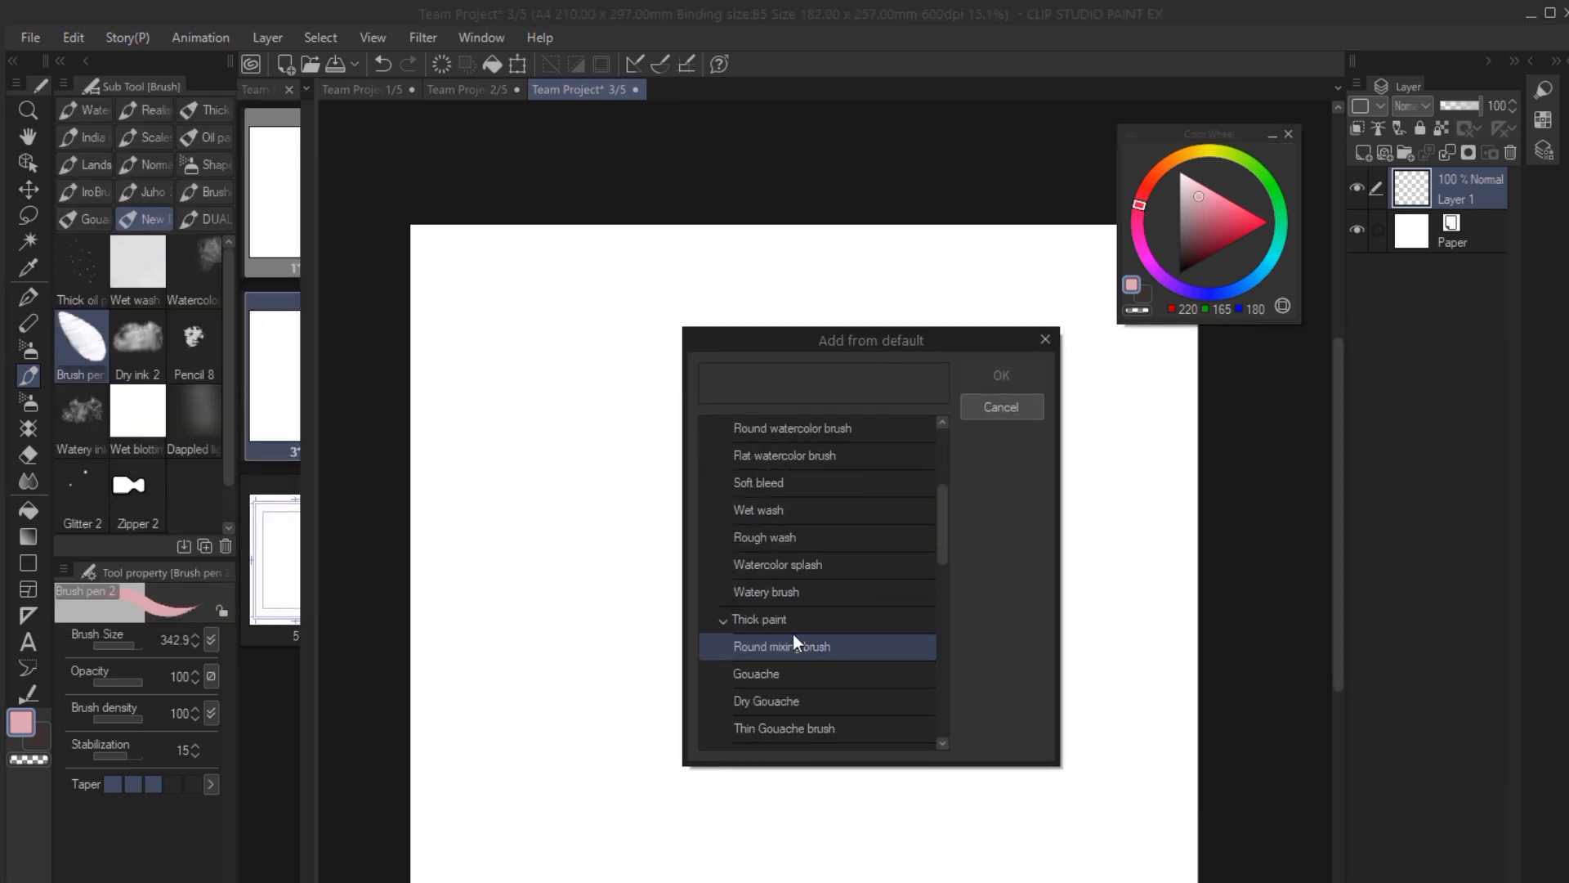
scroll(down, 3)
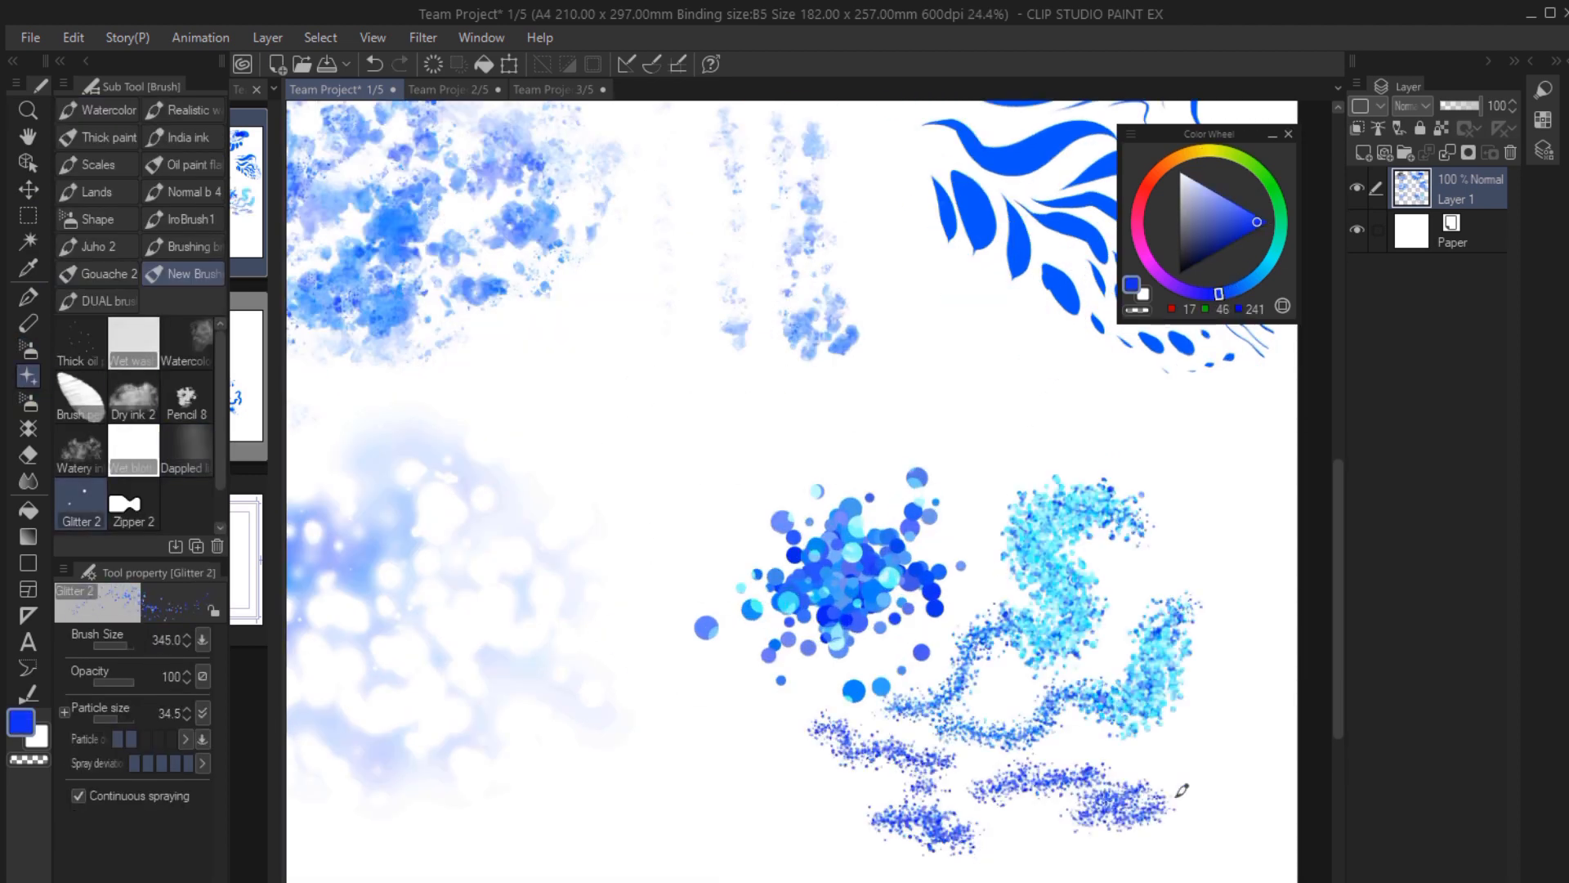
Select the Zipper 2 sub tool to reach its dual-brush settings.
click(133, 502)
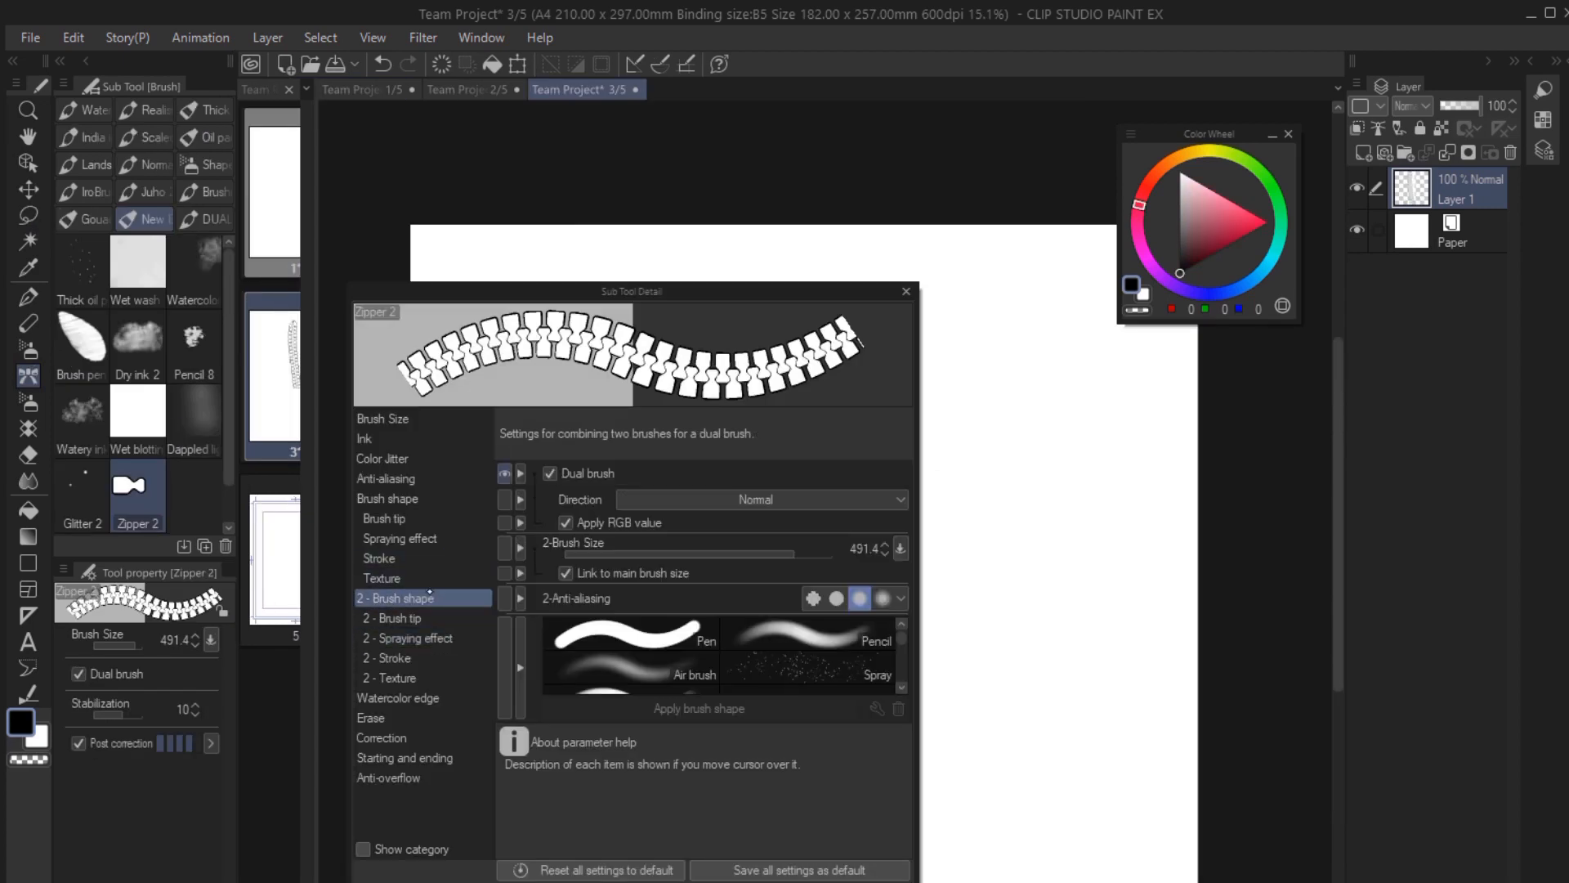
Draw a Zipper 2 stroke with dual brush off, re-enable it, and switch to the custom dual brush set.
click(549, 474)
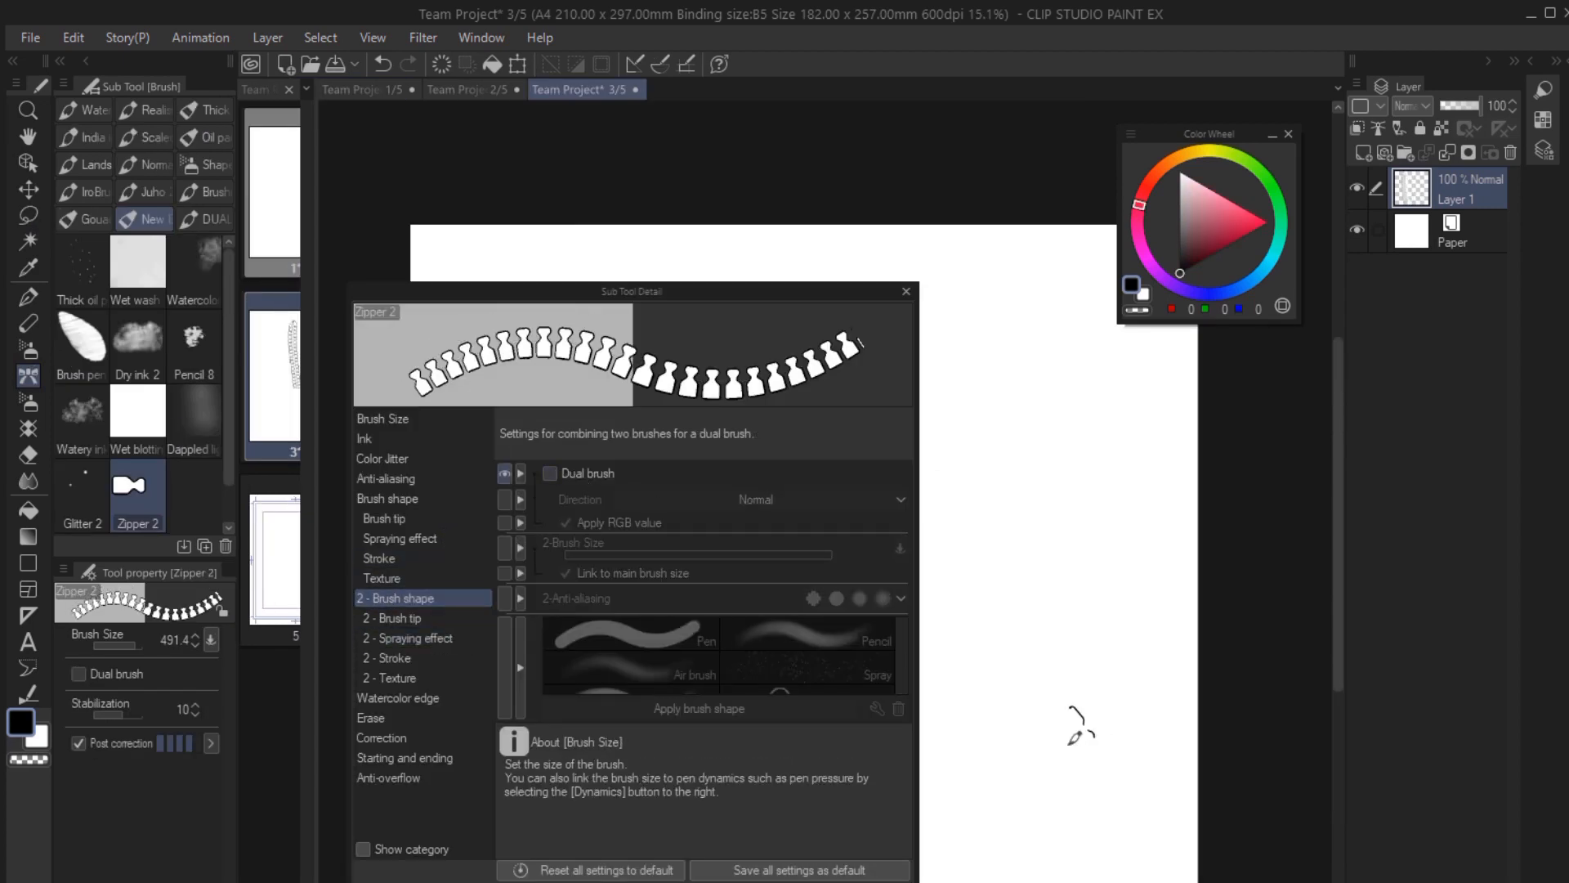
drag(1005, 284, 996, 820)
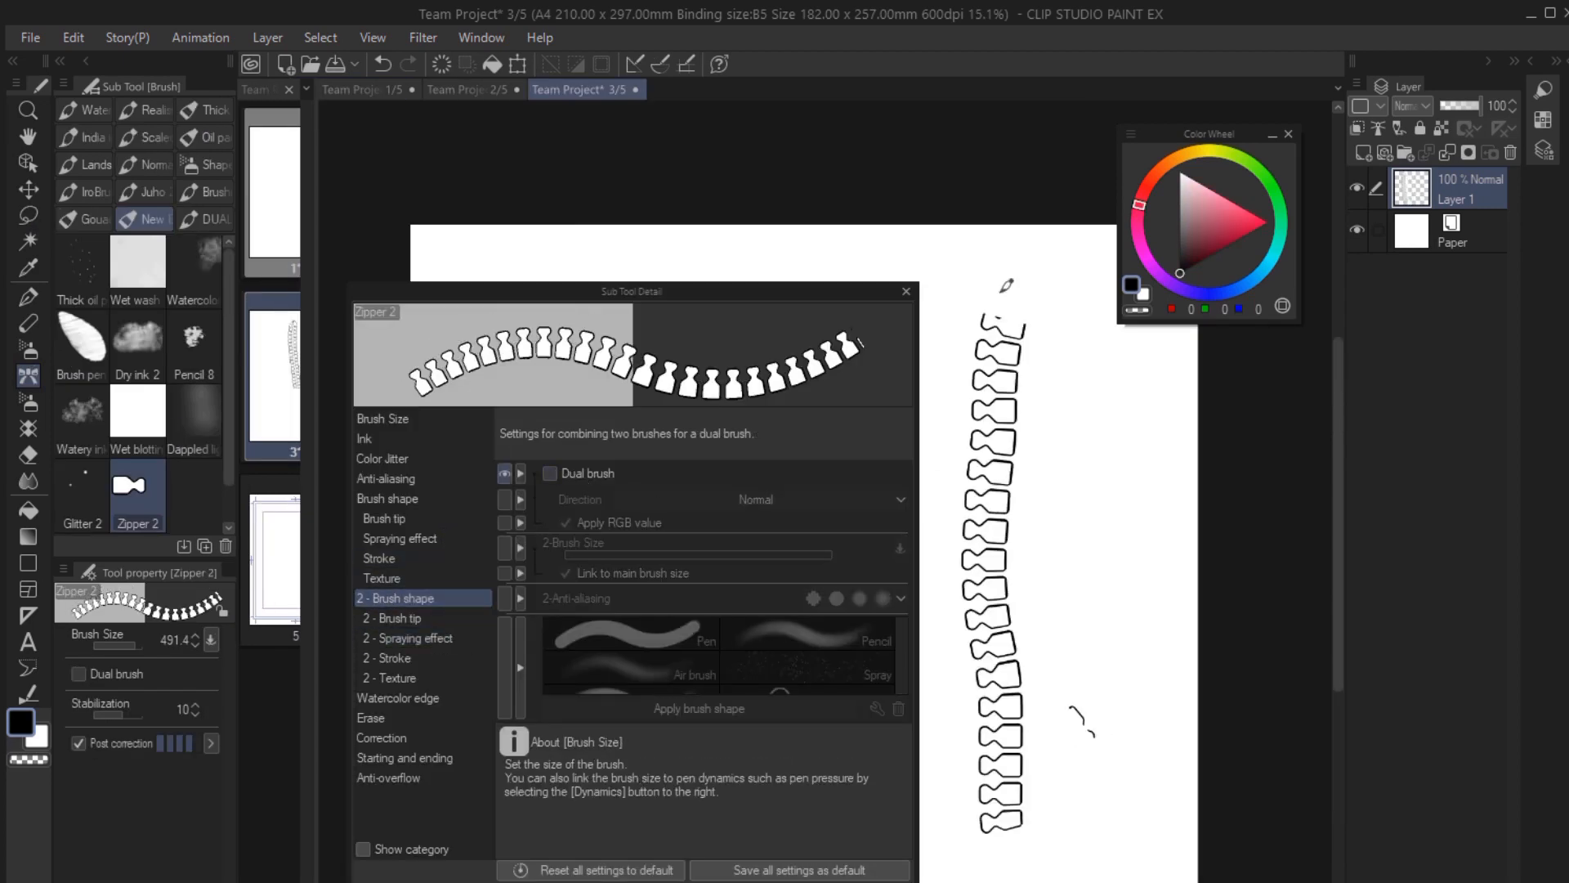
click(549, 474)
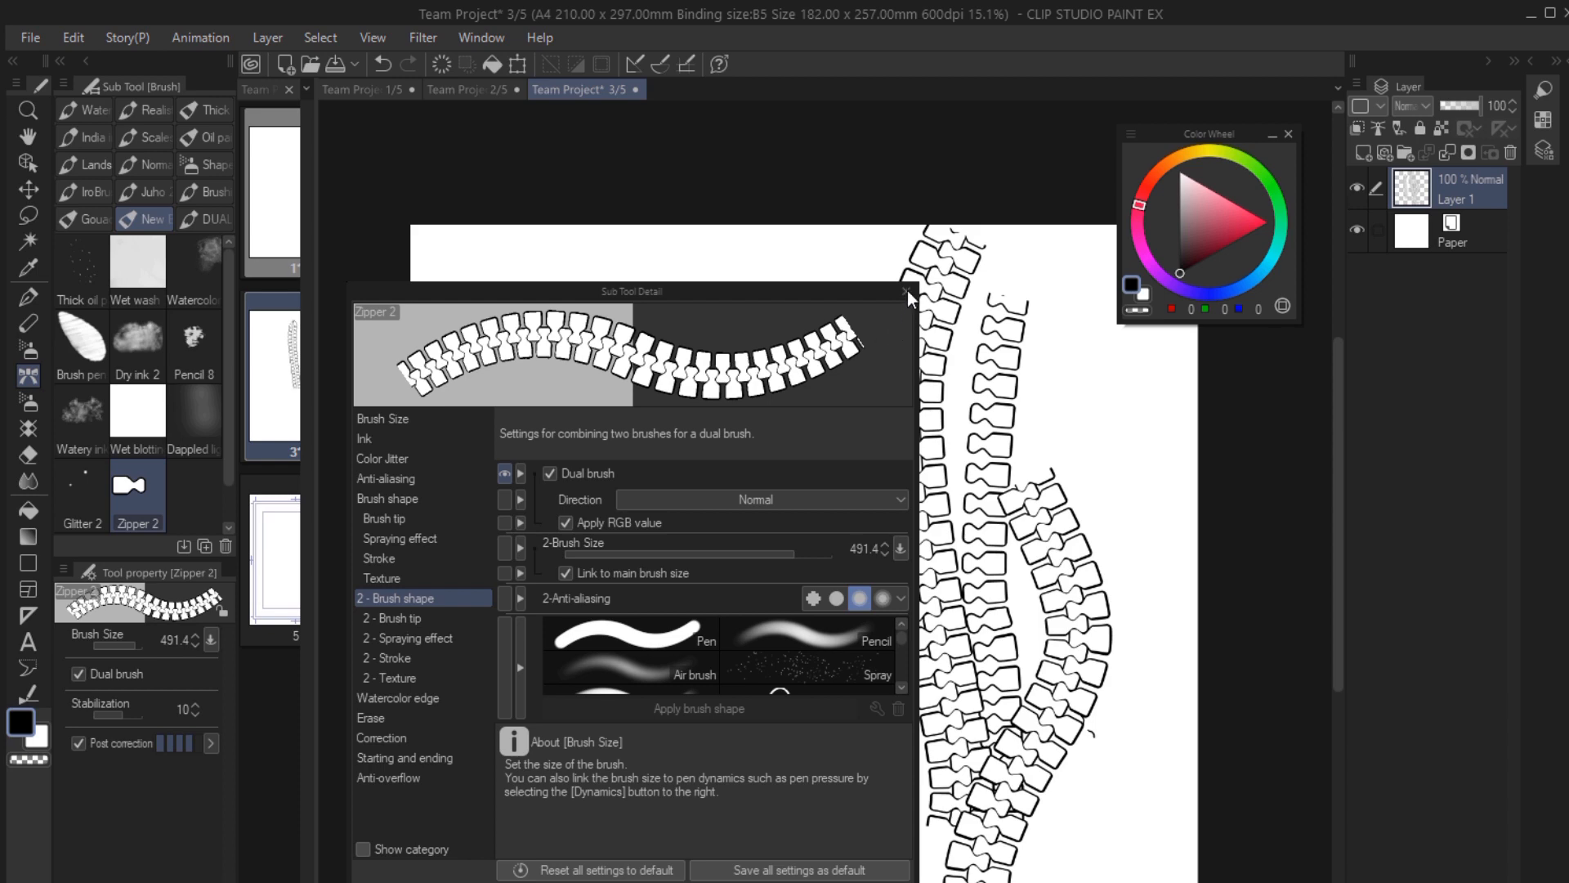
click(904, 290)
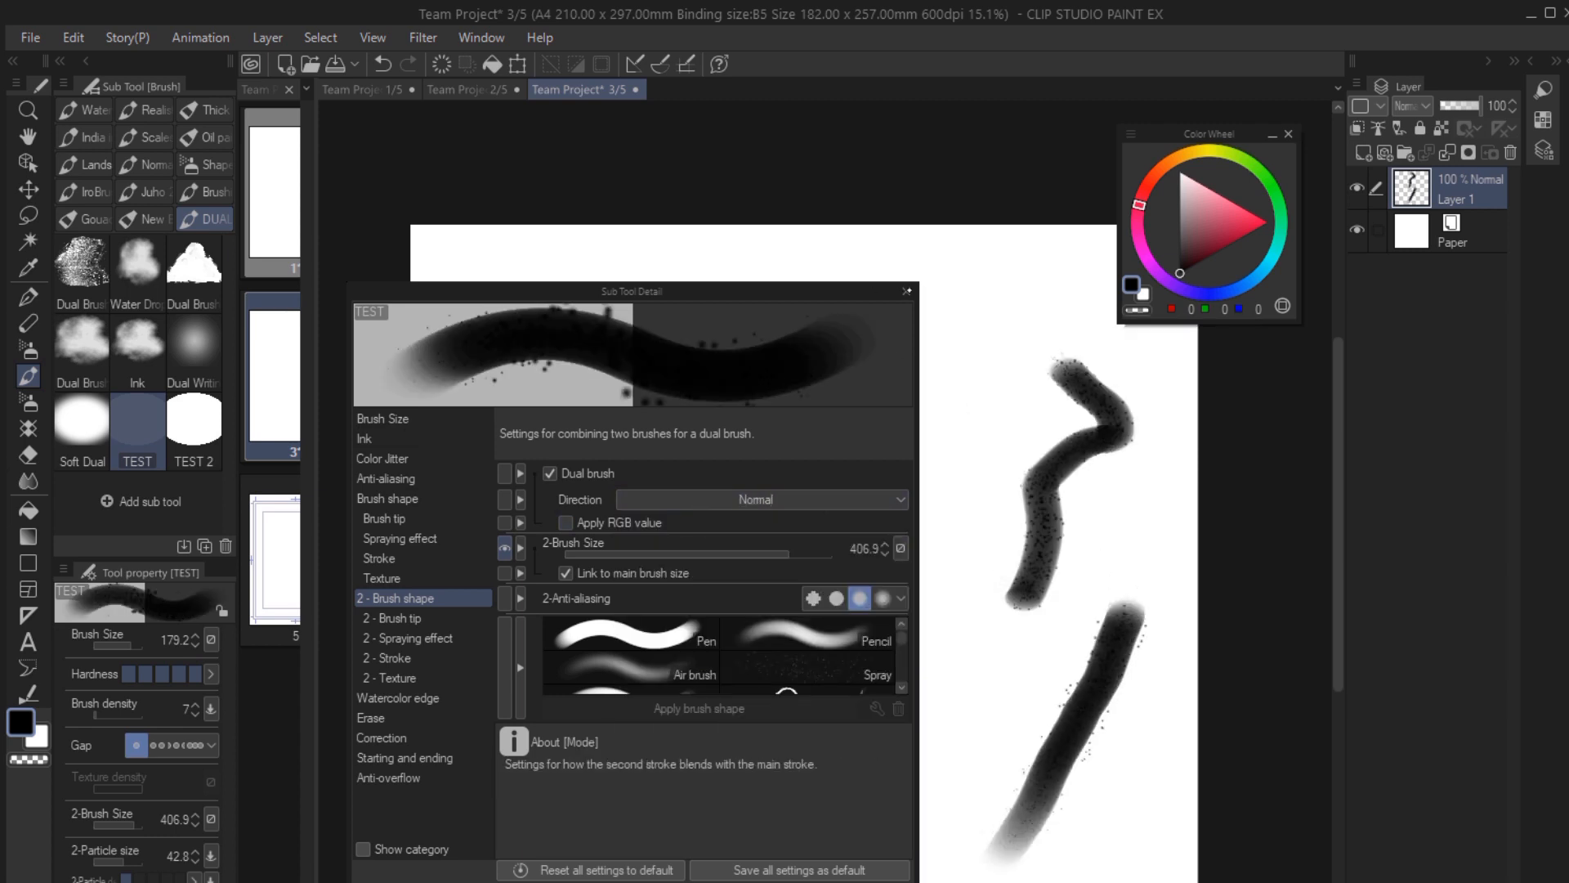
Paint a red sample stroke with the TEST dual brush.
click(906, 291)
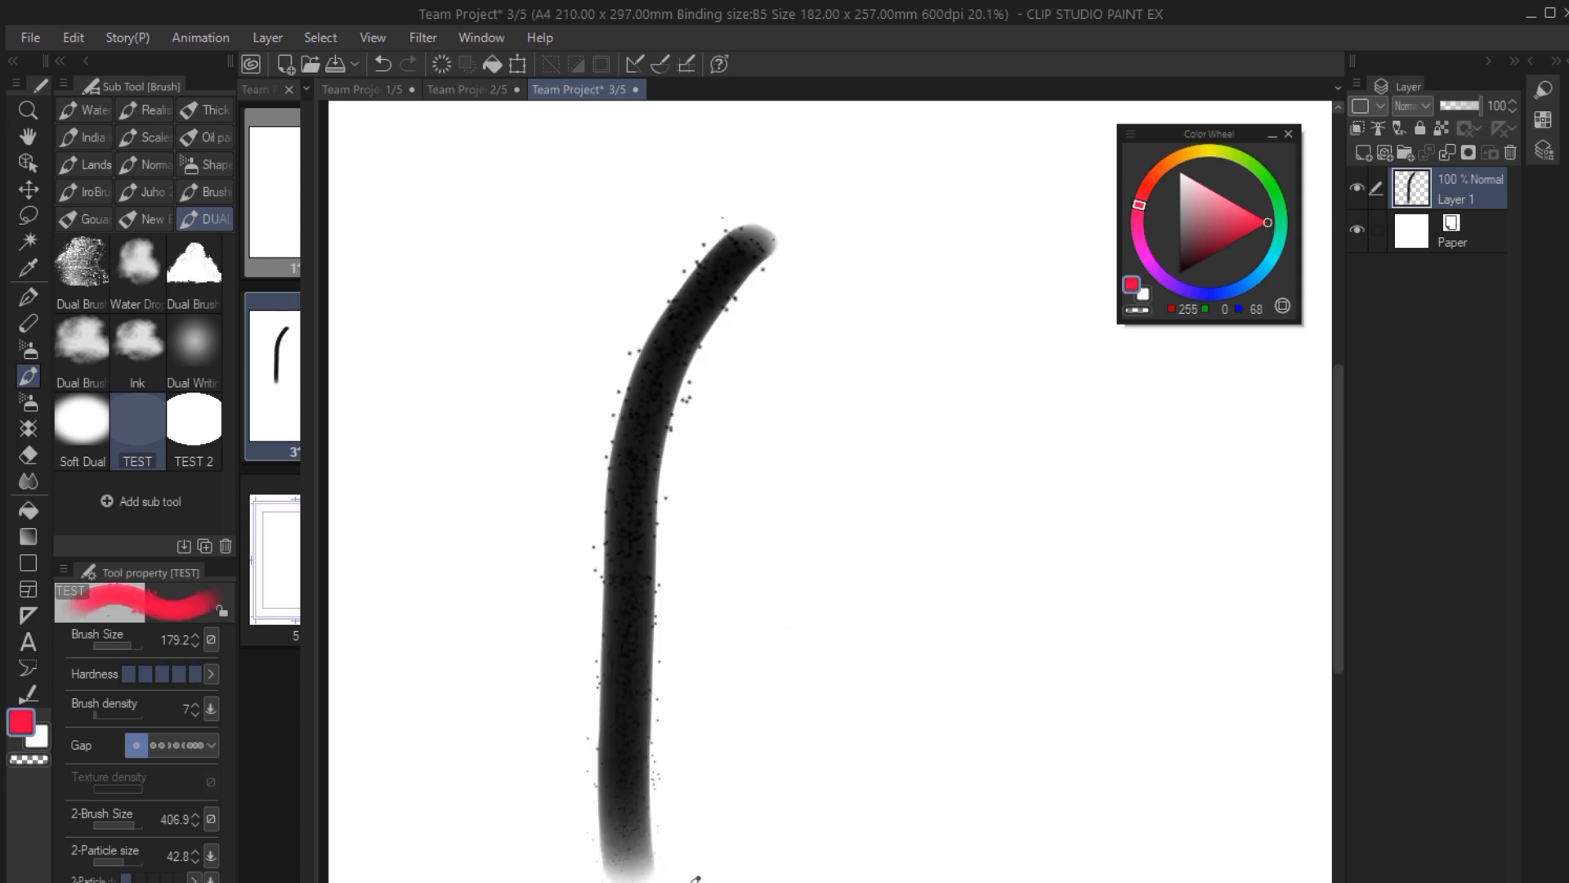
drag(920, 291, 702, 871)
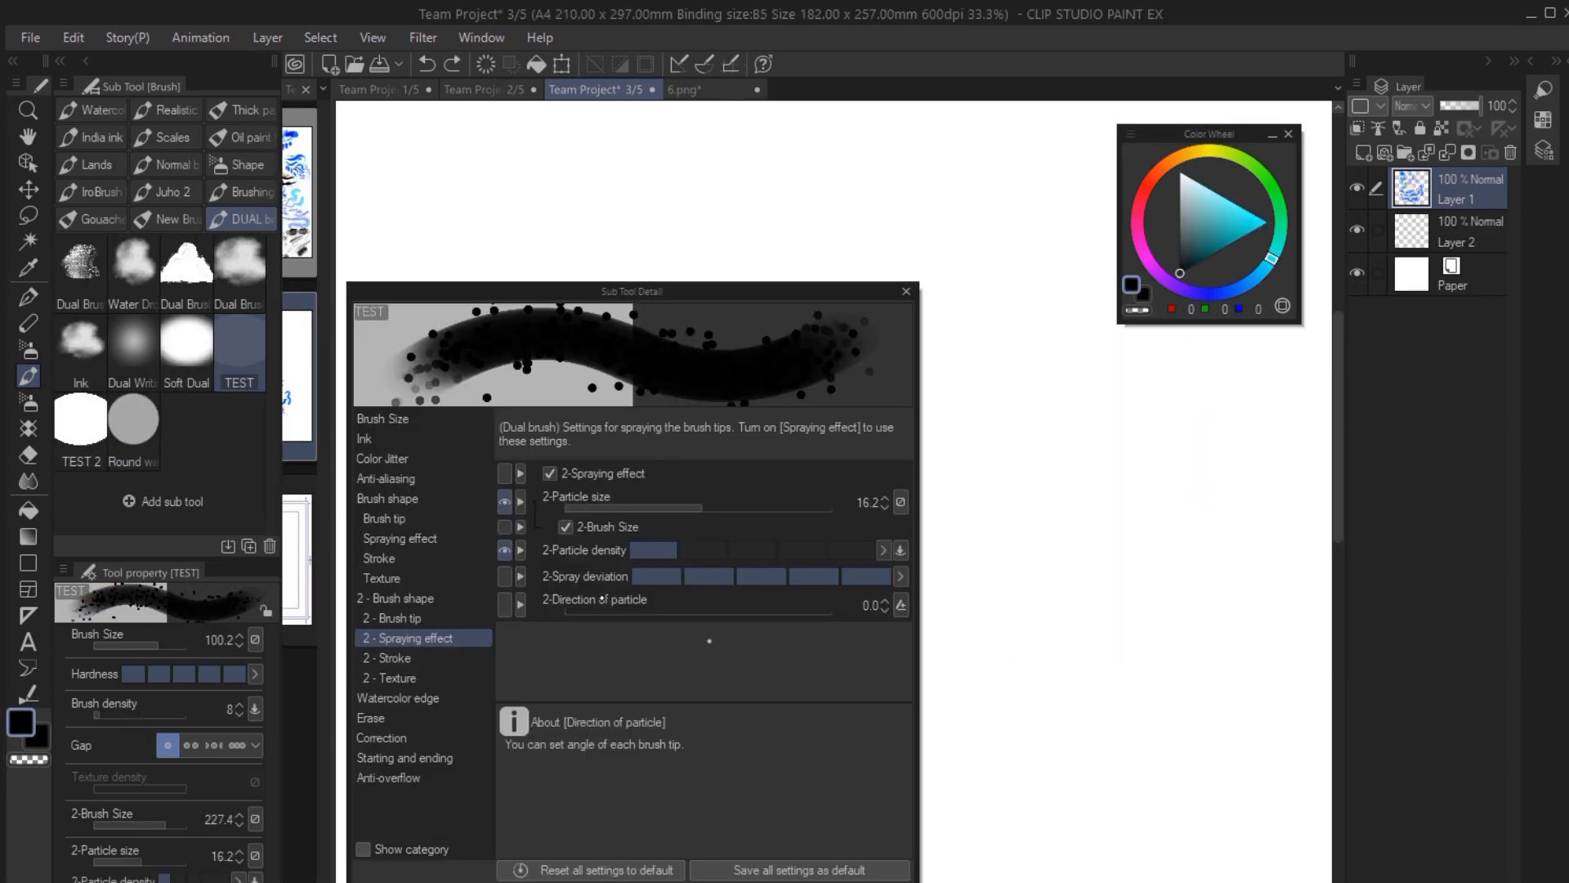
Widen the TEST brush's main stroke gap and check the second brush's 2-Gap spacing.
click(409, 598)
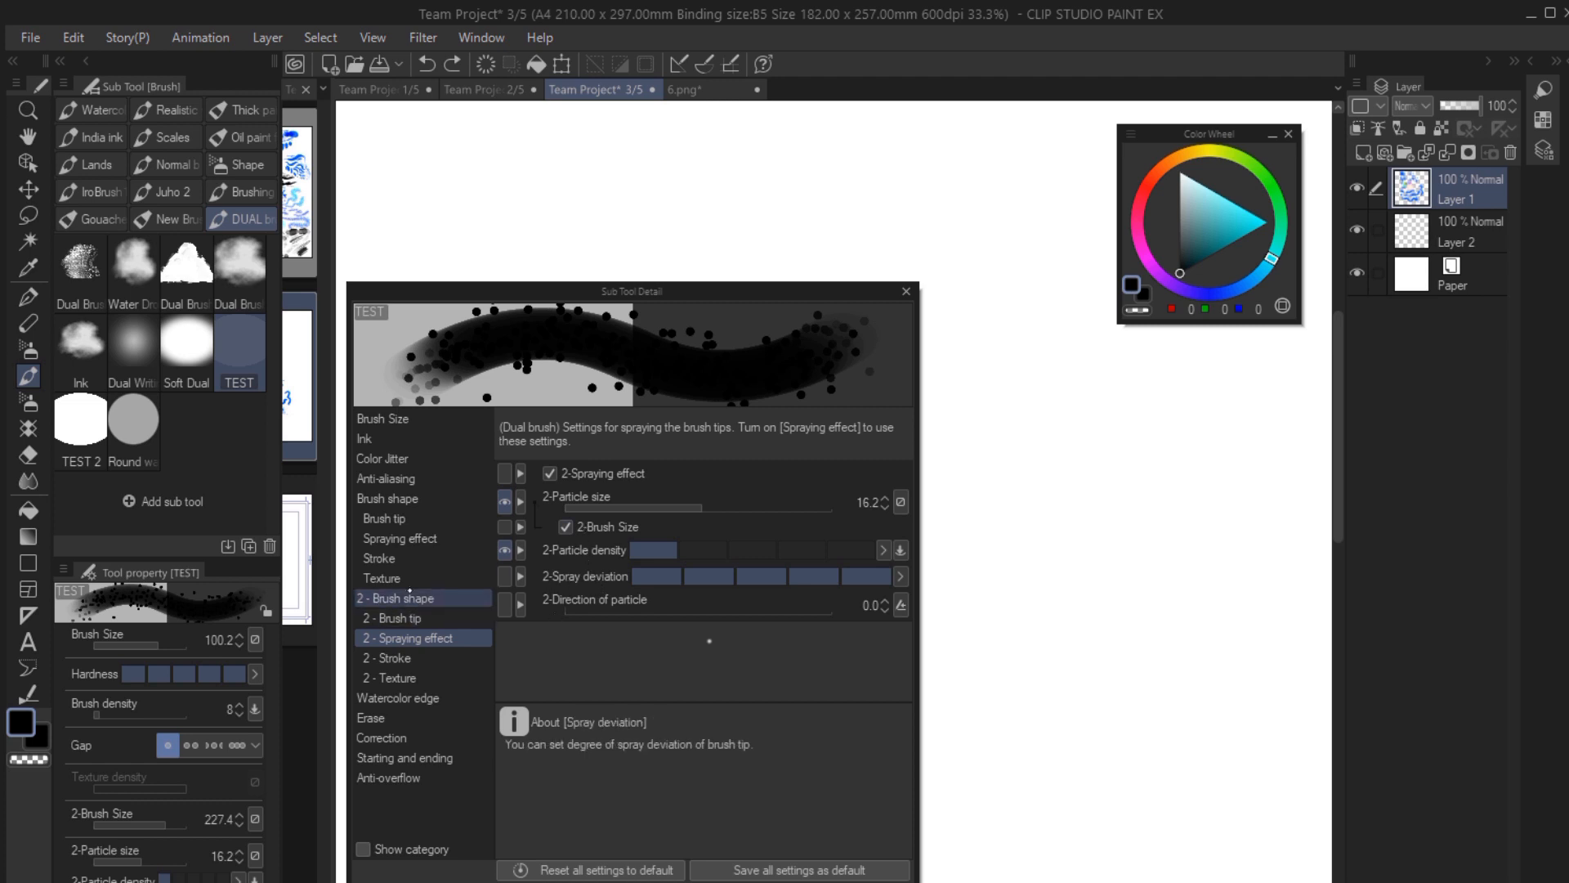
click(378, 557)
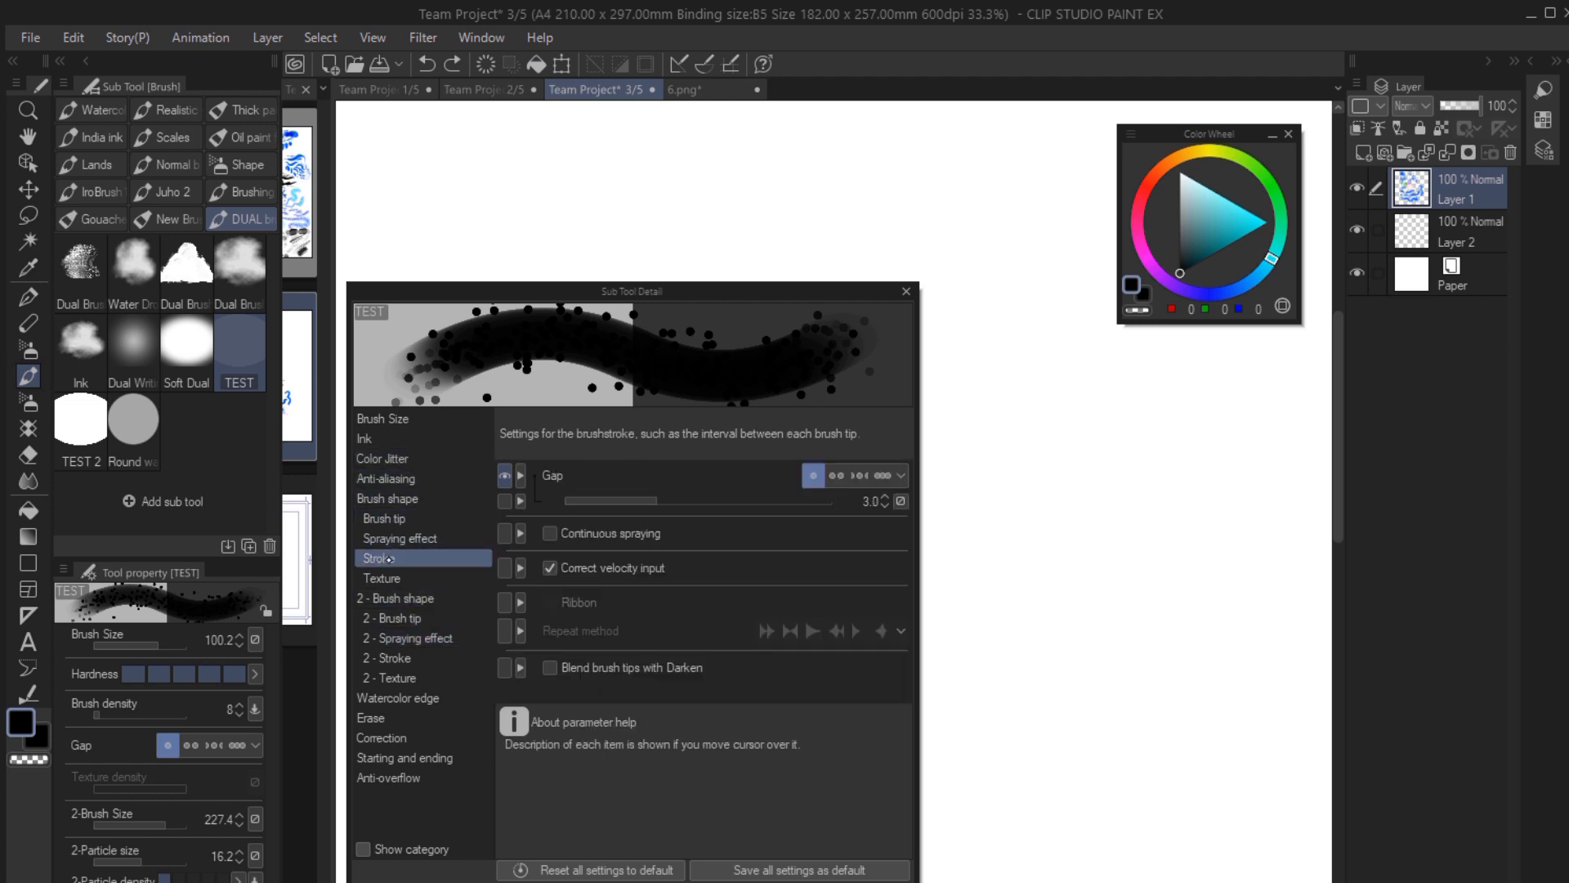
drag(640, 501, 689, 501)
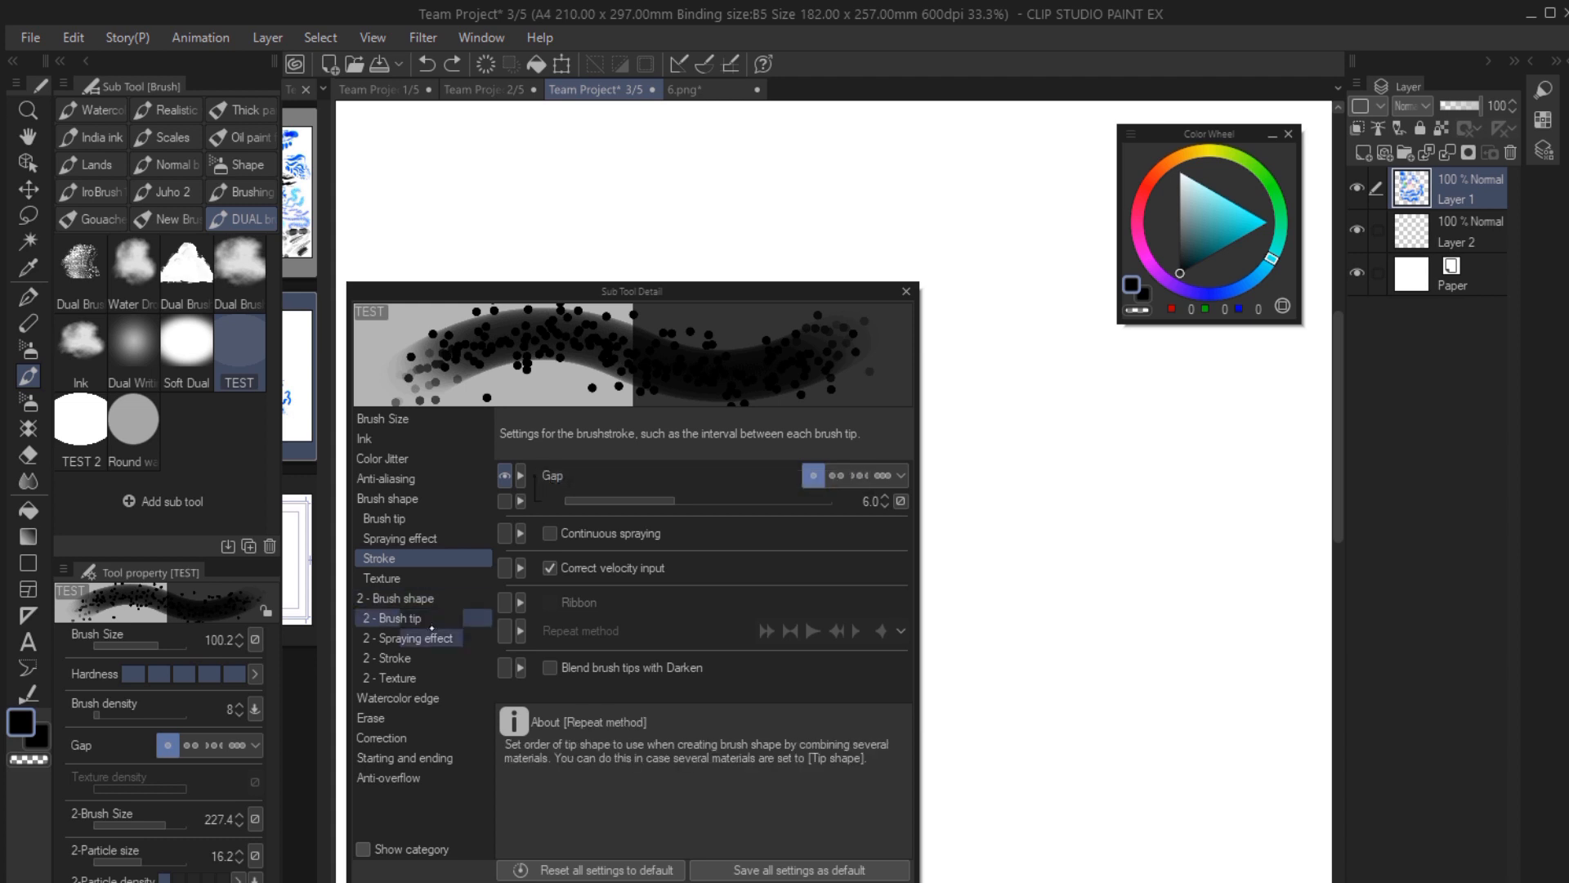
click(389, 658)
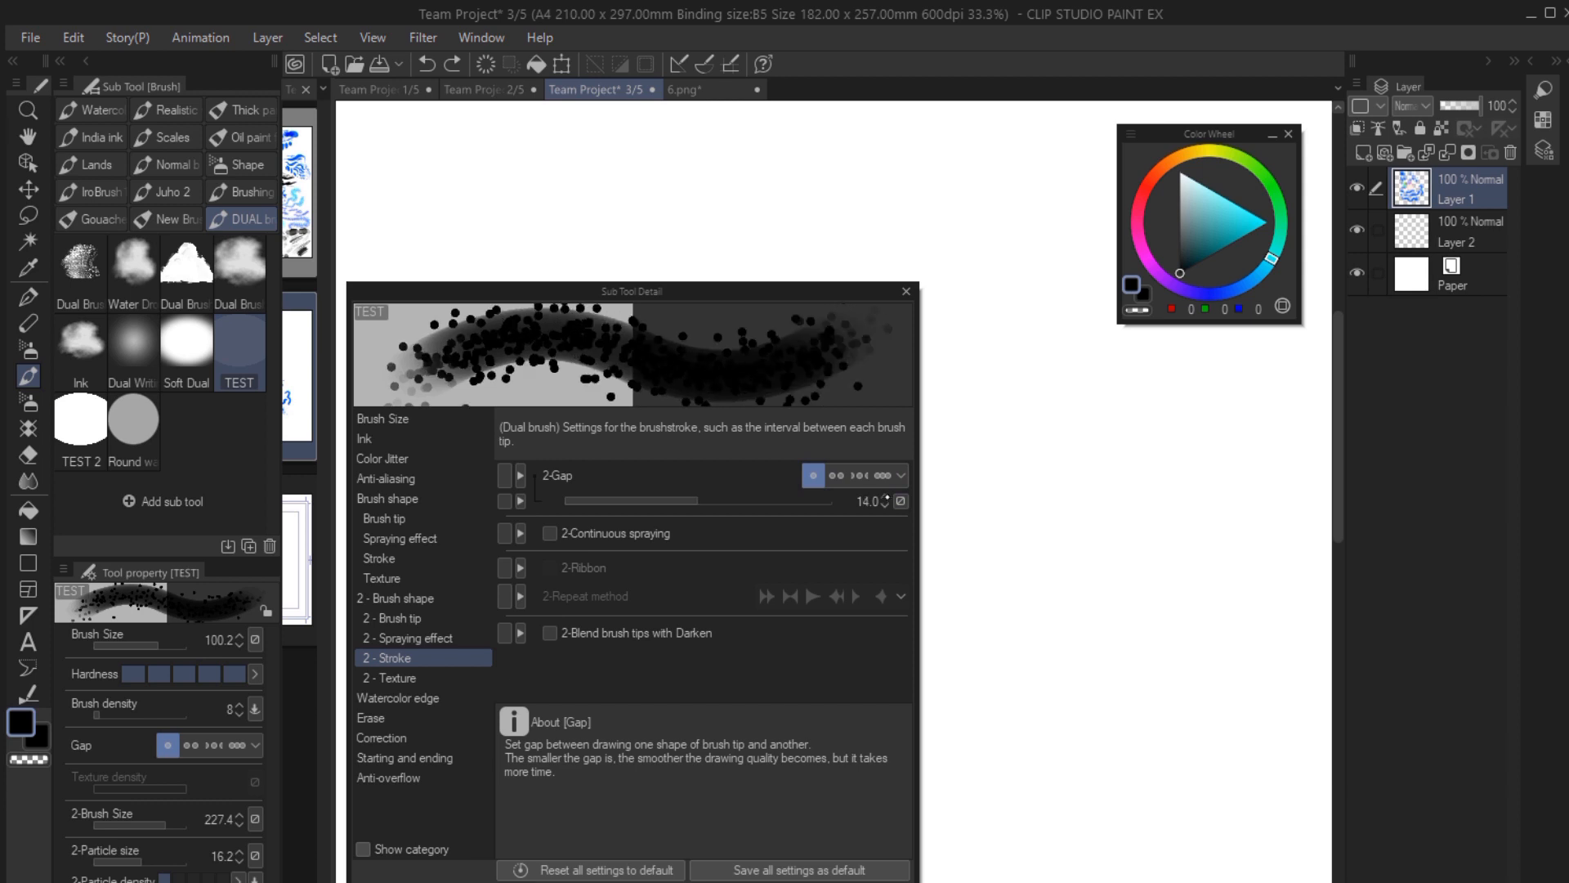
click(889, 497)
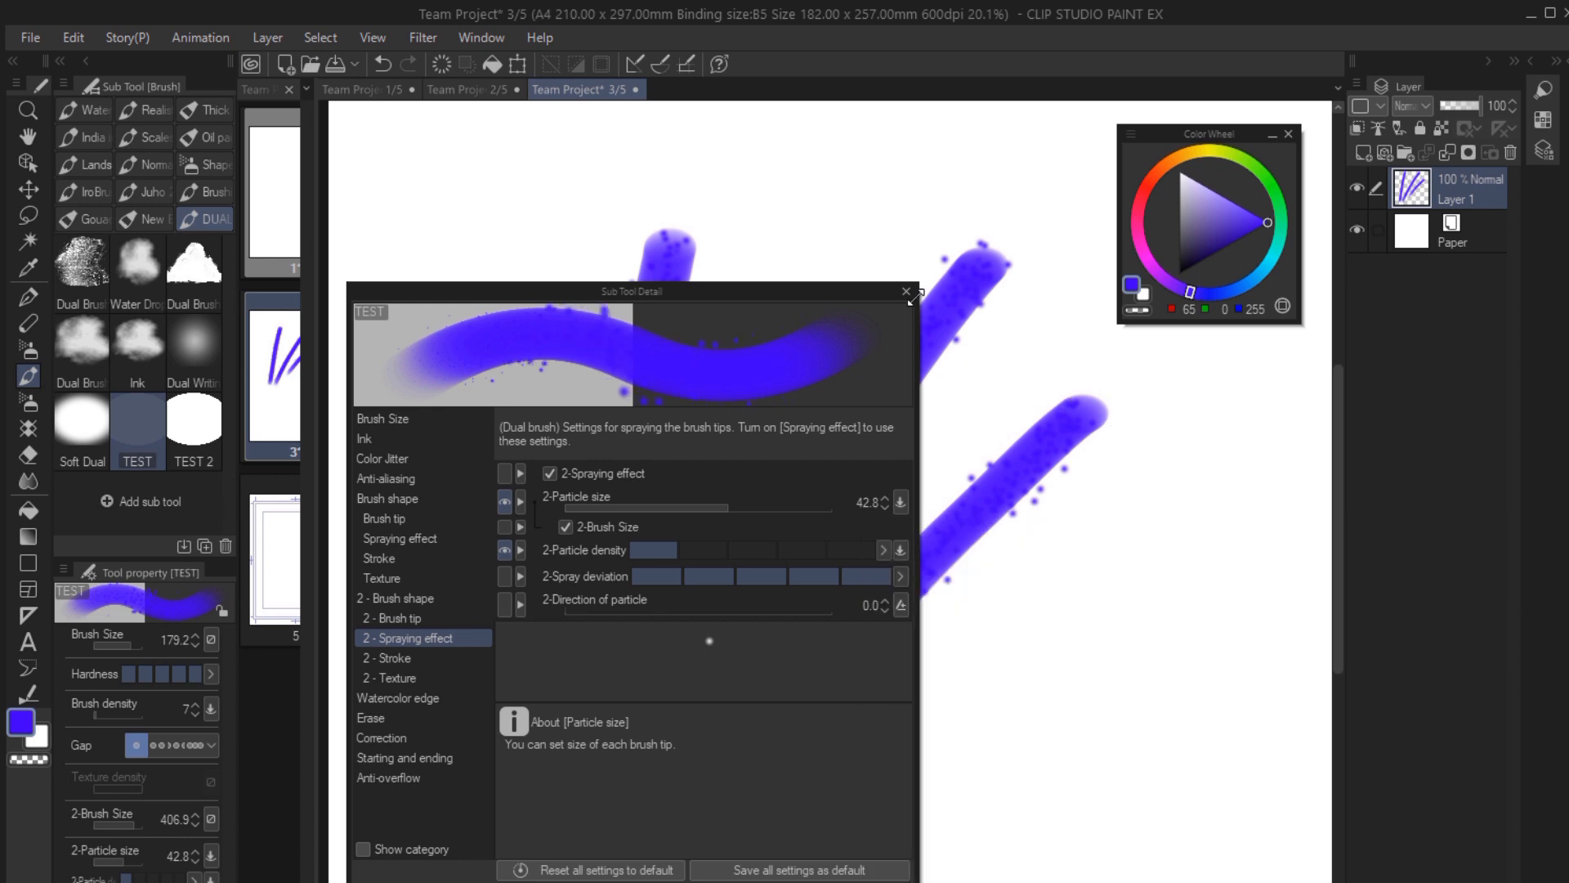
Close the TEST brush's detailed settings, keeping the purple sample strokes.
click(902, 291)
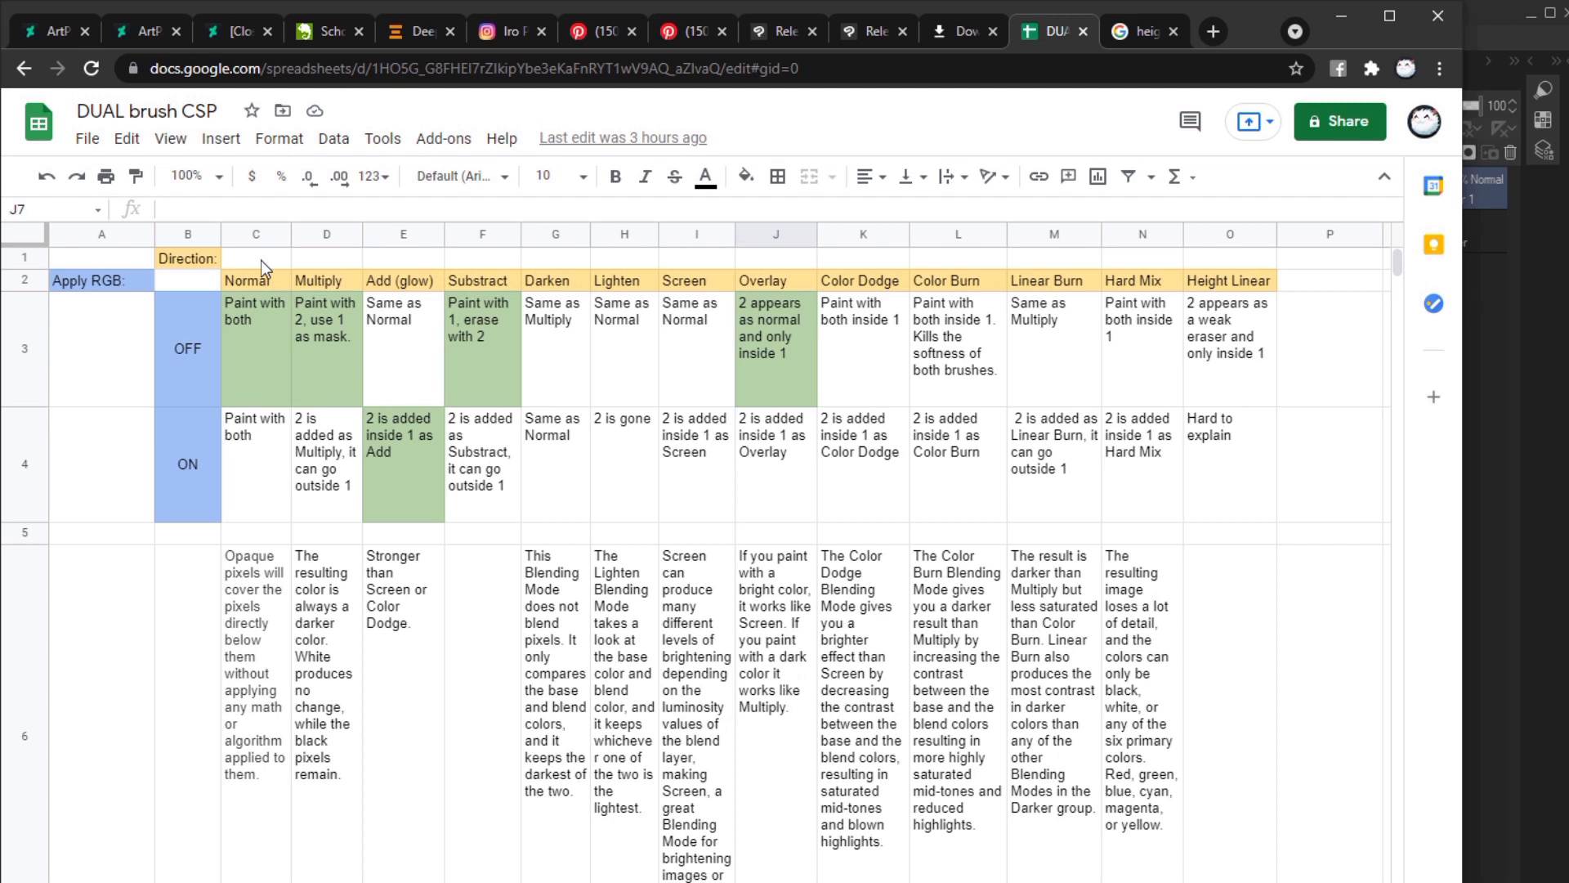
mouse_move(214, 233)
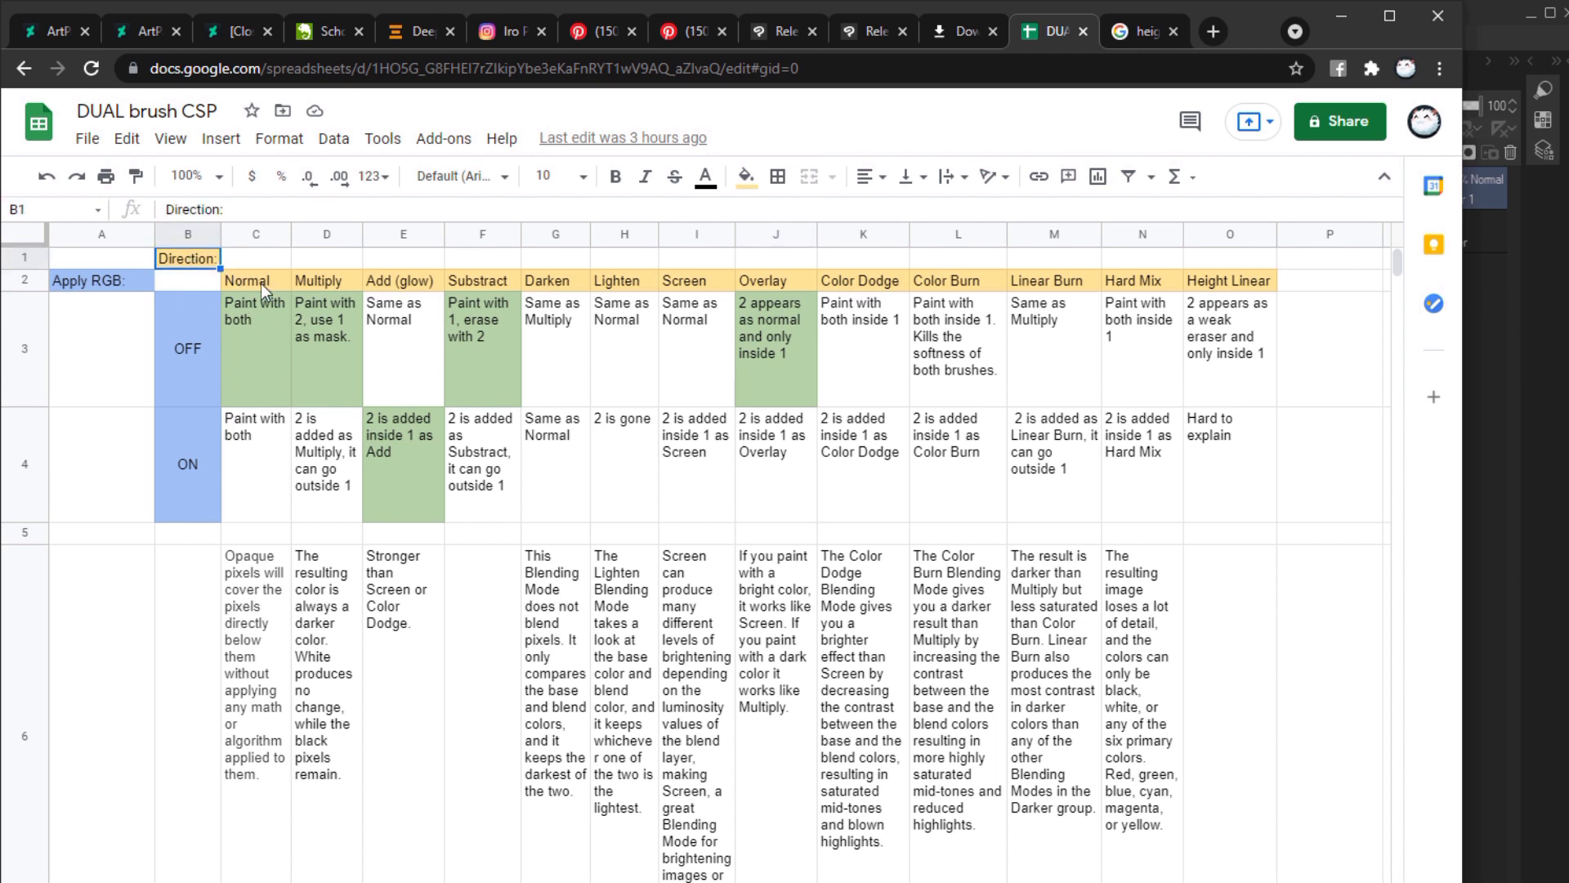
click(255, 348)
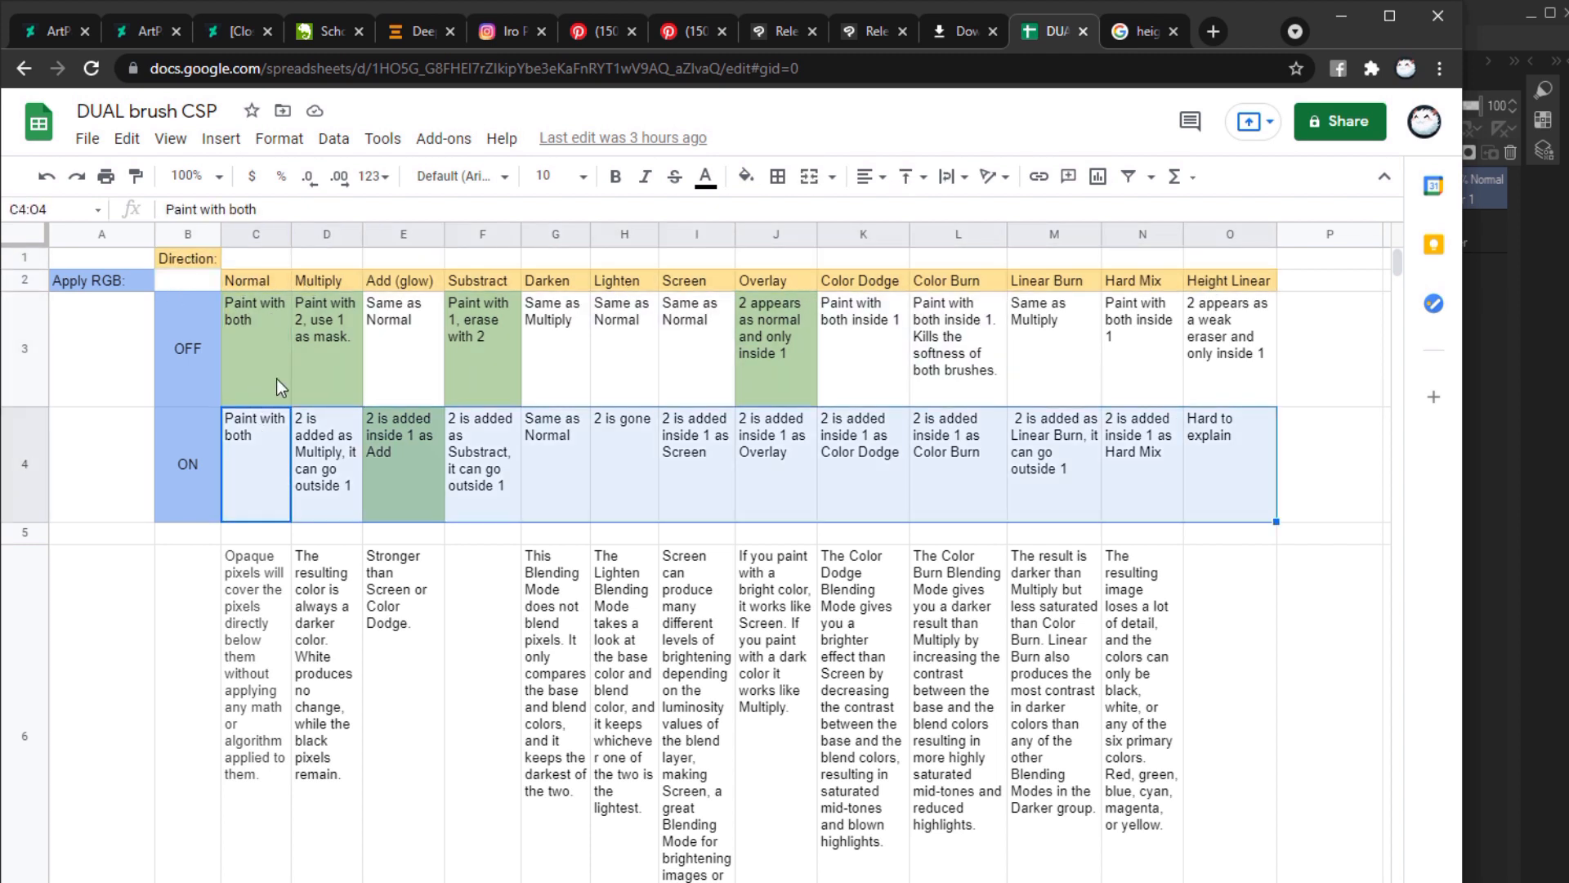
click(255, 348)
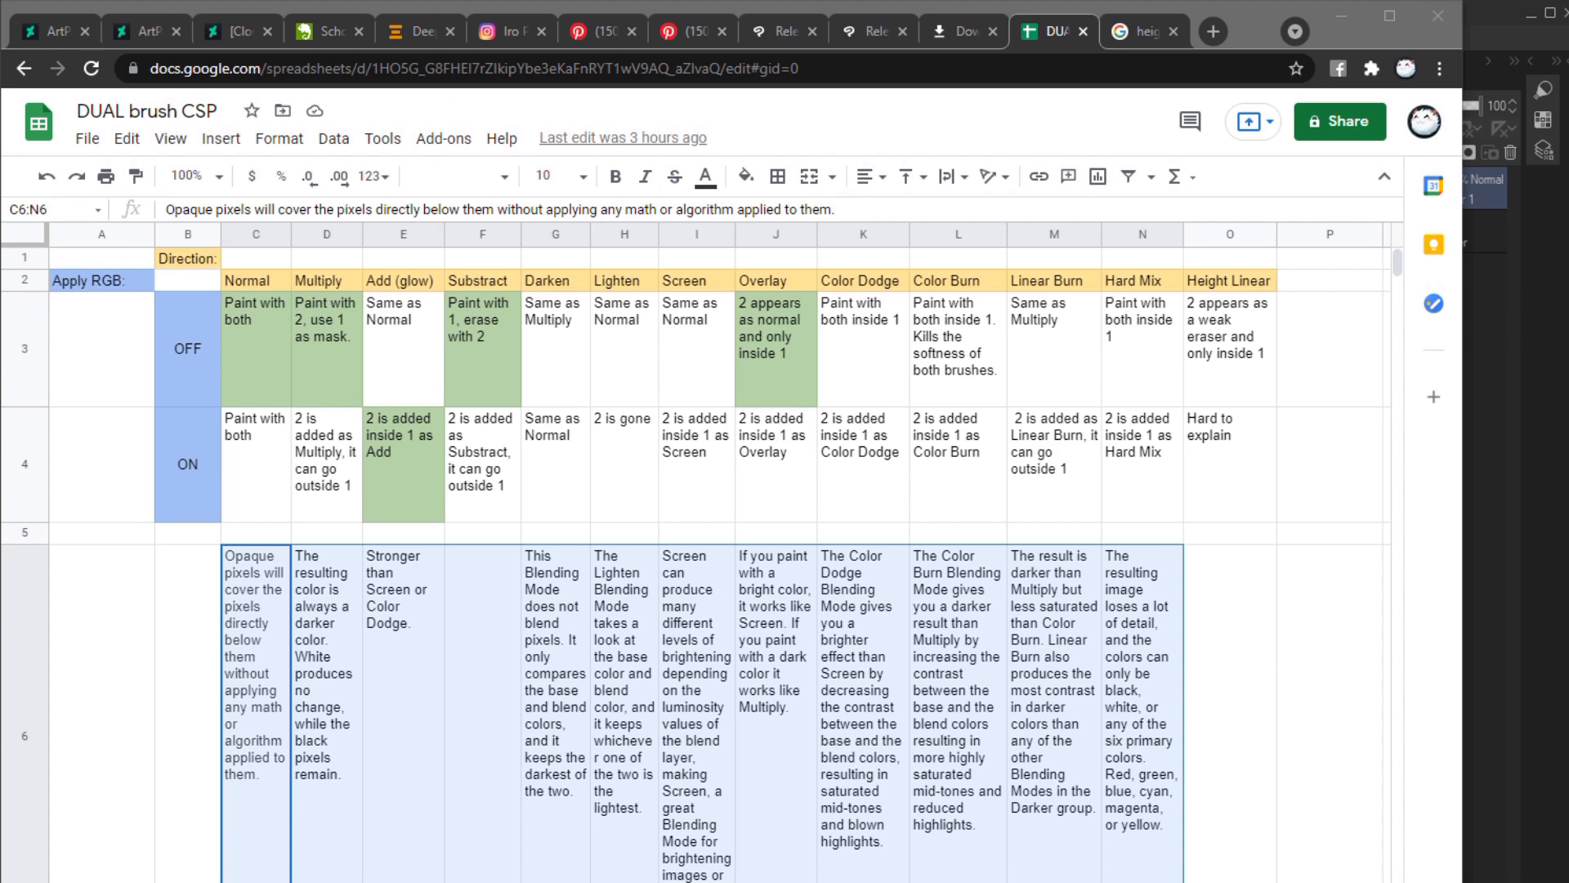
click(255, 279)
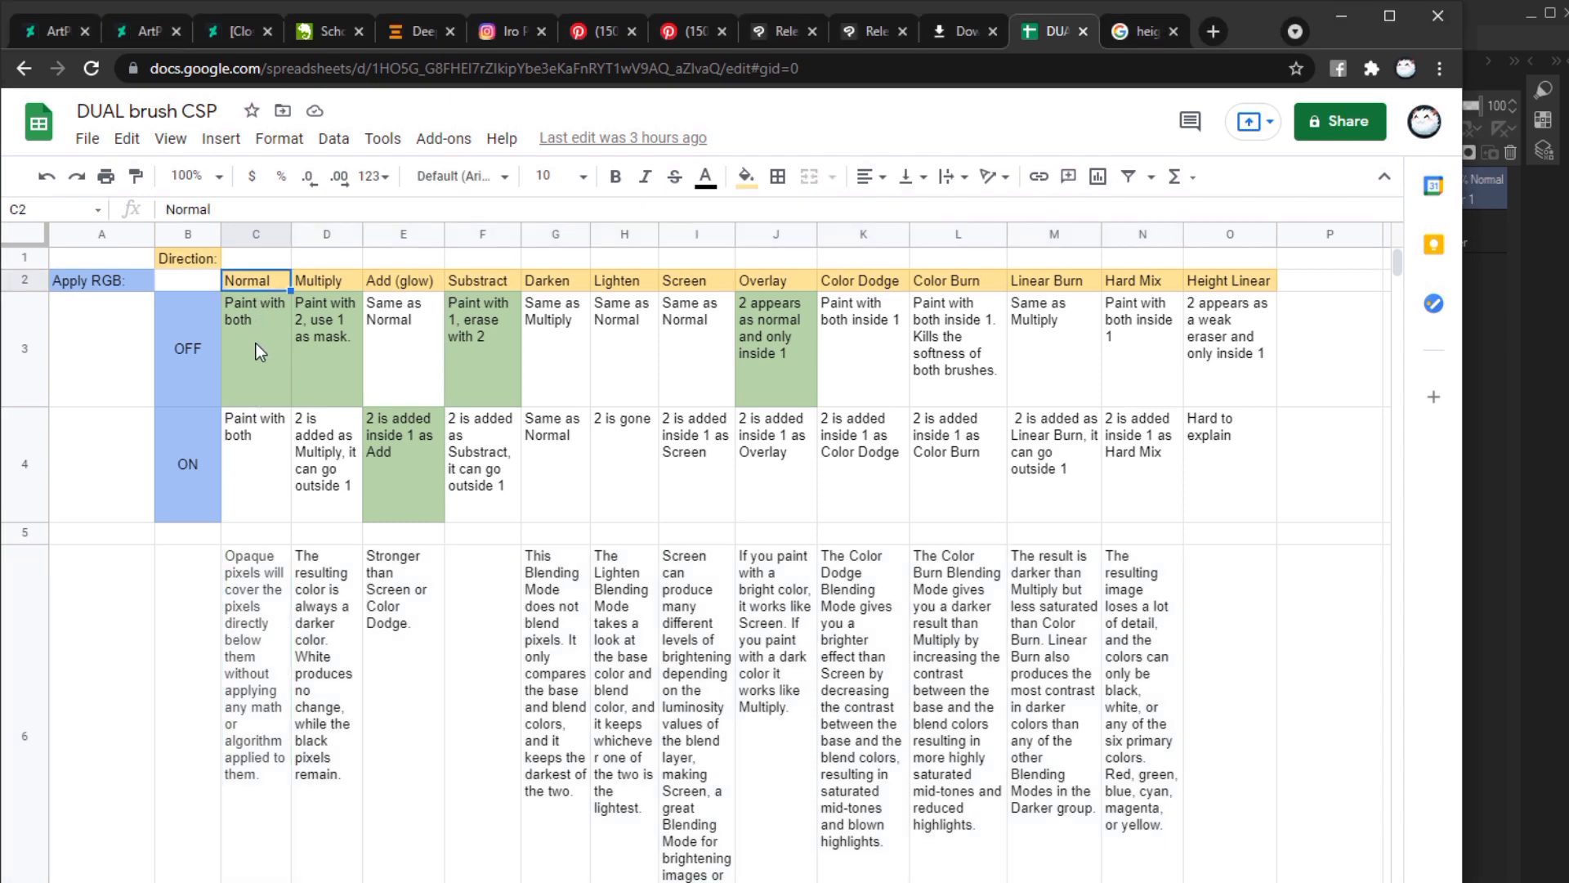
click(255, 348)
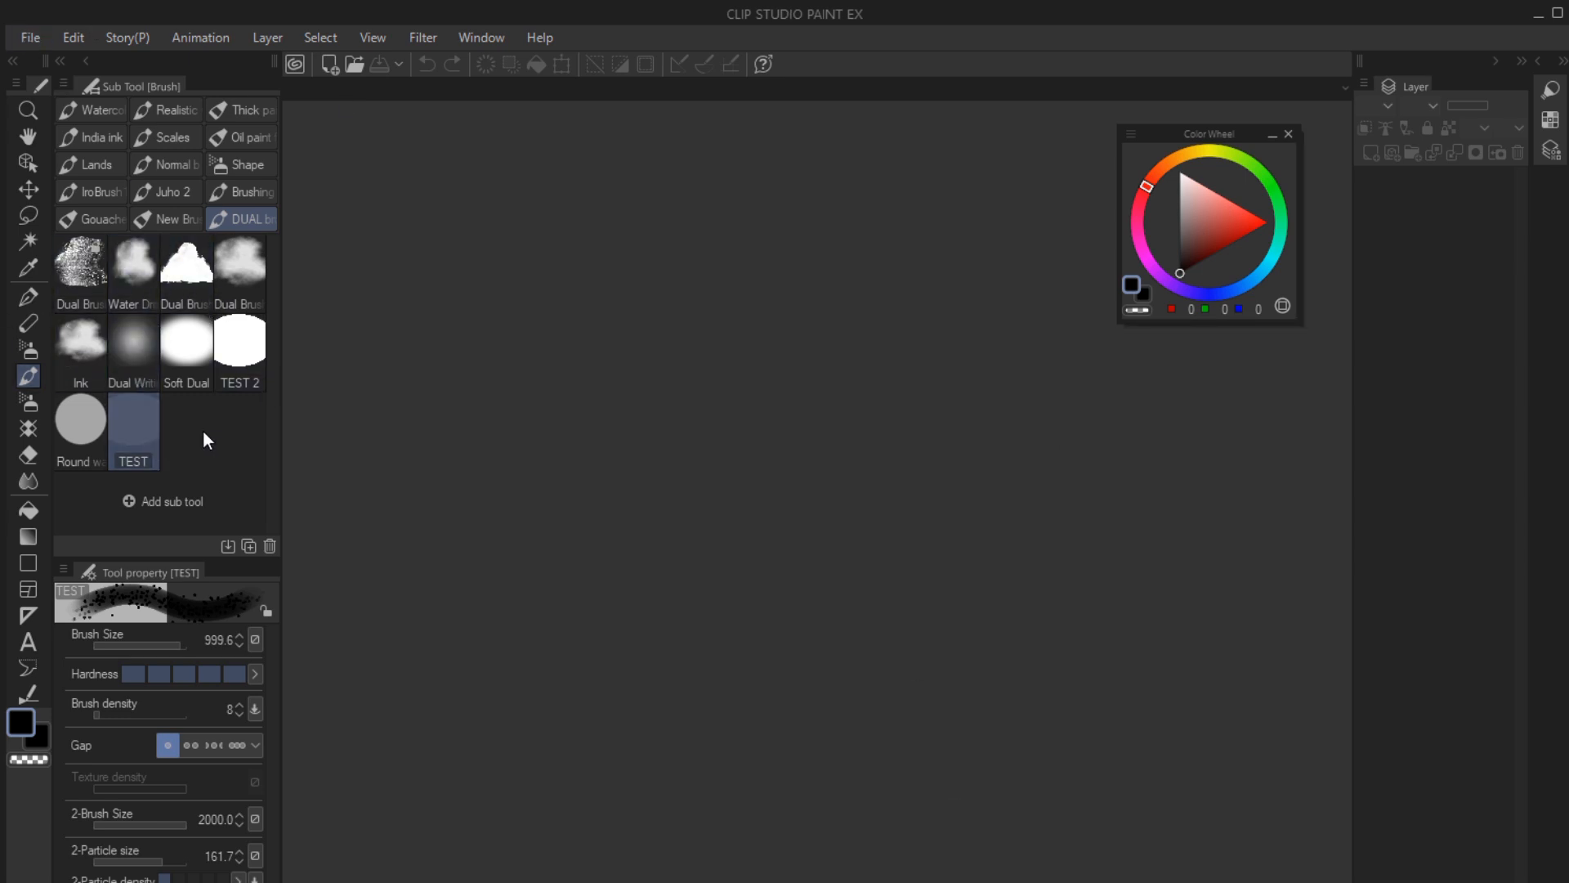
mouse_move(28, 470)
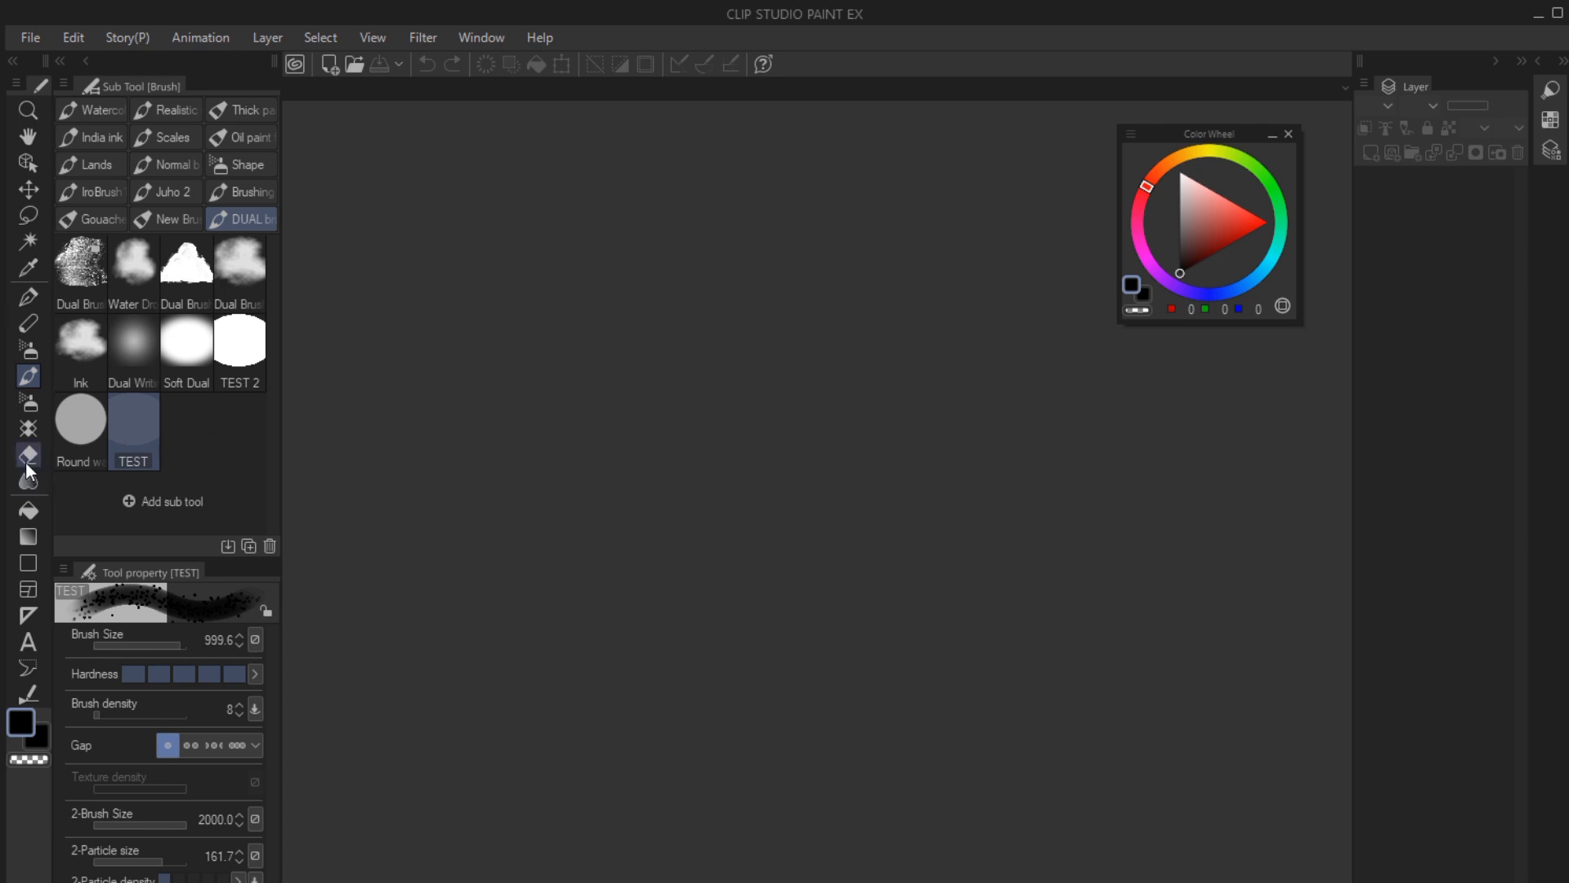
Switch to the Decoration tool and show the clothing decoration brushes.
click(27, 454)
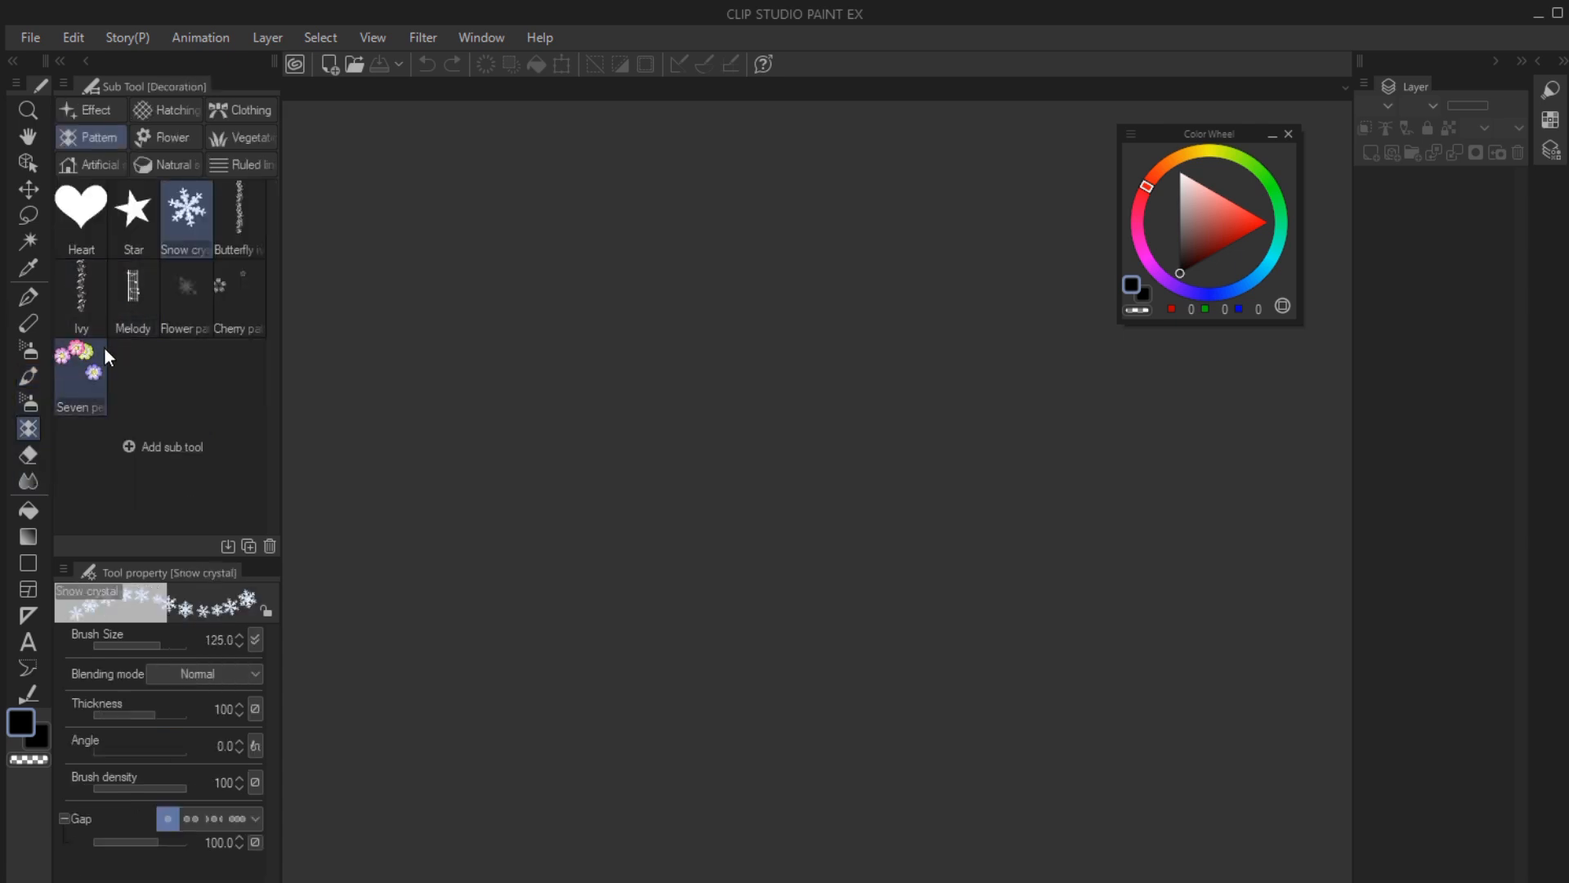
click(248, 110)
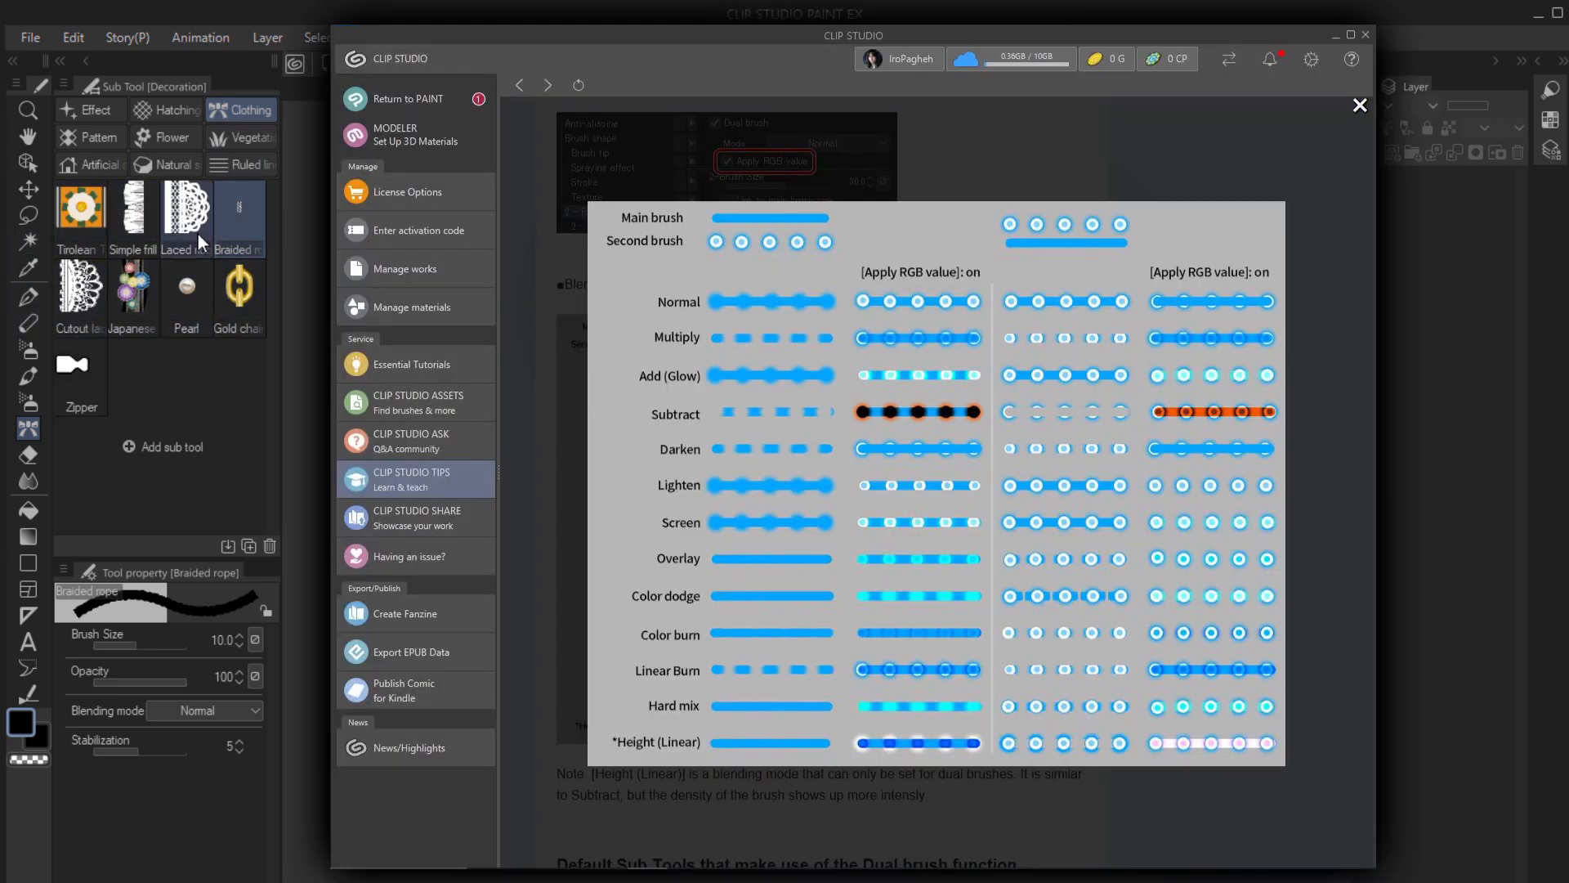
Browse the Effect and Artificial decoration groups and pick the Crack brush.
click(88, 109)
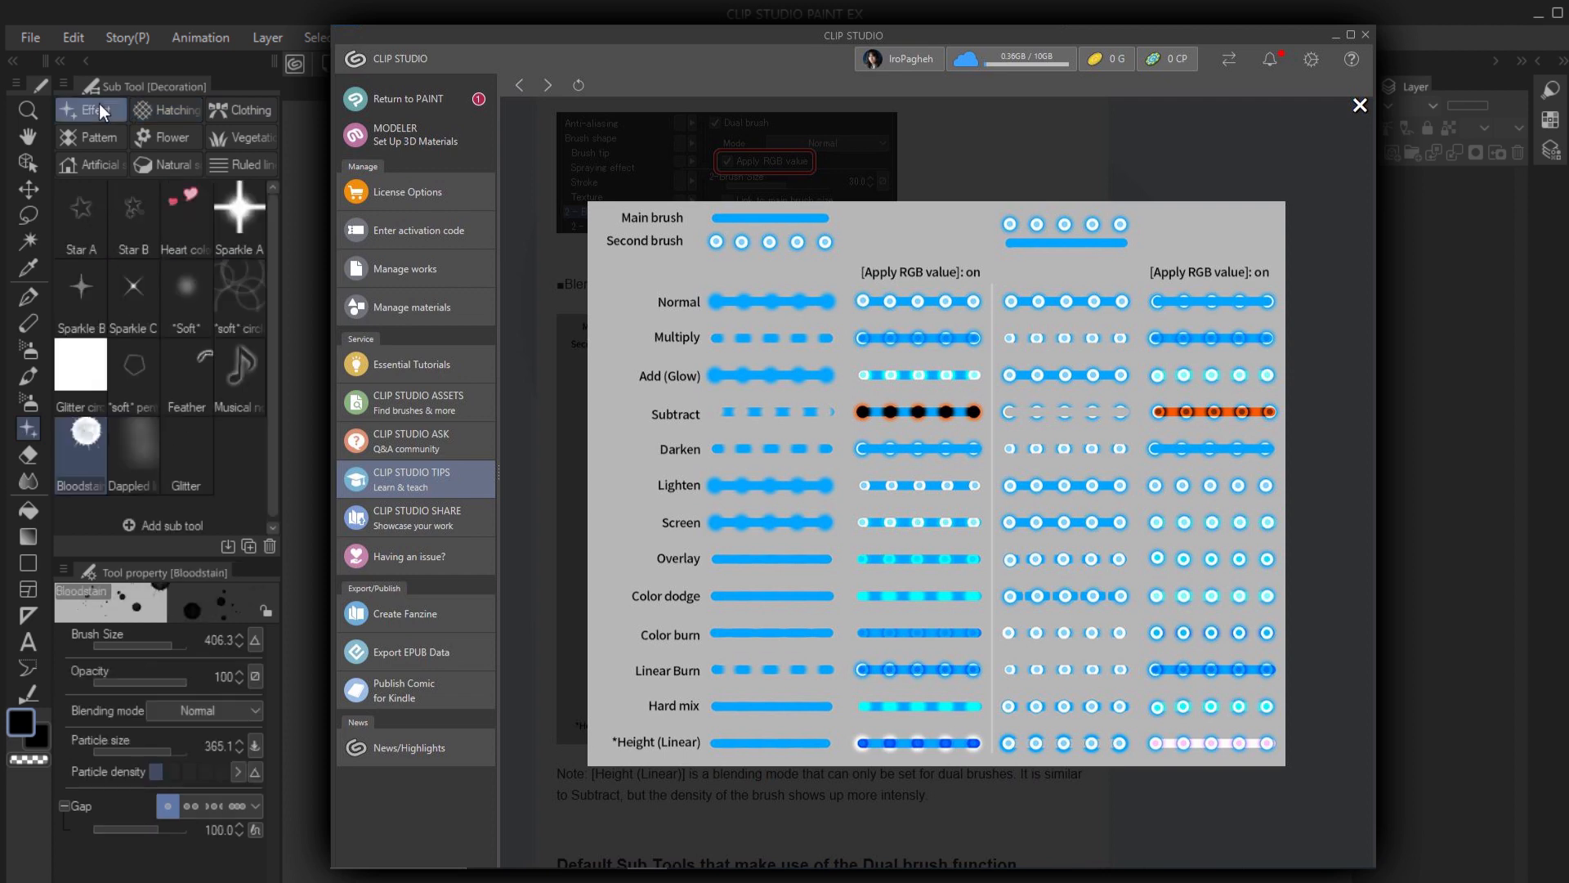
mouse_move(217, 431)
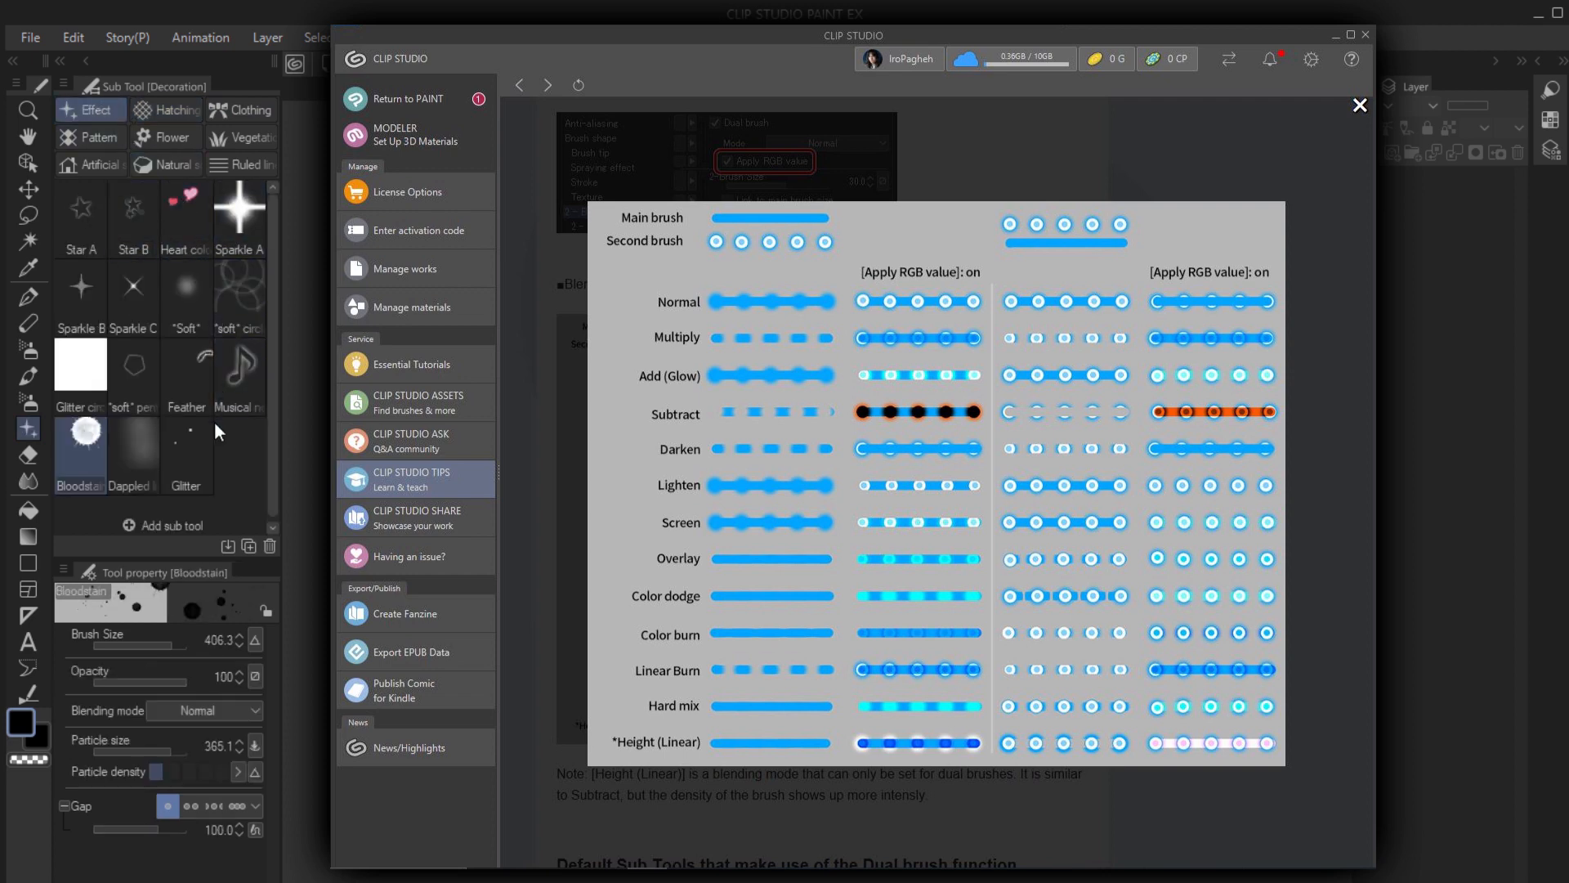
click(175, 163)
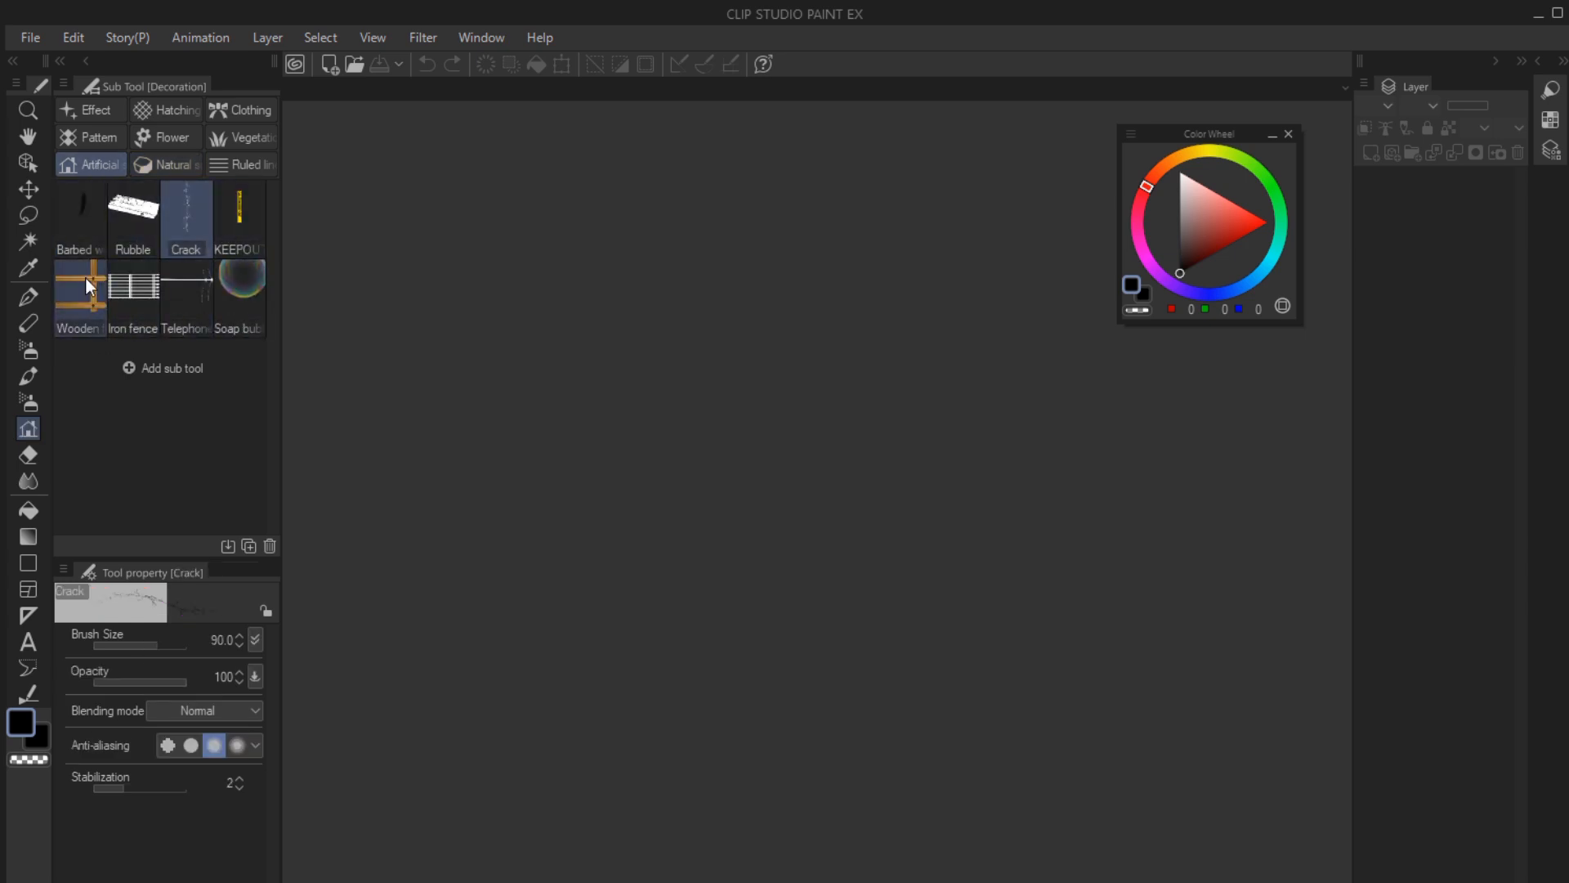
click(239, 211)
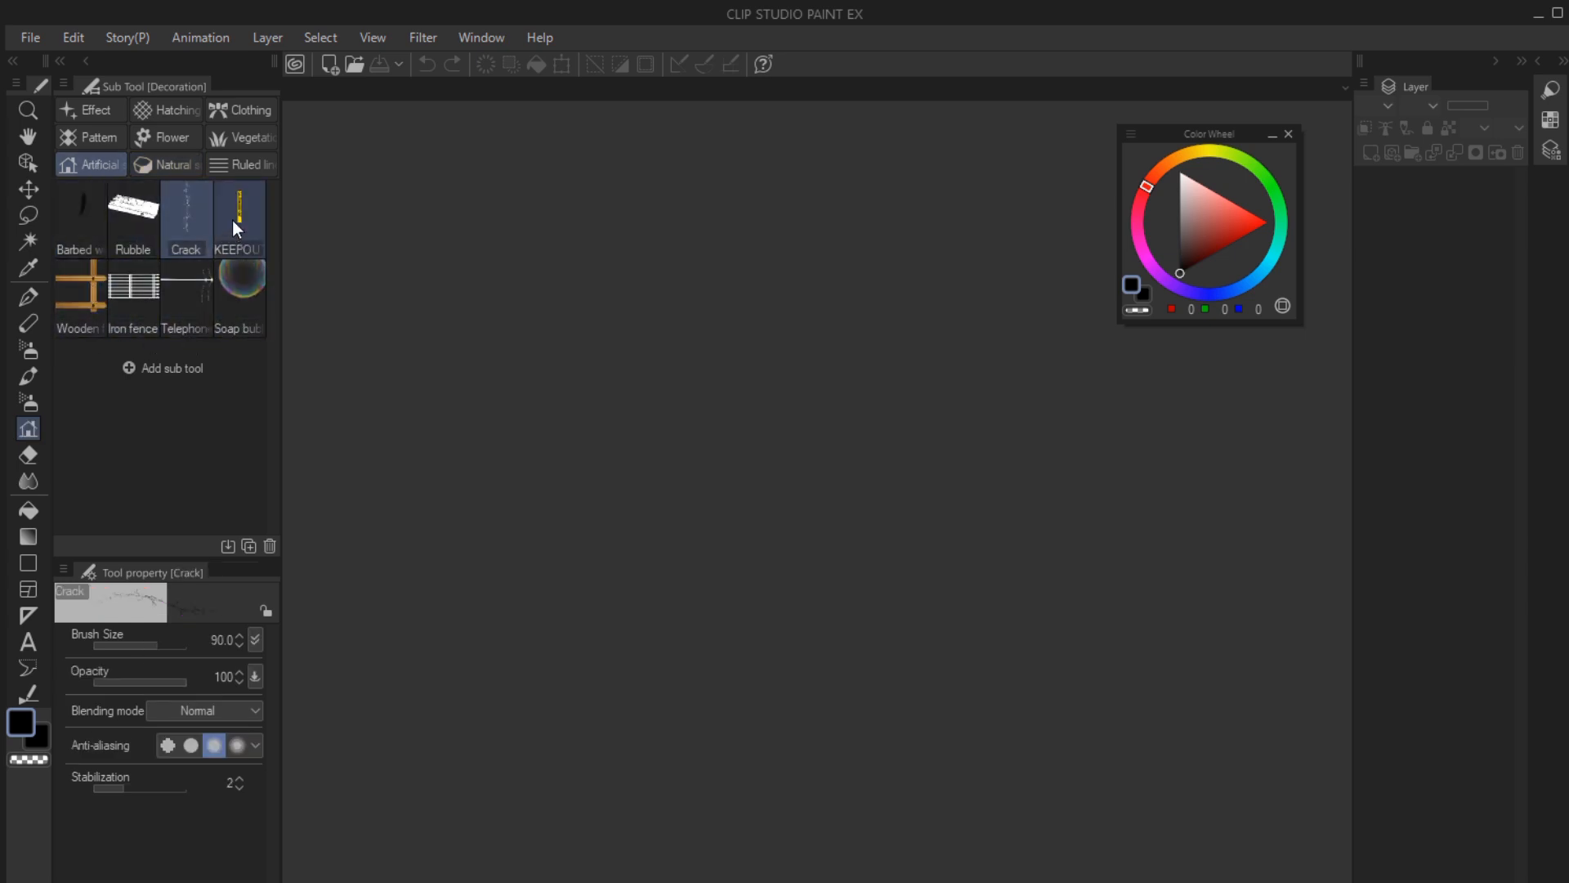
mouse_move(534, 588)
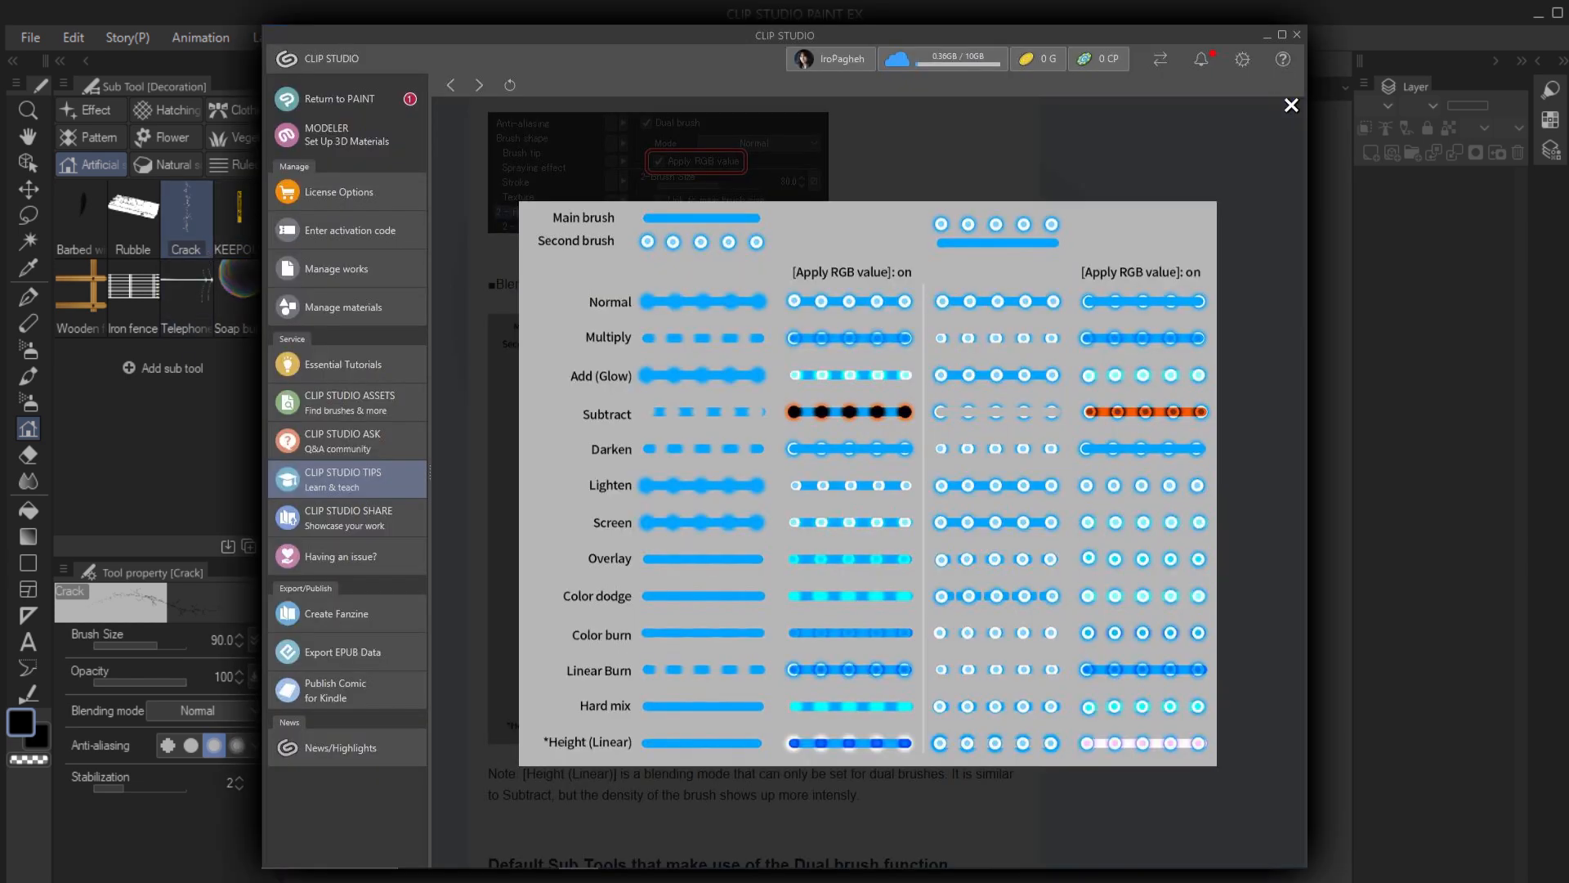
click(1292, 105)
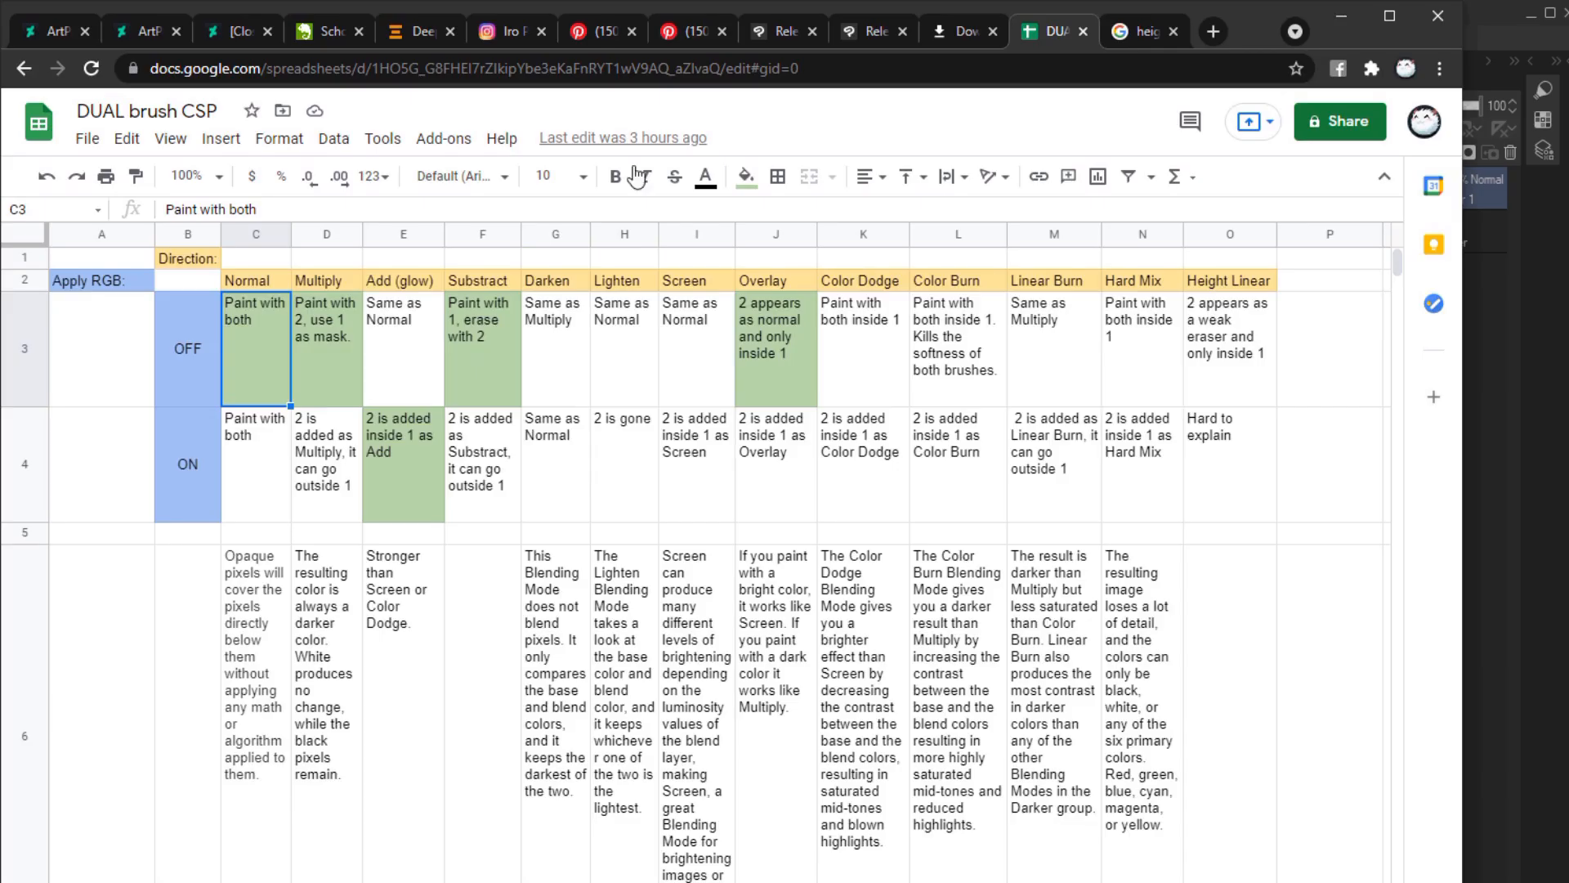
click(327, 348)
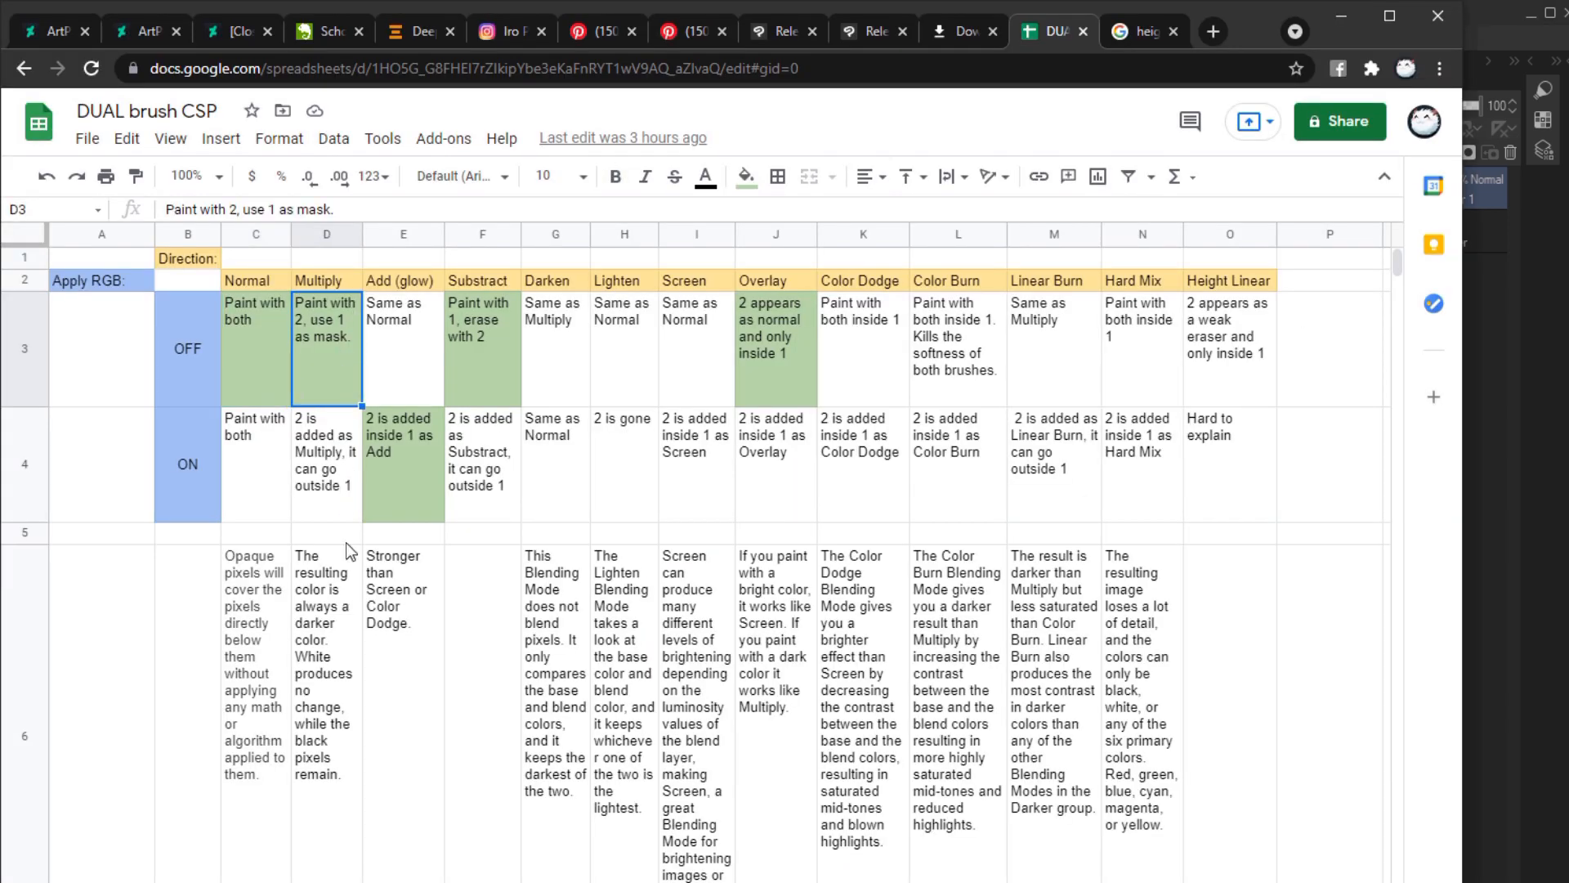
mouse_move(414, 507)
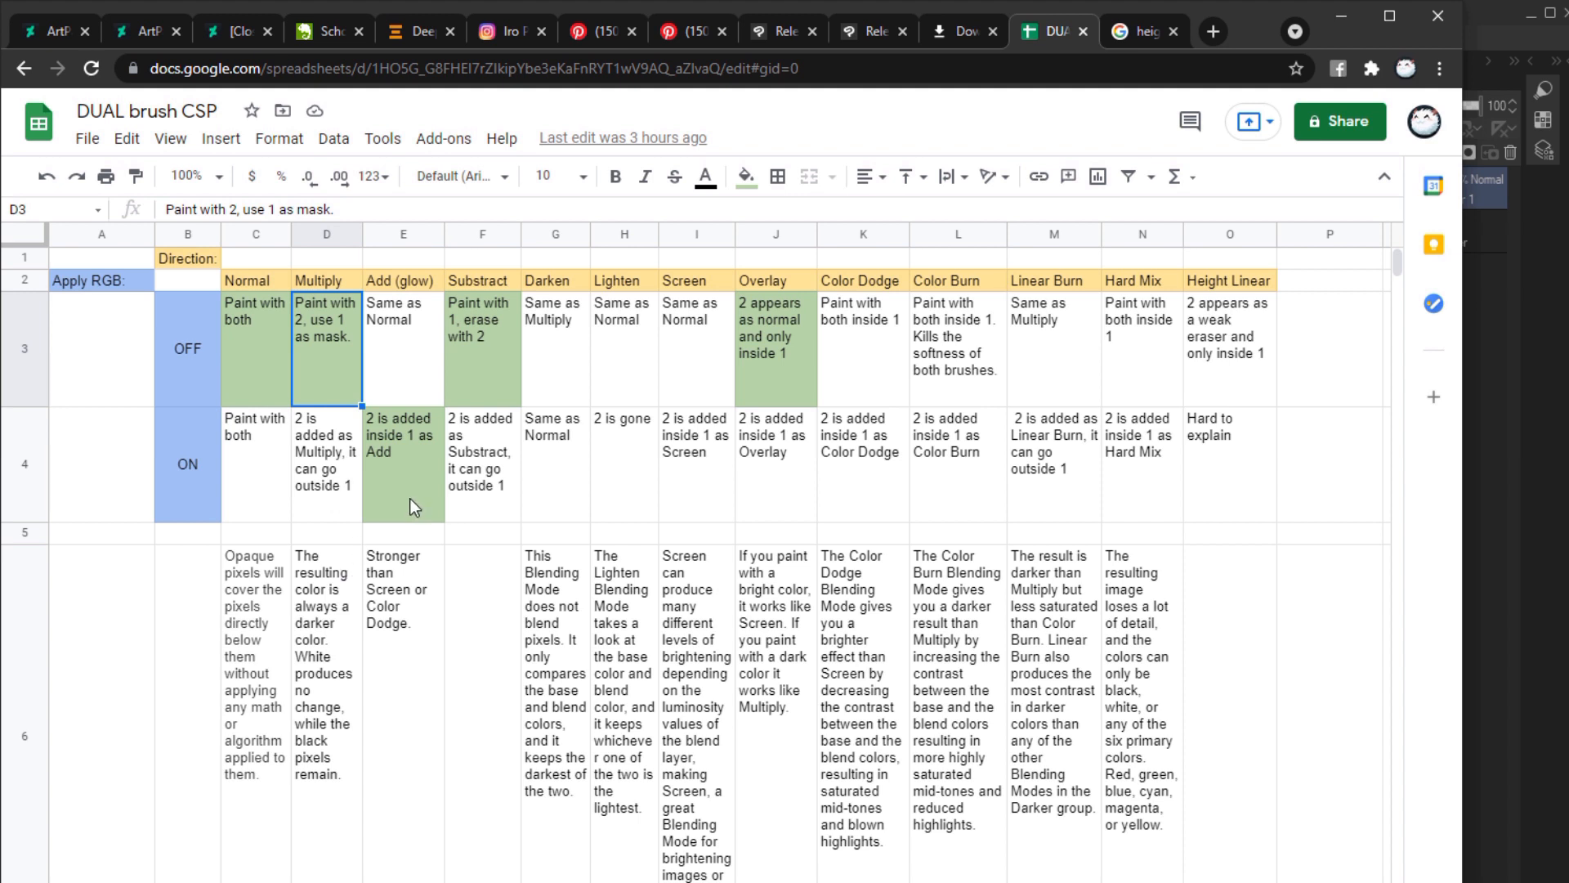
mouse_move(413, 505)
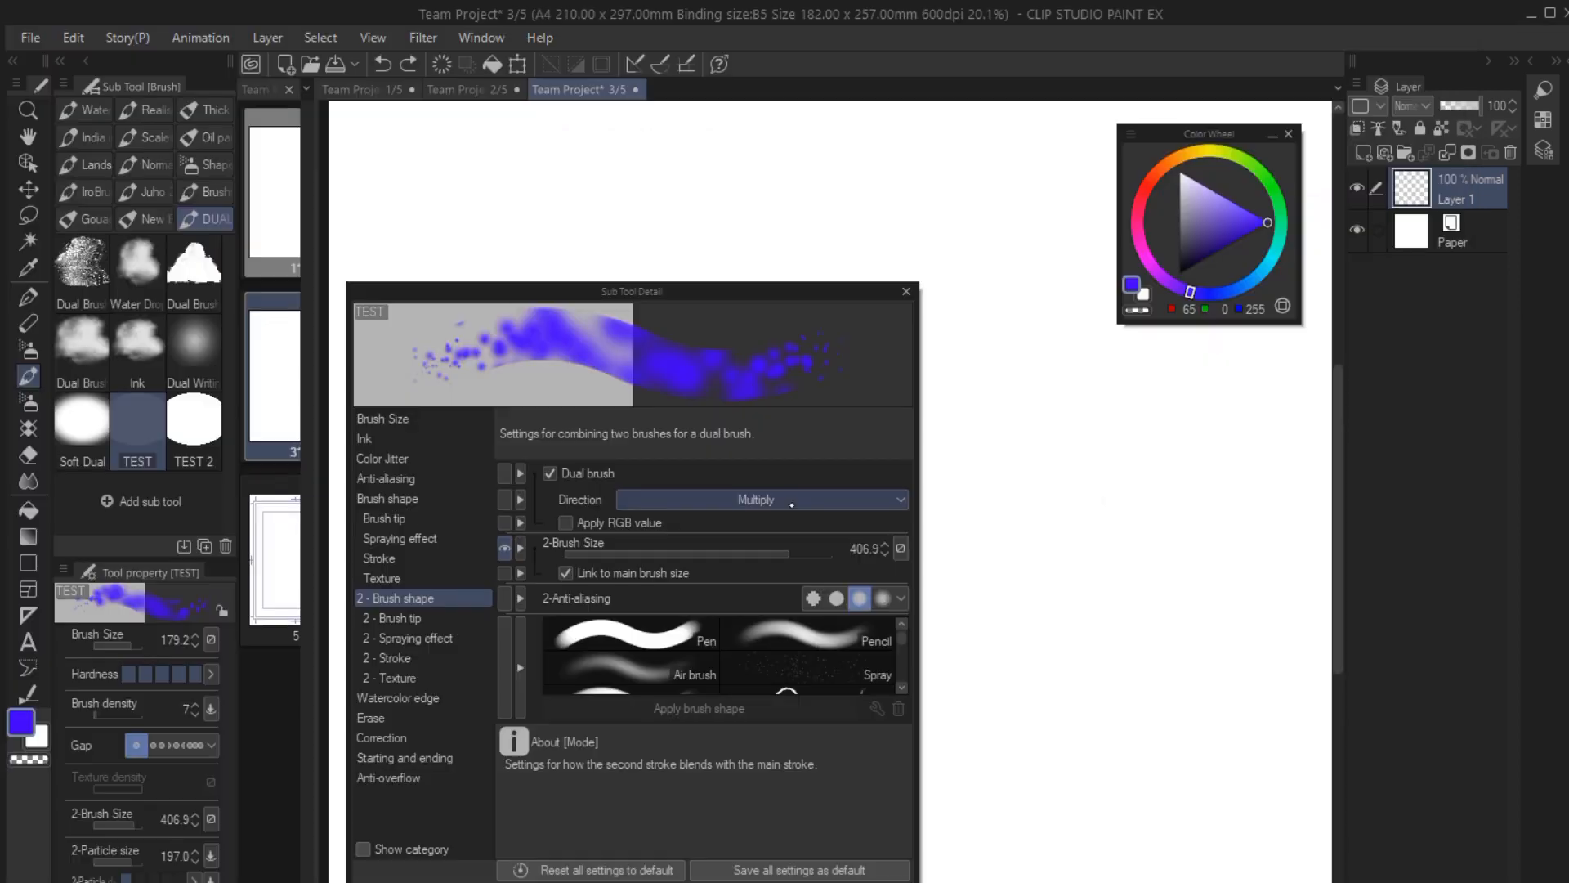
Paint wavy purple-to-blue TEST dual-brush strokes on a new layer.
click(759, 499)
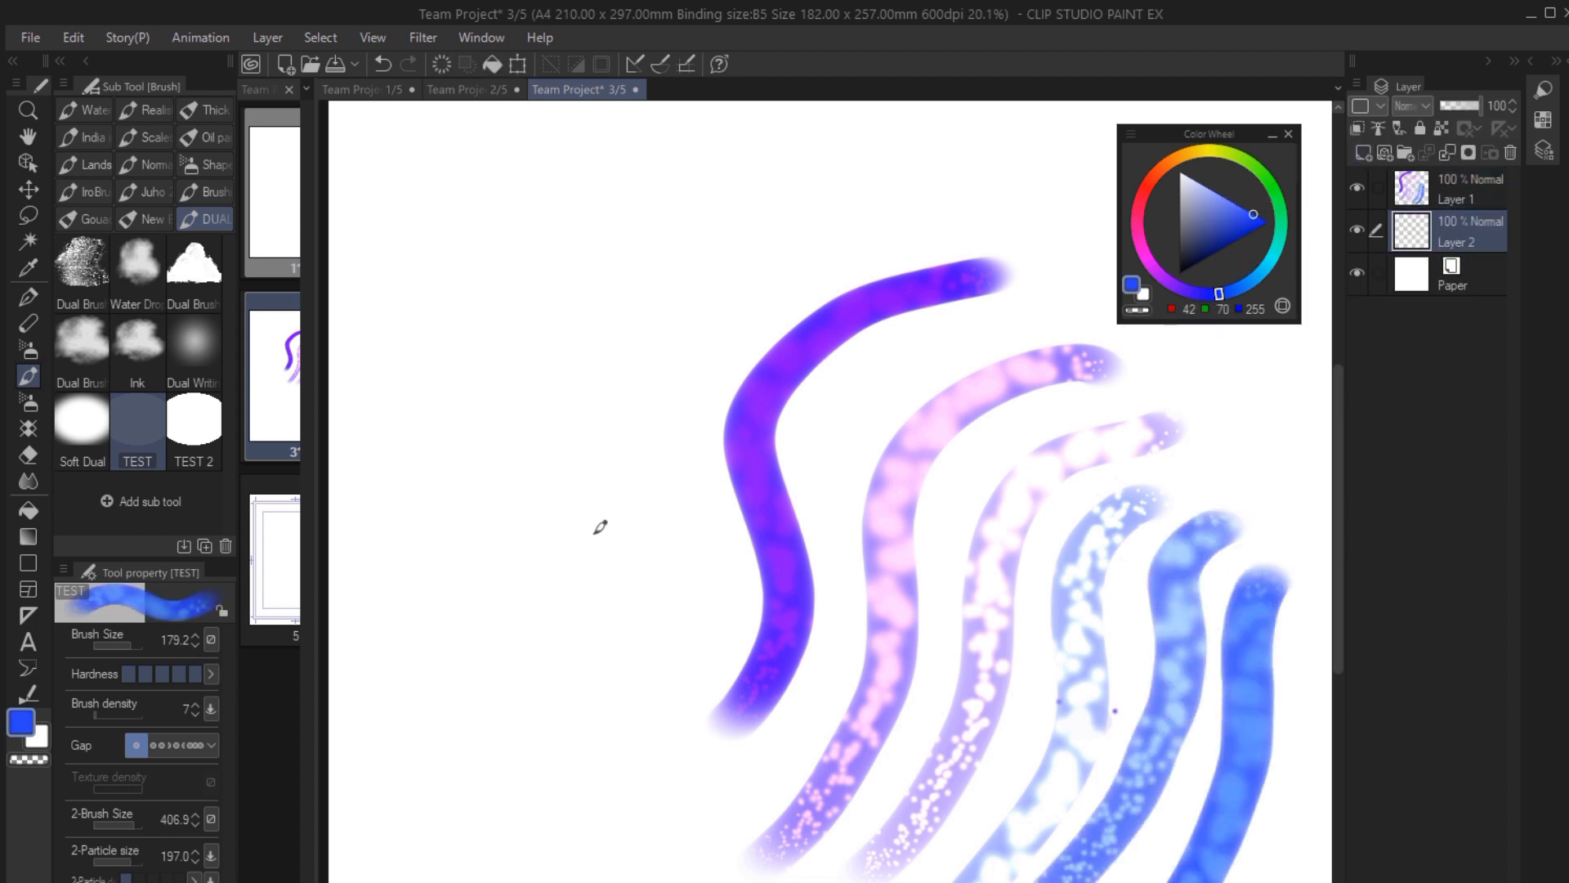
Paint crossing blue TEST strokes over the purple samples and a short speckled stroke beside the patch.
drag(730, 561, 791, 711)
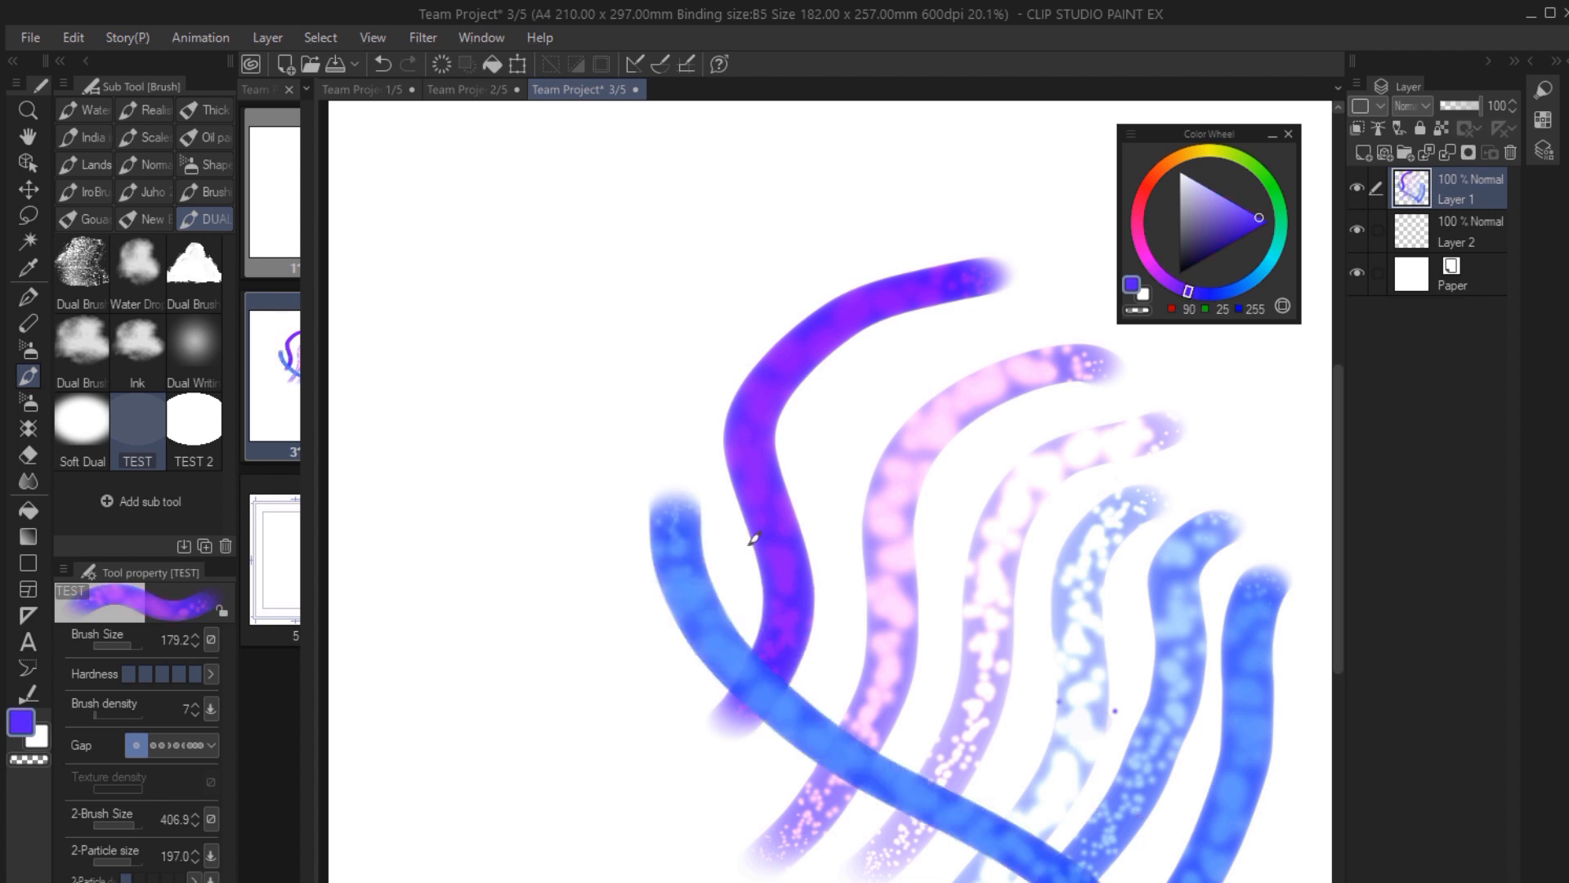
drag(750, 537, 1070, 664)
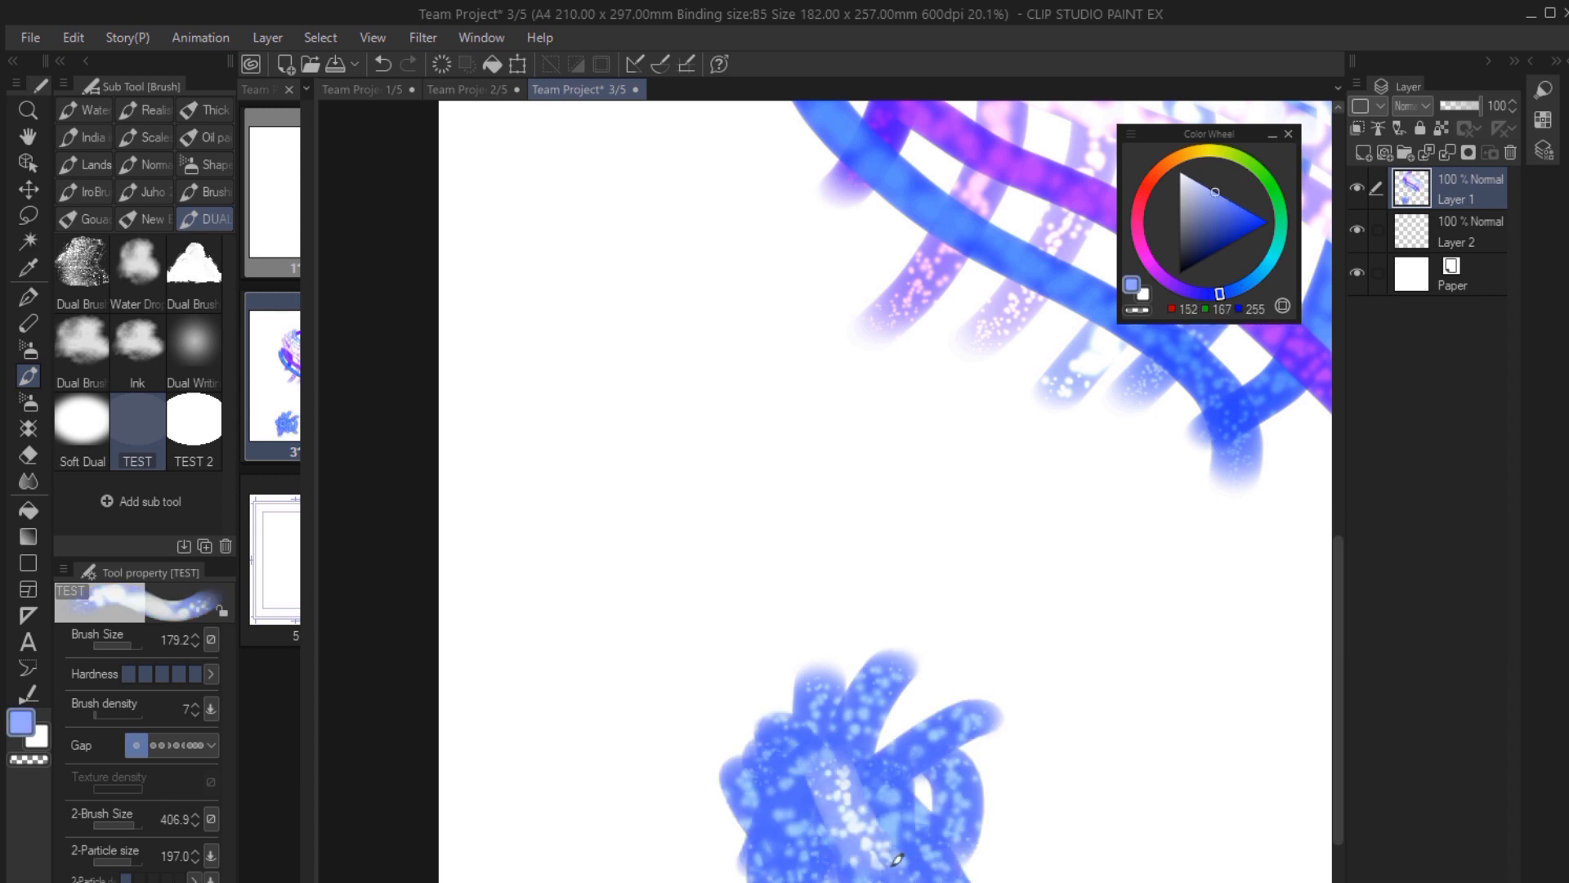
drag(896, 858, 1066, 651)
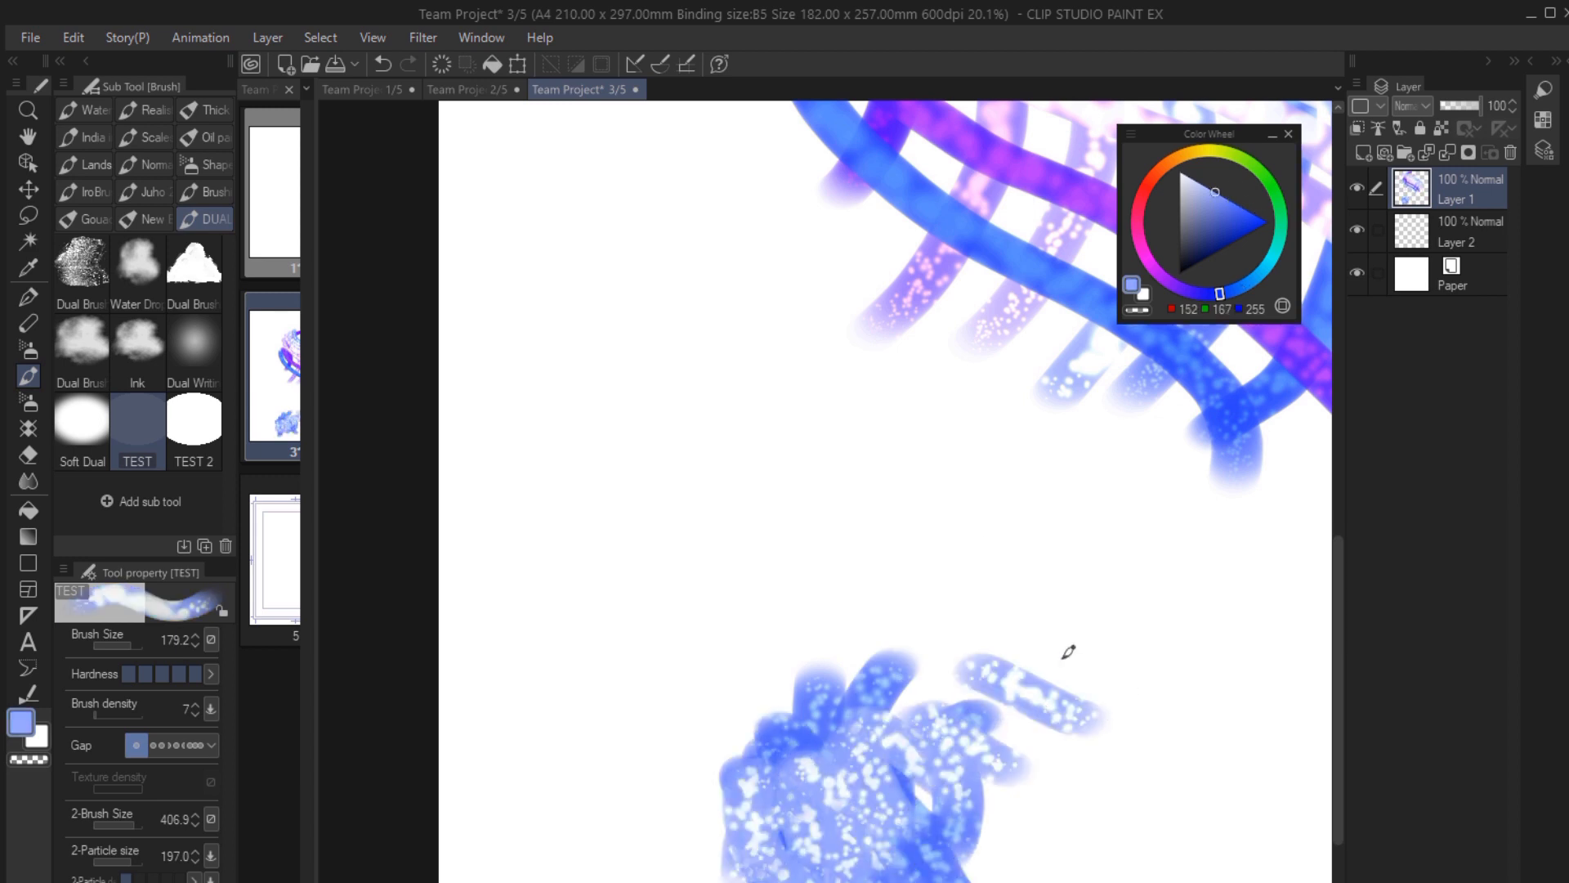
click(1044, 31)
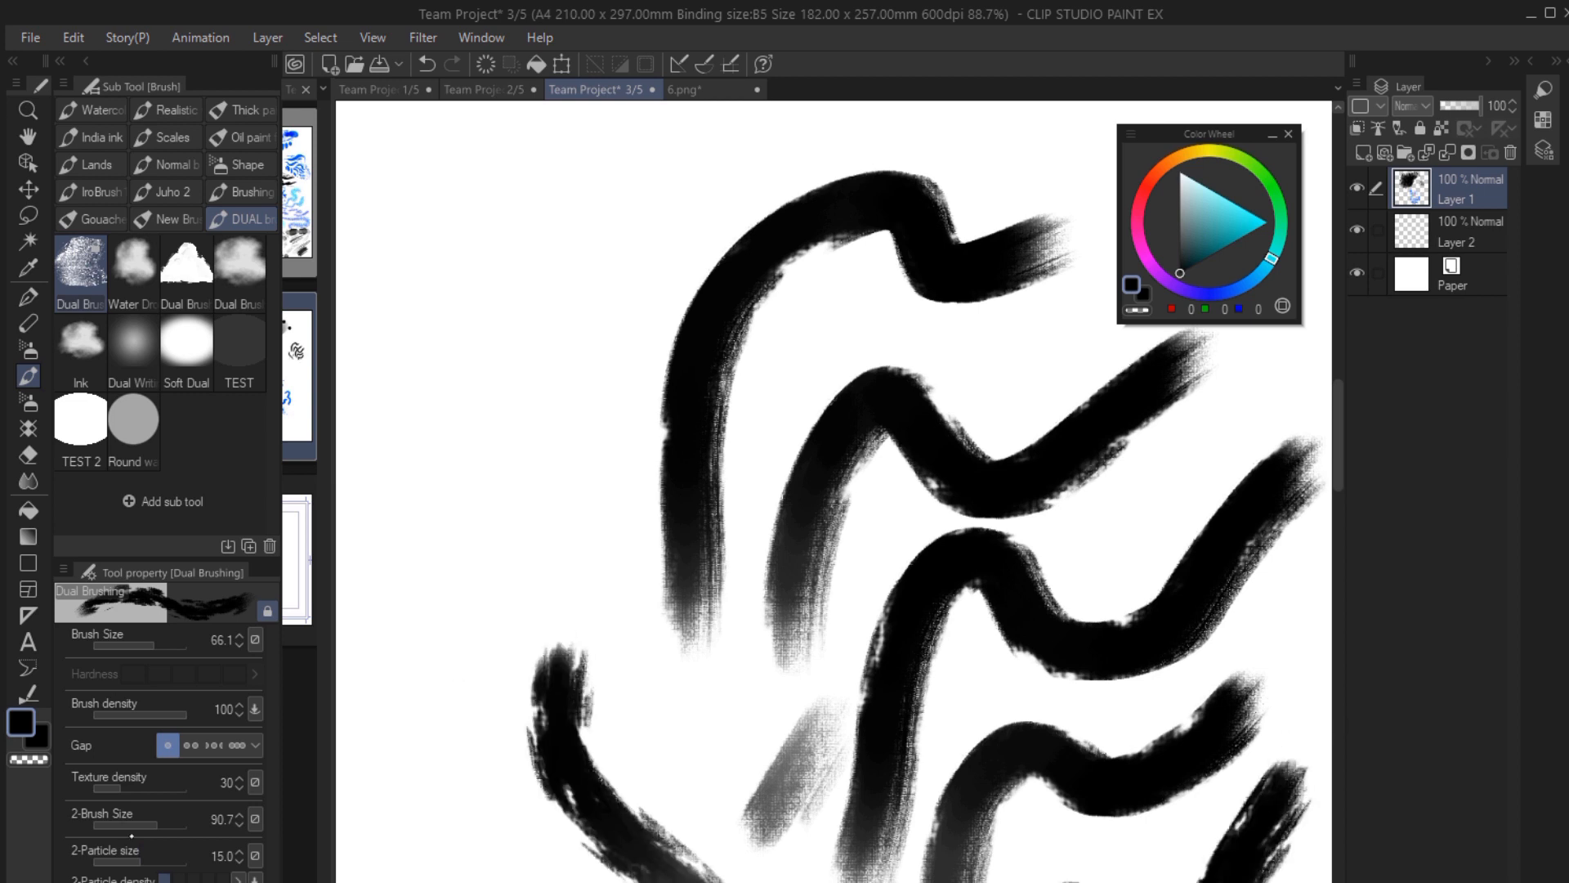
Adjust the 2-Brush Size slider for the Dual Brushing brush.
drag(155, 810, 132, 811)
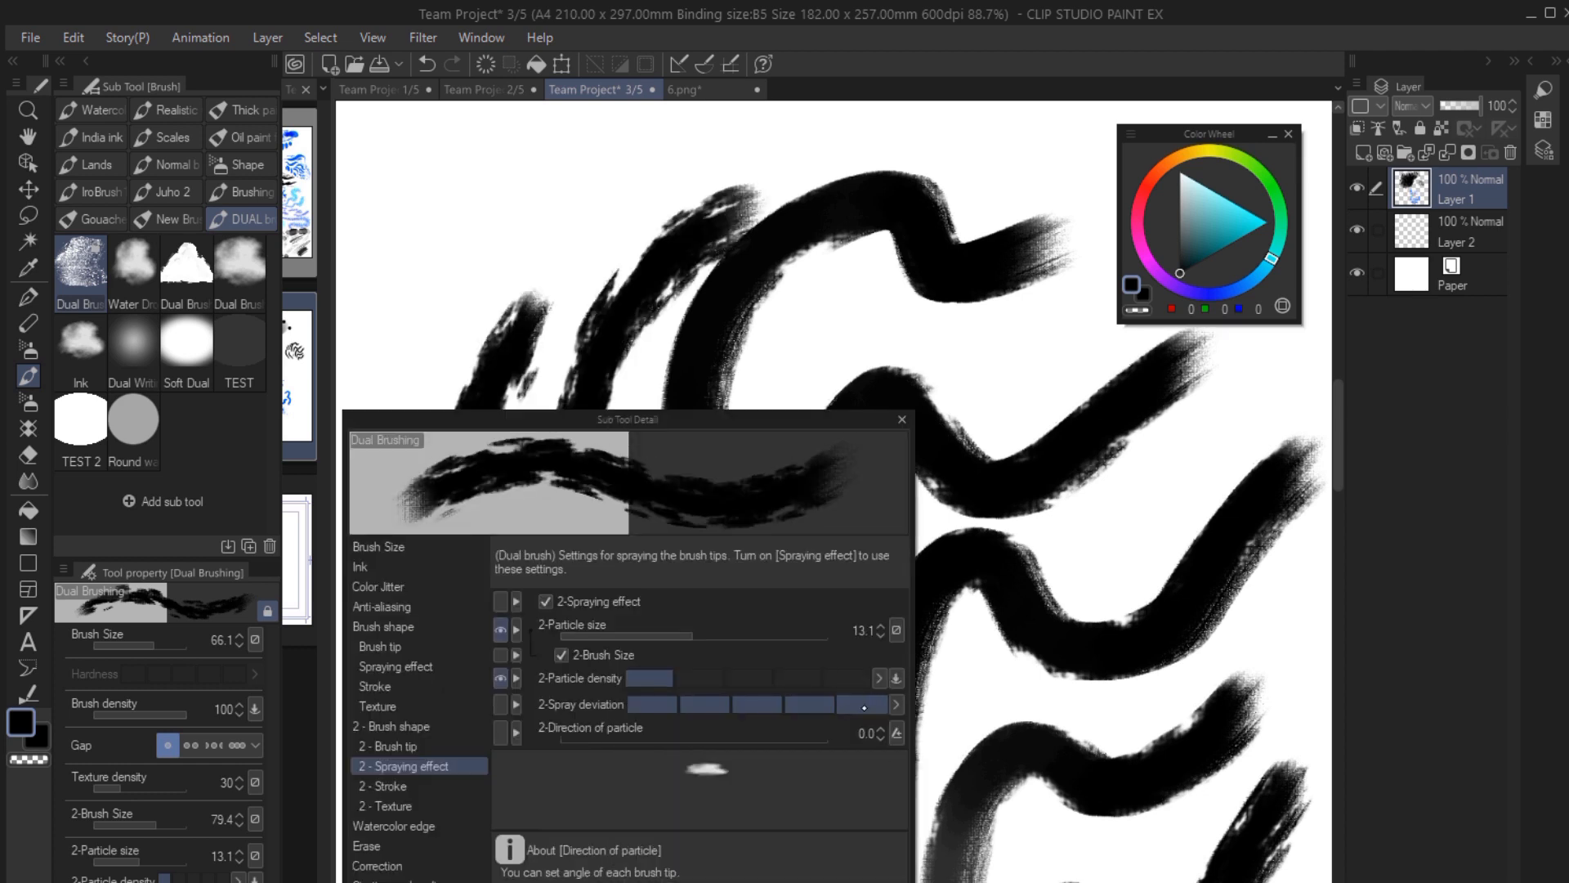
mouse_move(896, 732)
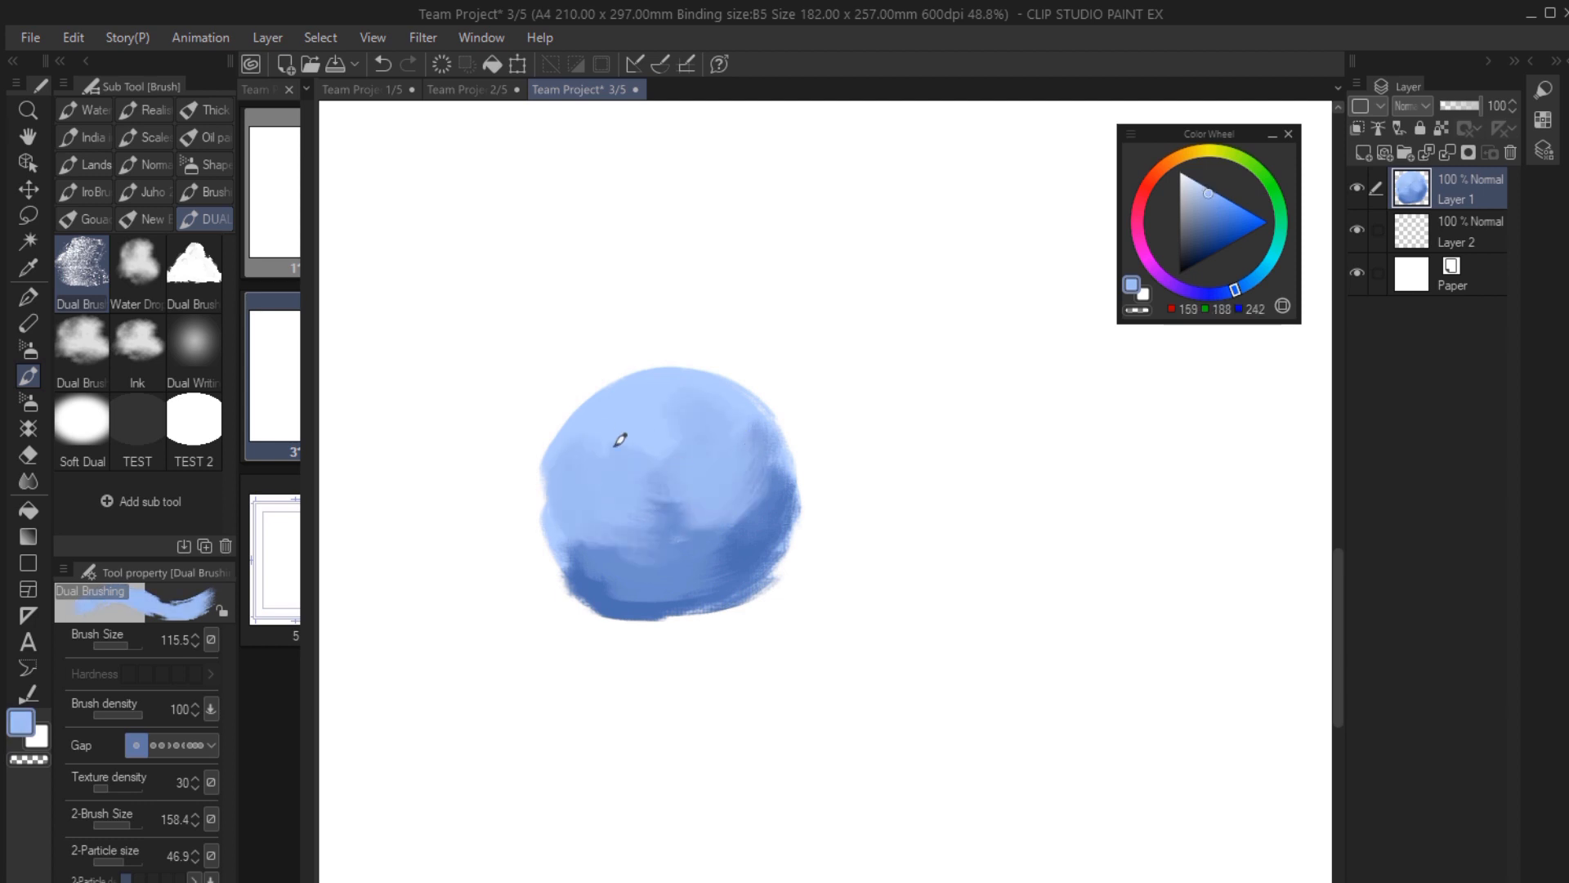
Paint lighter highlights on top of the blue ball and darker shading with Dual Brushing.
drag(618, 438, 677, 403)
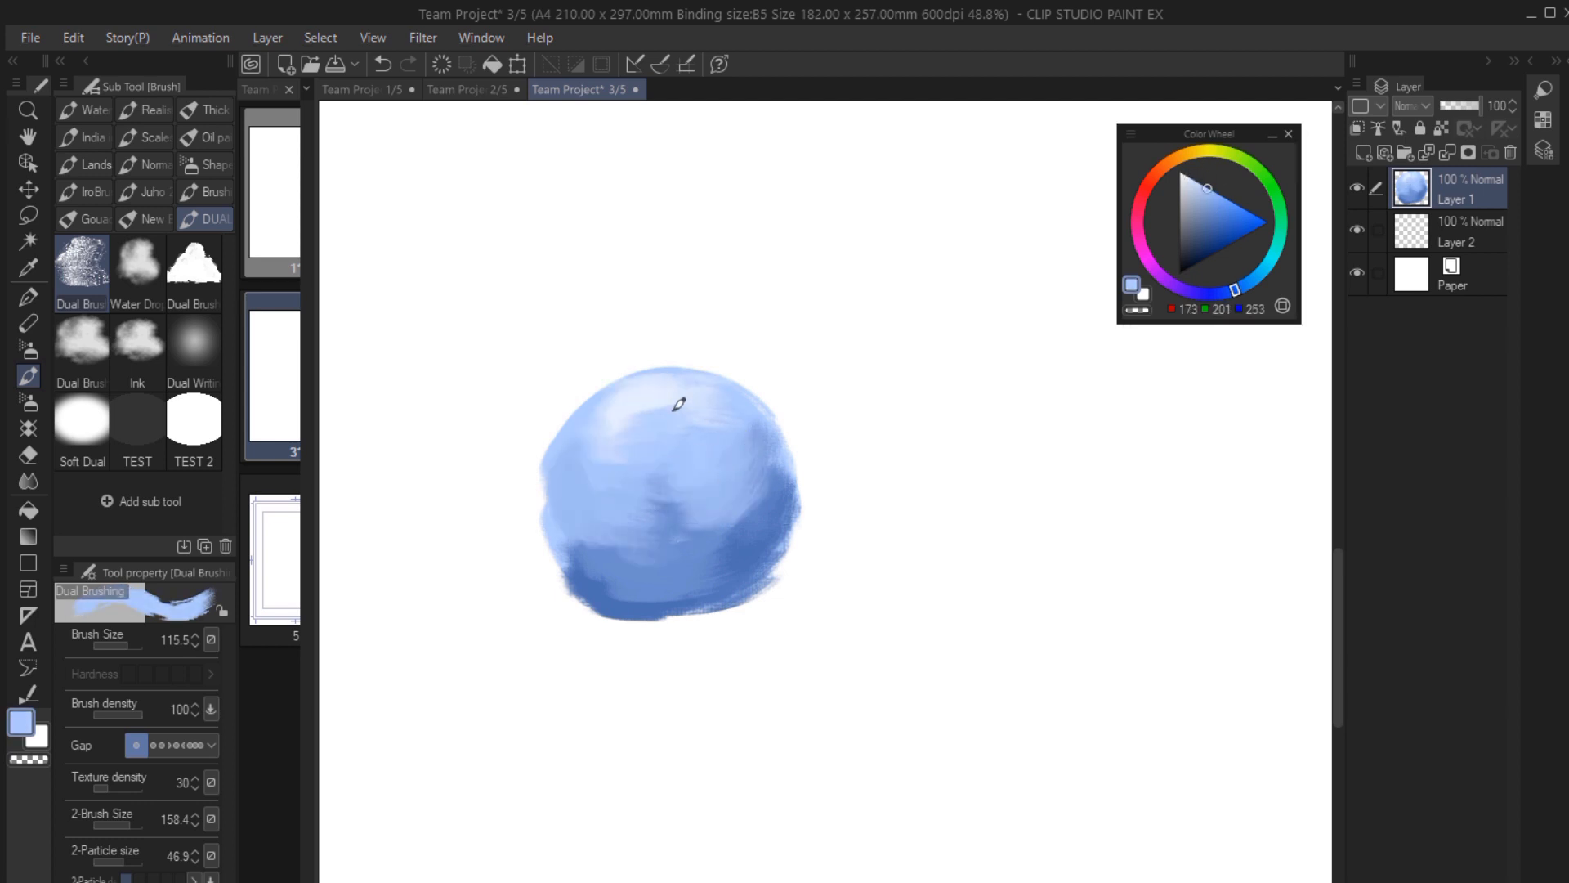
drag(680, 402, 680, 529)
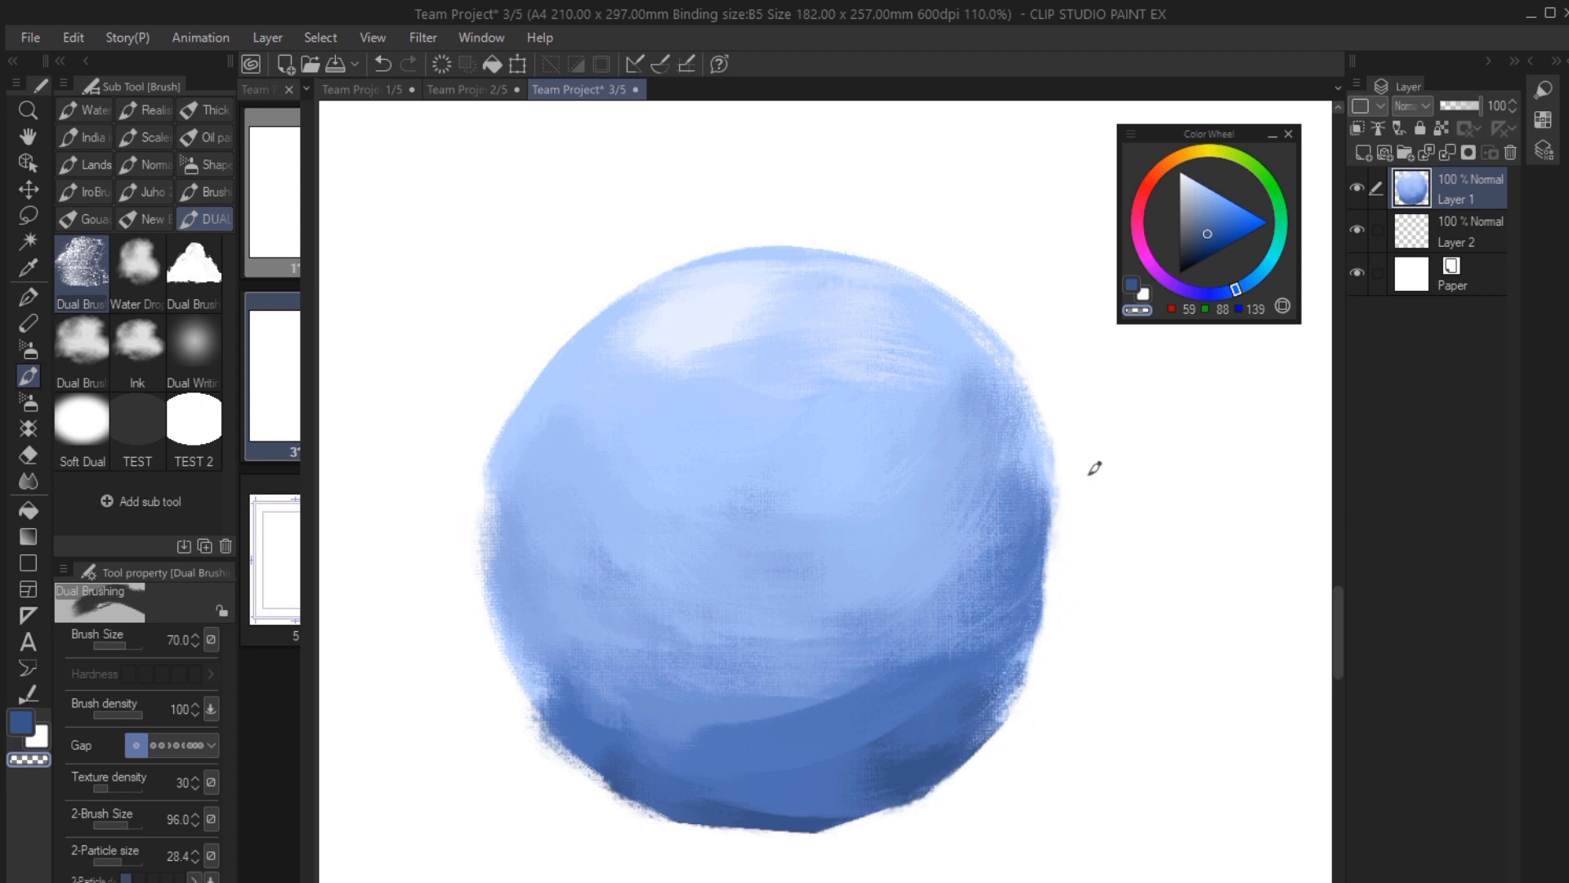
drag(1094, 468, 647, 551)
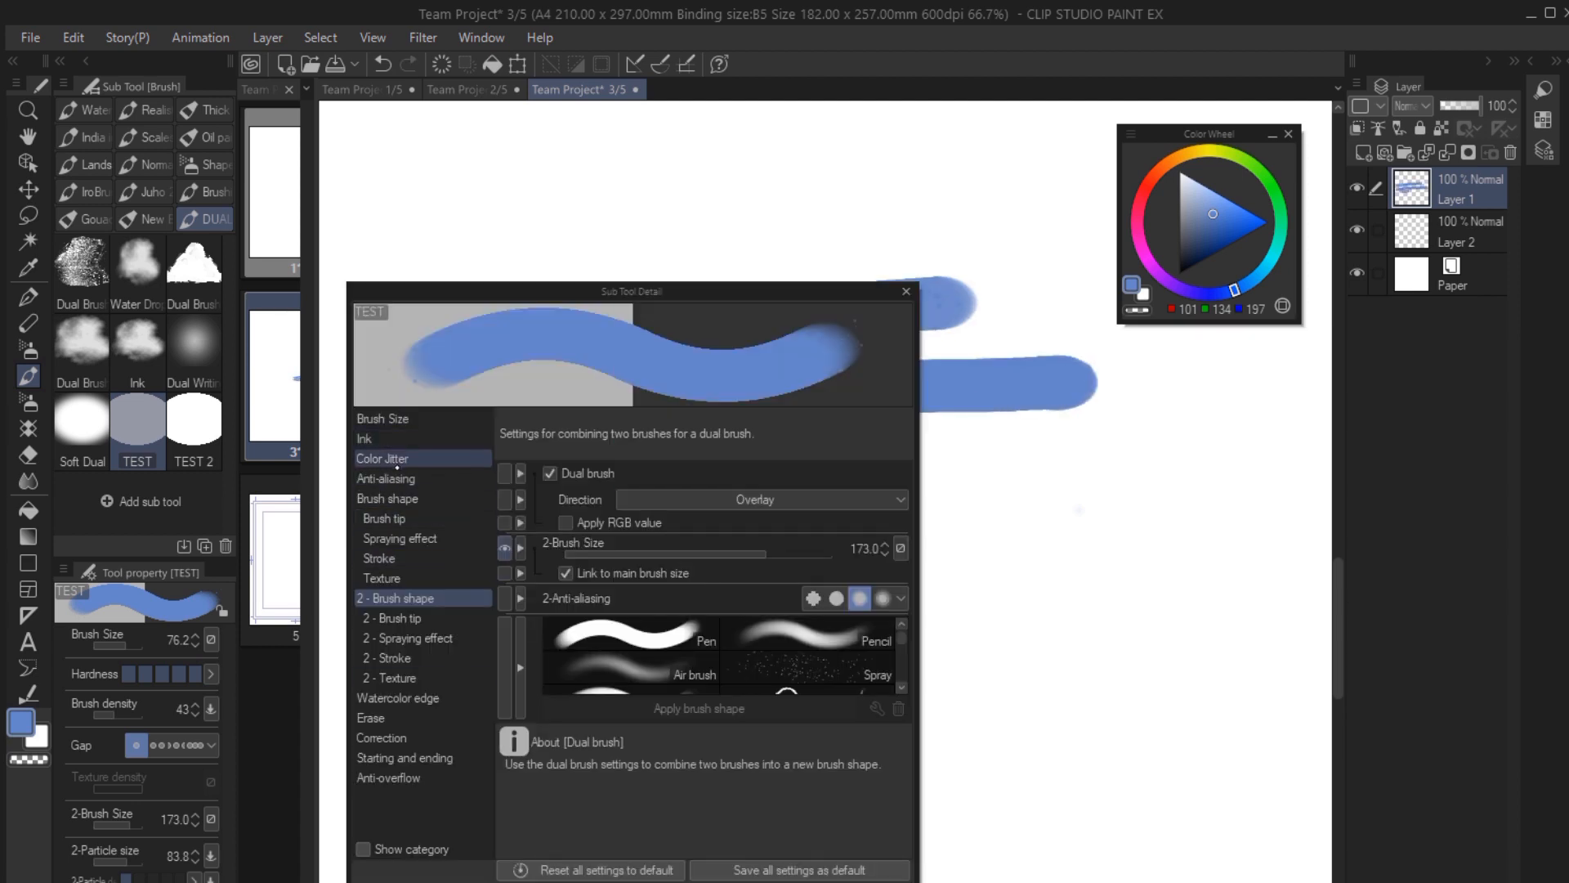
Check TEST's brush tip settings, then pick Round watercolor brush from the default Brush category to add.
click(382, 518)
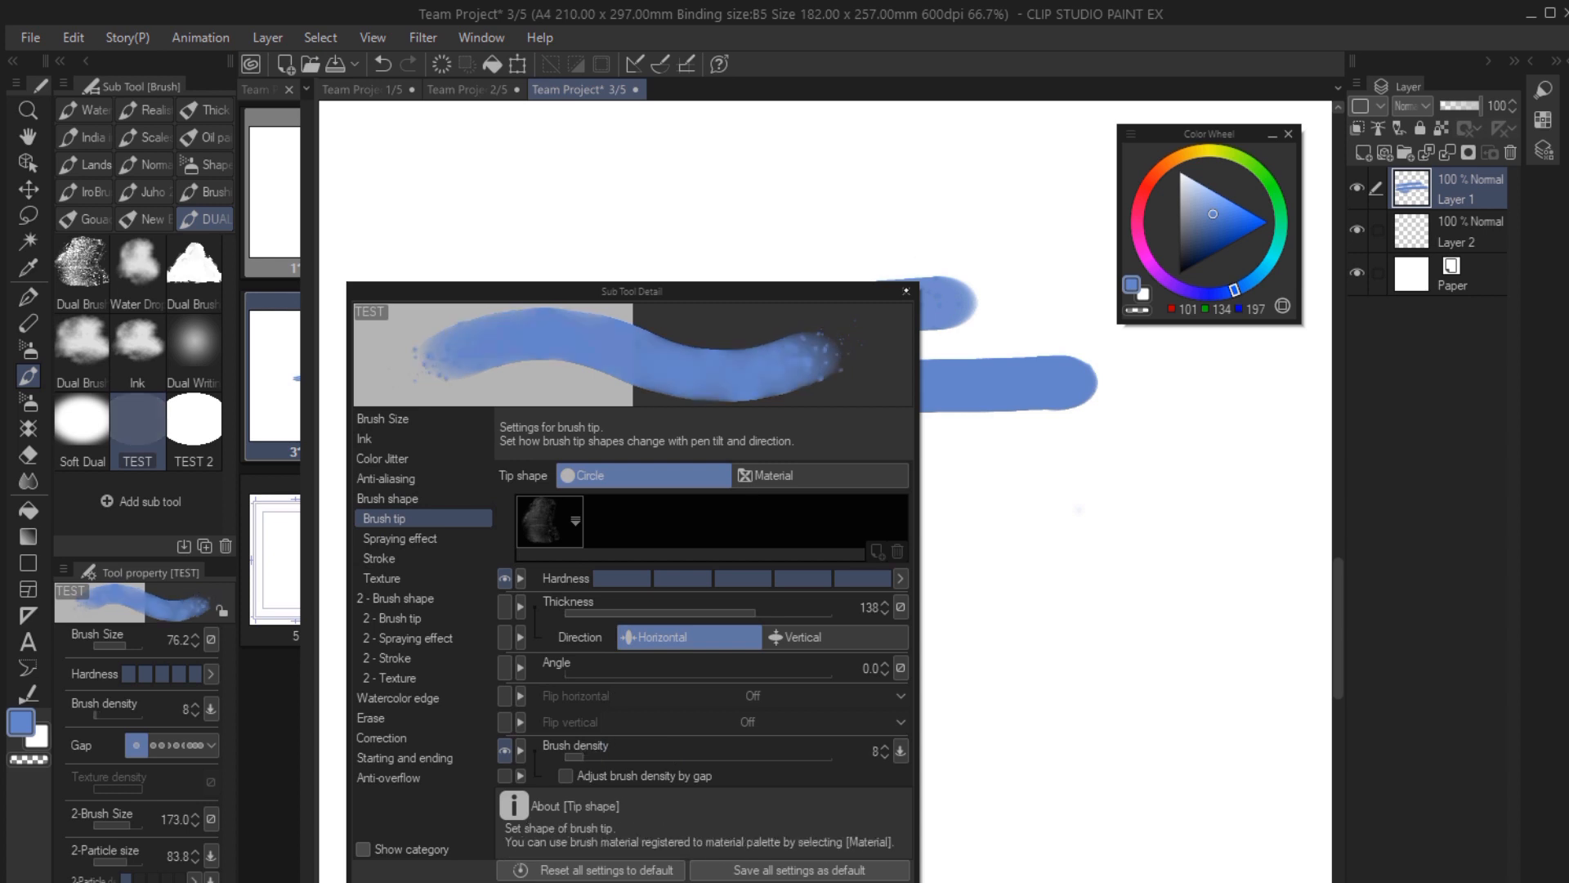
click(904, 291)
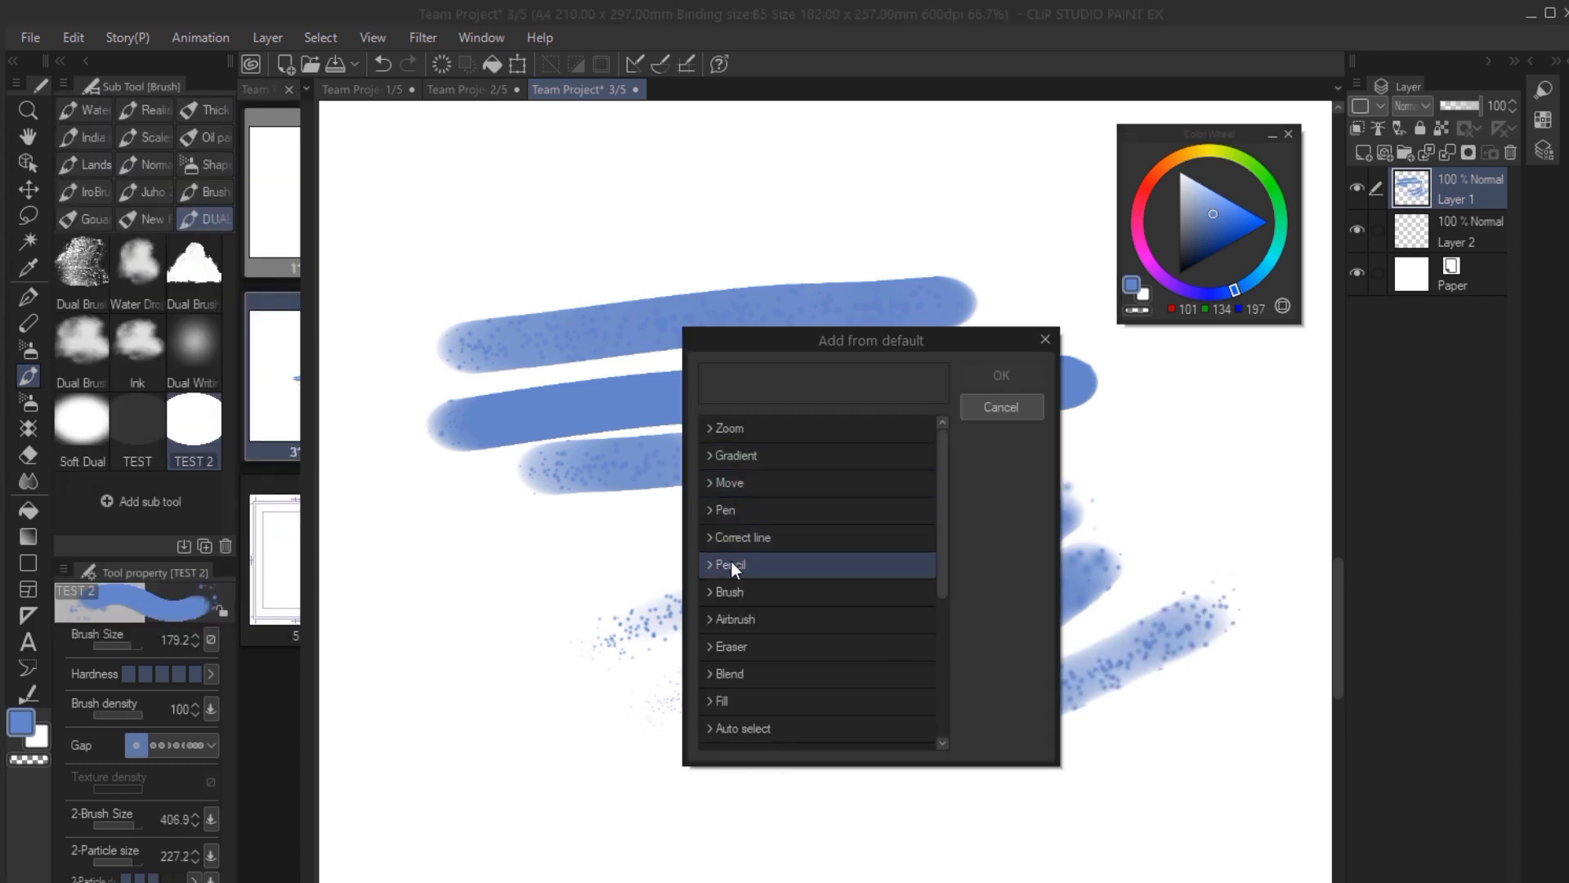
click(729, 592)
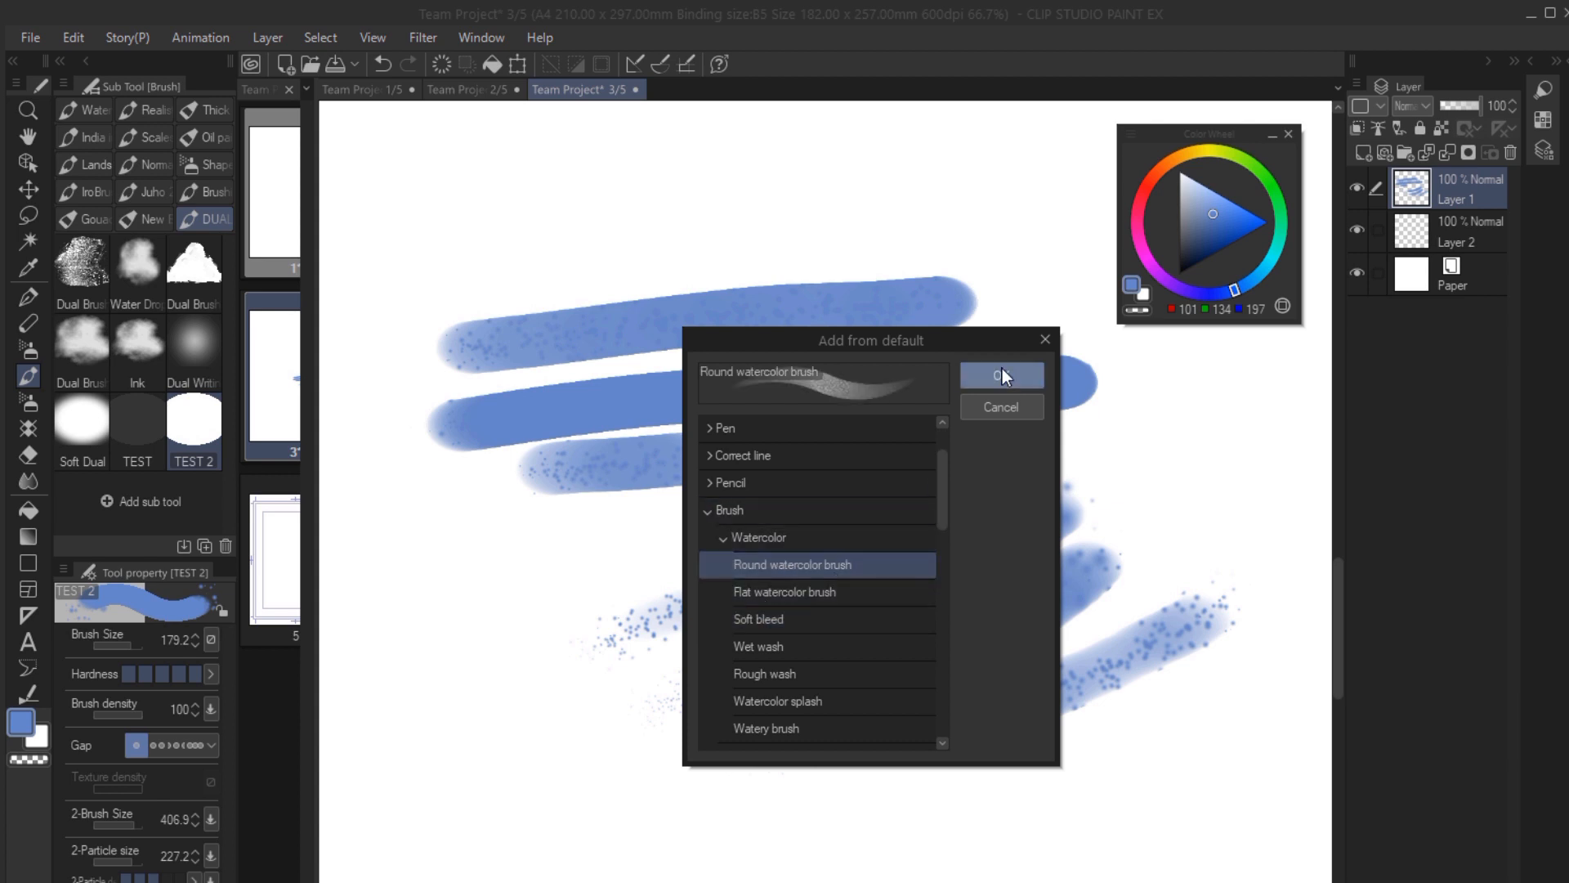
click(1001, 376)
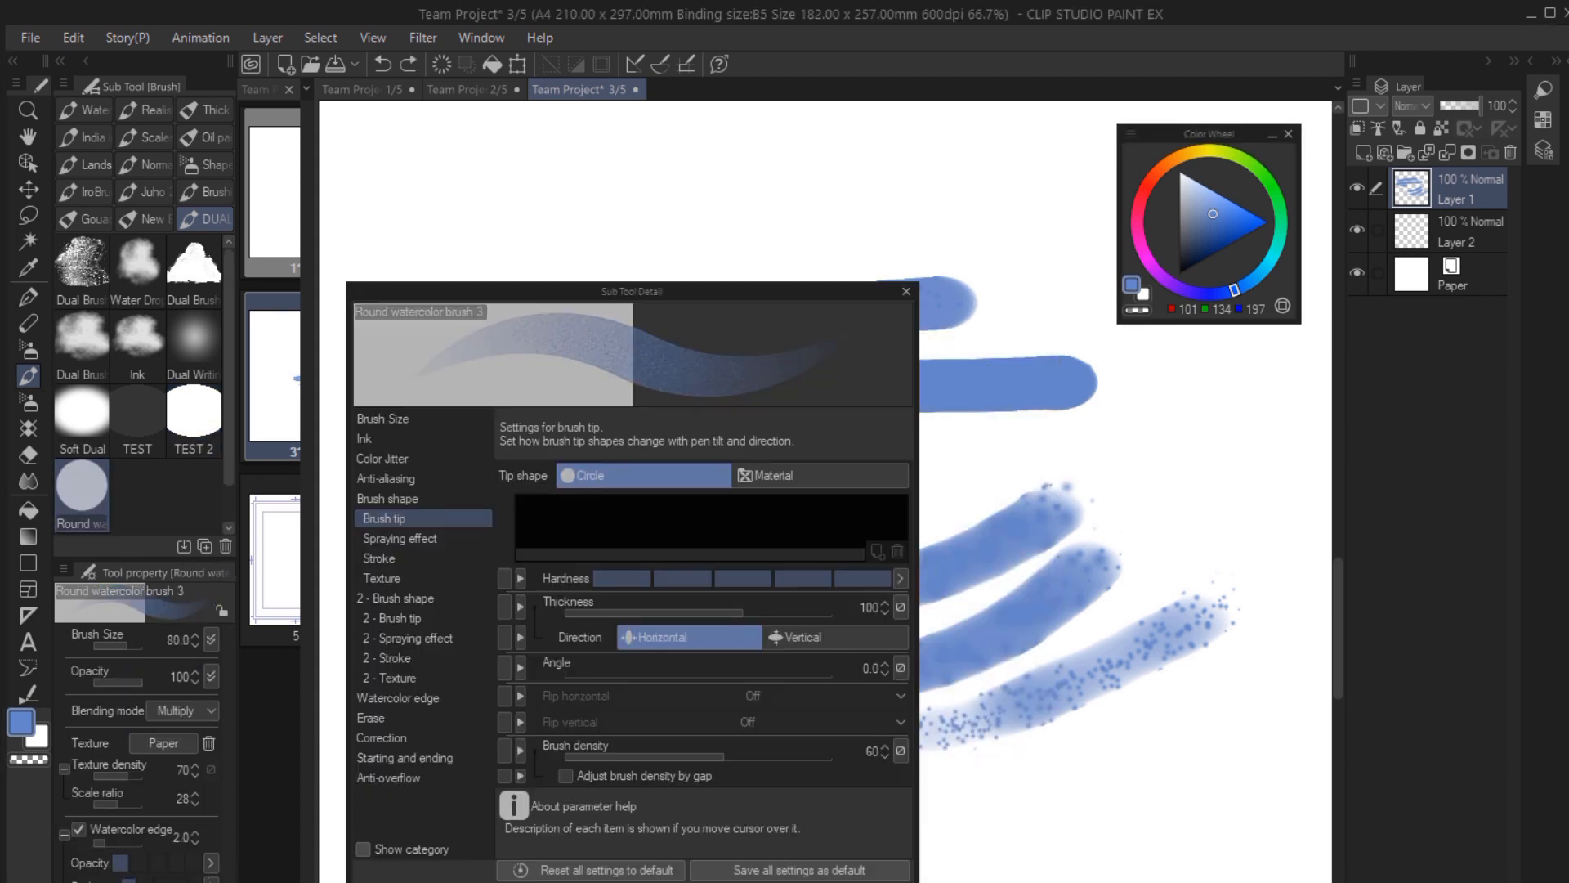
Turn on Dual brush for Round watercolor brush 3, link second-brush size to main, Direction Normal.
click(396, 618)
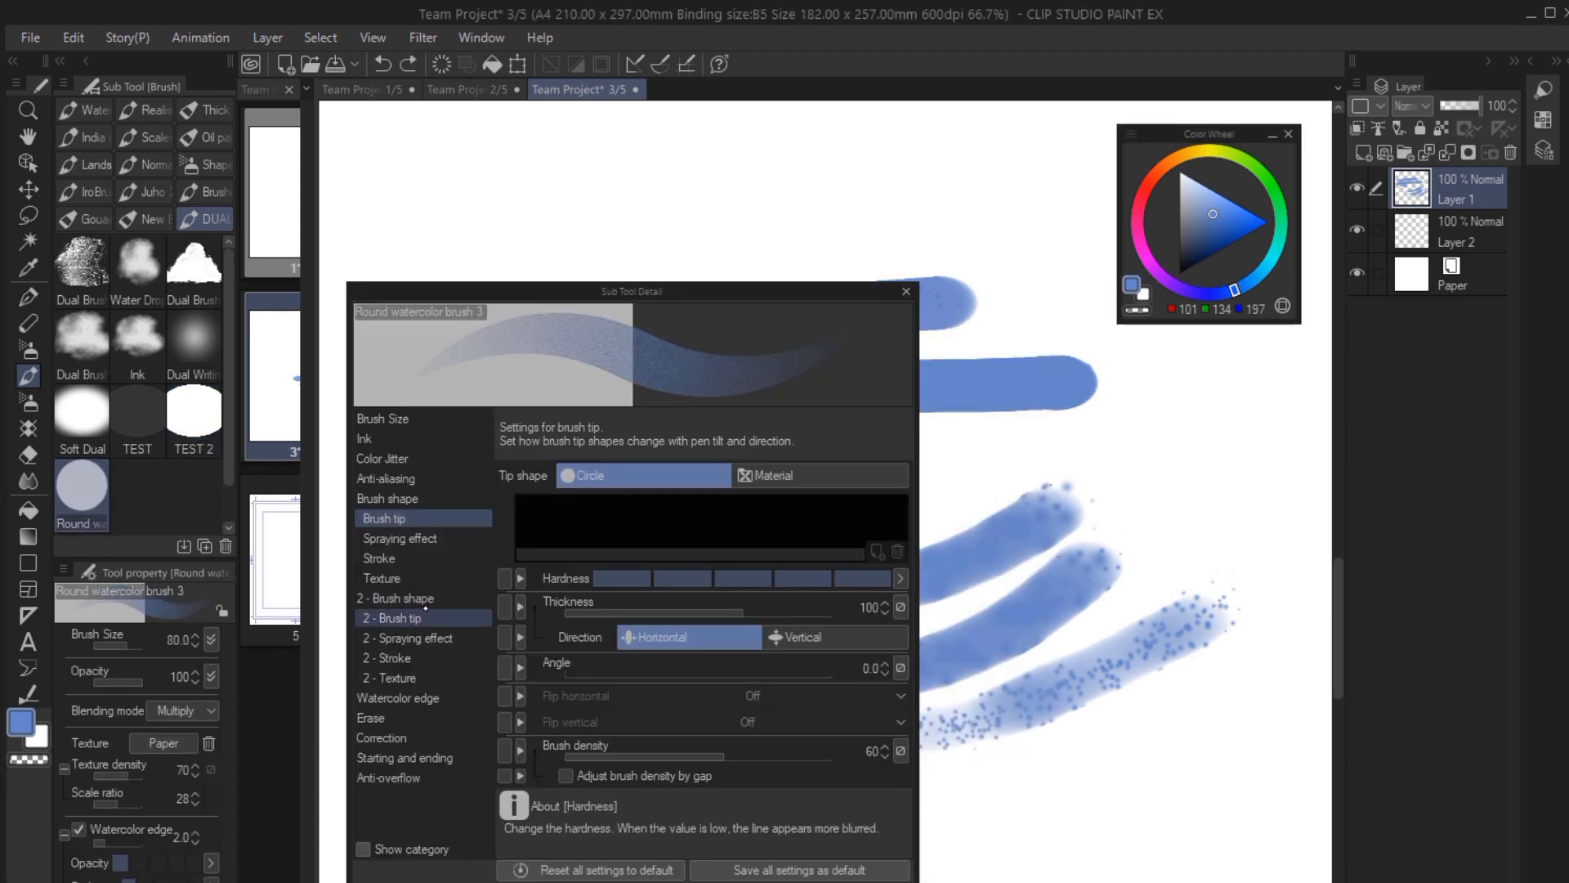
click(399, 598)
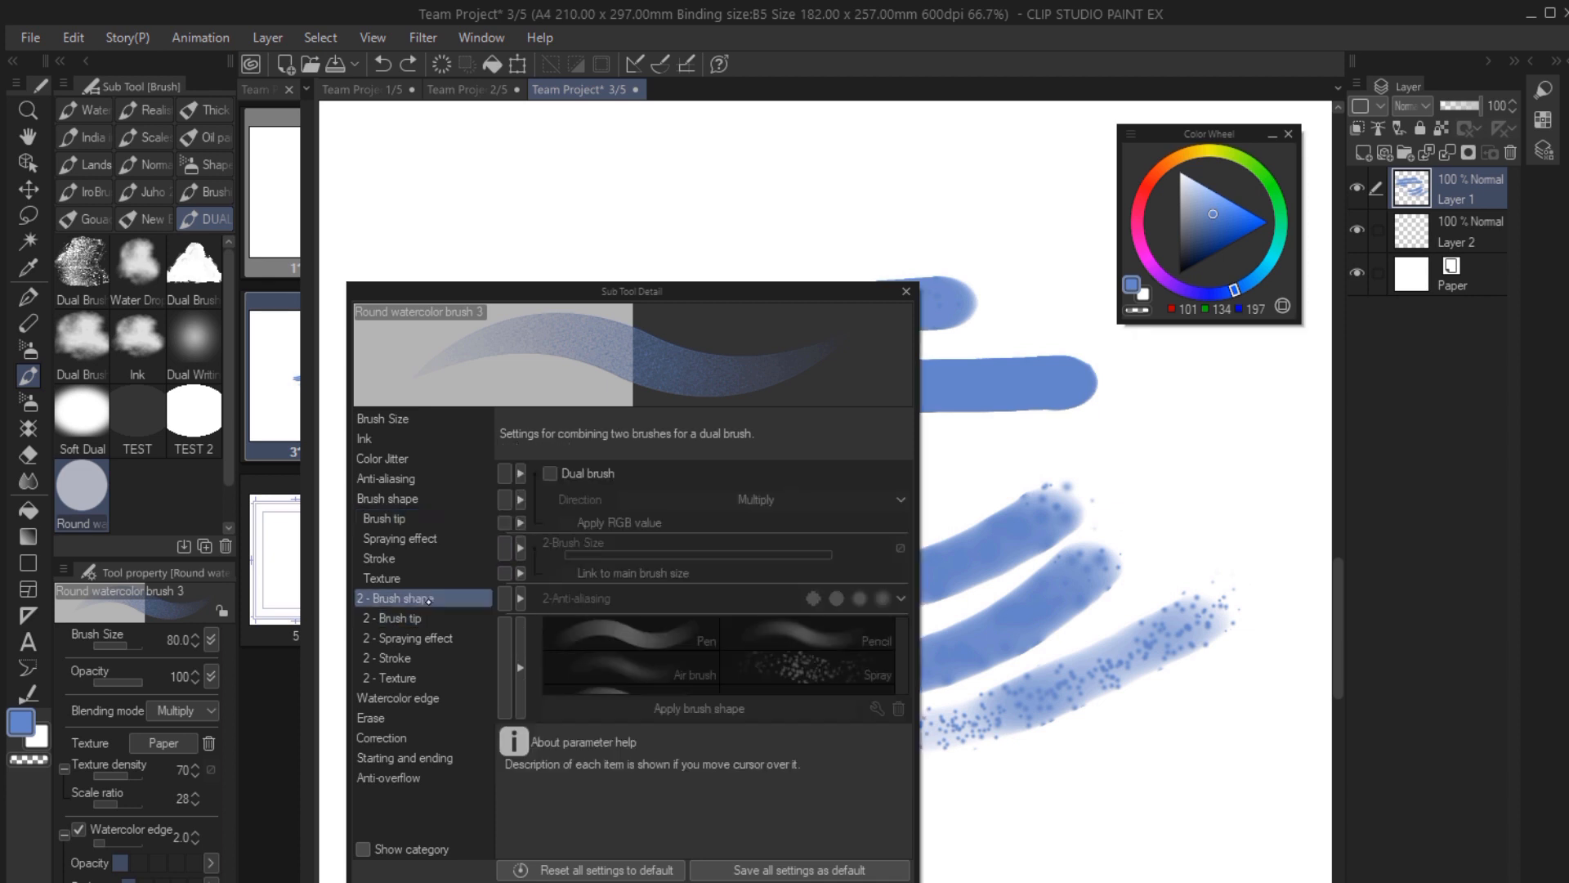
click(548, 474)
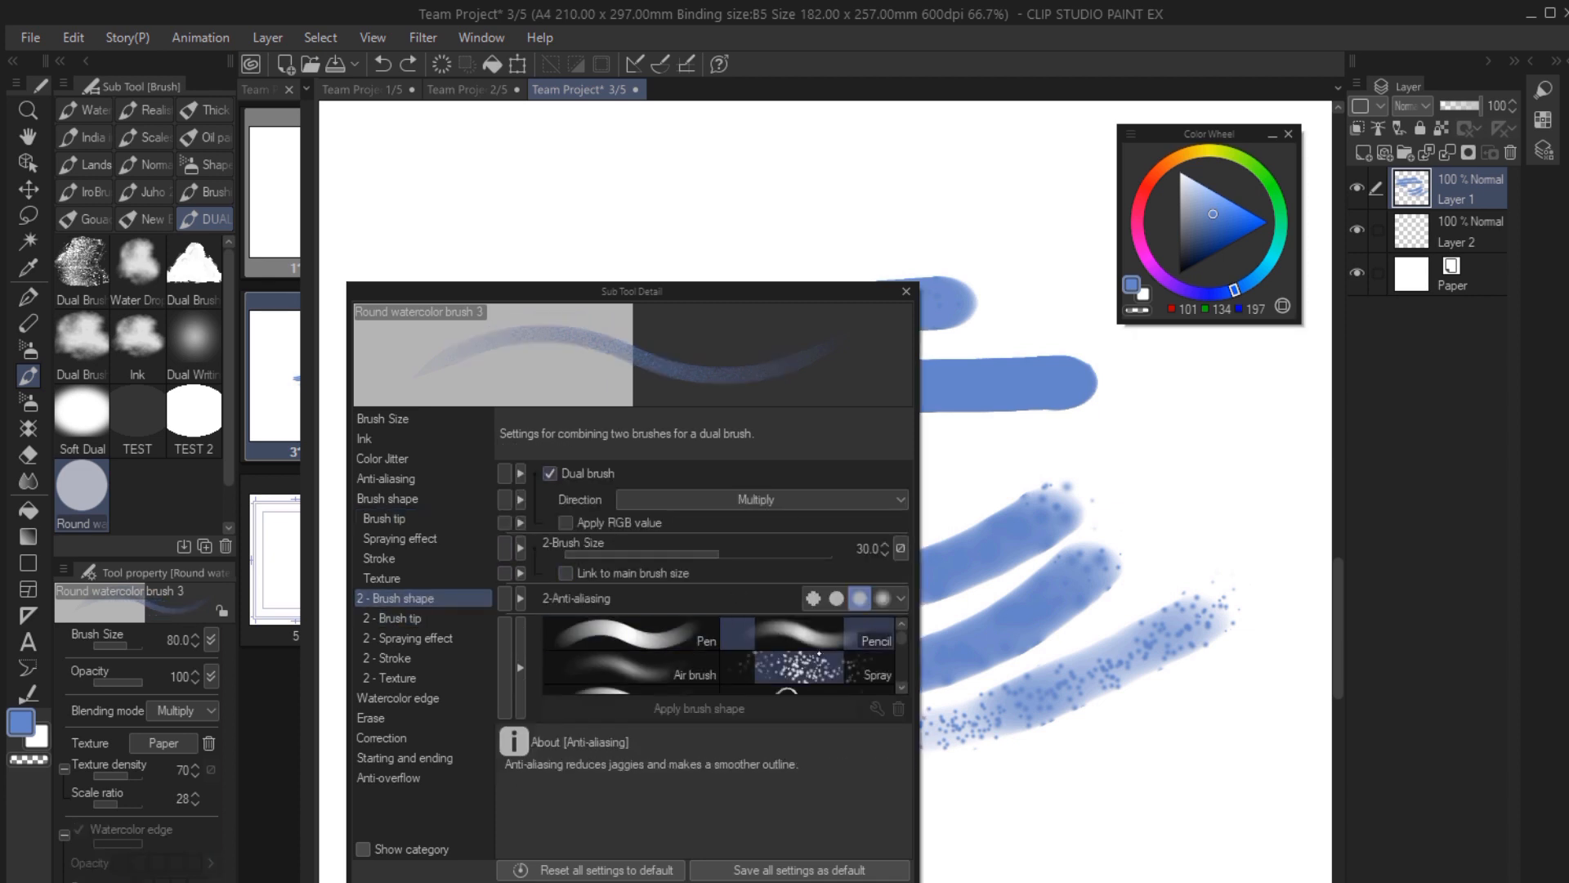
click(384, 519)
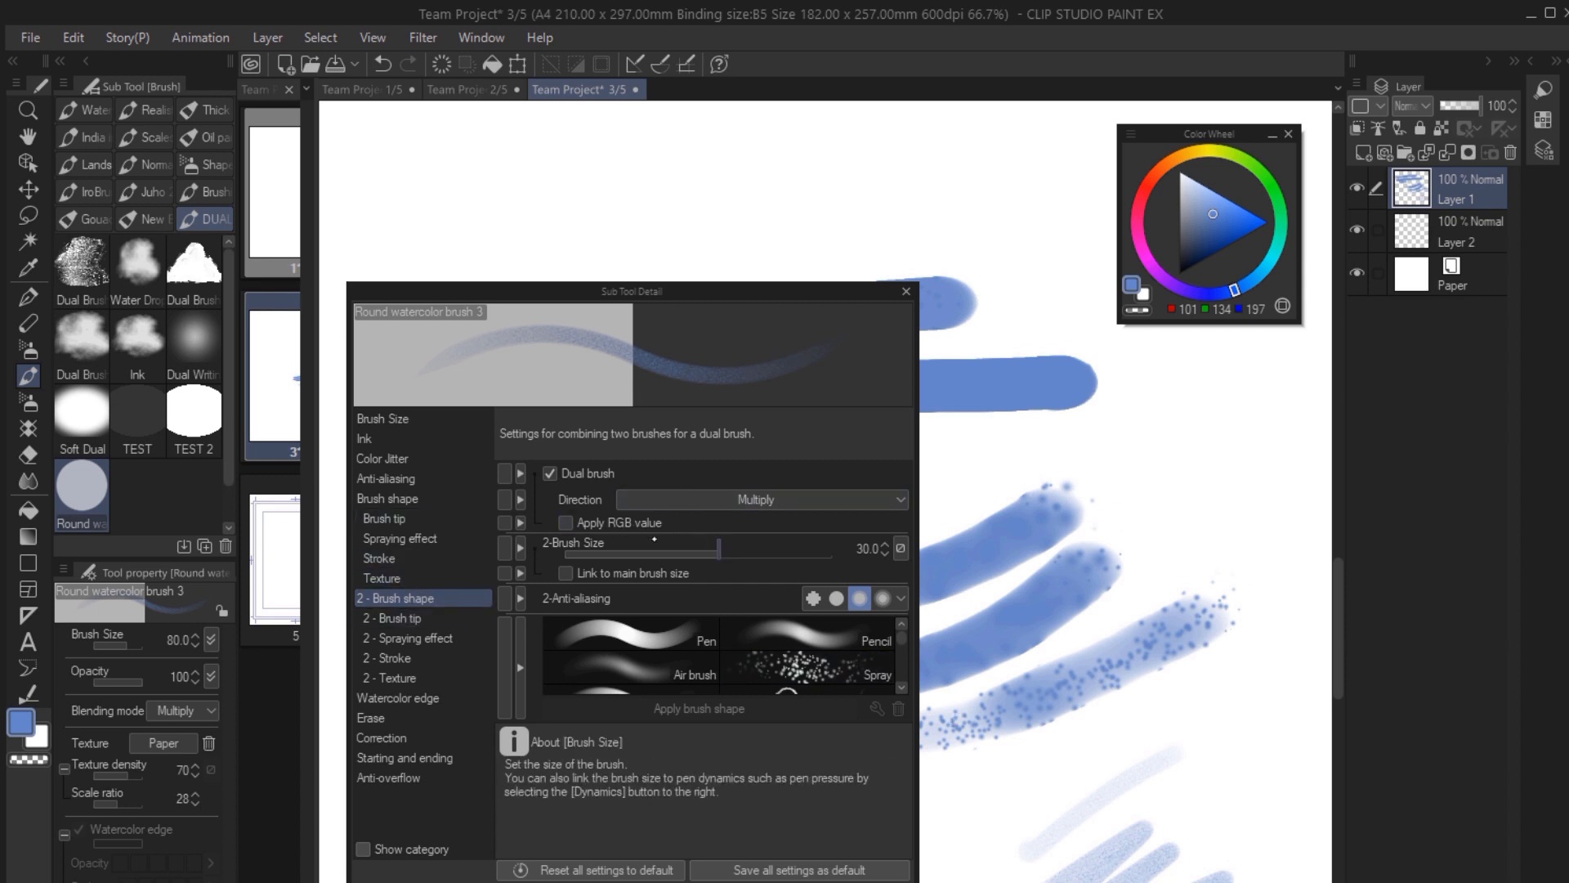
click(757, 498)
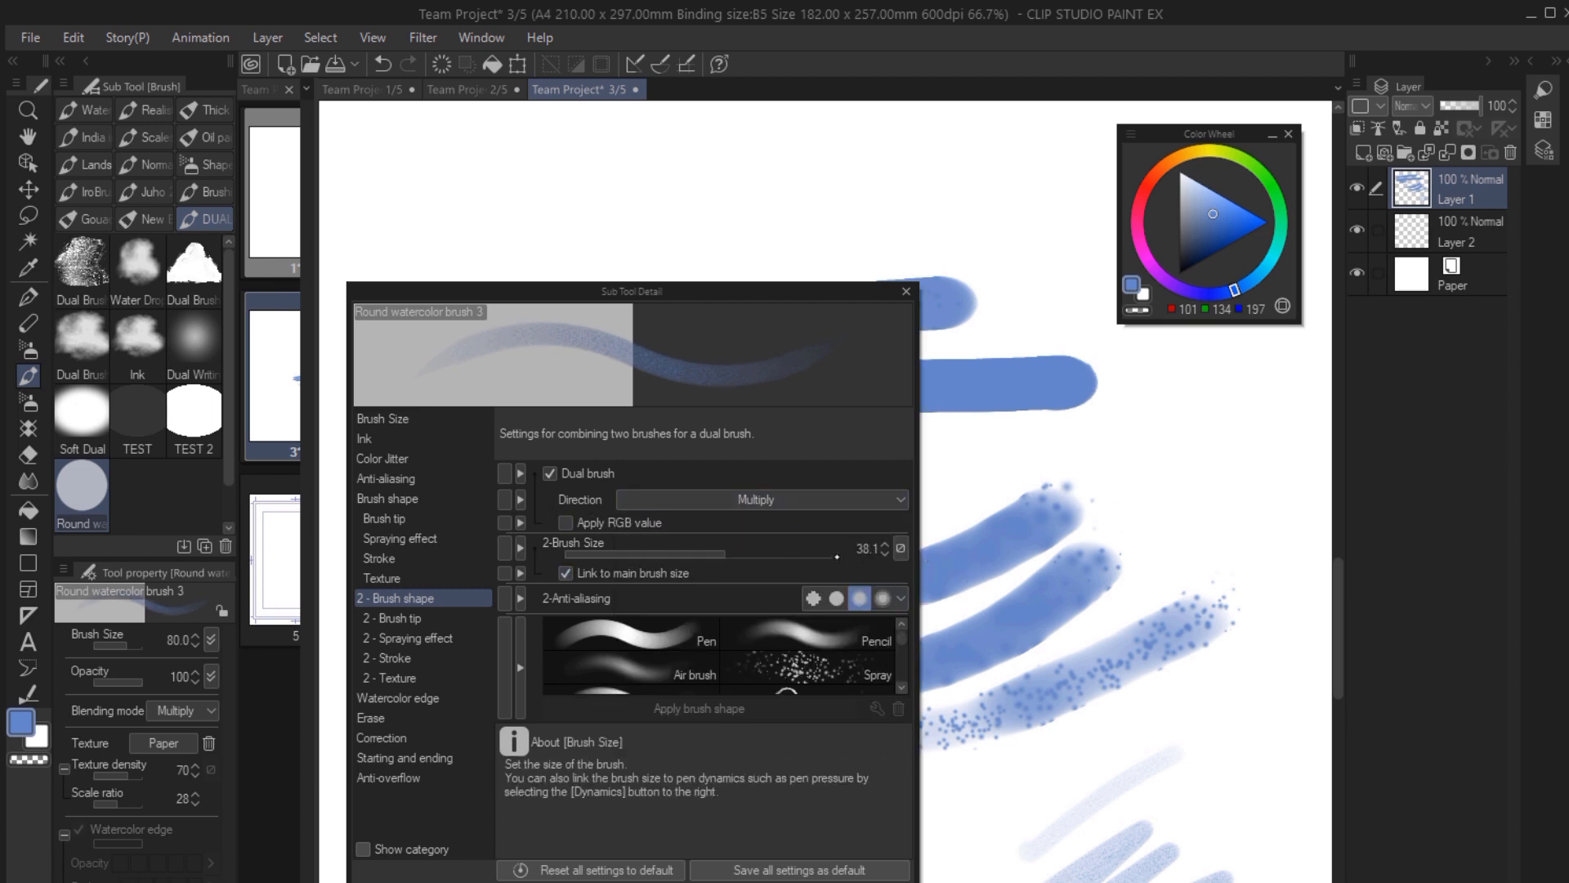
click(760, 500)
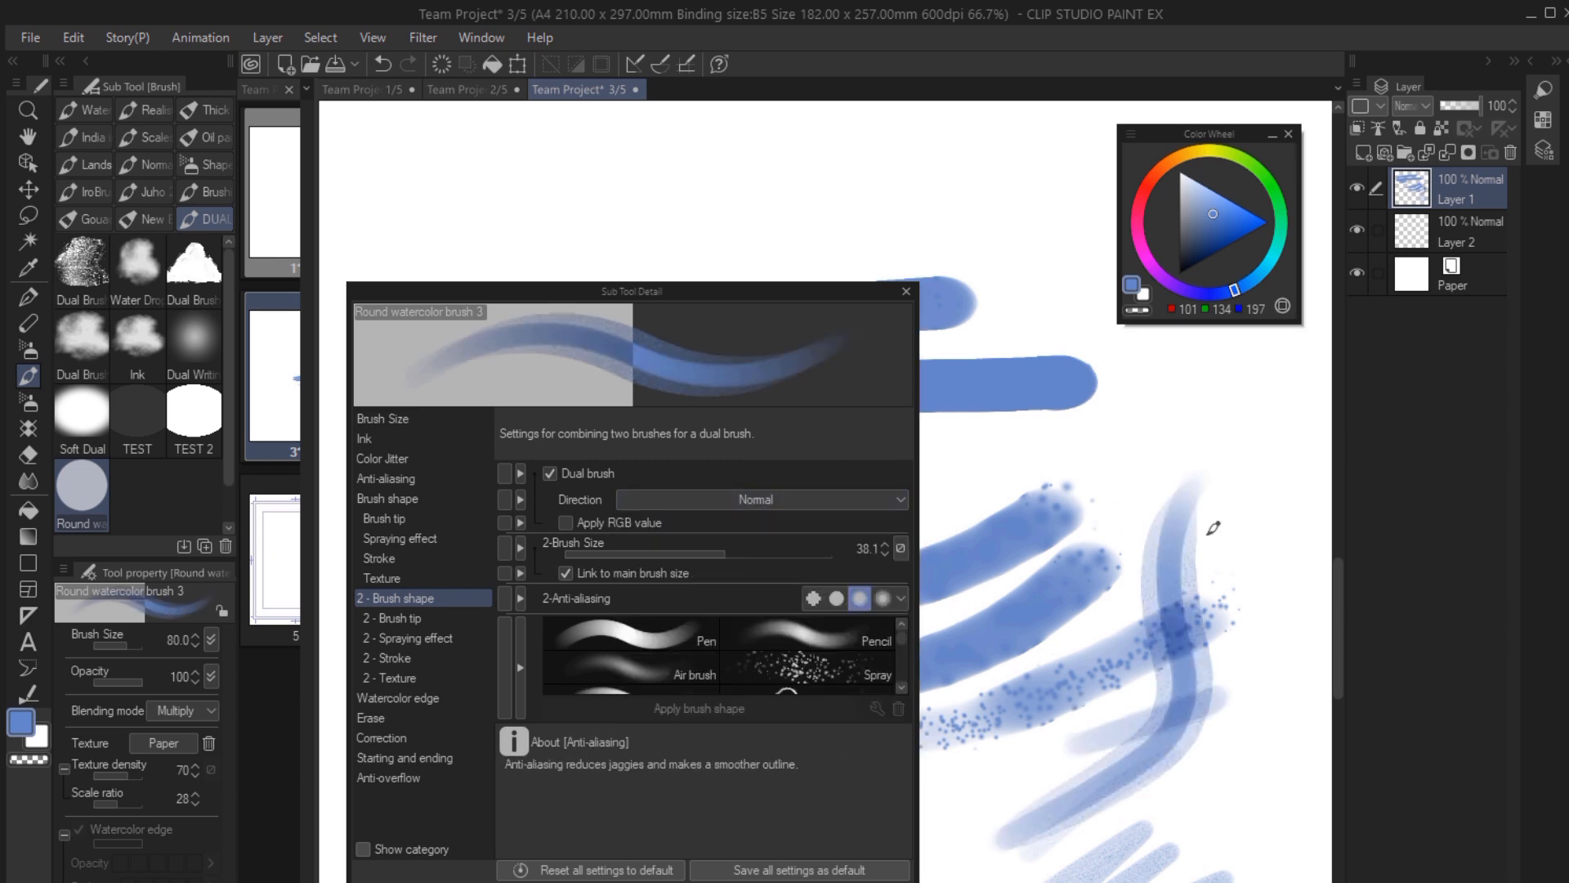
click(407, 637)
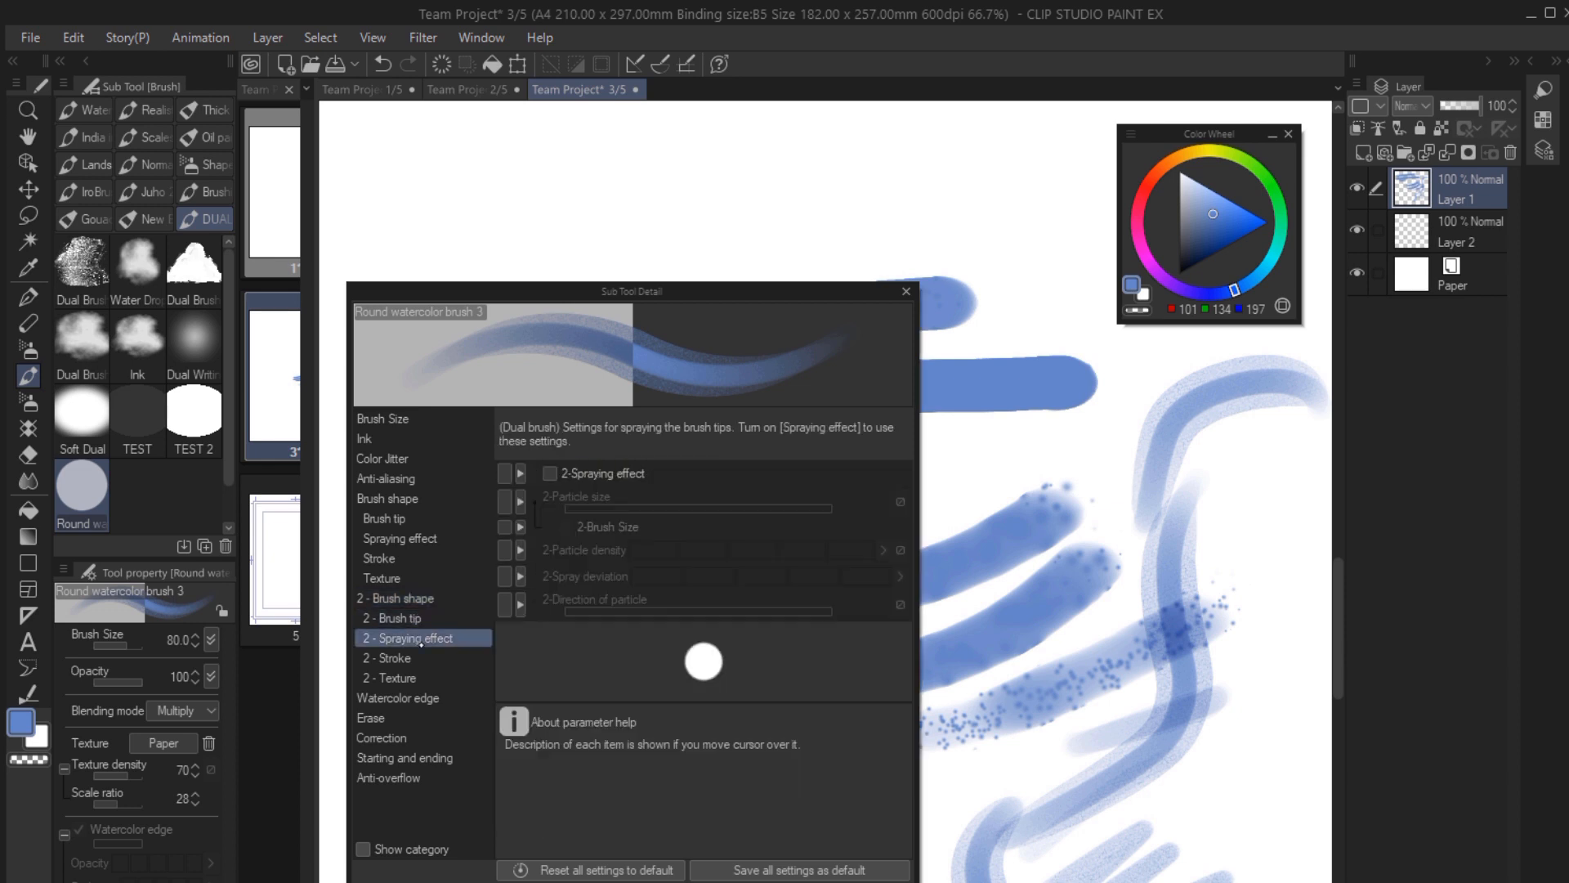
Browse the second brush's texture, tip and stroke pages and turn on 2-Spraying effect.
click(391, 676)
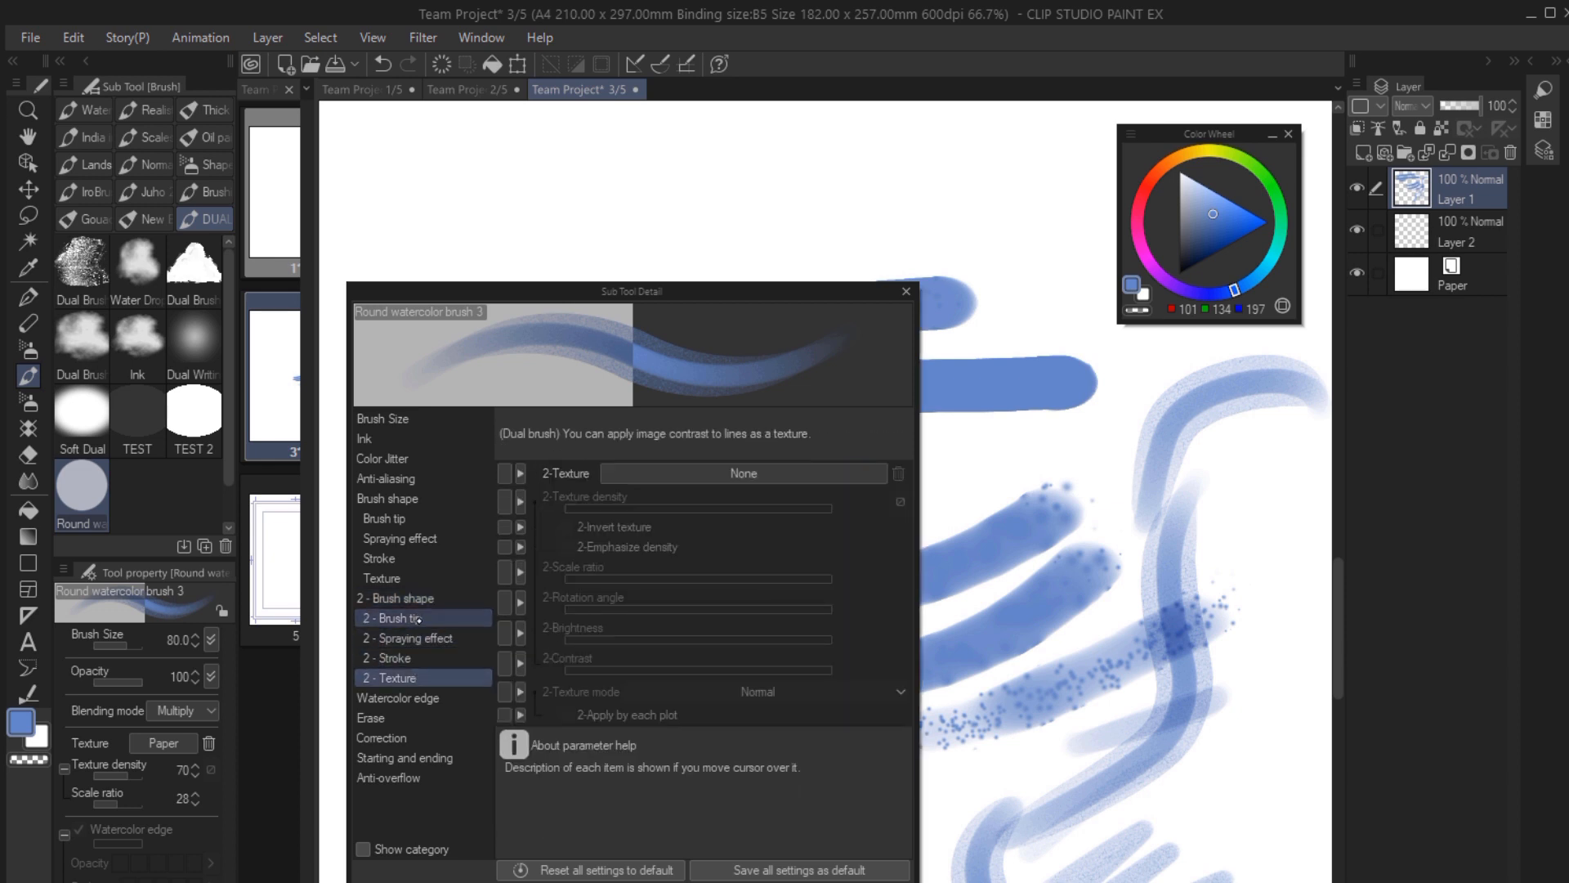
click(402, 618)
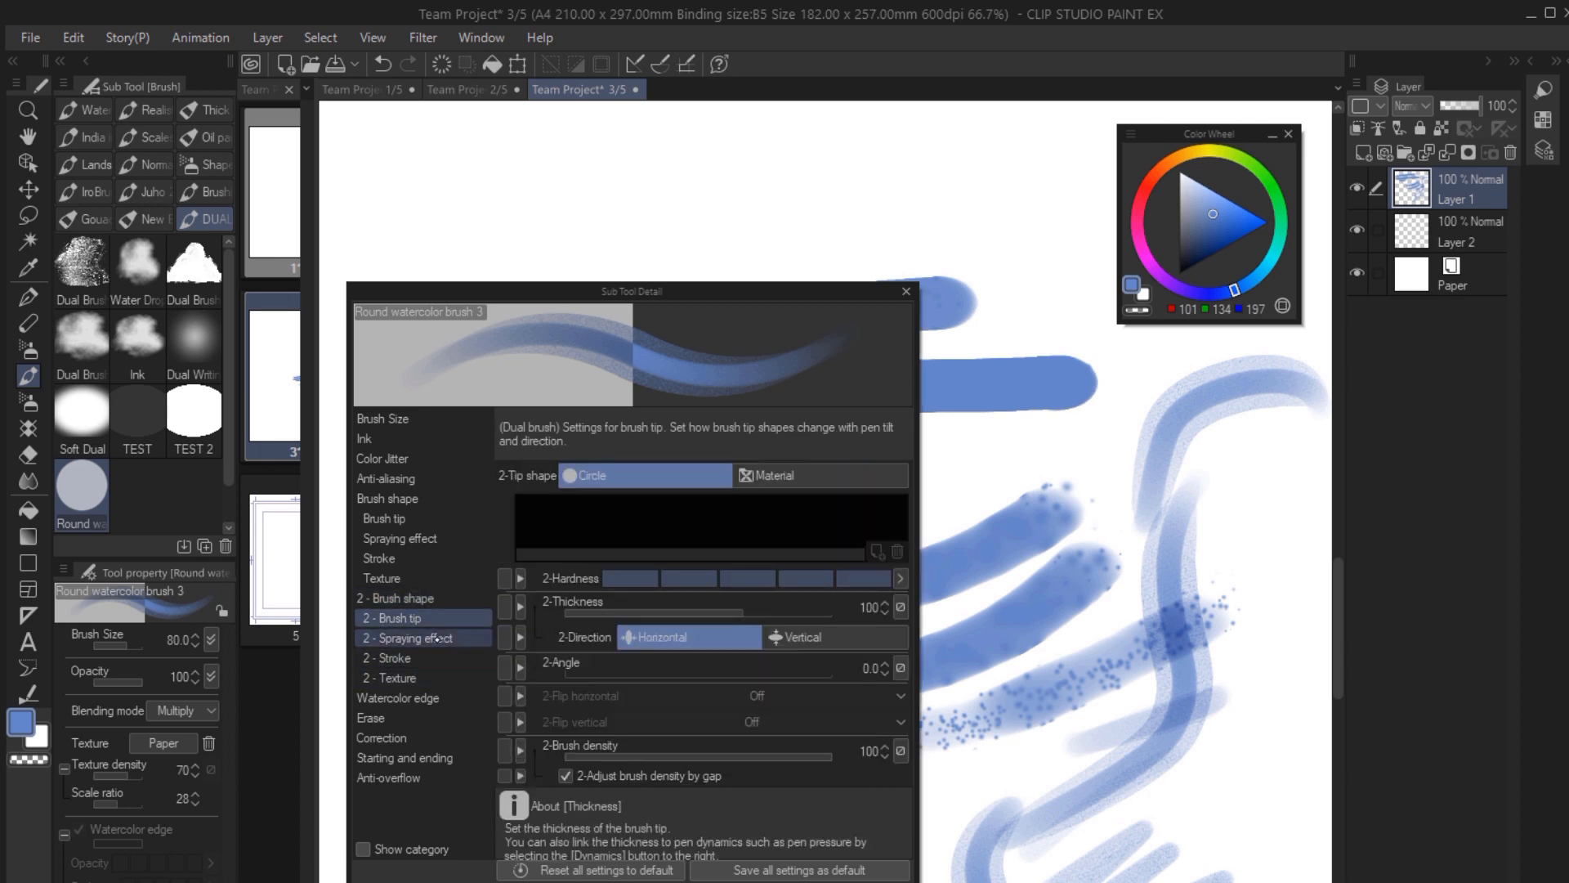
click(391, 657)
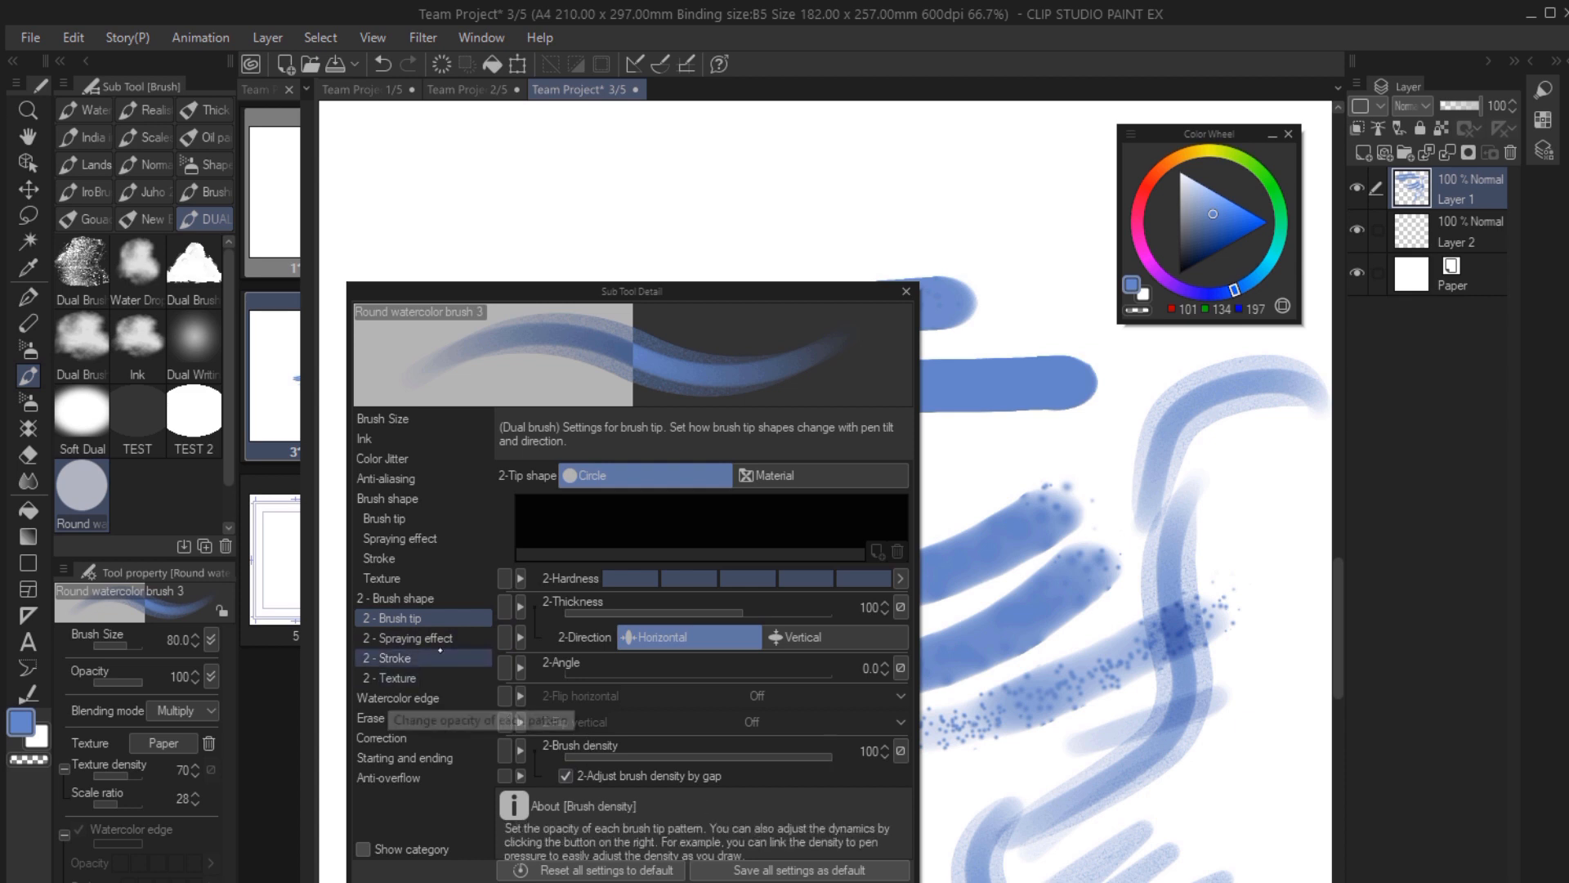
click(421, 638)
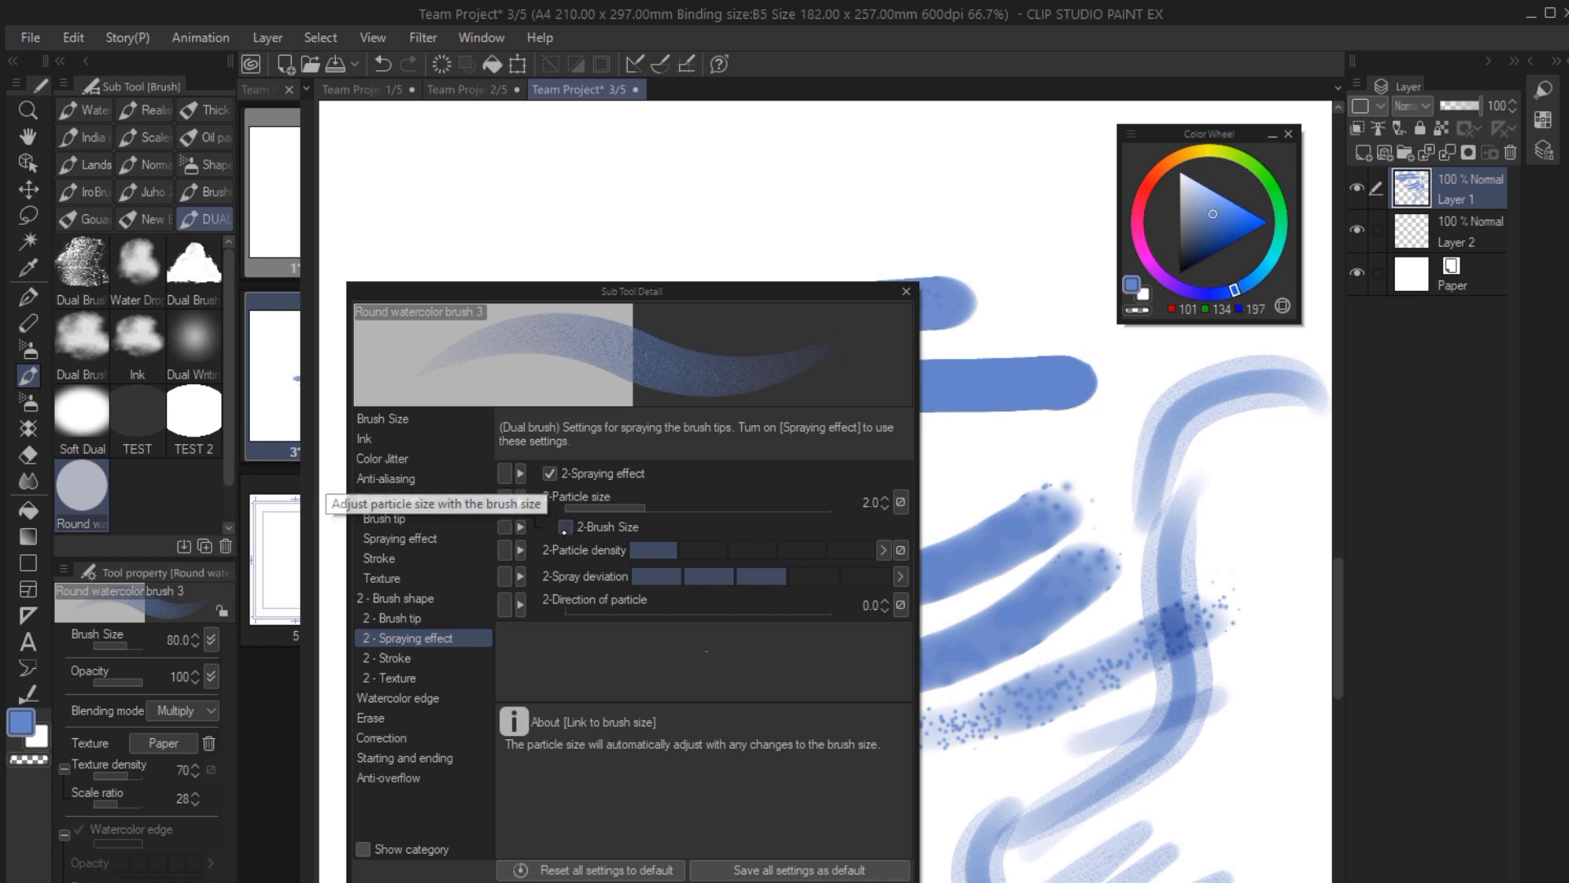
click(386, 657)
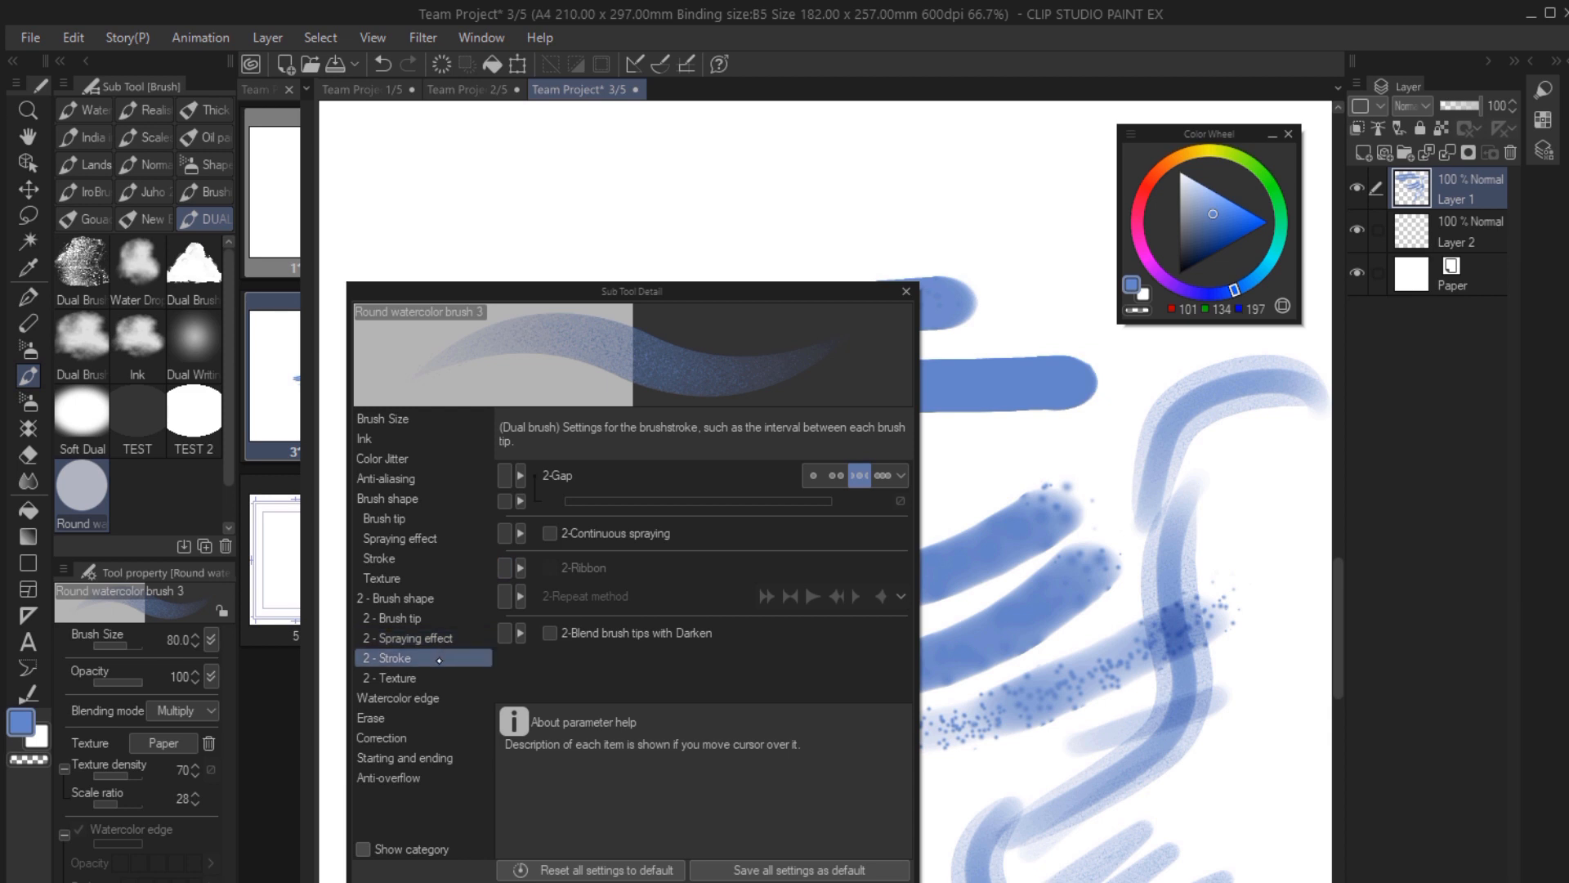
click(391, 676)
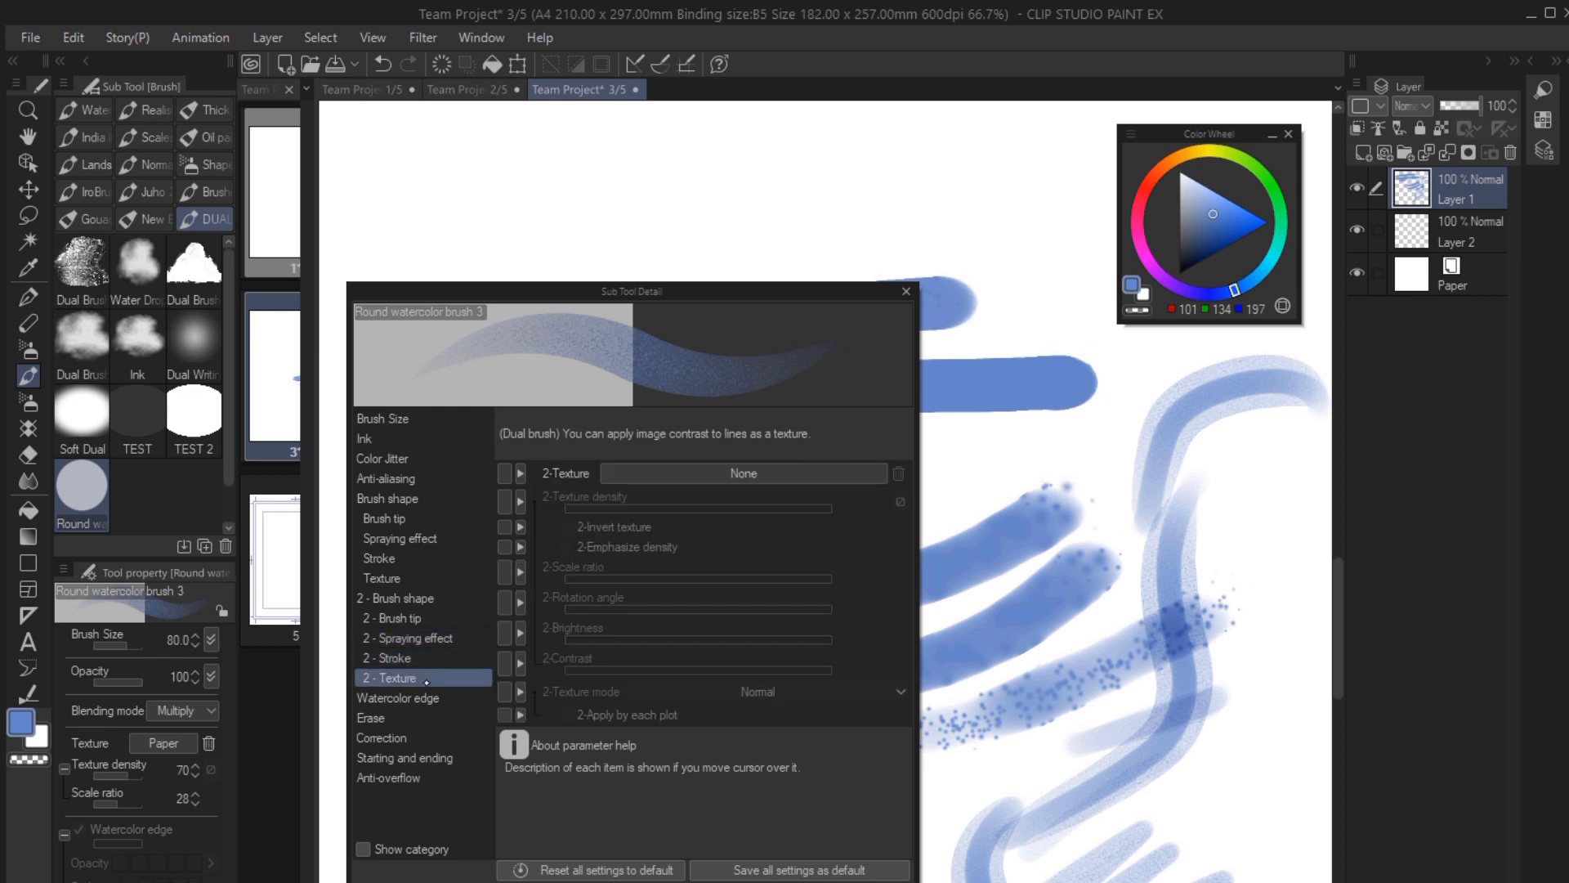
Review the second brush's stroke, spraying, tip and ink settings after enabling spraying.
click(409, 637)
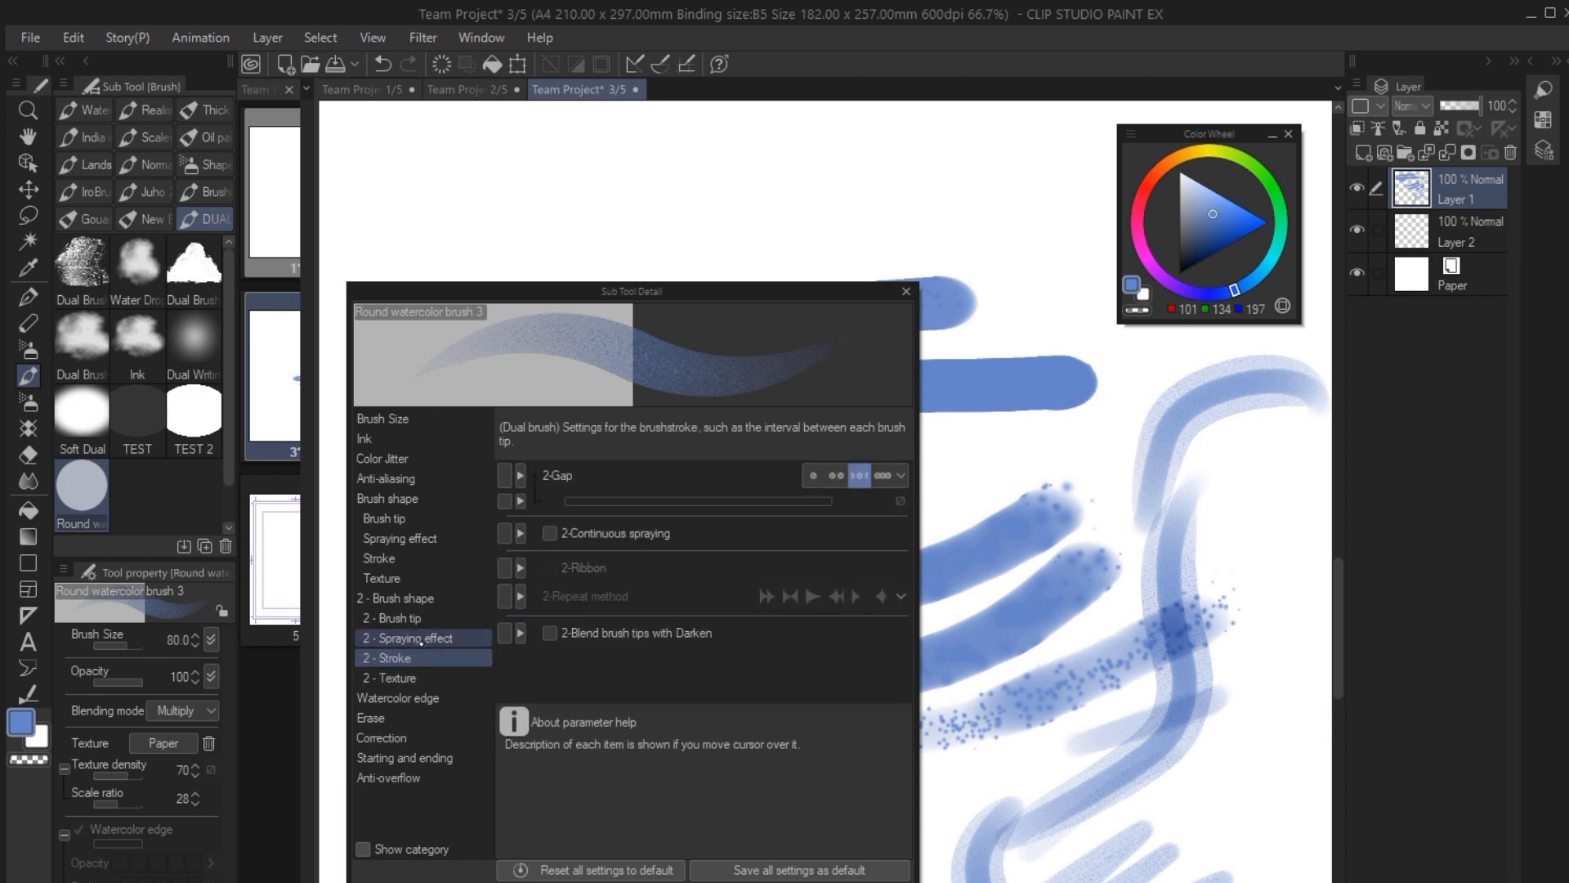
click(394, 657)
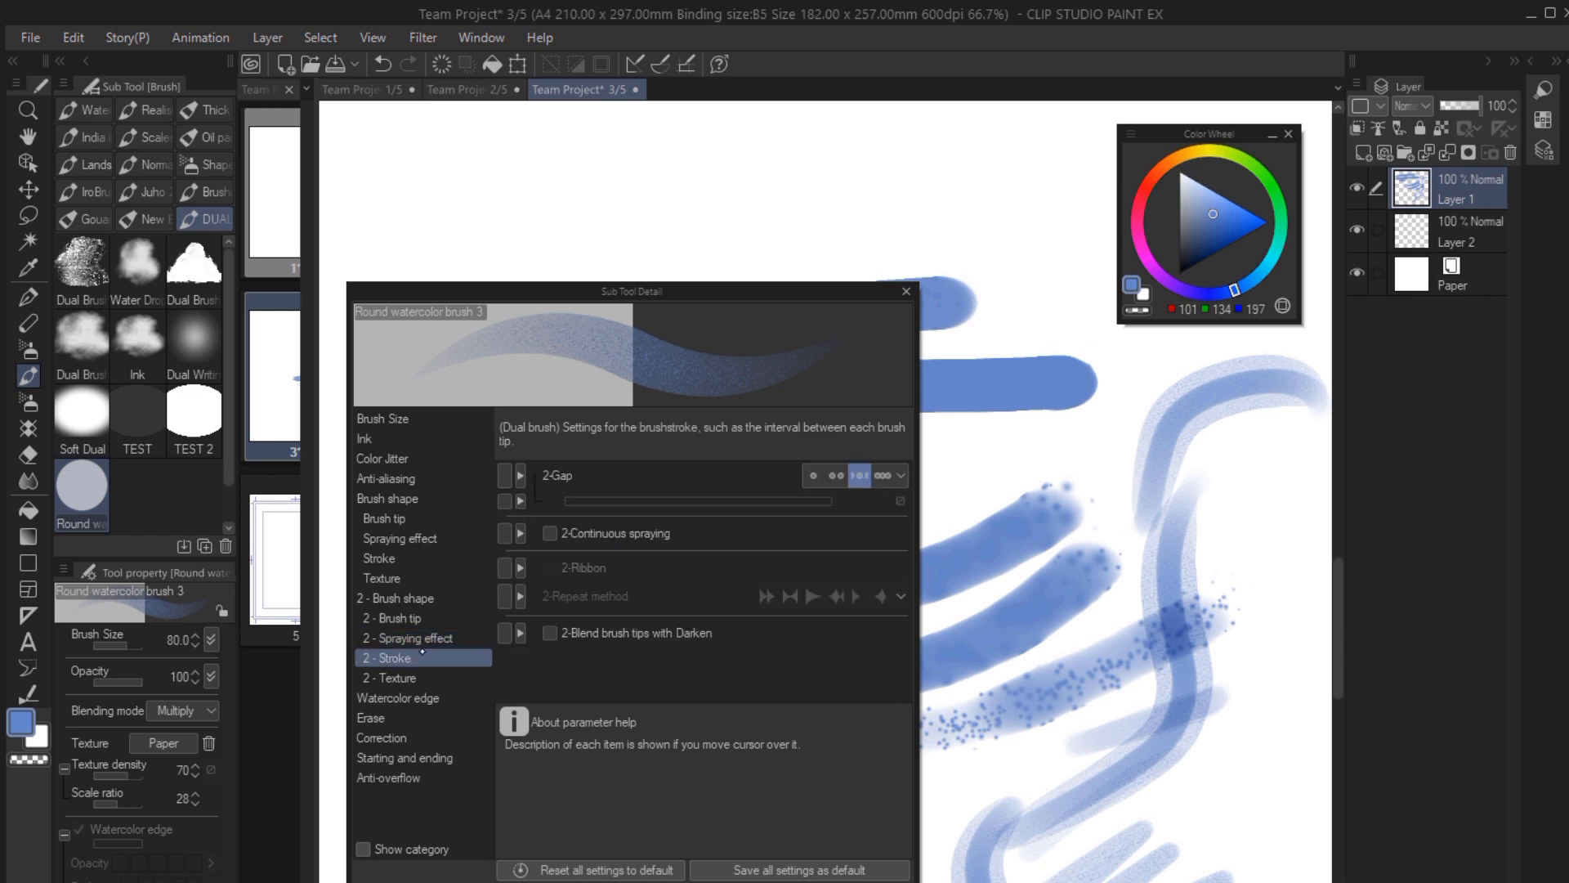
click(409, 637)
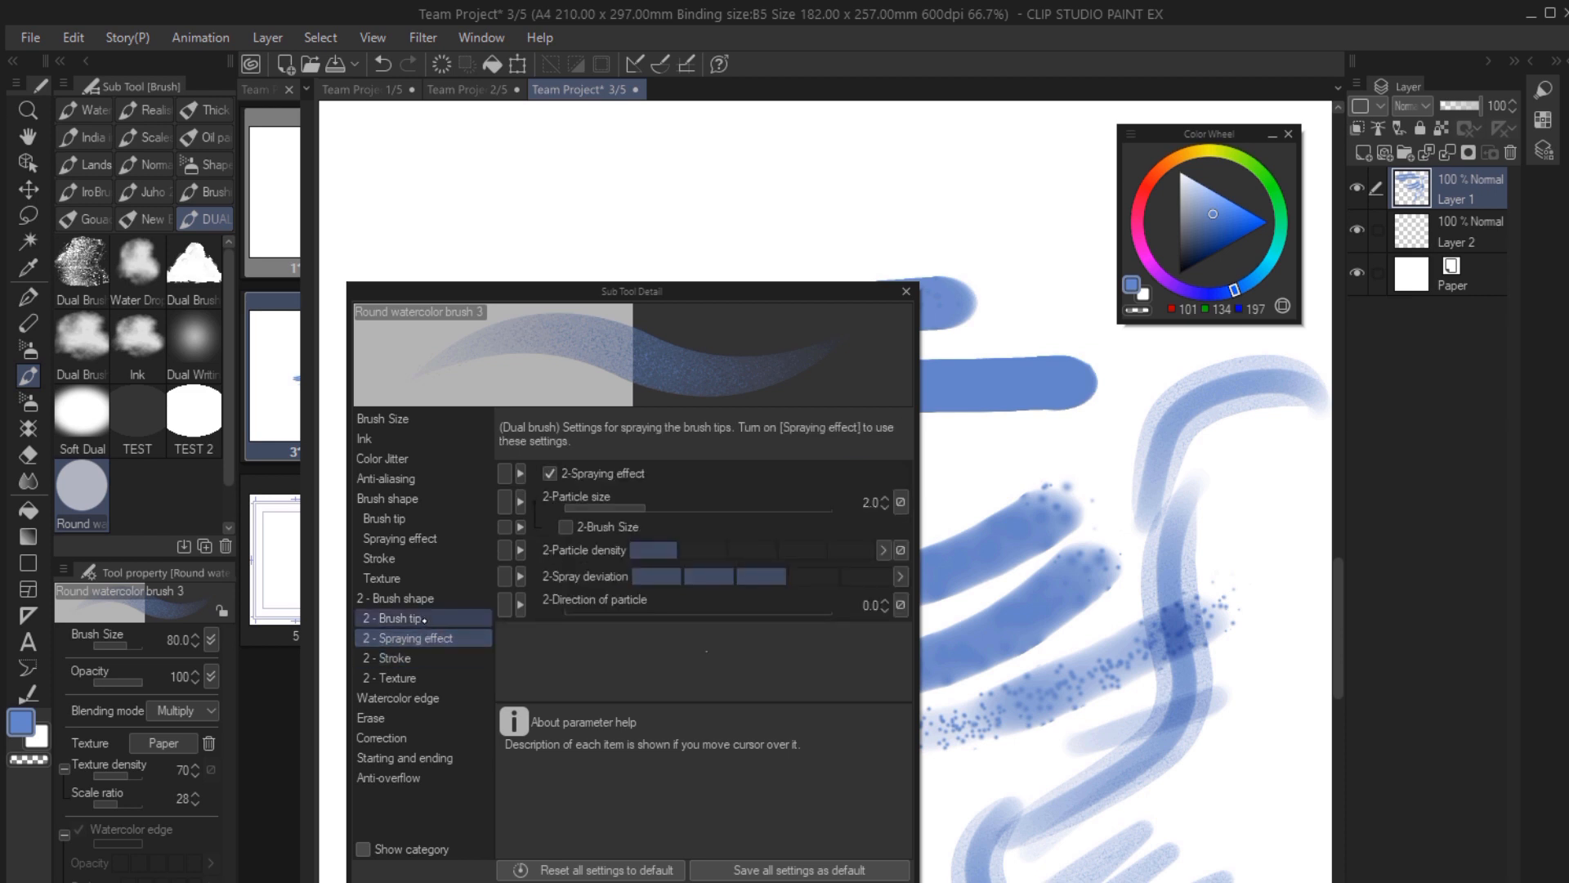
click(394, 618)
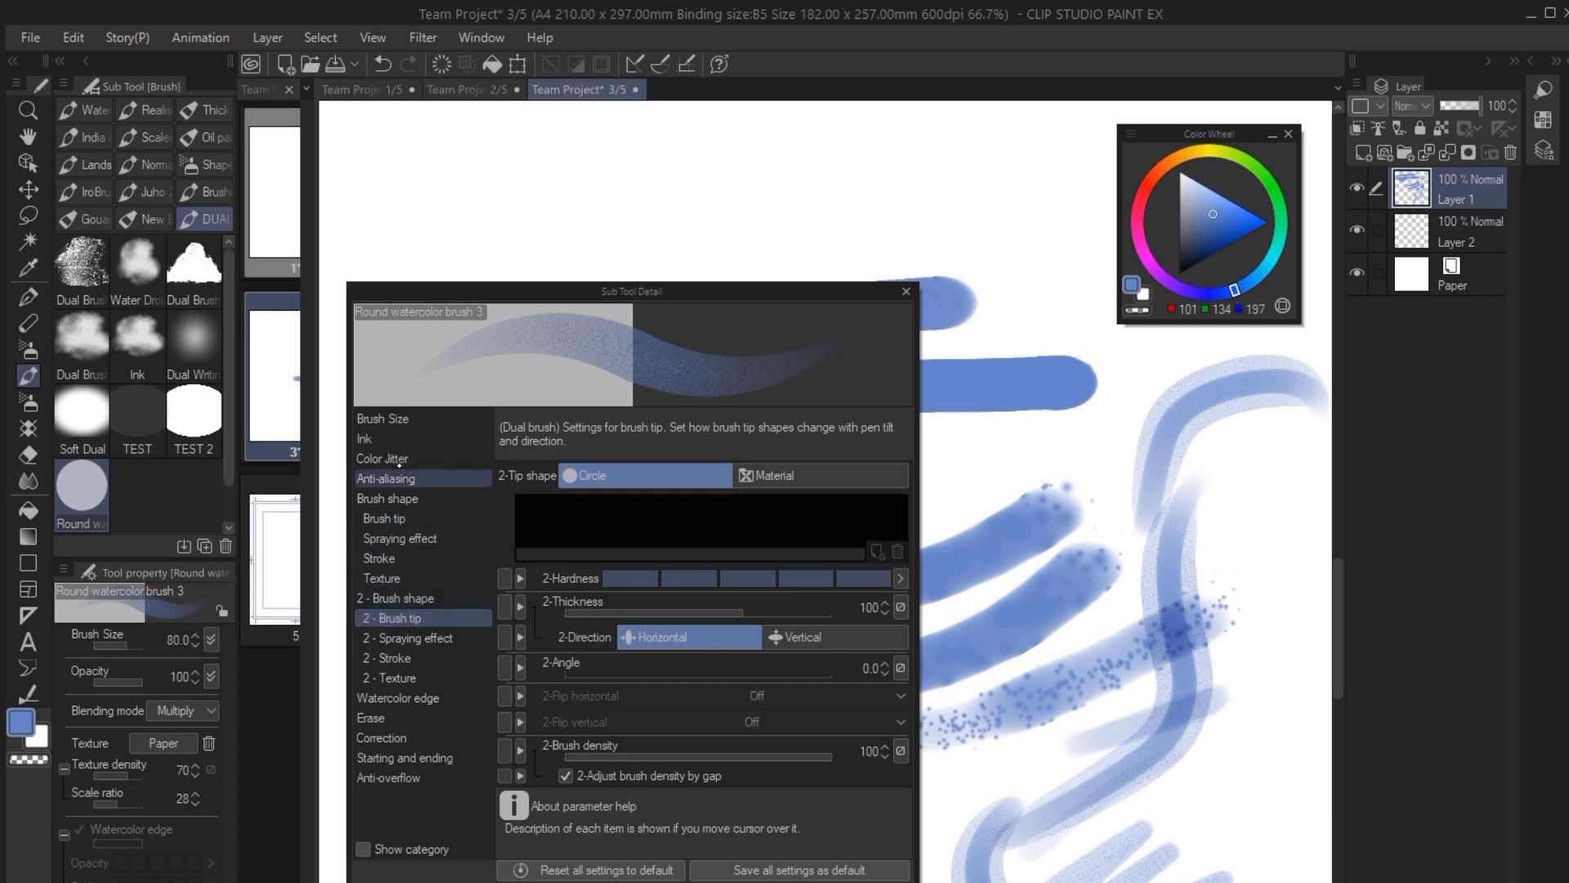
click(377, 438)
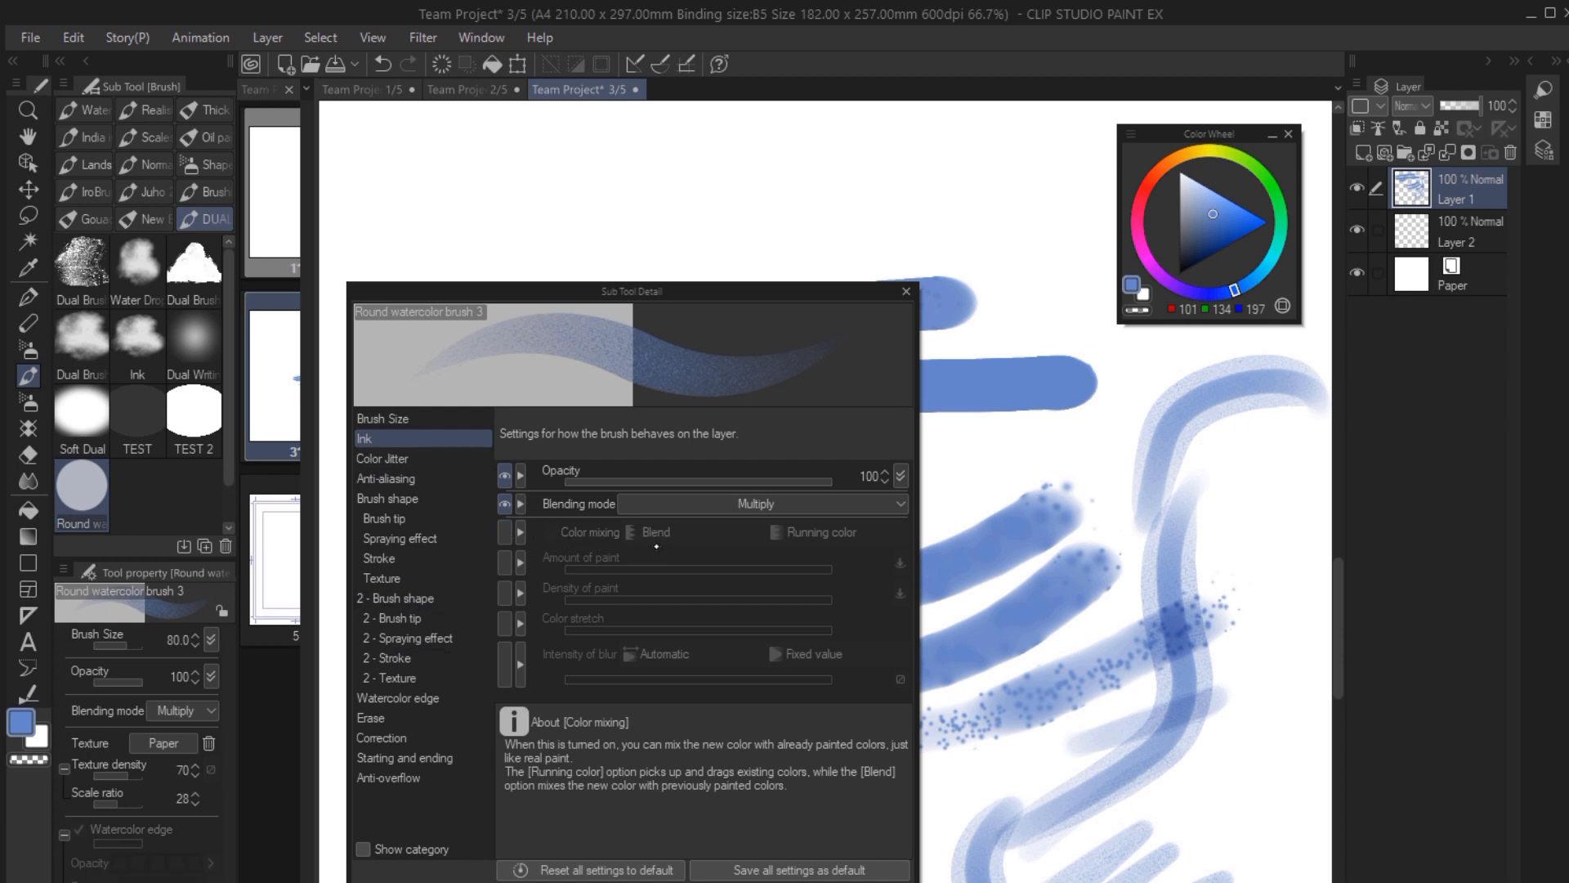
click(394, 598)
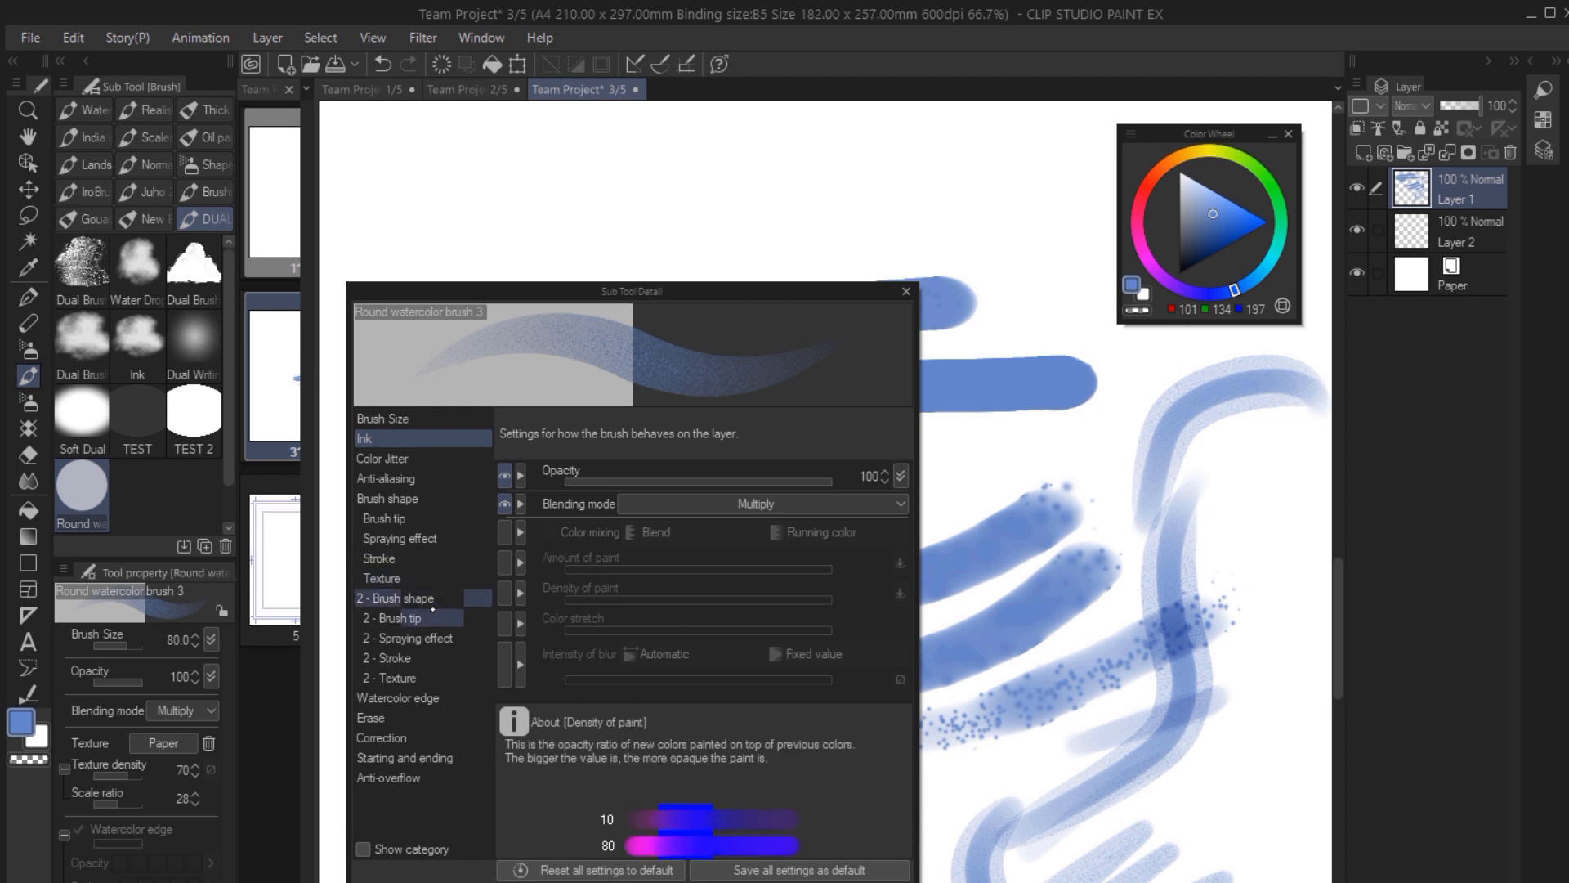
click(391, 617)
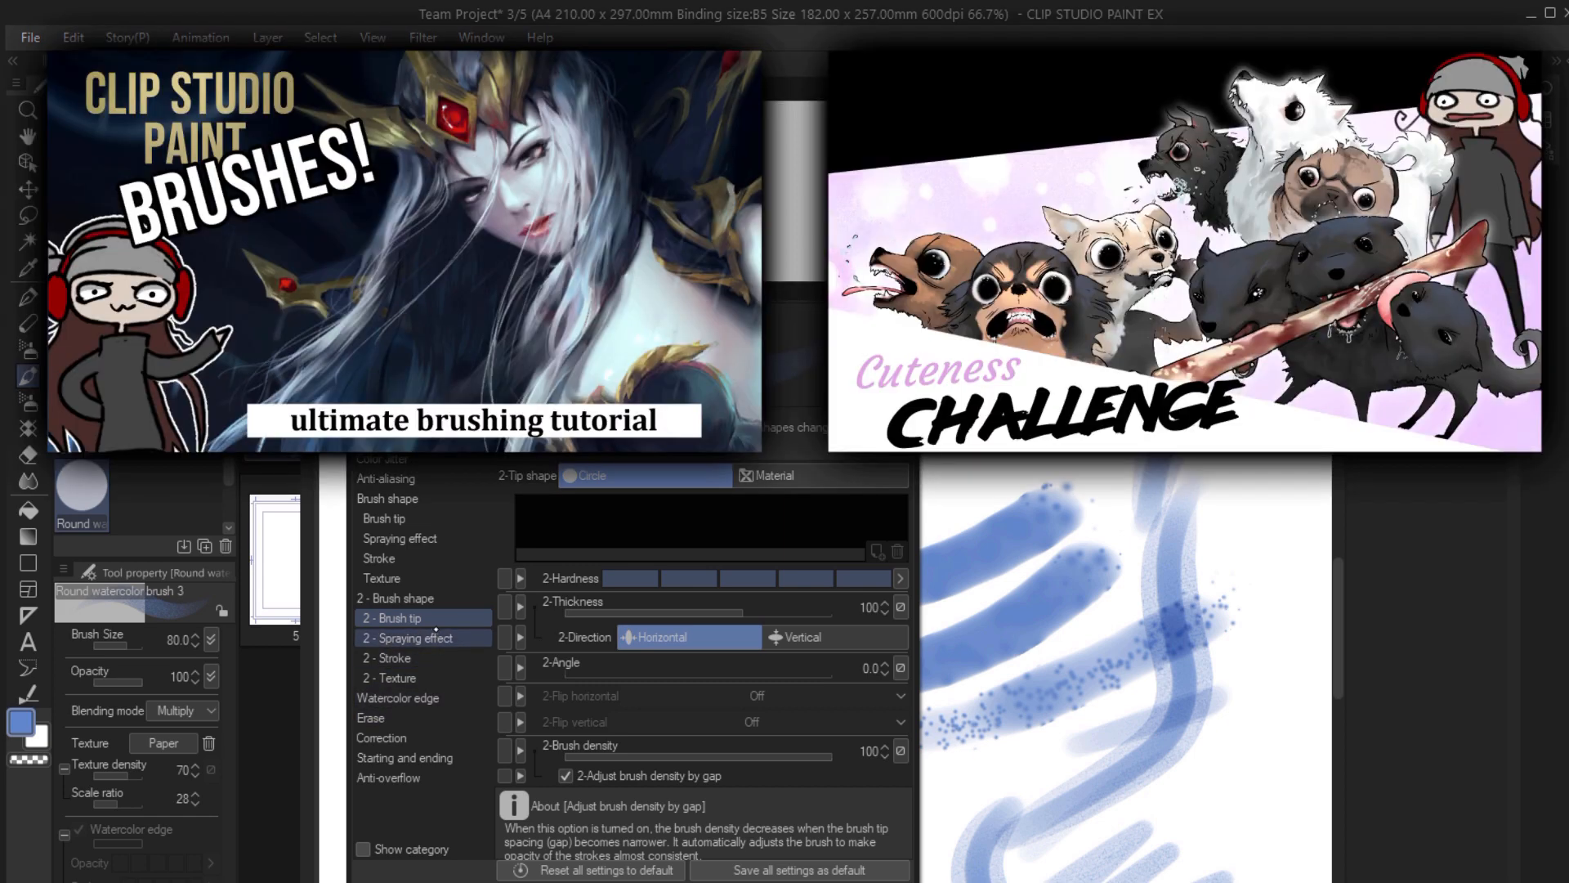
Switch to the Dual Brushing brush and reach its Color Jitter settings.
click(396, 657)
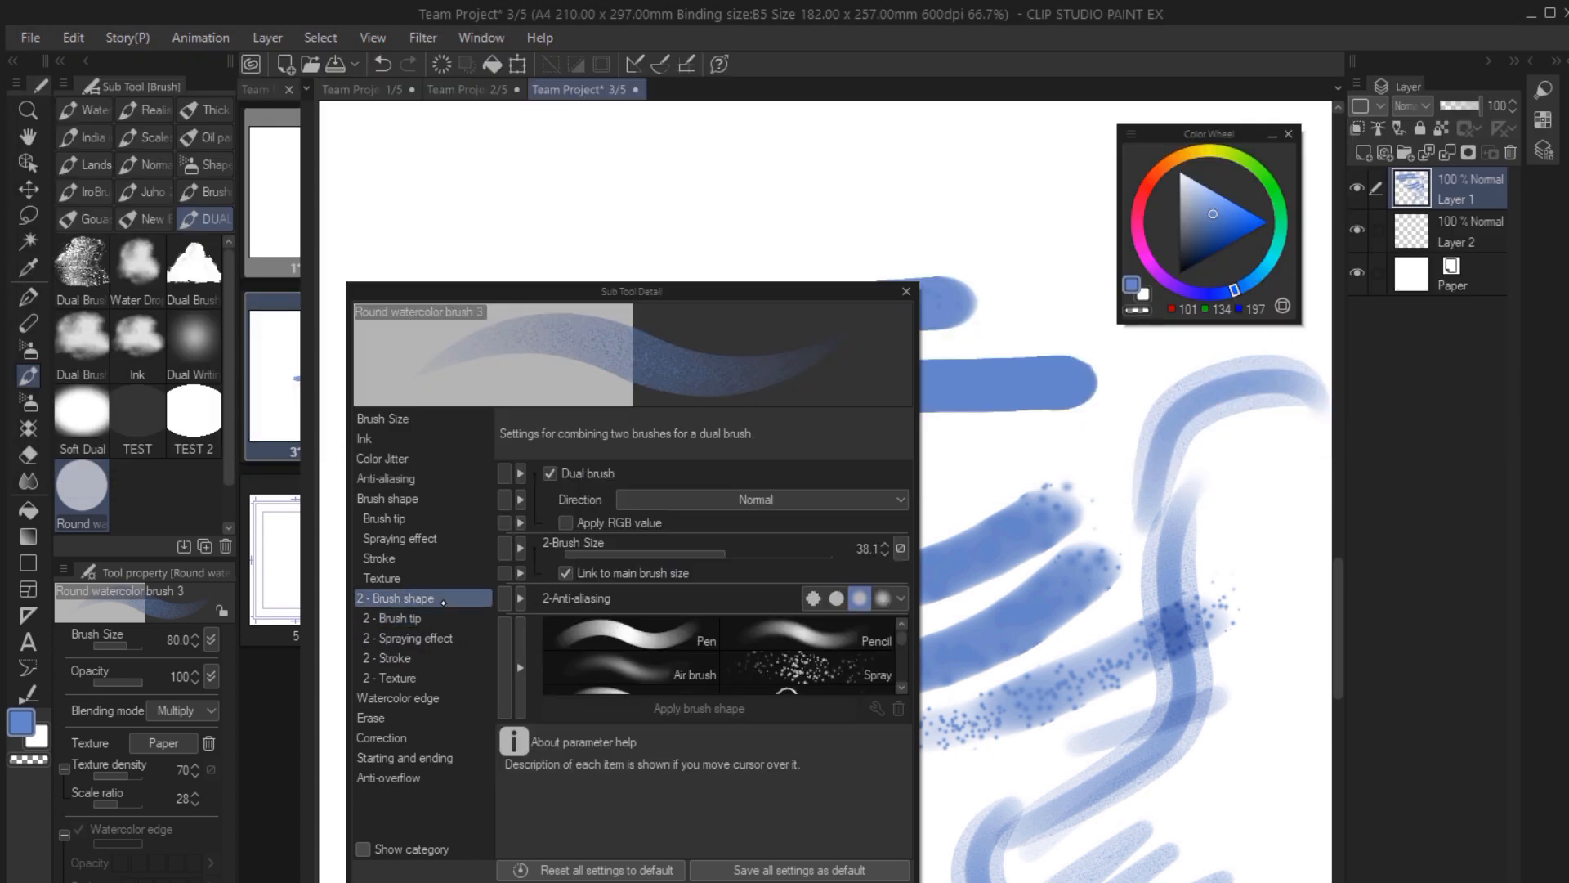
click(899, 547)
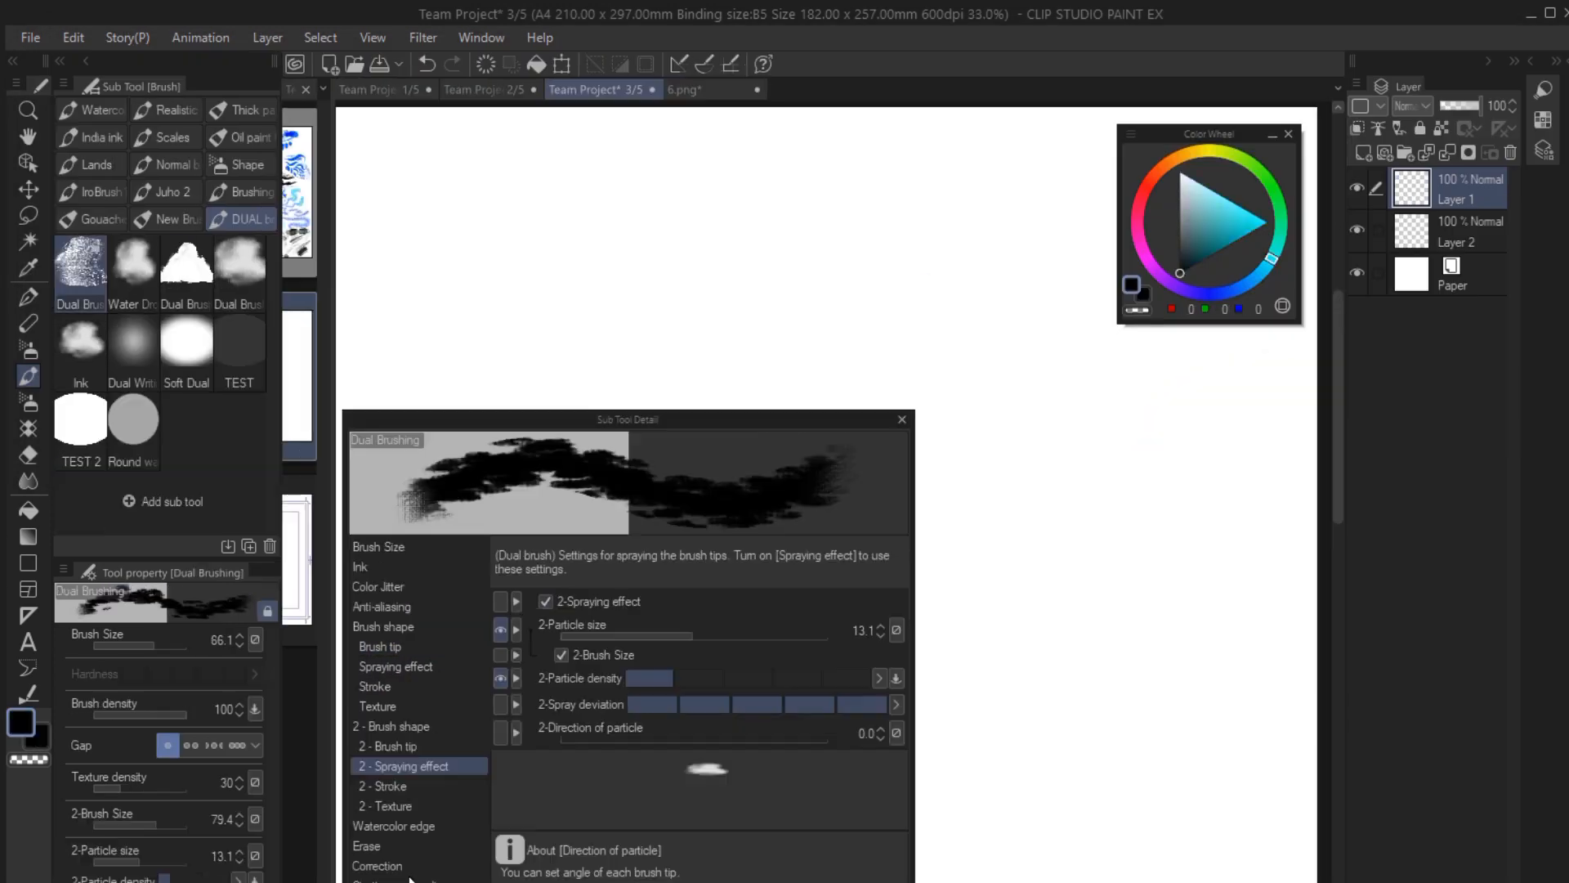
click(394, 825)
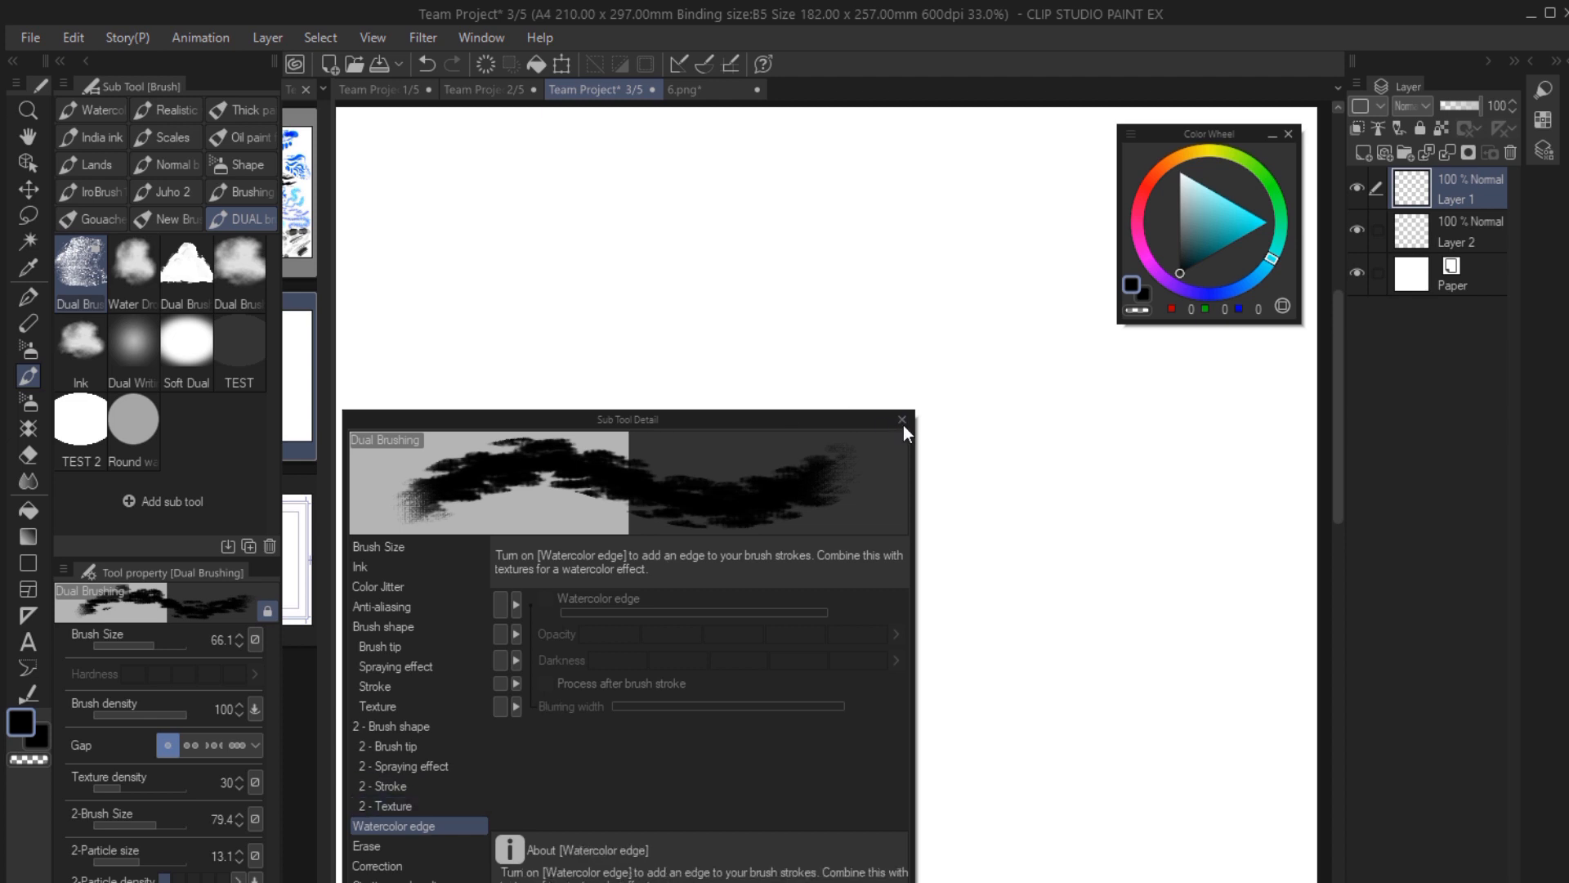
click(899, 420)
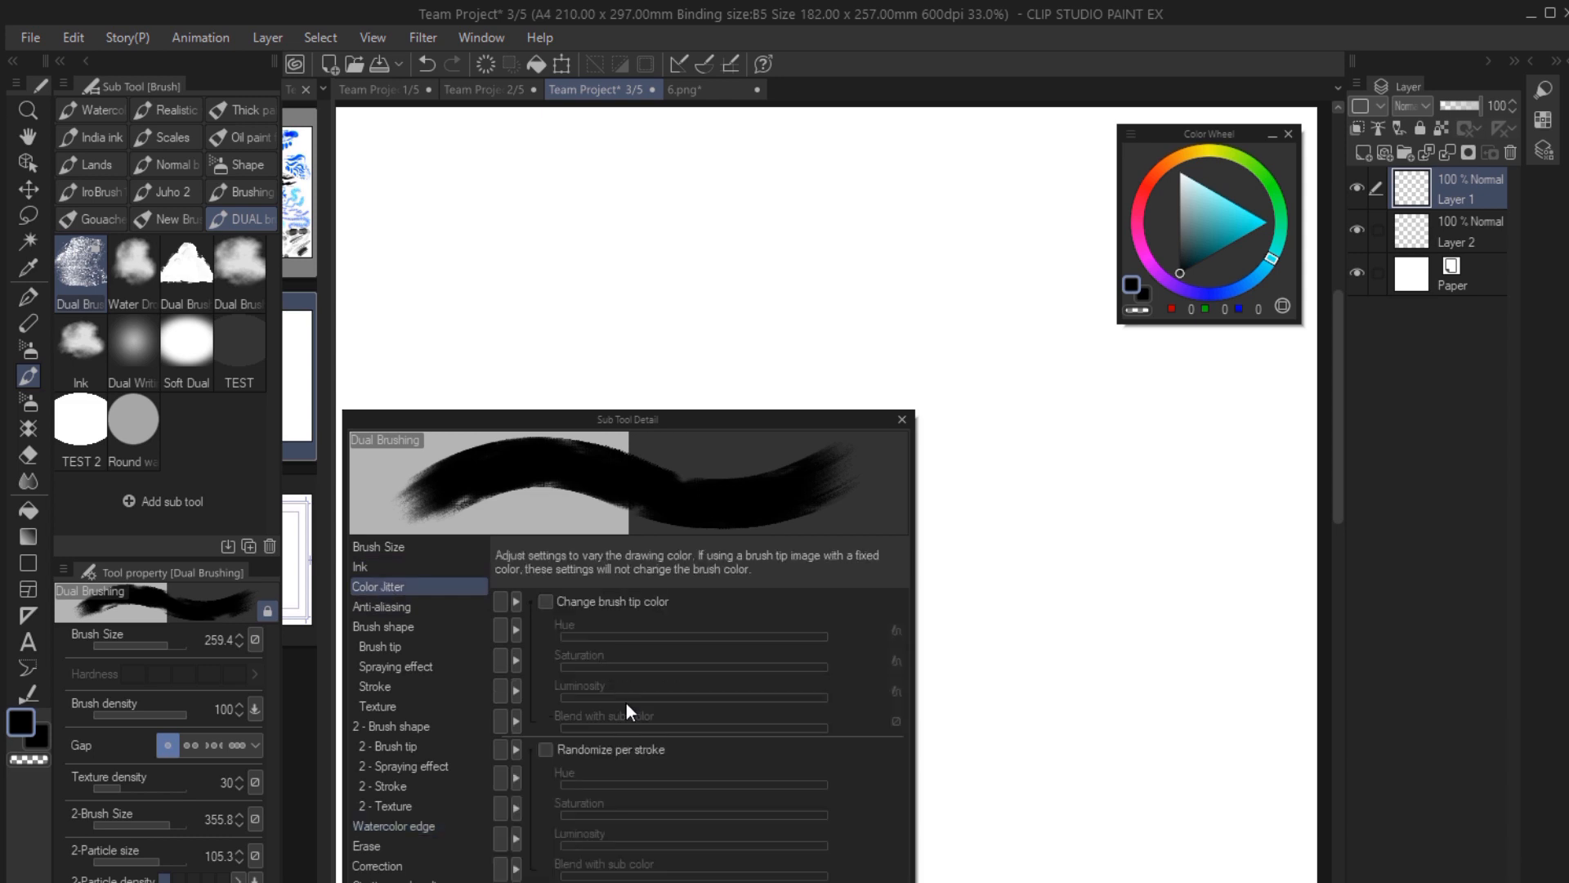
Enable Randomize per stroke with saturation variation 33 and paint a test stroke.
click(1211, 225)
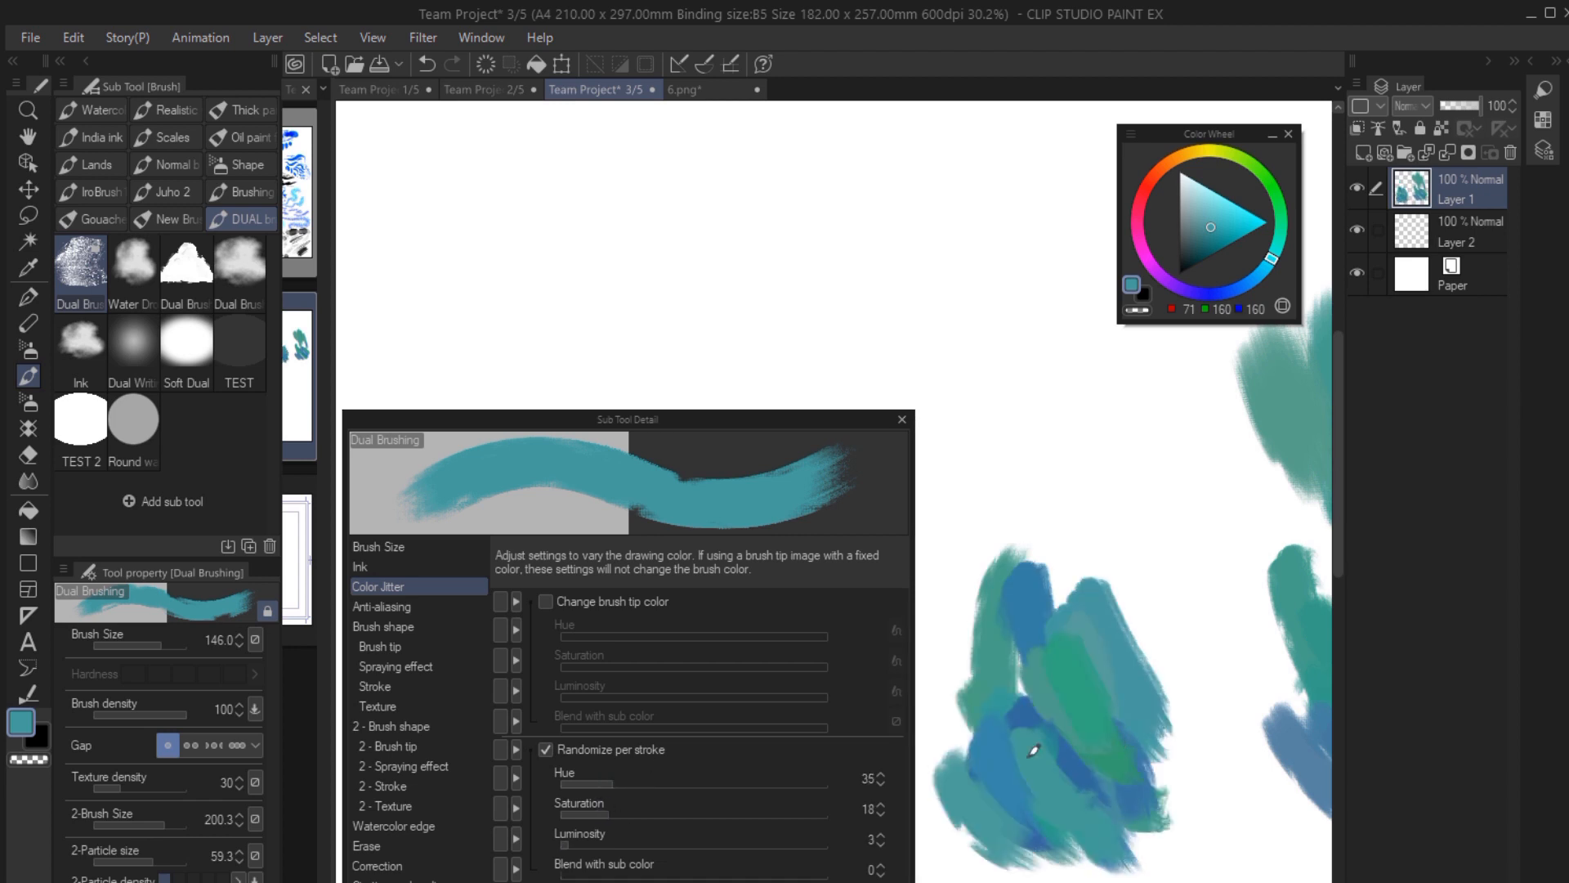
drag(1031, 750, 1091, 600)
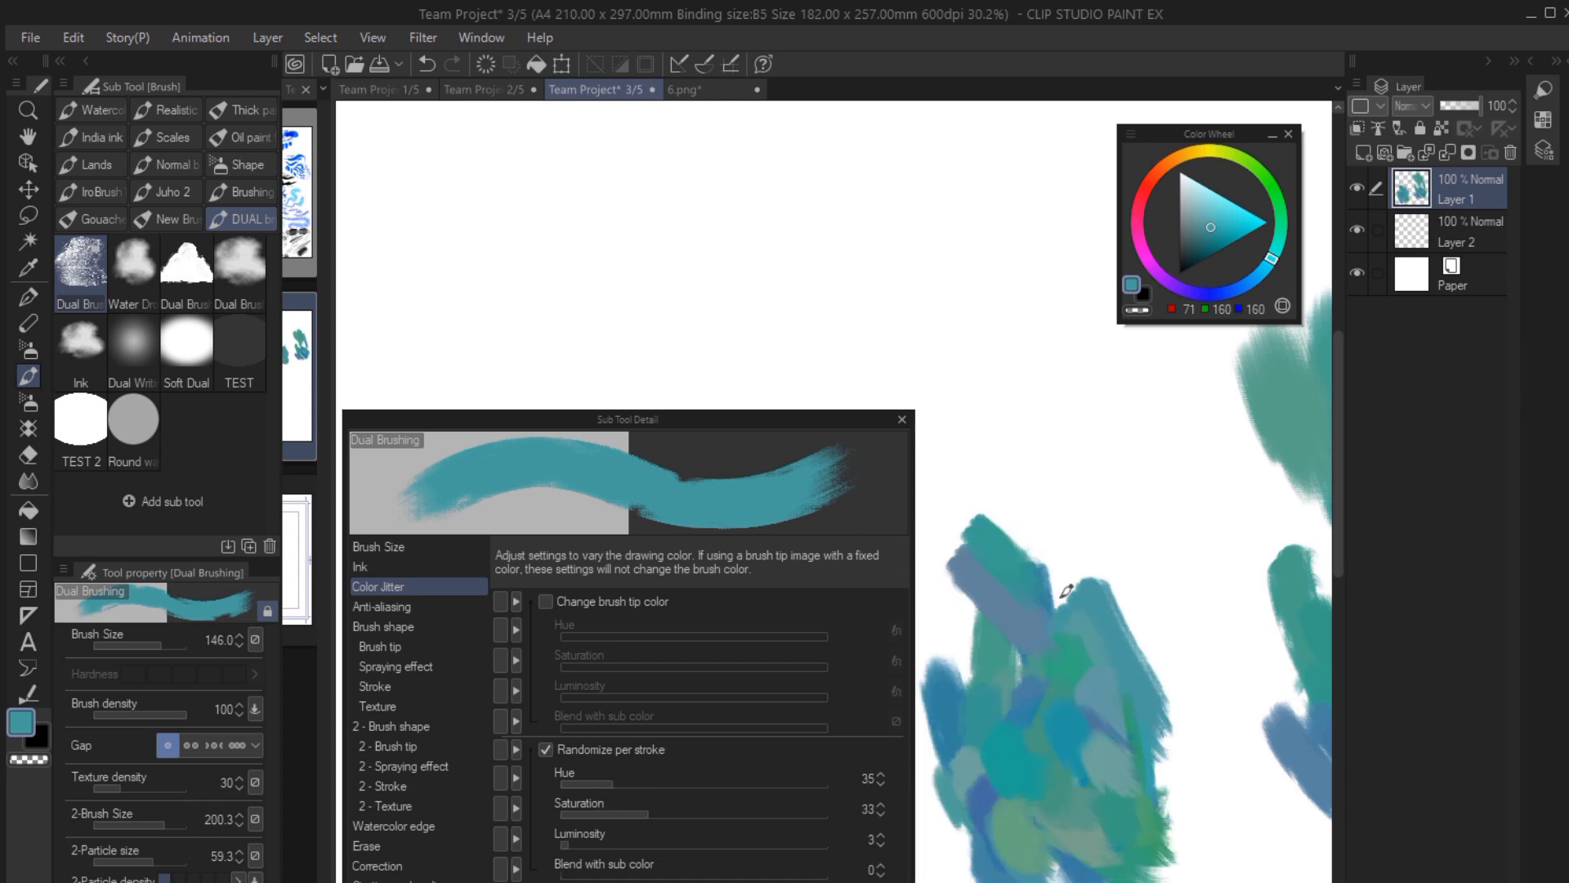
drag(1066, 590, 1282, 745)
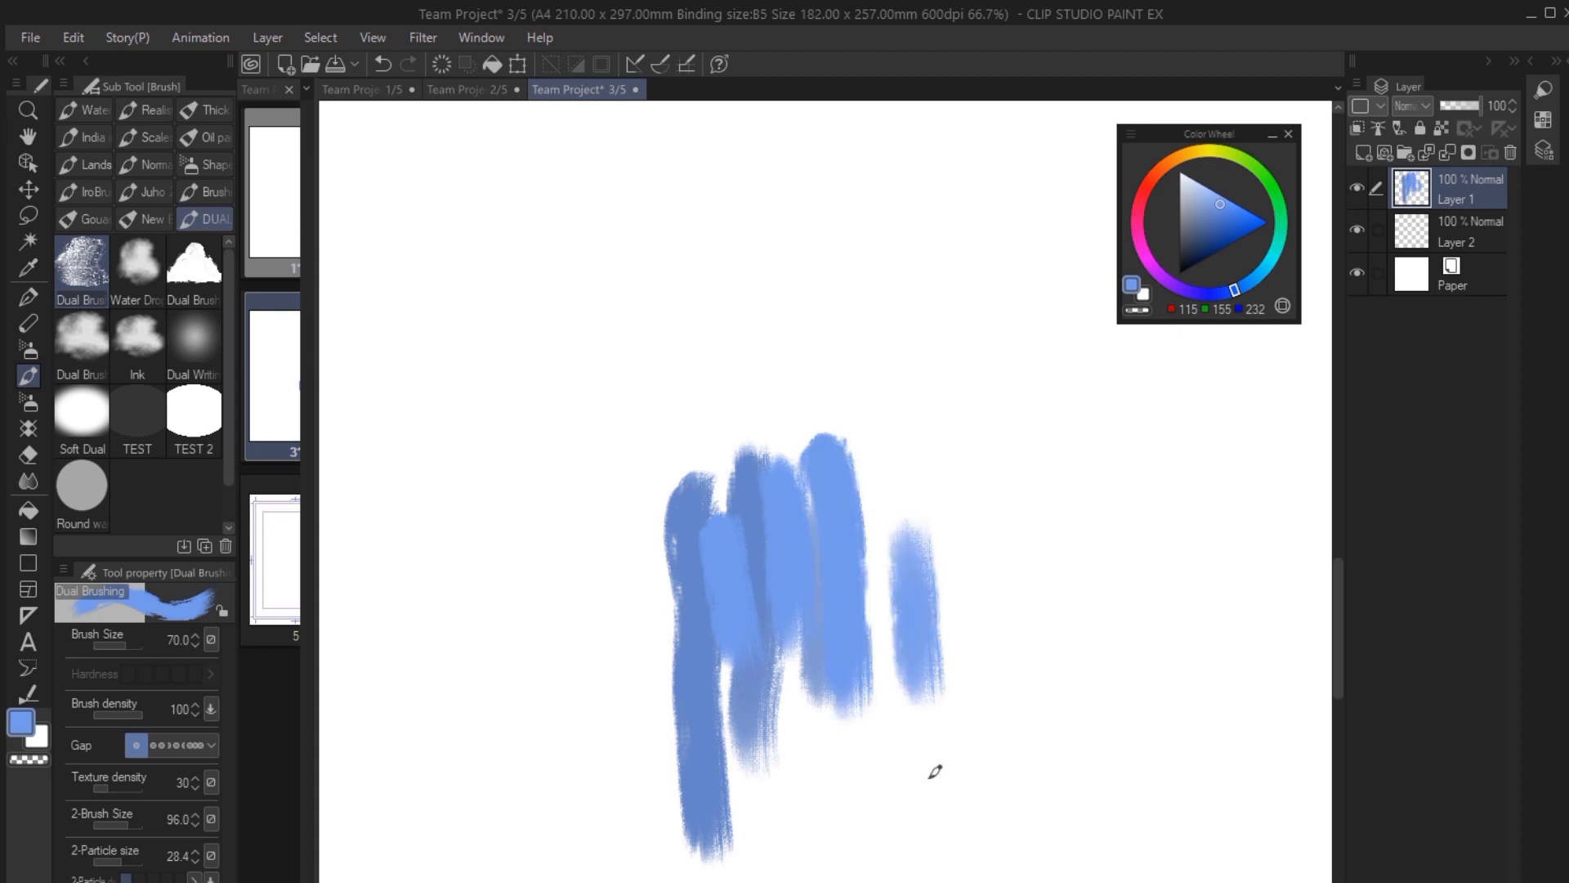
Paint textured sample strokes with Dual Brushing, switch to Dual Writing and pick a purer blue.
click(137, 263)
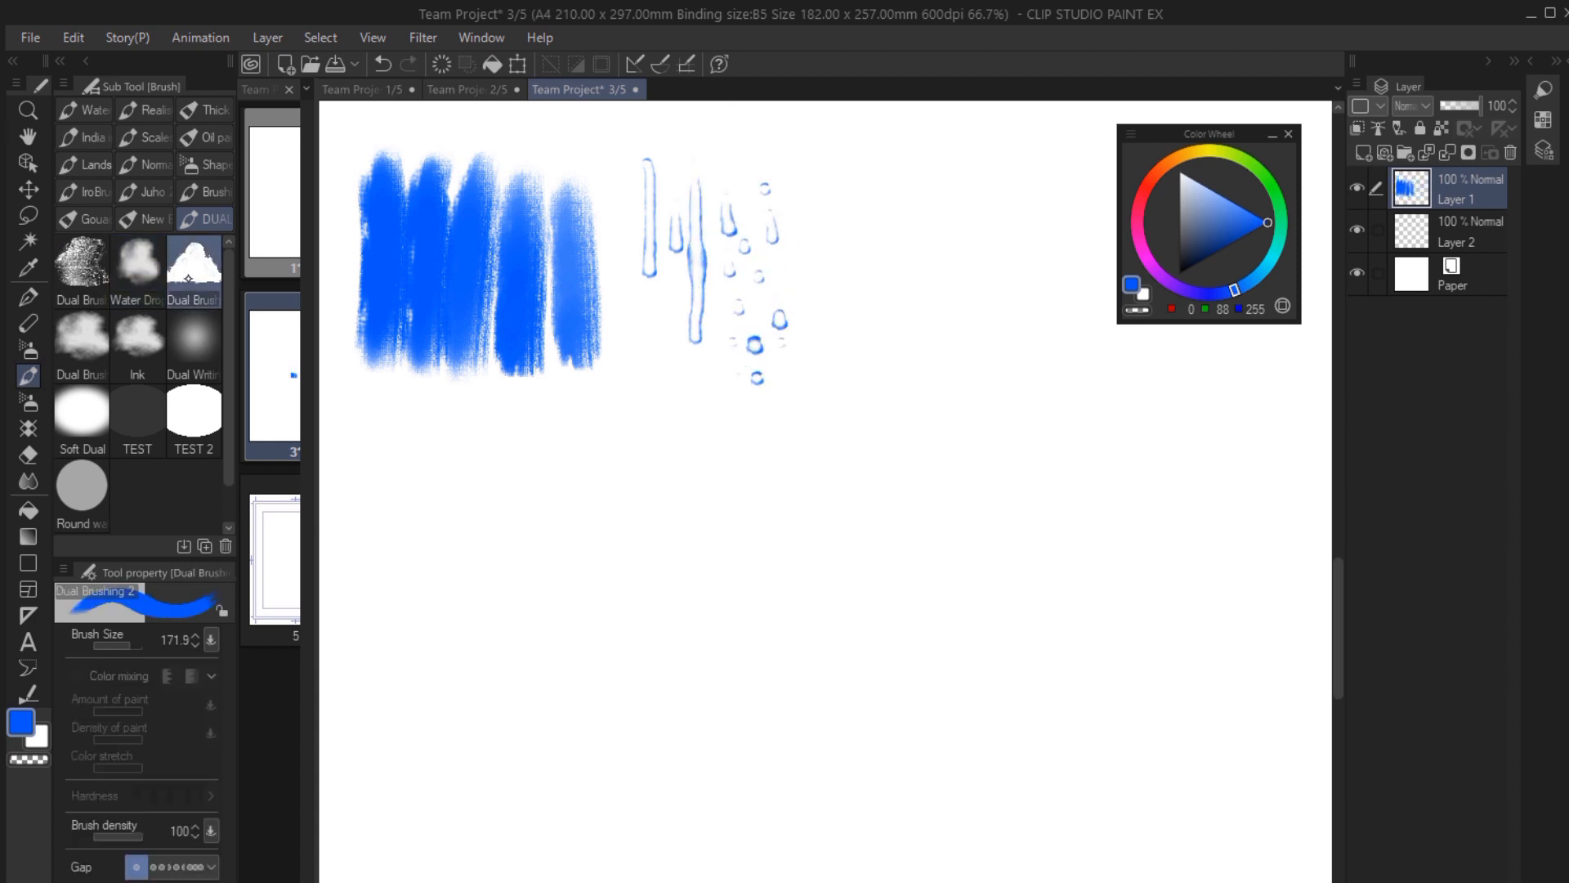
drag(811, 330, 961, 199)
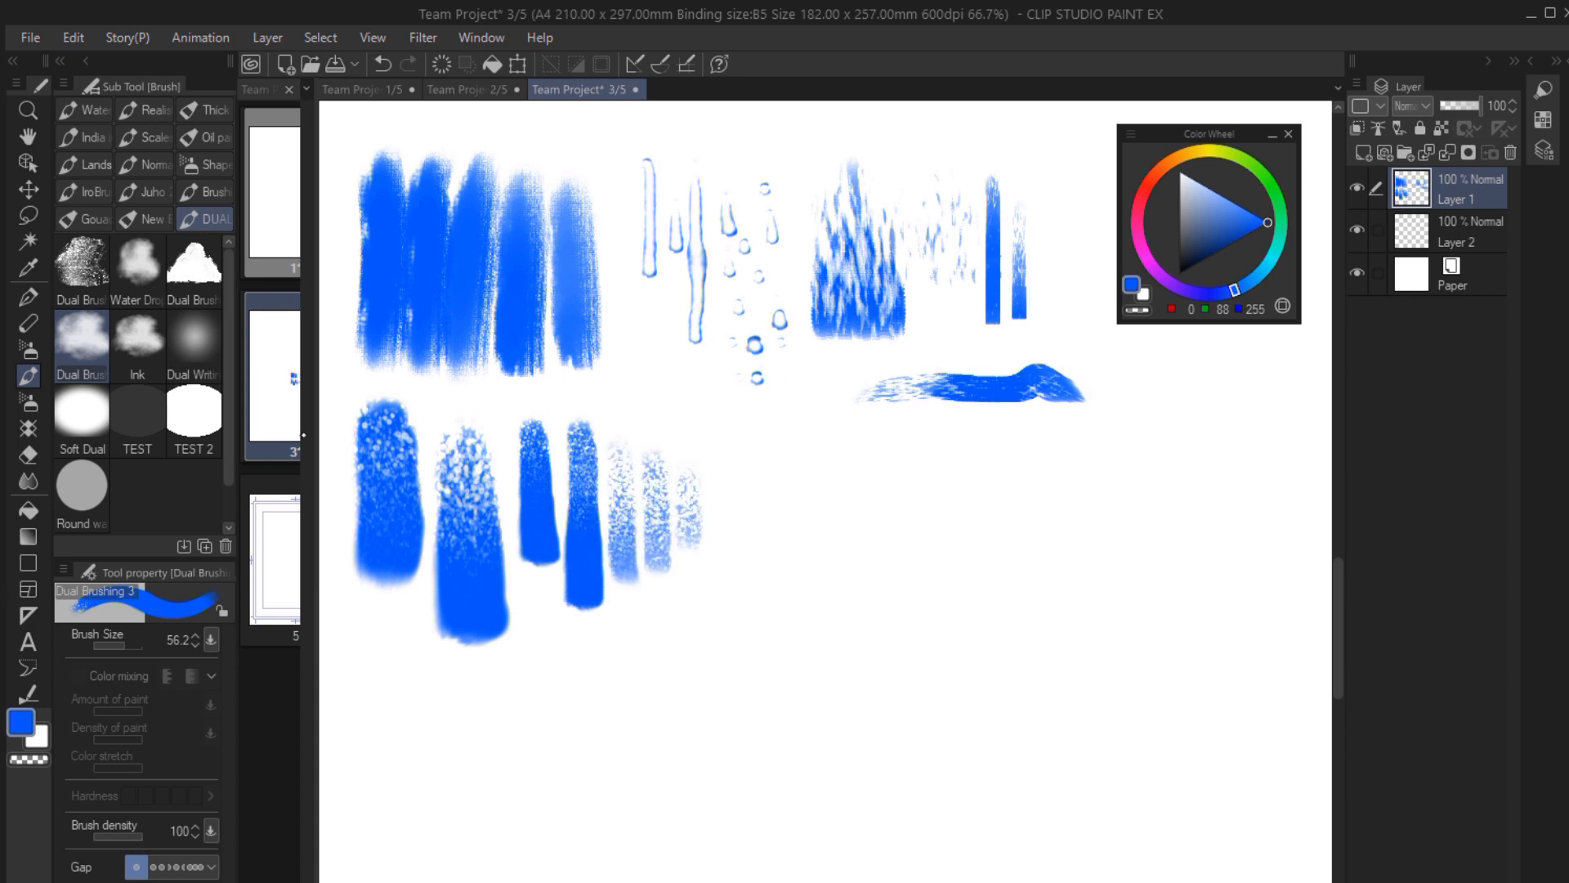
click(137, 346)
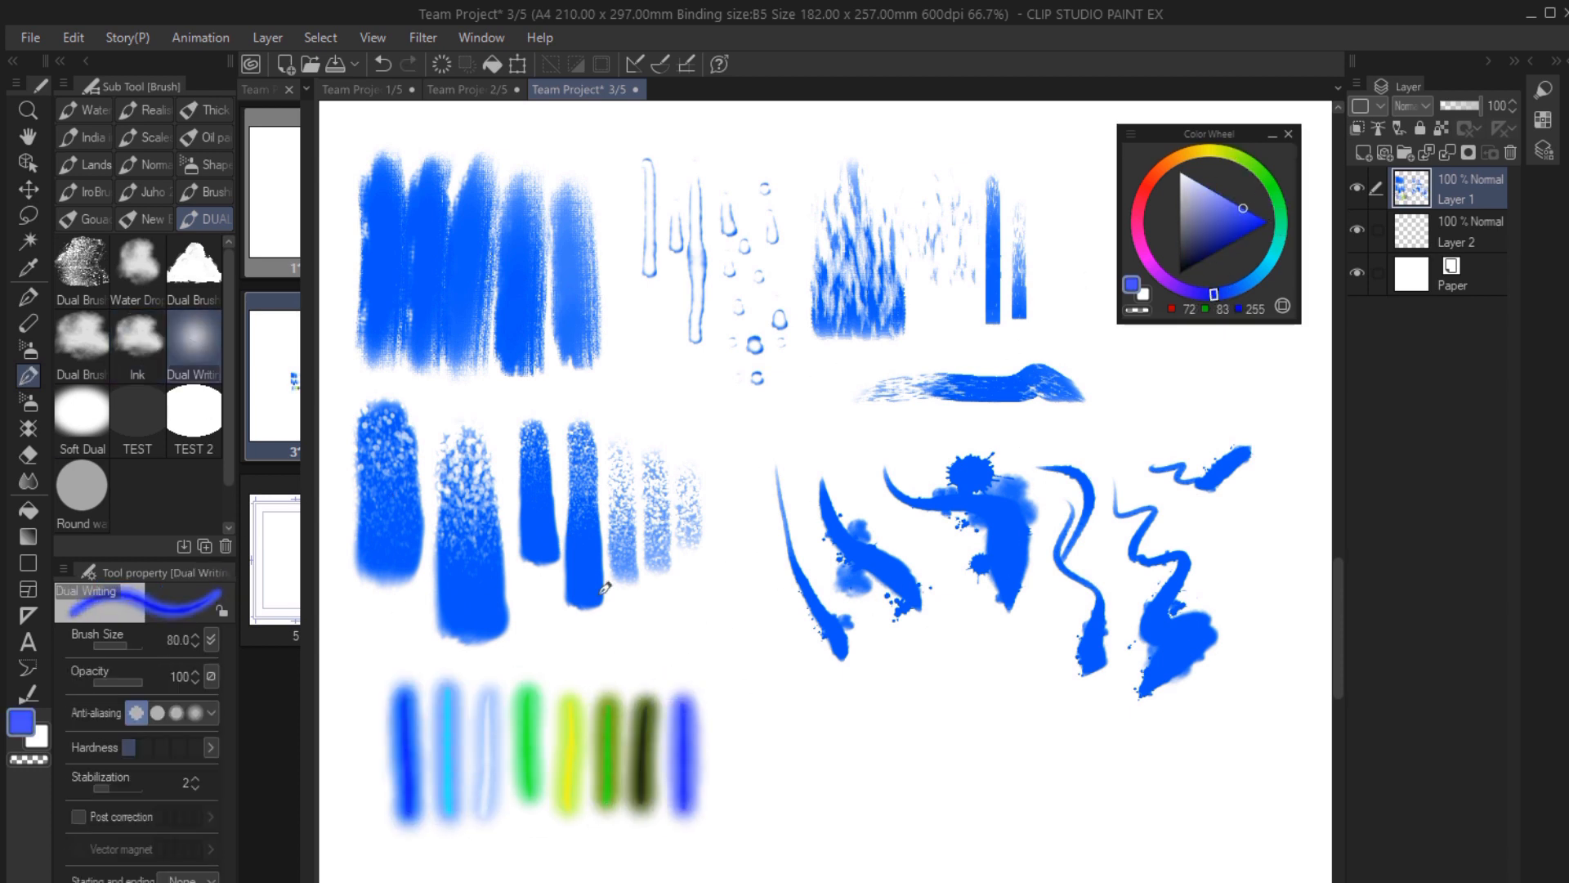
click(1253, 223)
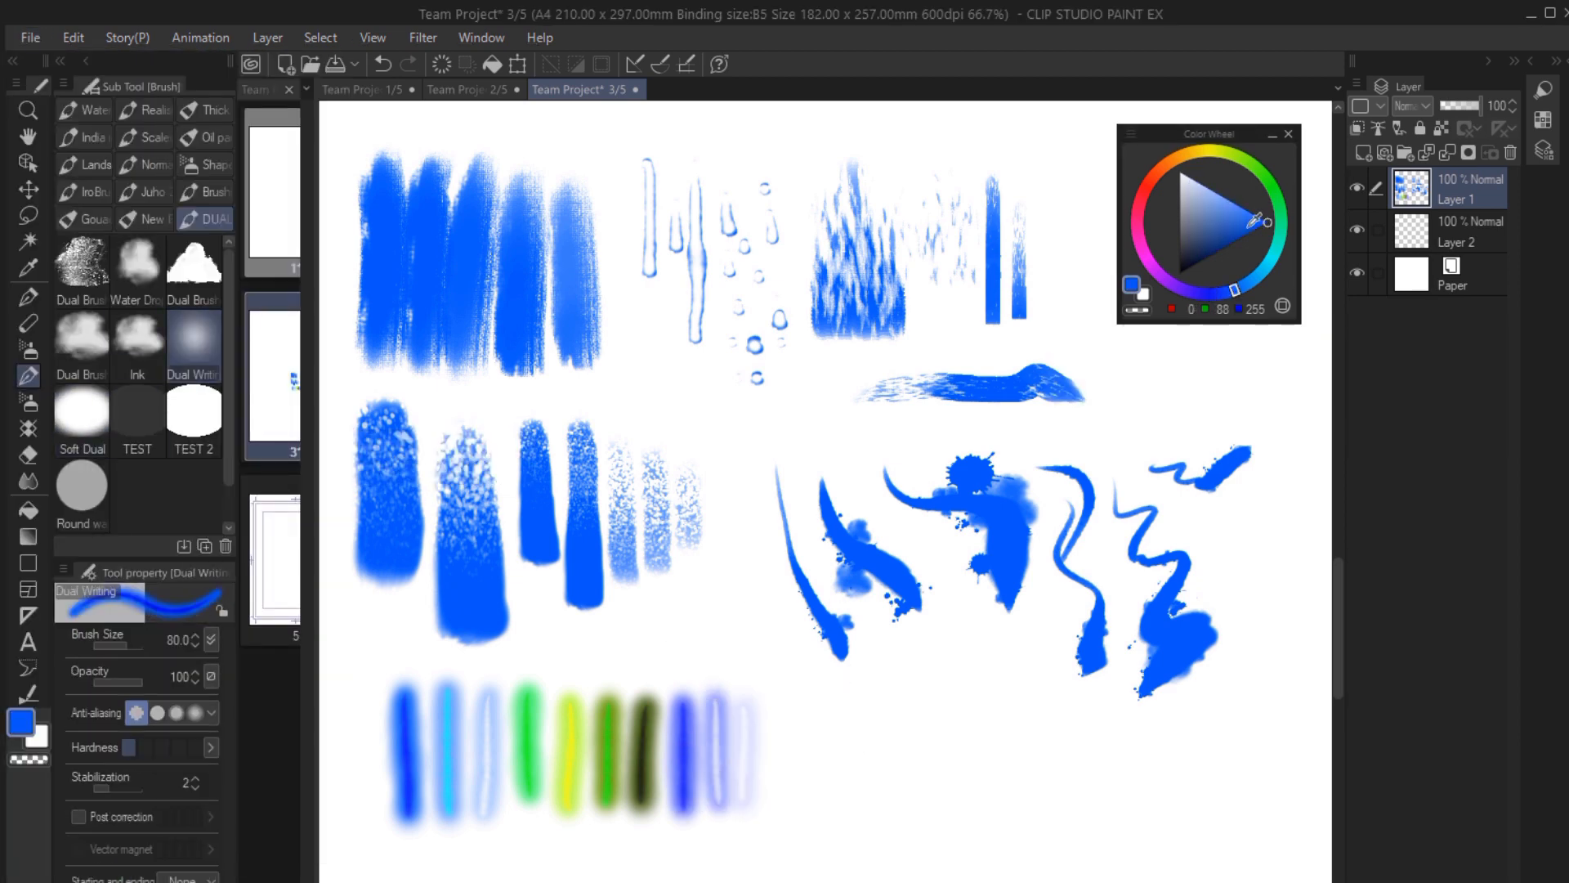
With the Soft Dual brush, blend cream strokes into the peach patch as a soft wash.
click(1230, 200)
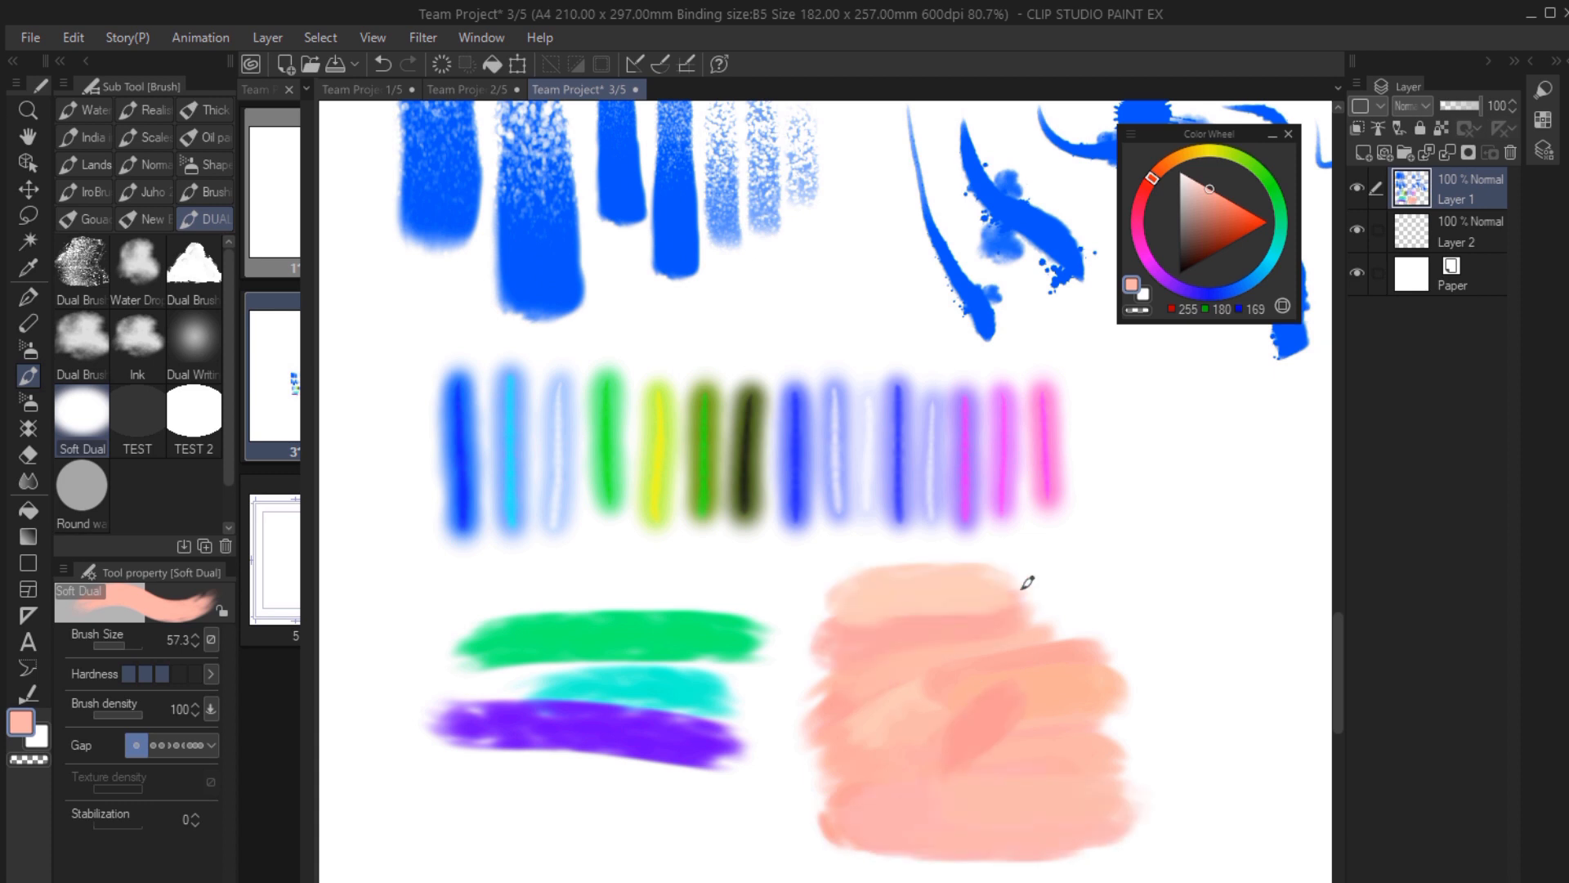
drag(1025, 580, 953, 730)
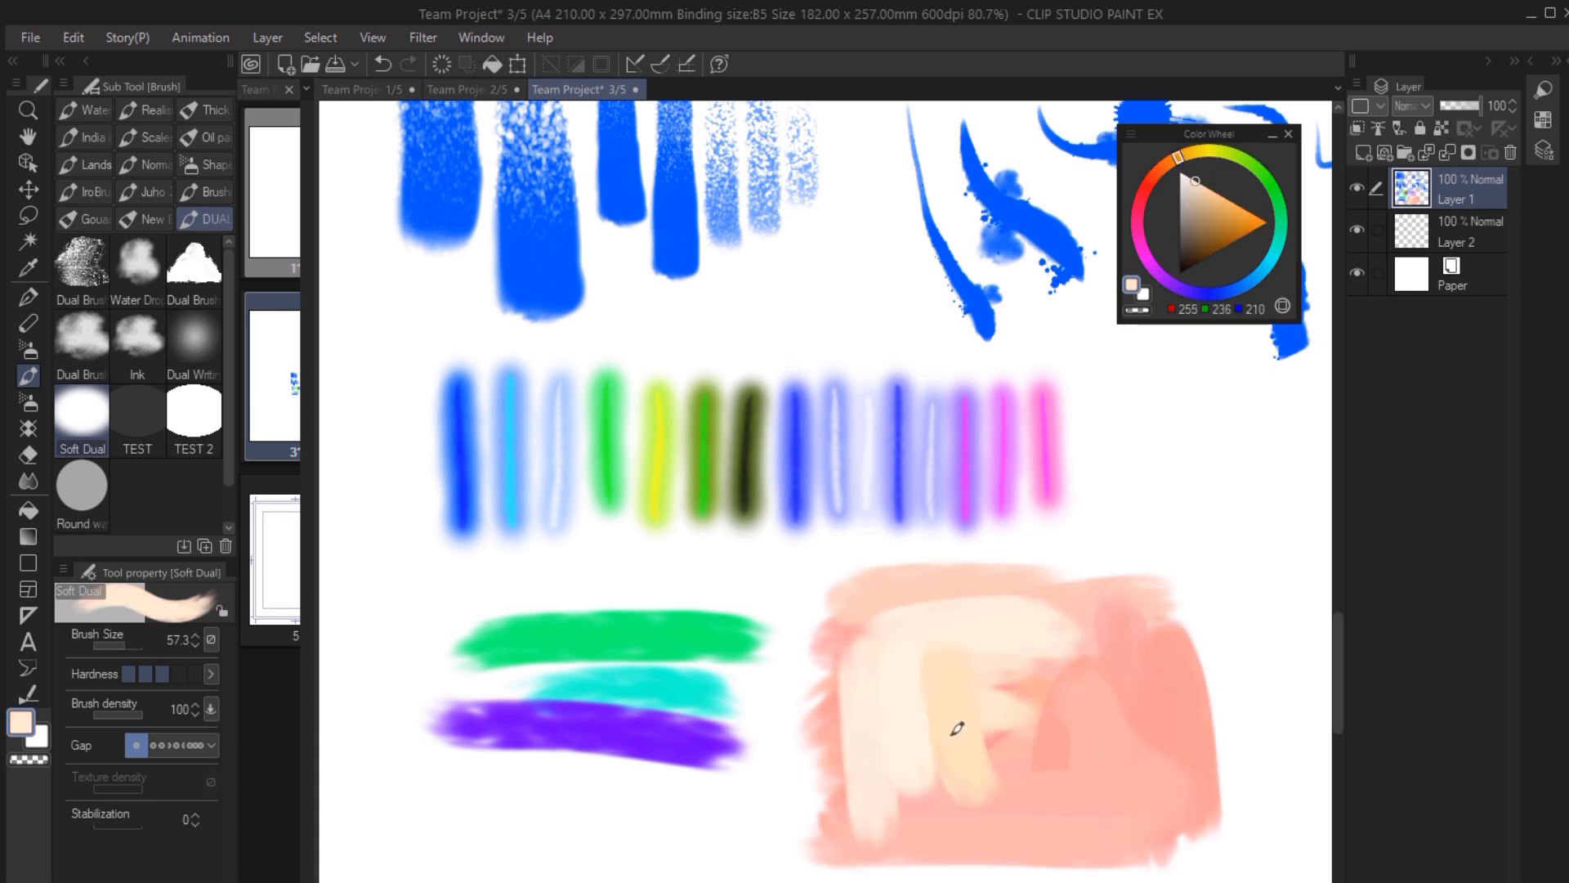
drag(956, 727, 1176, 697)
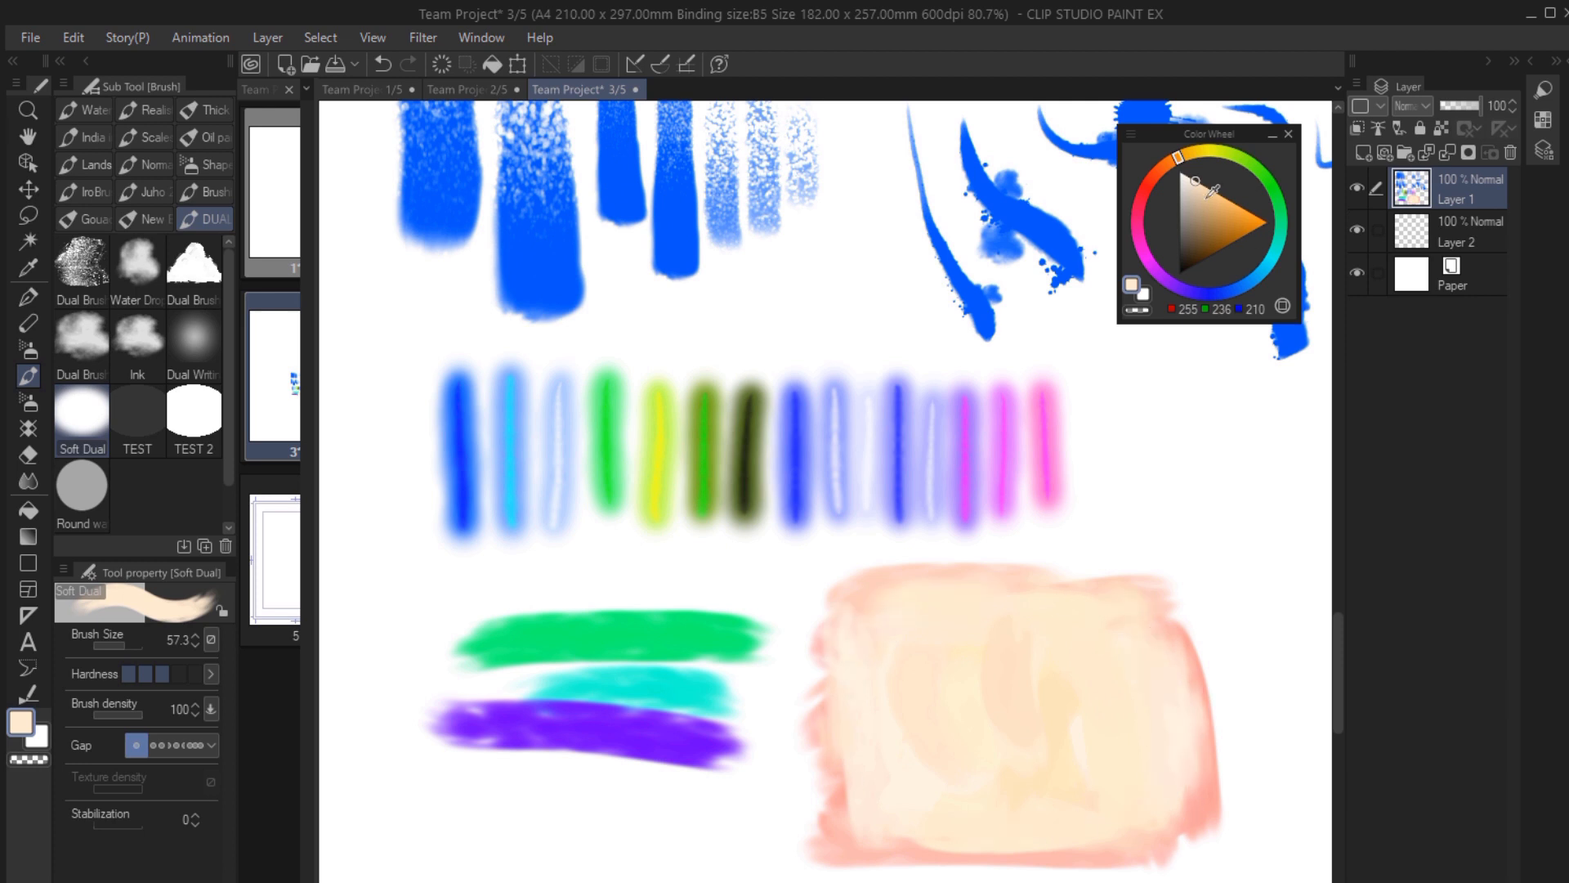
click(135, 412)
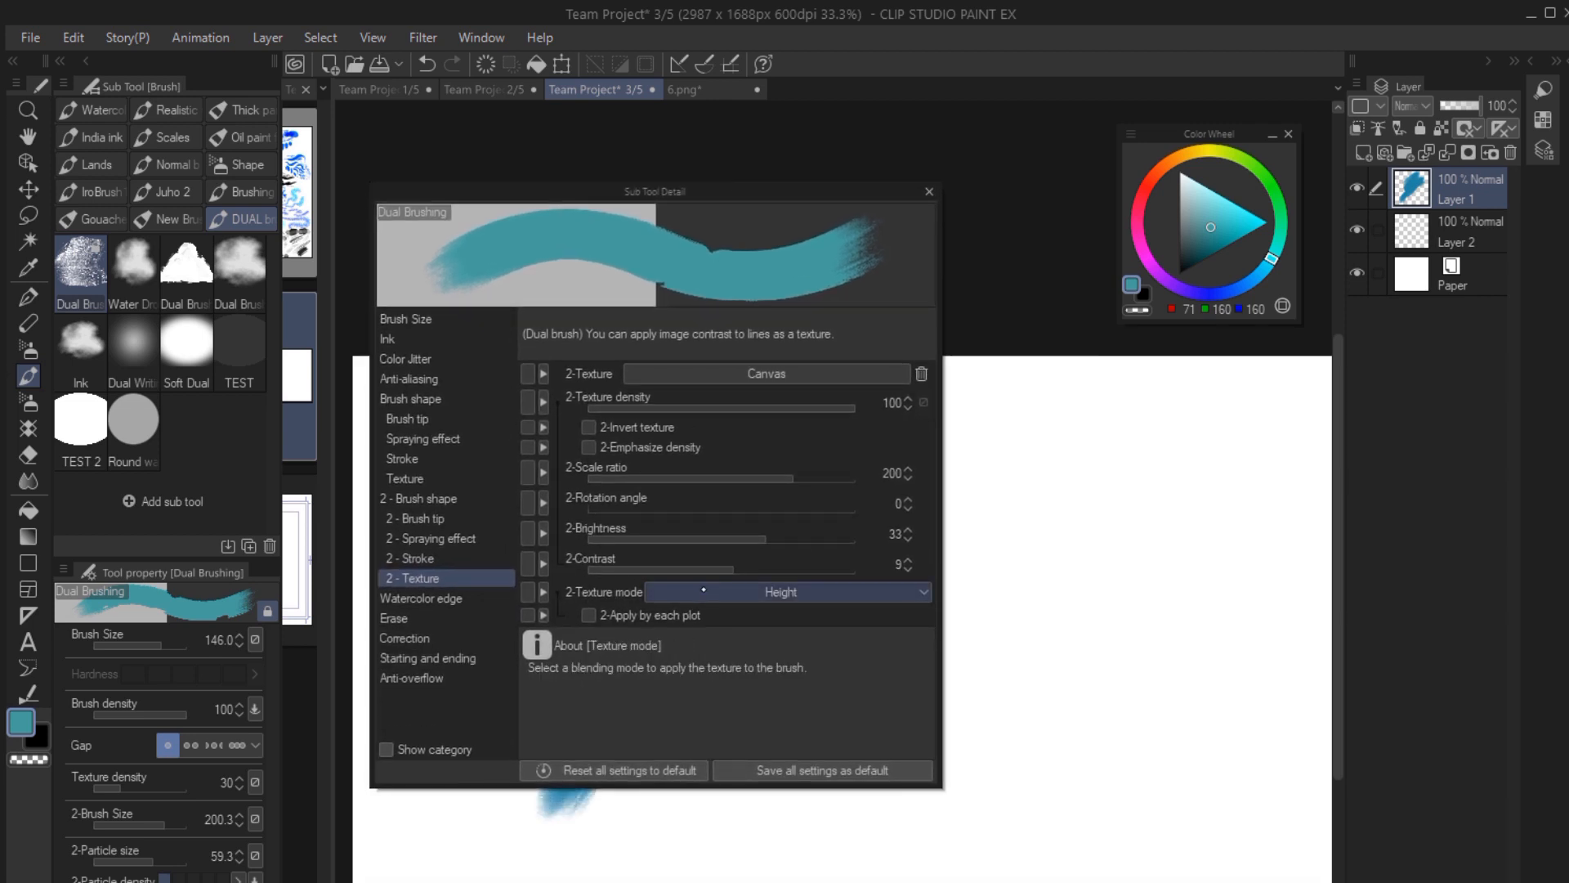
Lower 2-Brightness, raise 2-Contrast, keep Overlay texture mode and close the brush settings.
drag(826, 541, 743, 541)
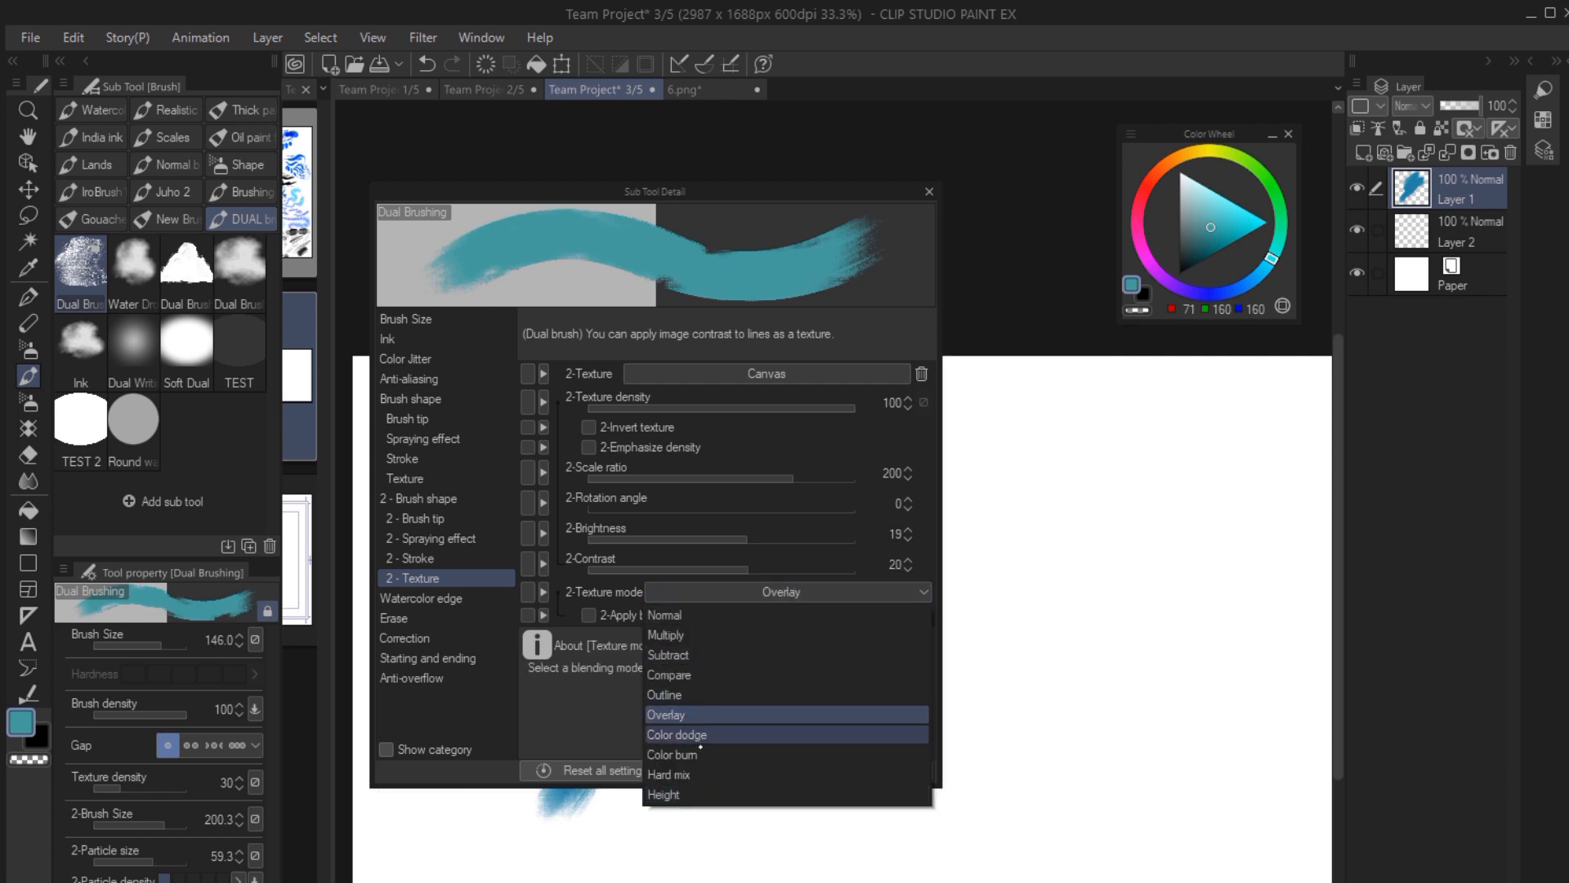
mouse_move(680, 795)
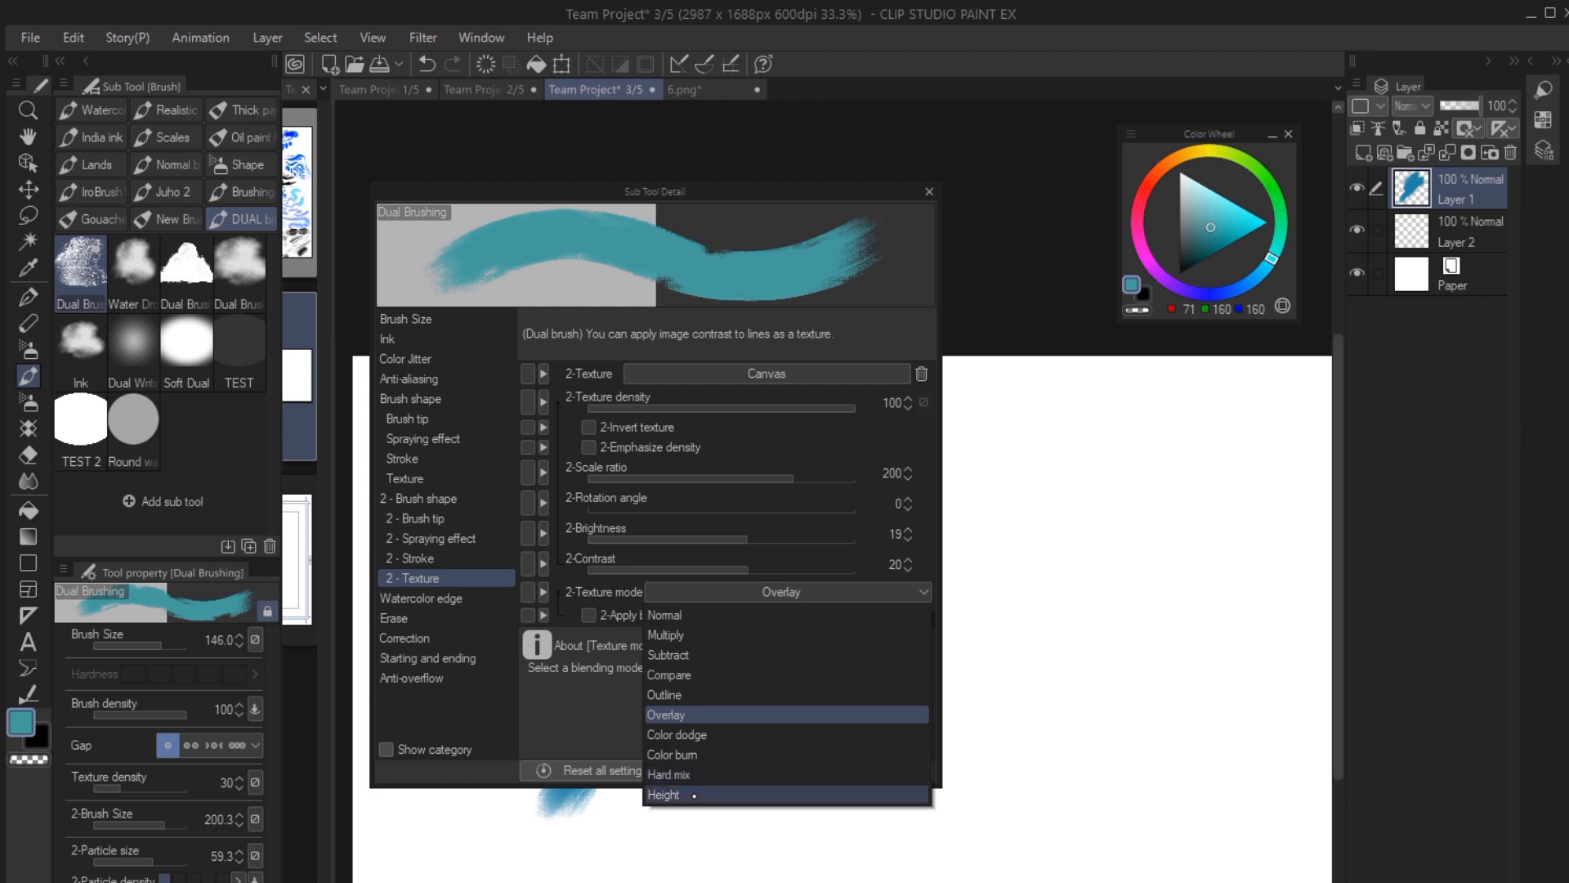
click(665, 714)
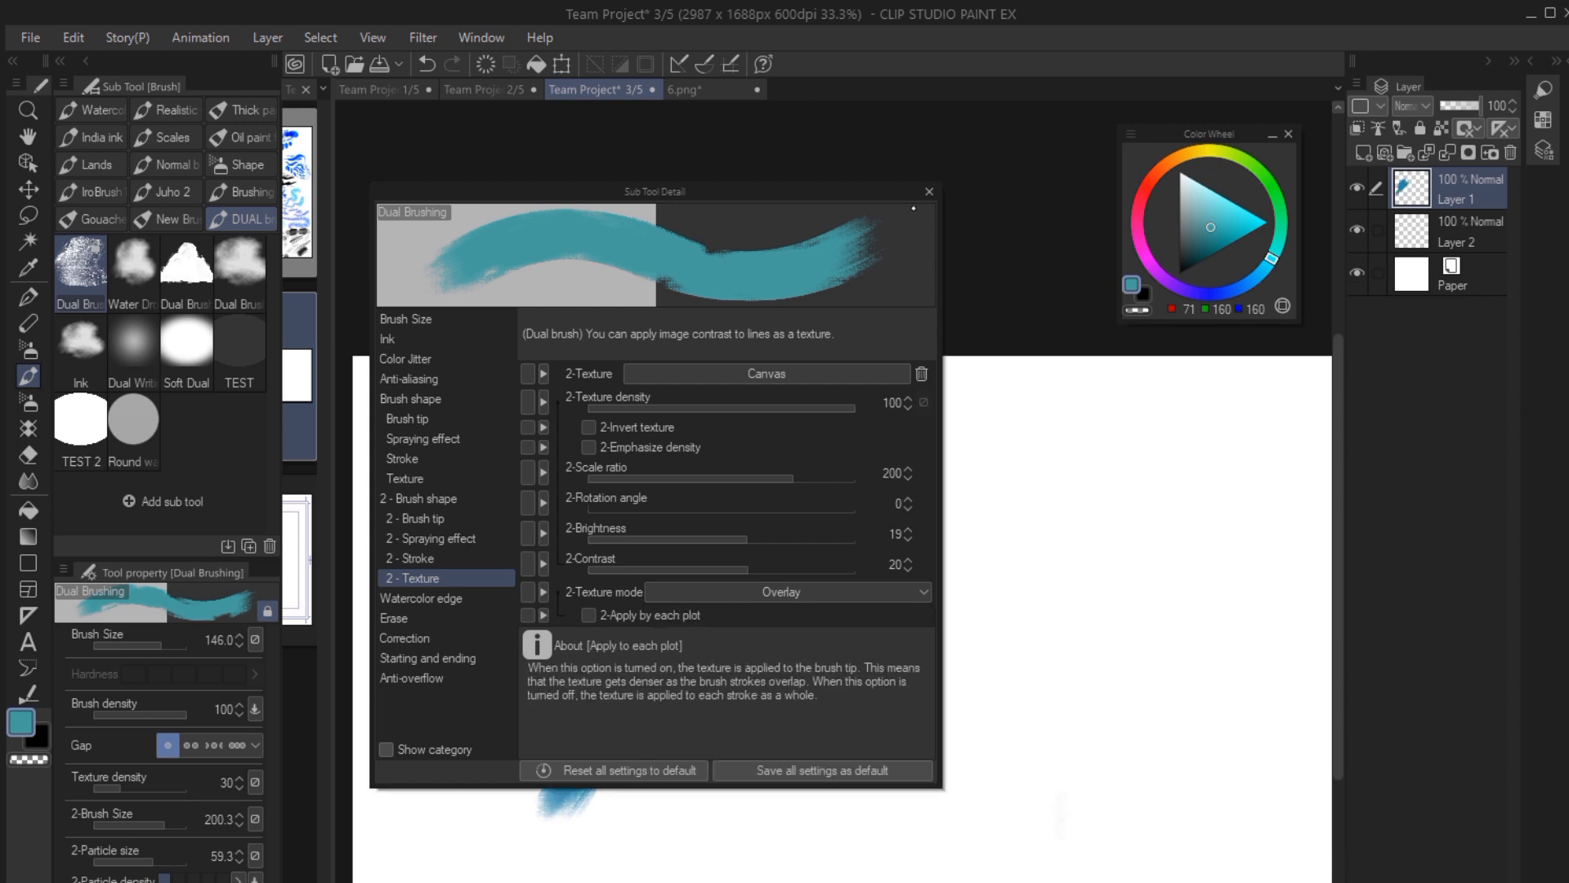
click(927, 191)
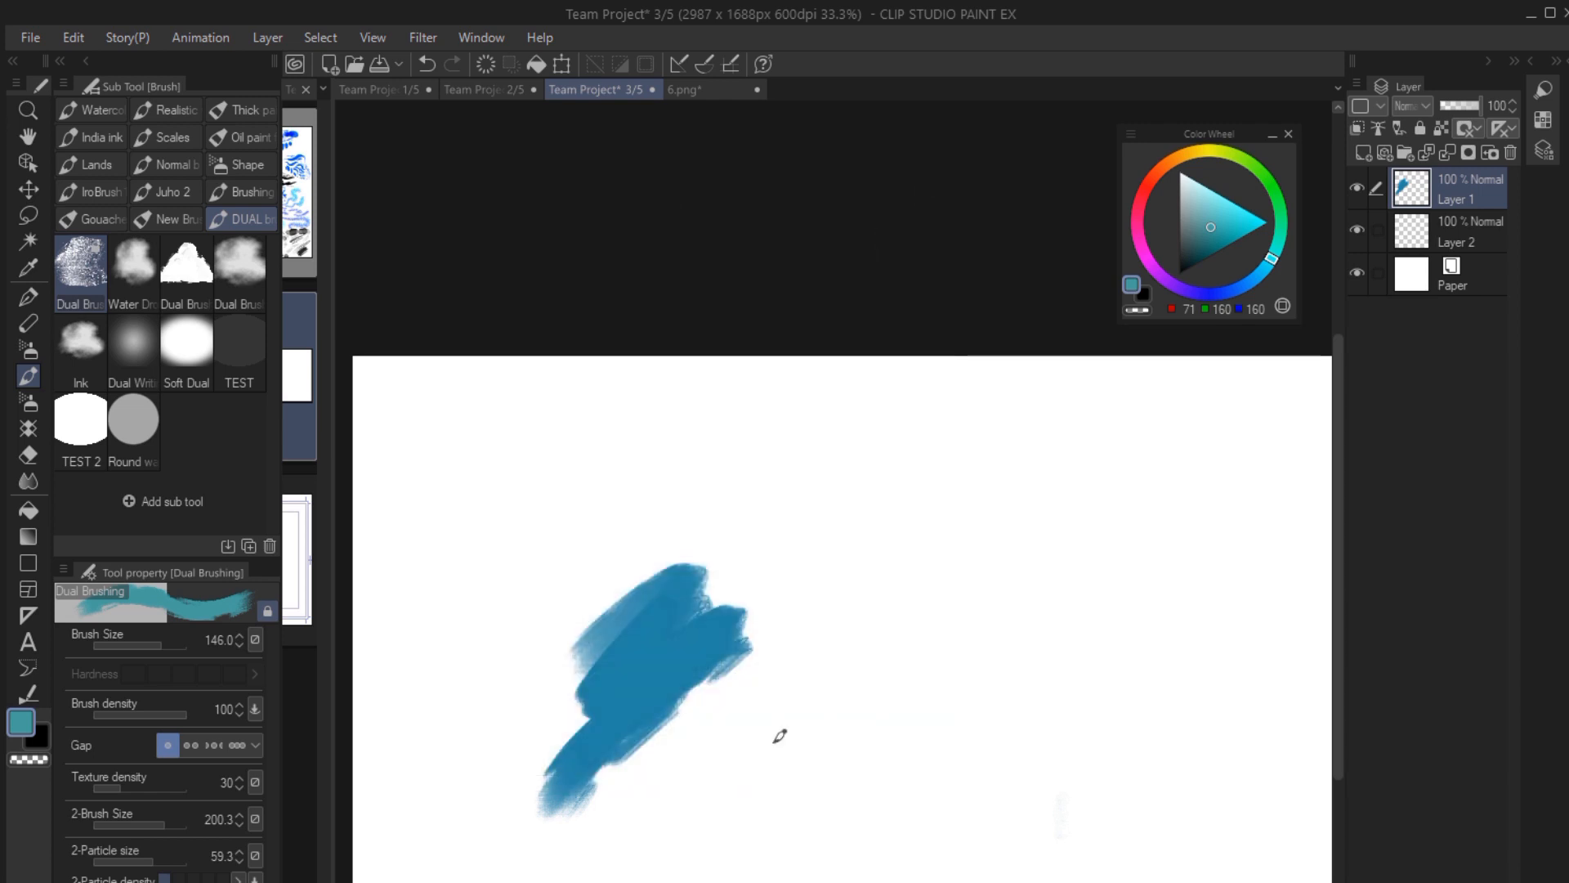
click(378, 88)
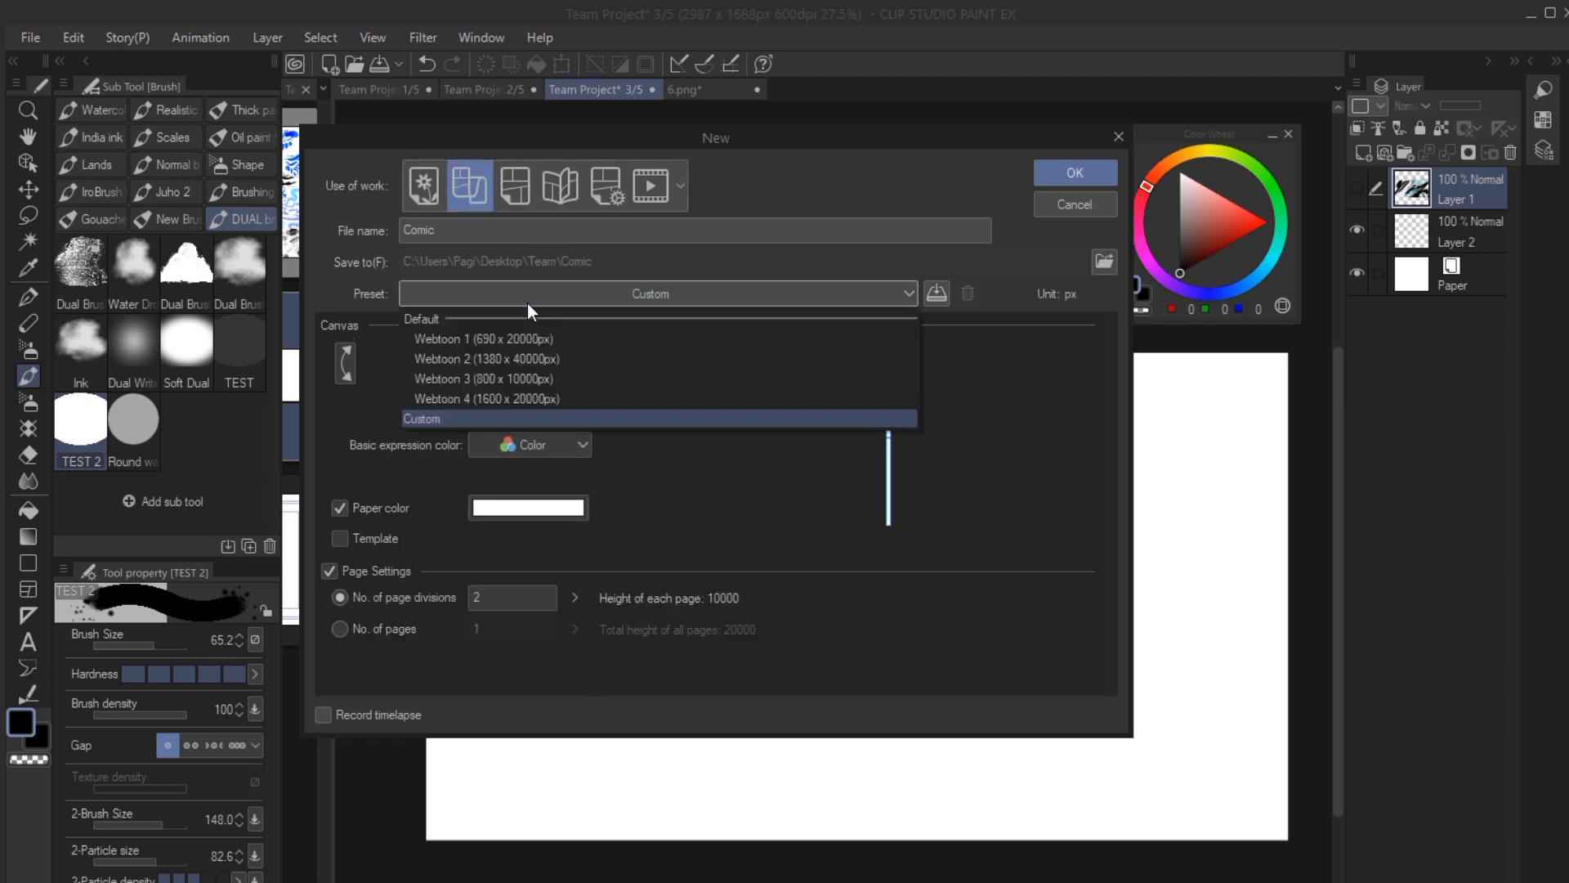
mouse_move(538, 399)
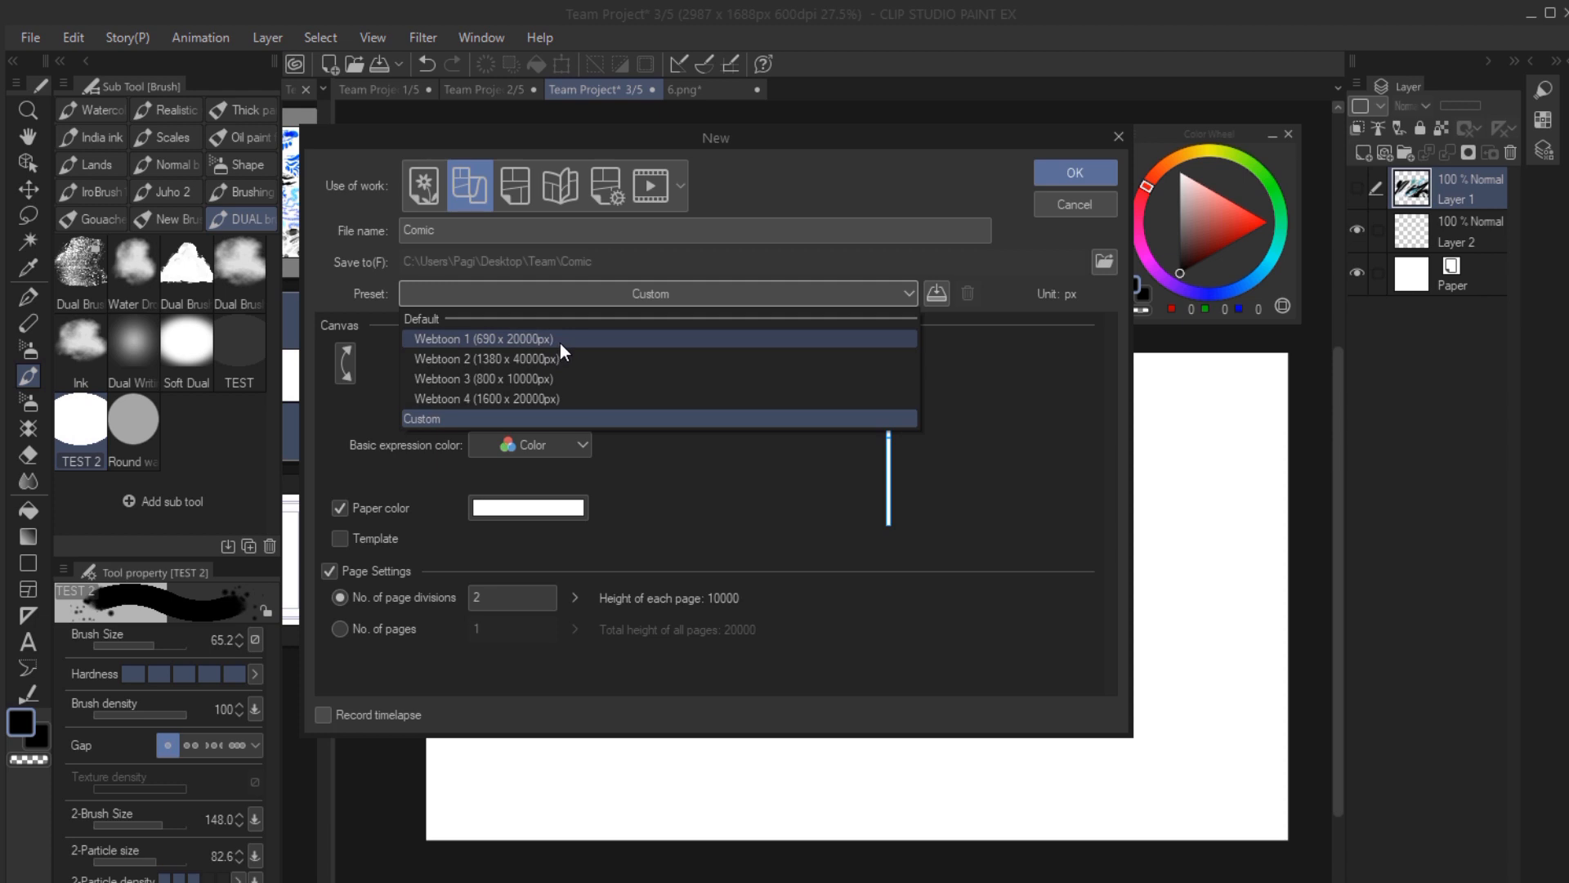
Apply the Webtoon 1 (690 x 20000px) preset and set page divisions to 20.
click(484, 338)
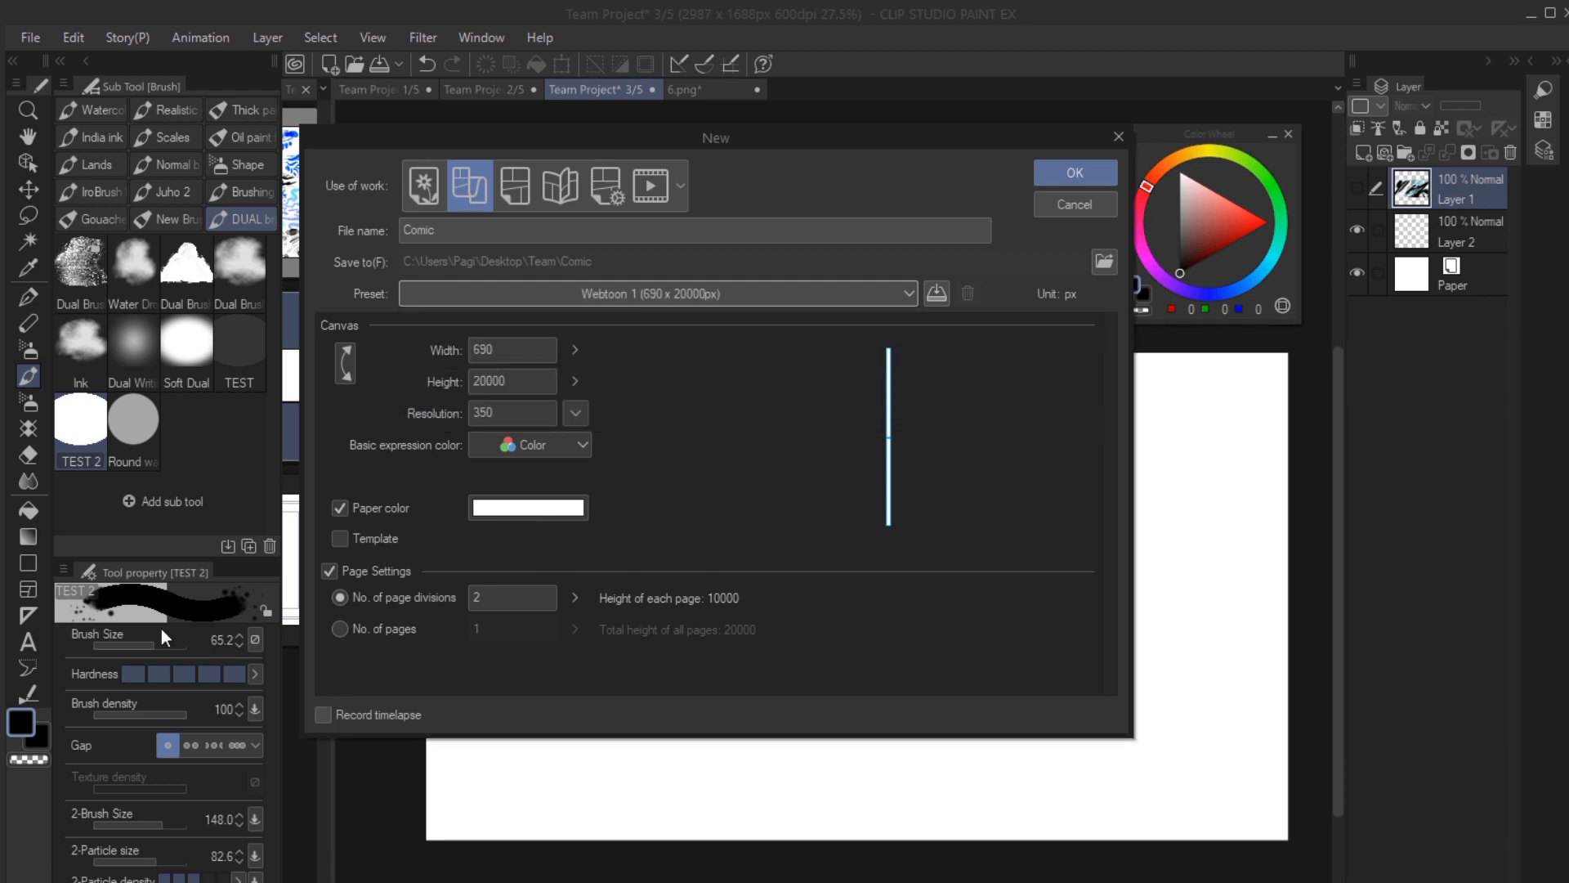
mouse_move(574, 598)
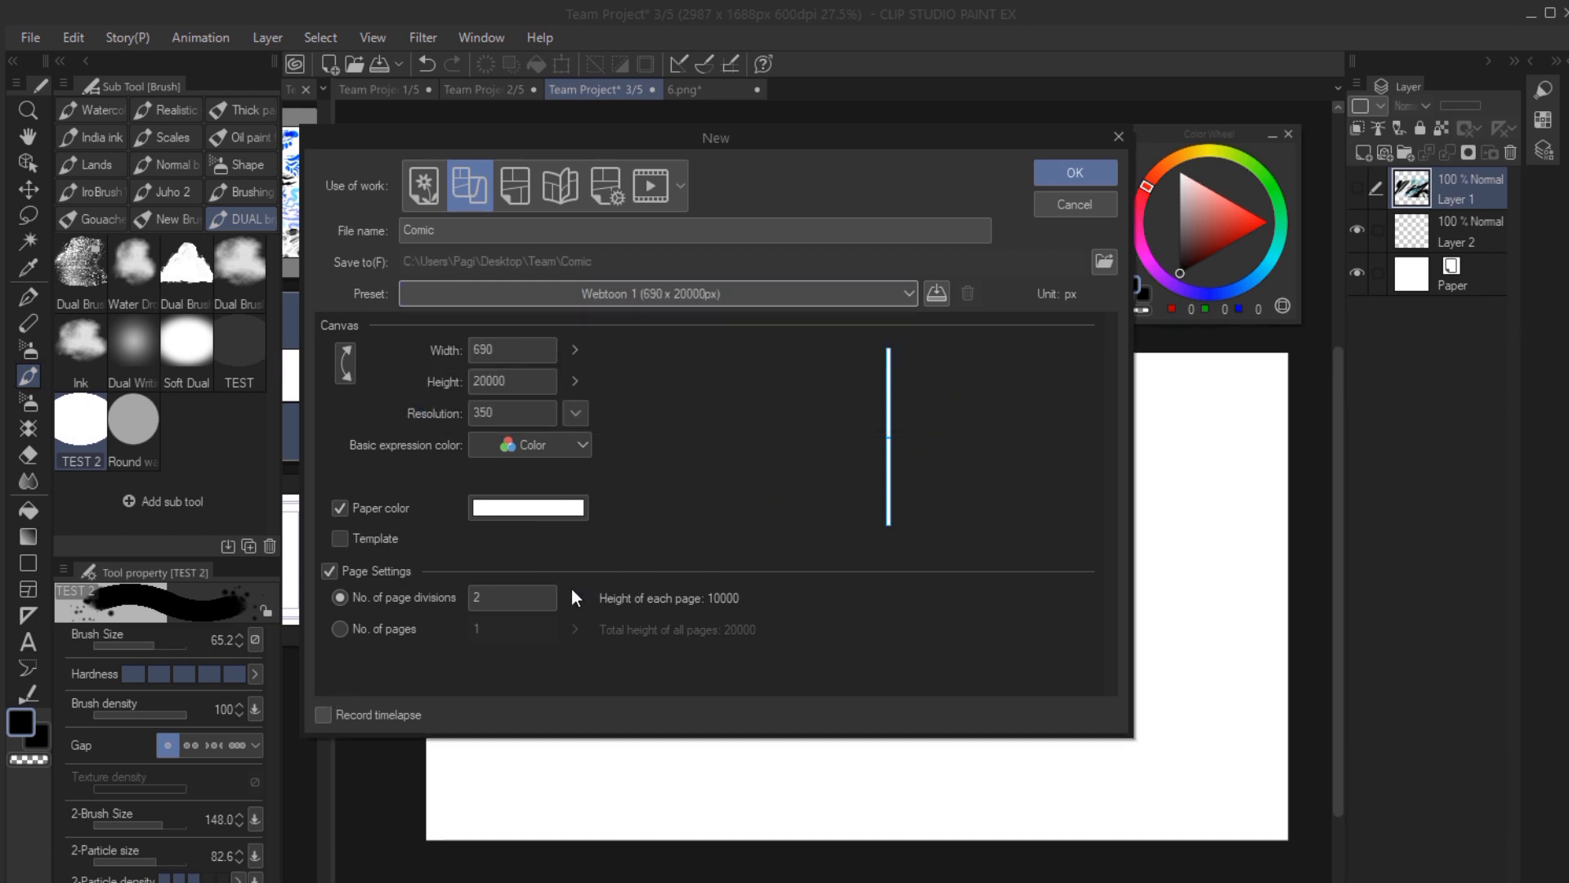
text(0)
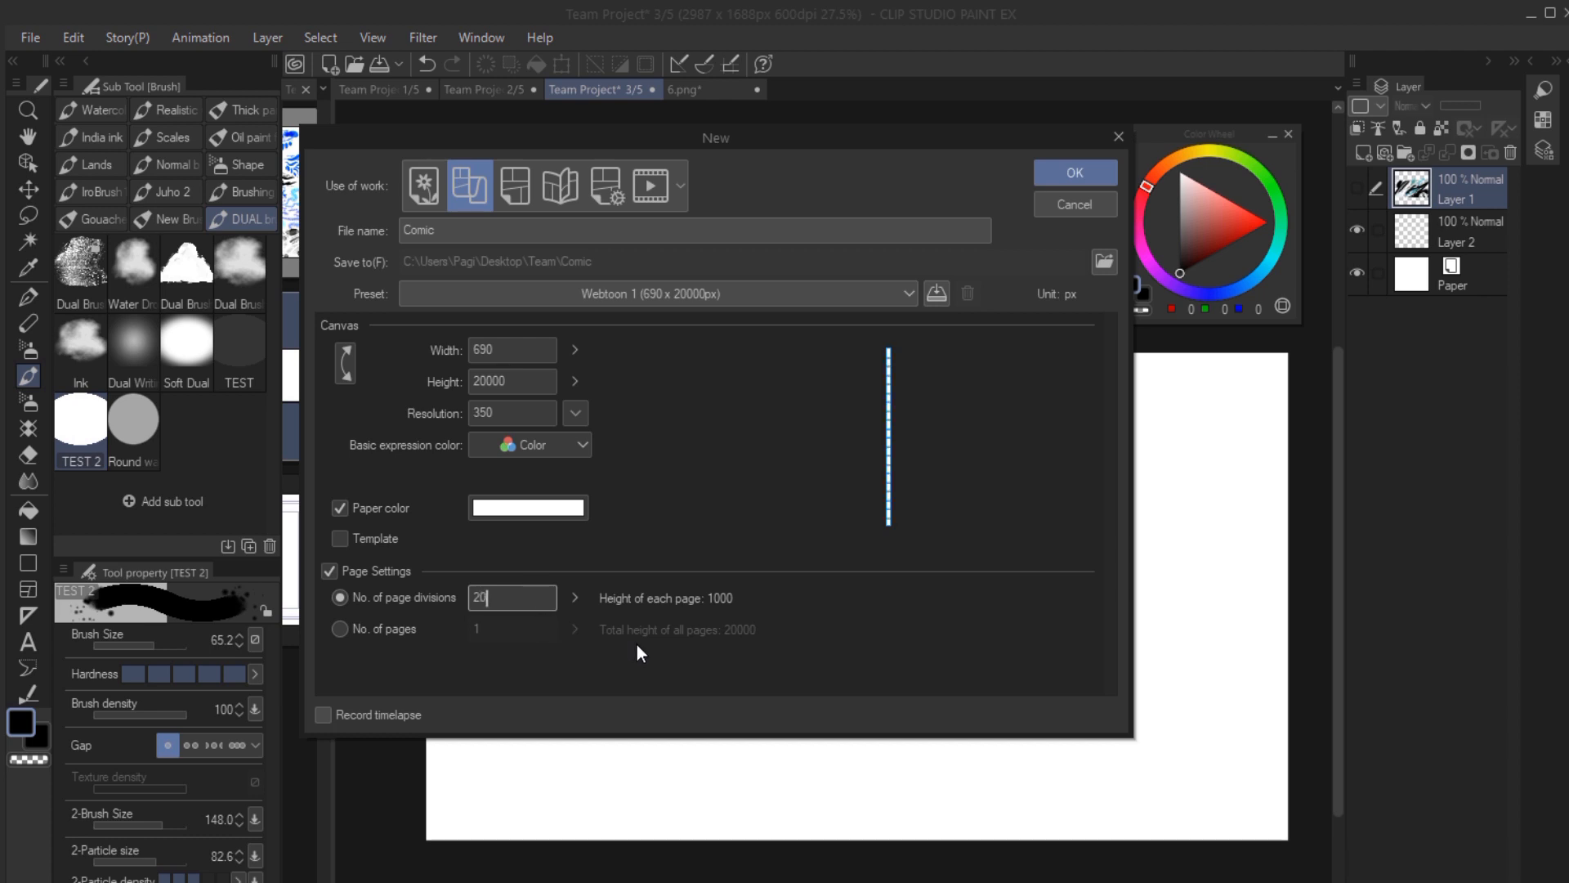
mouse_move(1013, 533)
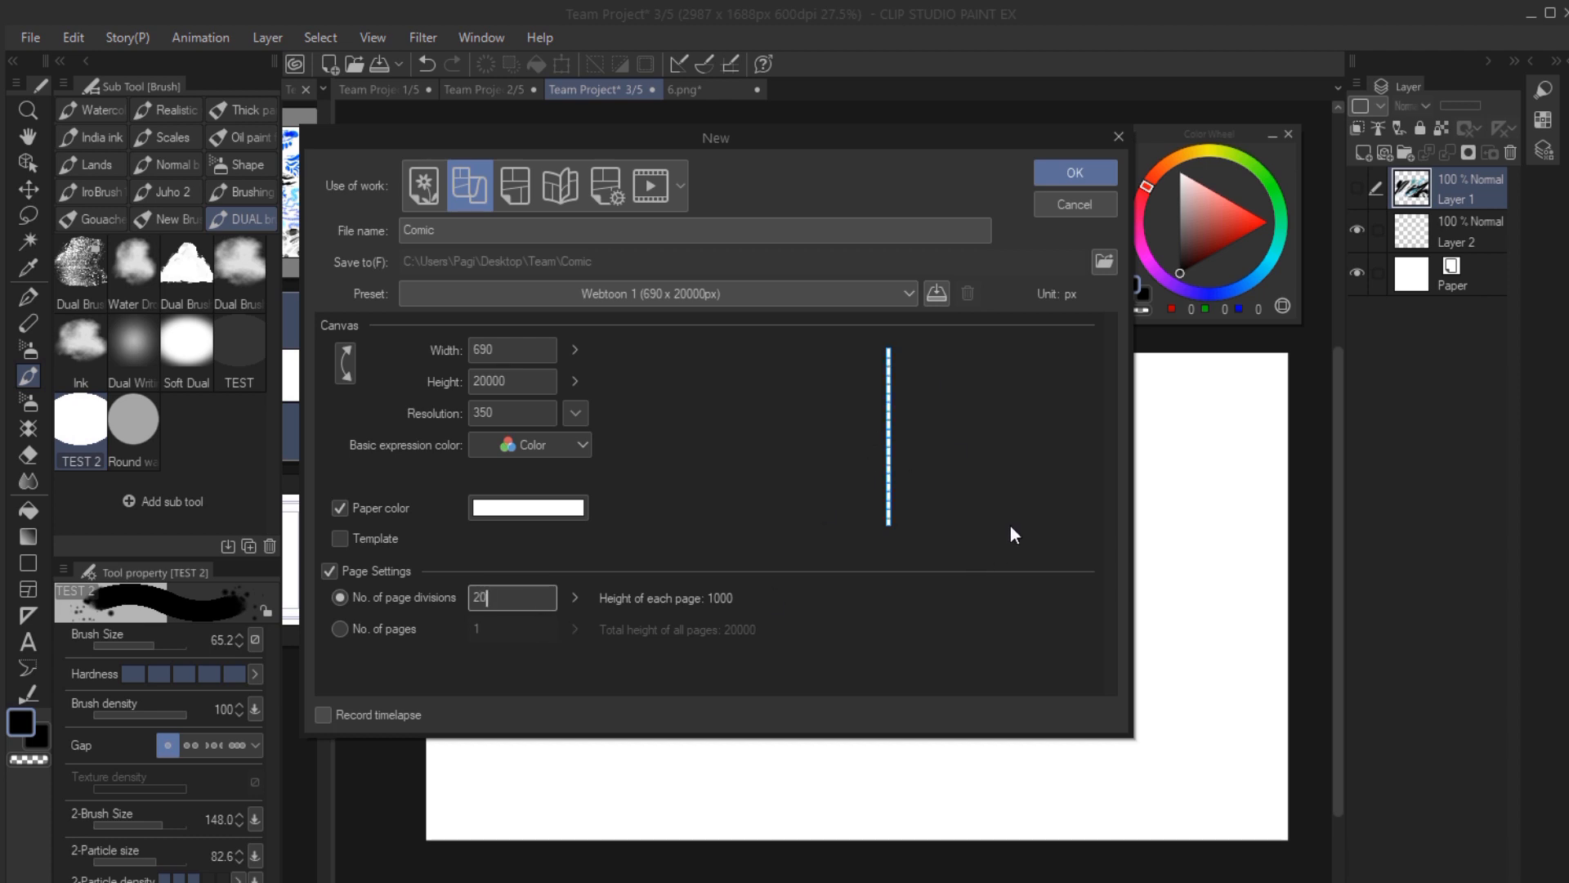
Leave the New dialog and paint a lighter textured teal stroke beside the first.
click(30, 38)
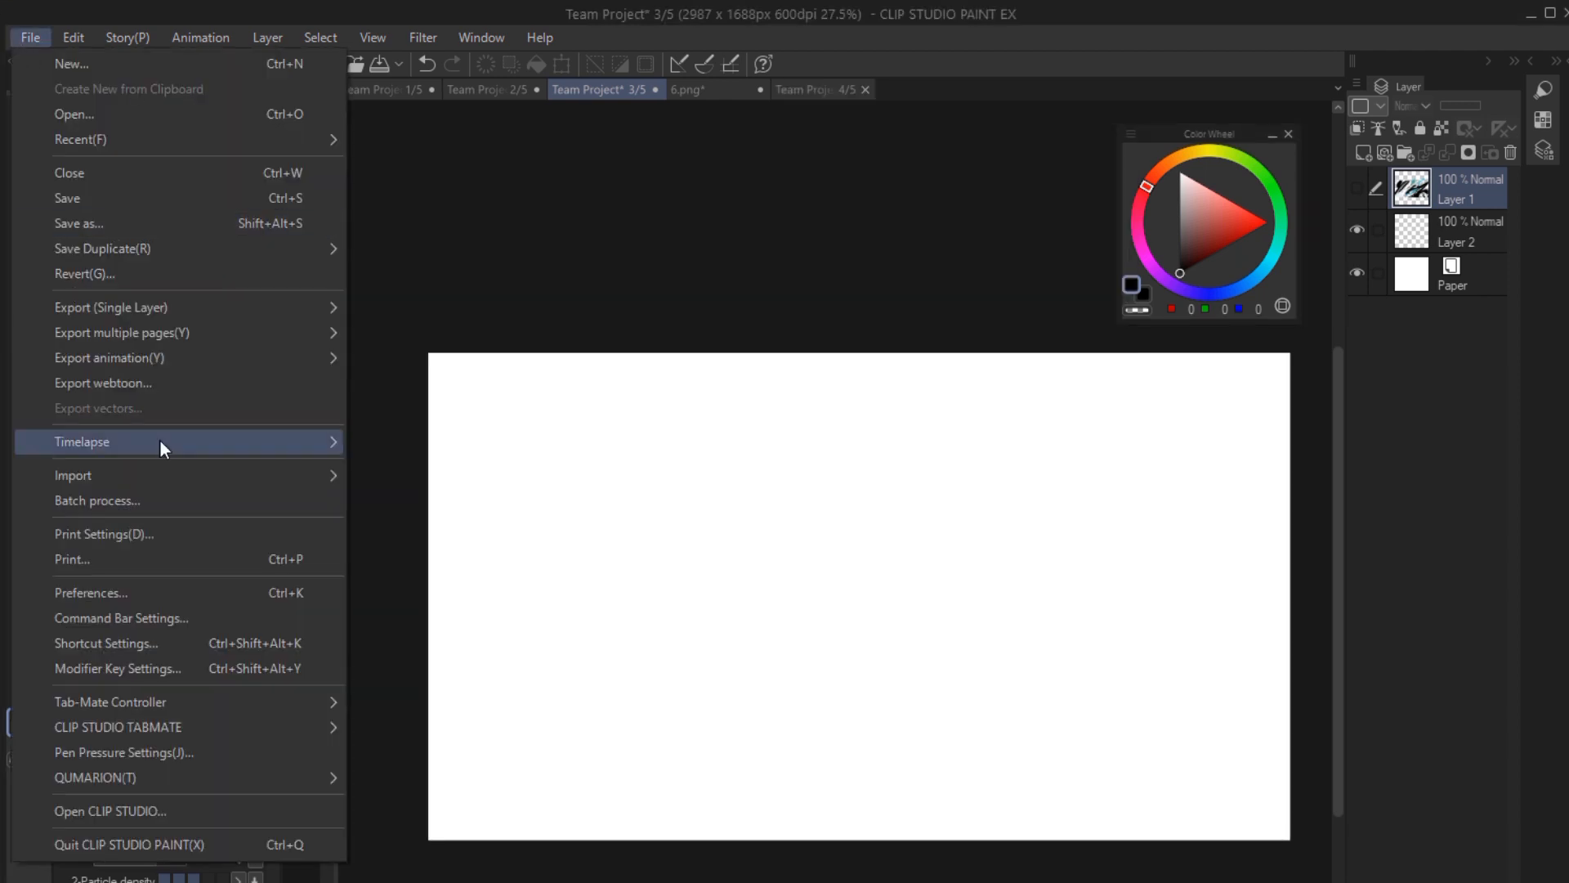
mouse_move(82, 441)
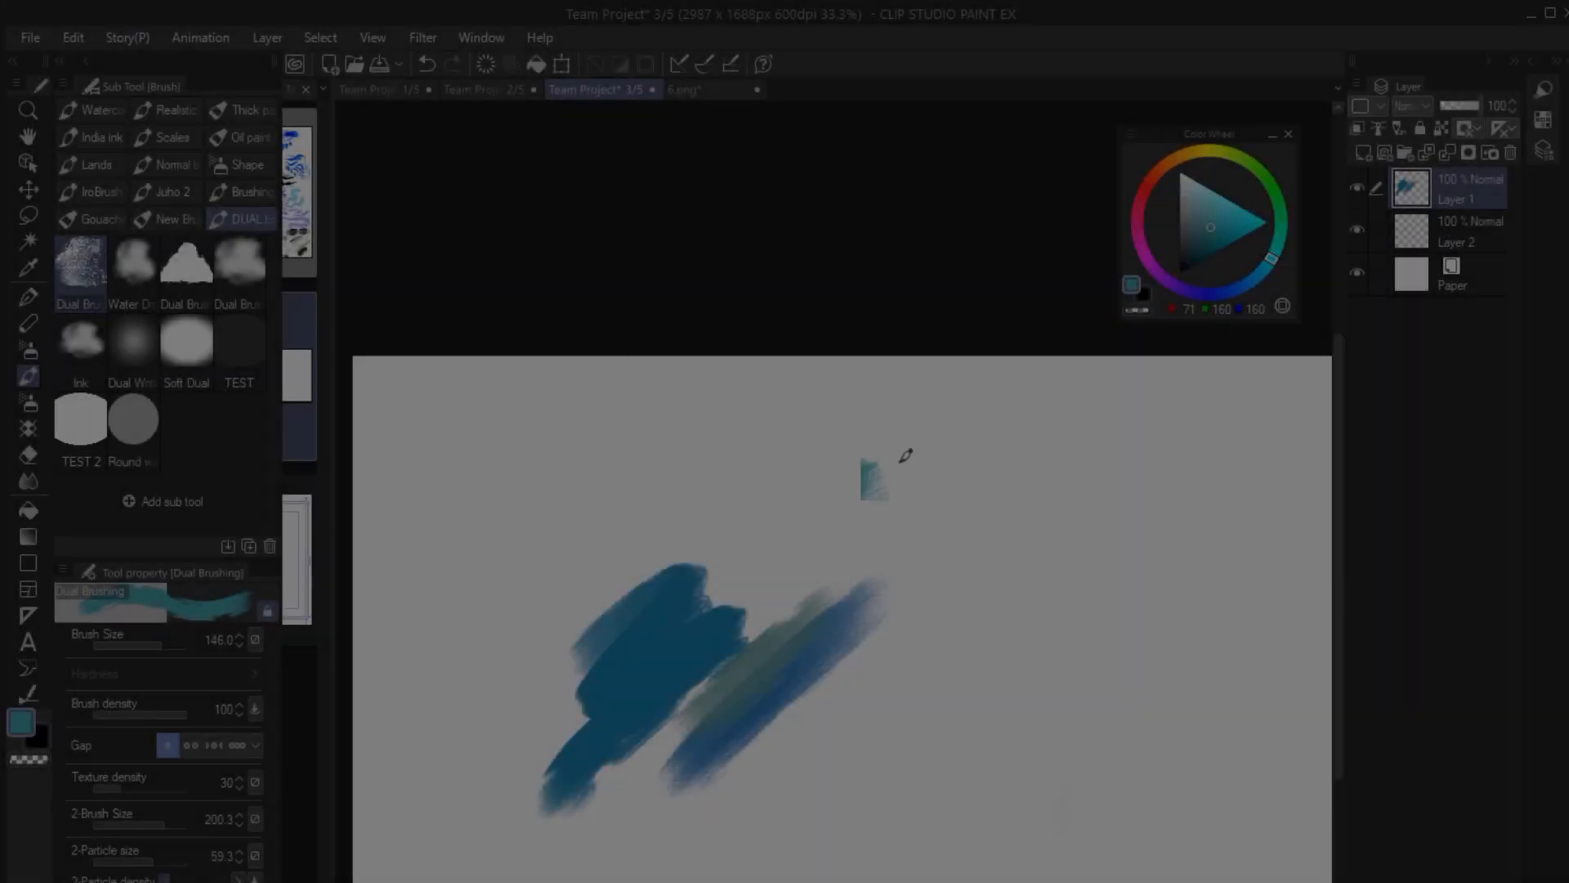
click(80, 348)
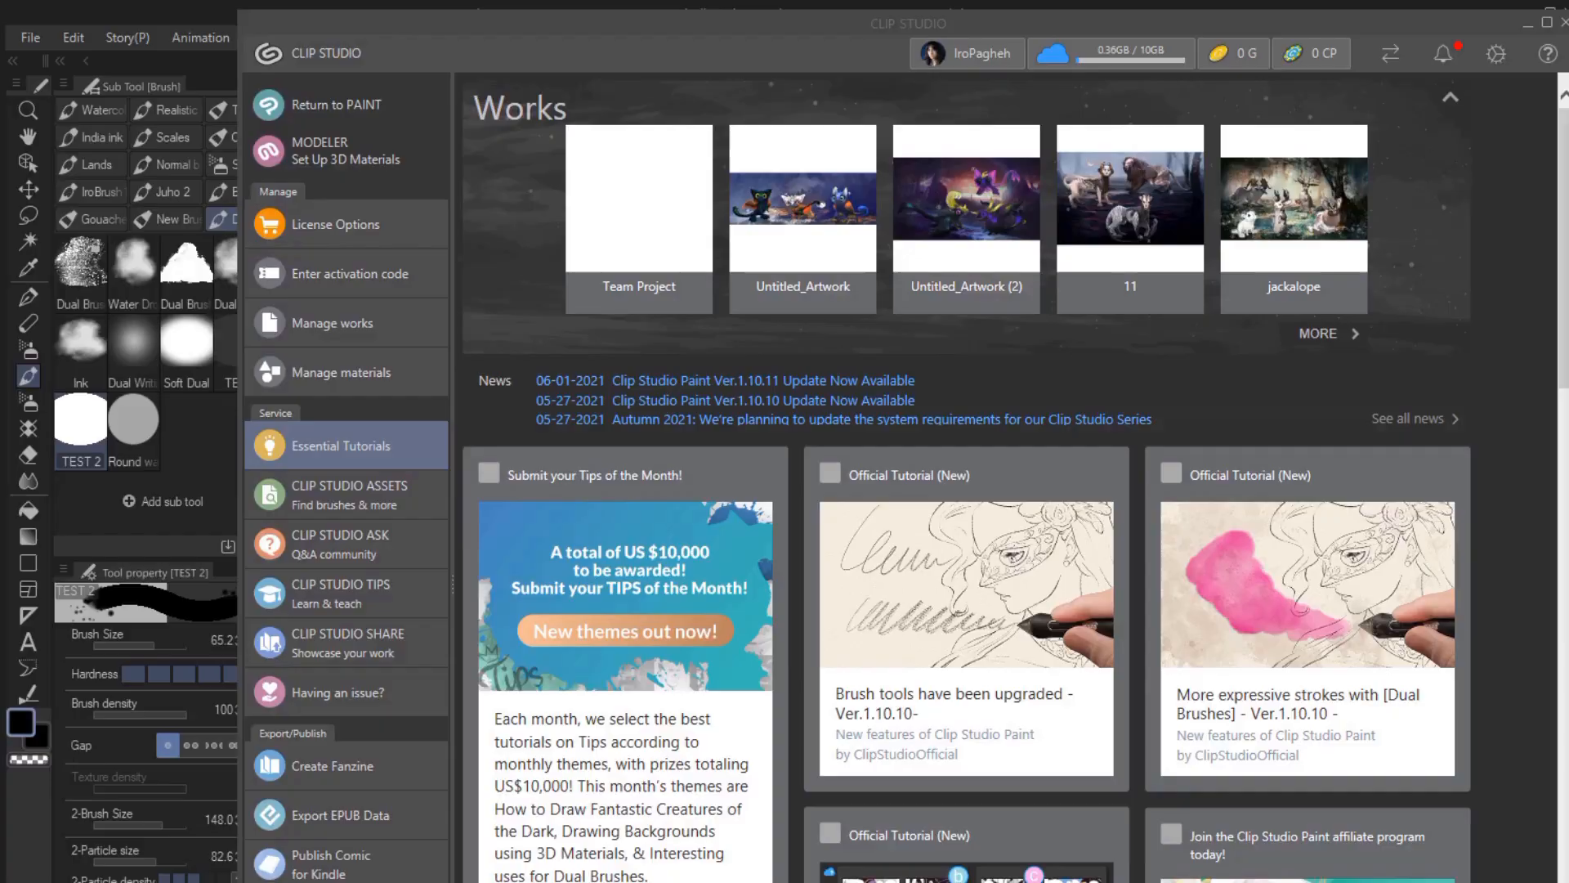
Open the Account page from the launcher's profile dropdown.
click(964, 52)
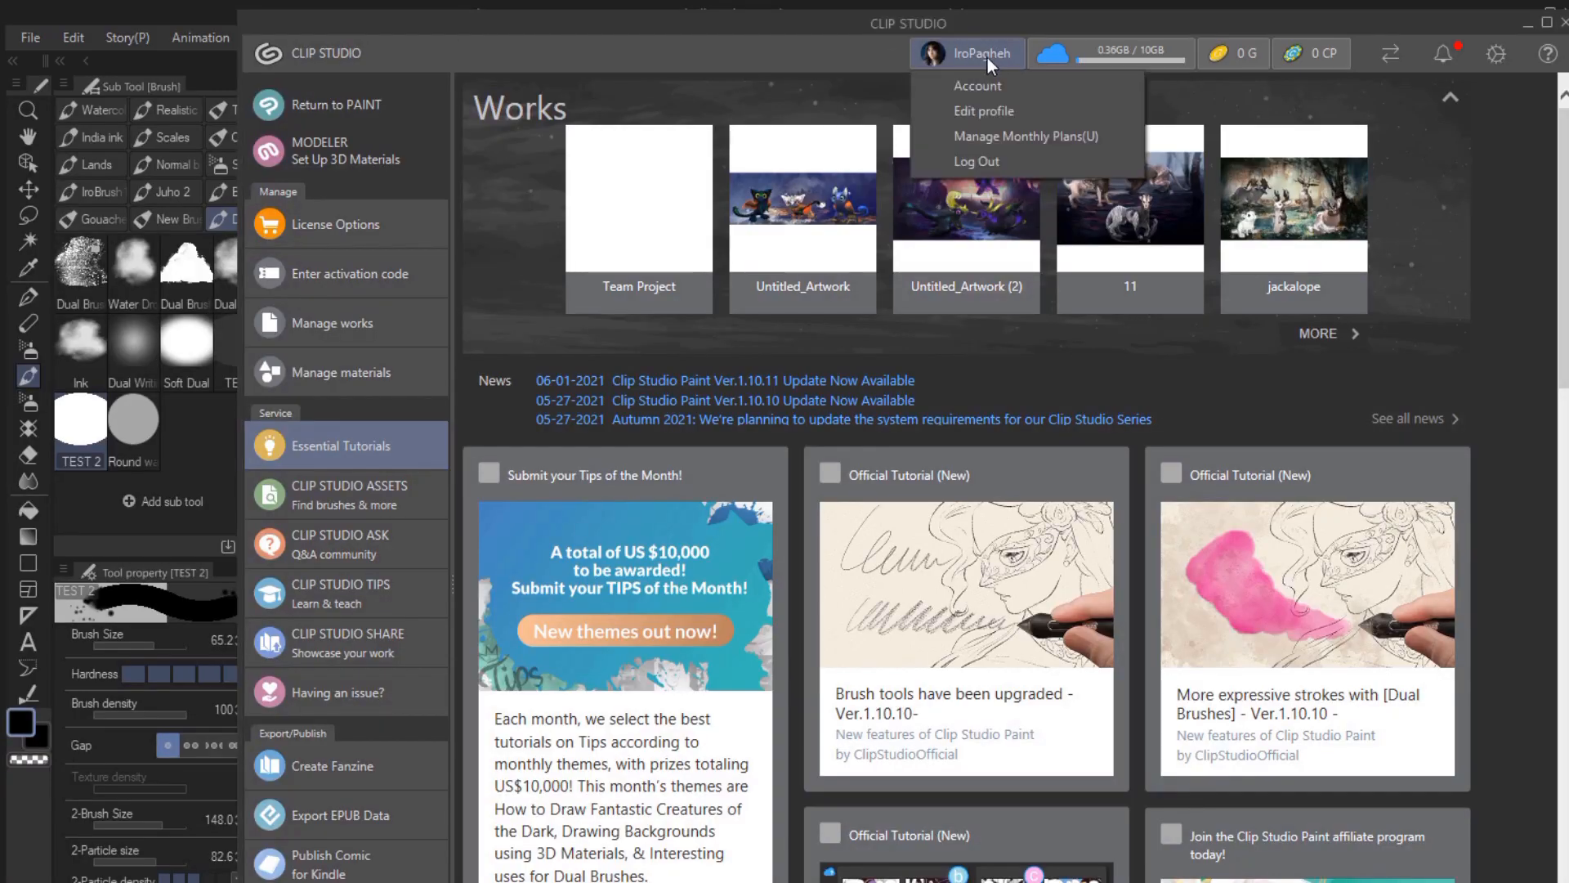
click(984, 111)
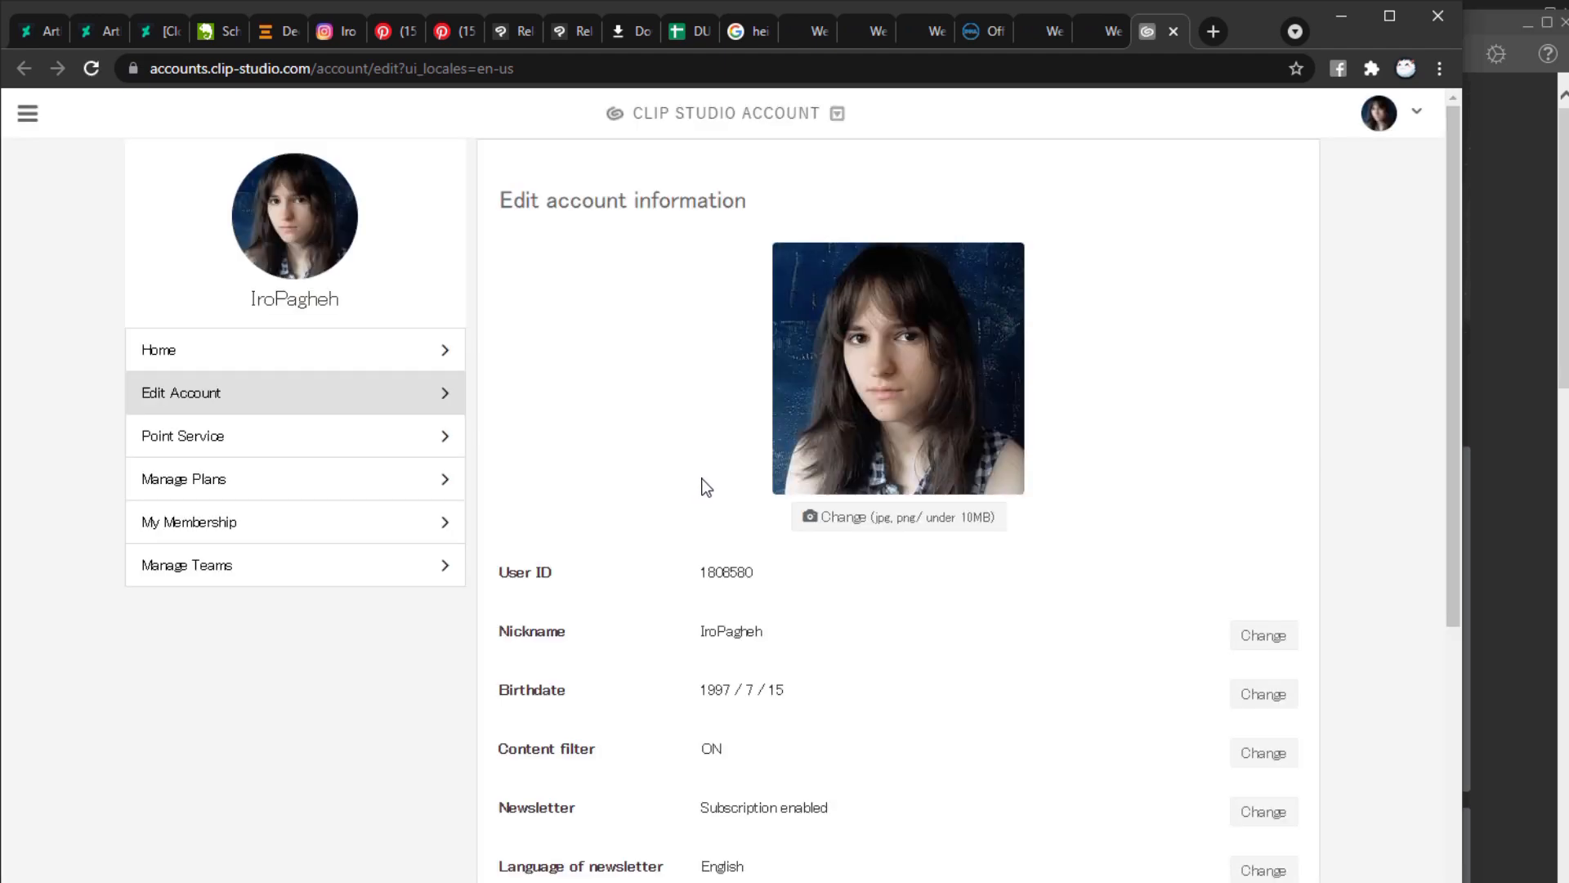
Scroll the account page down toward the Manage Teams section.
scroll(down, 3)
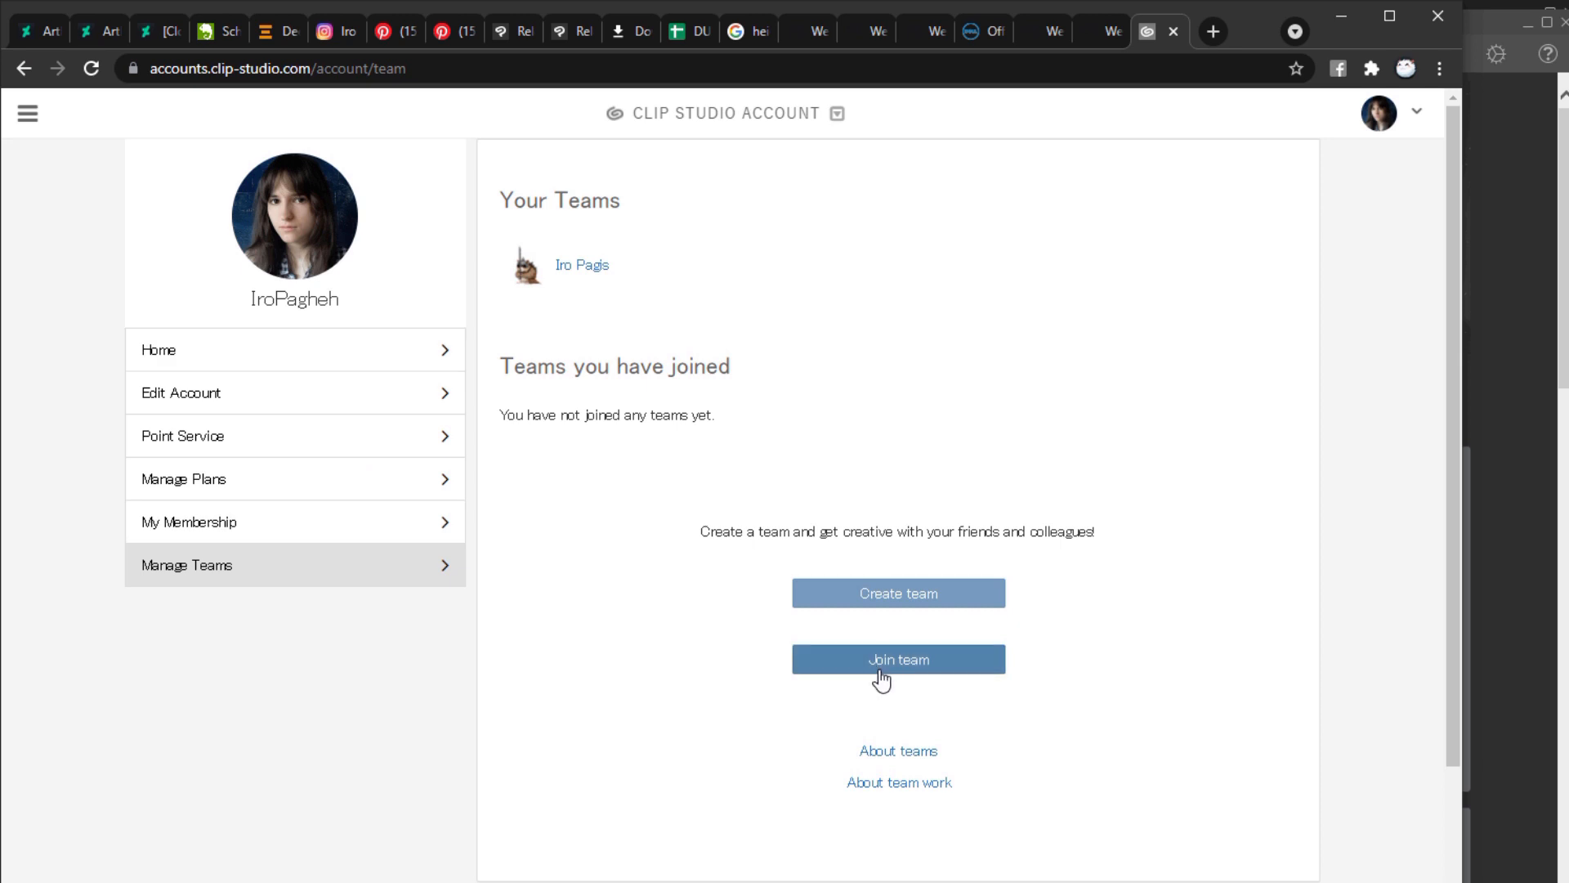
mouse_move(926, 669)
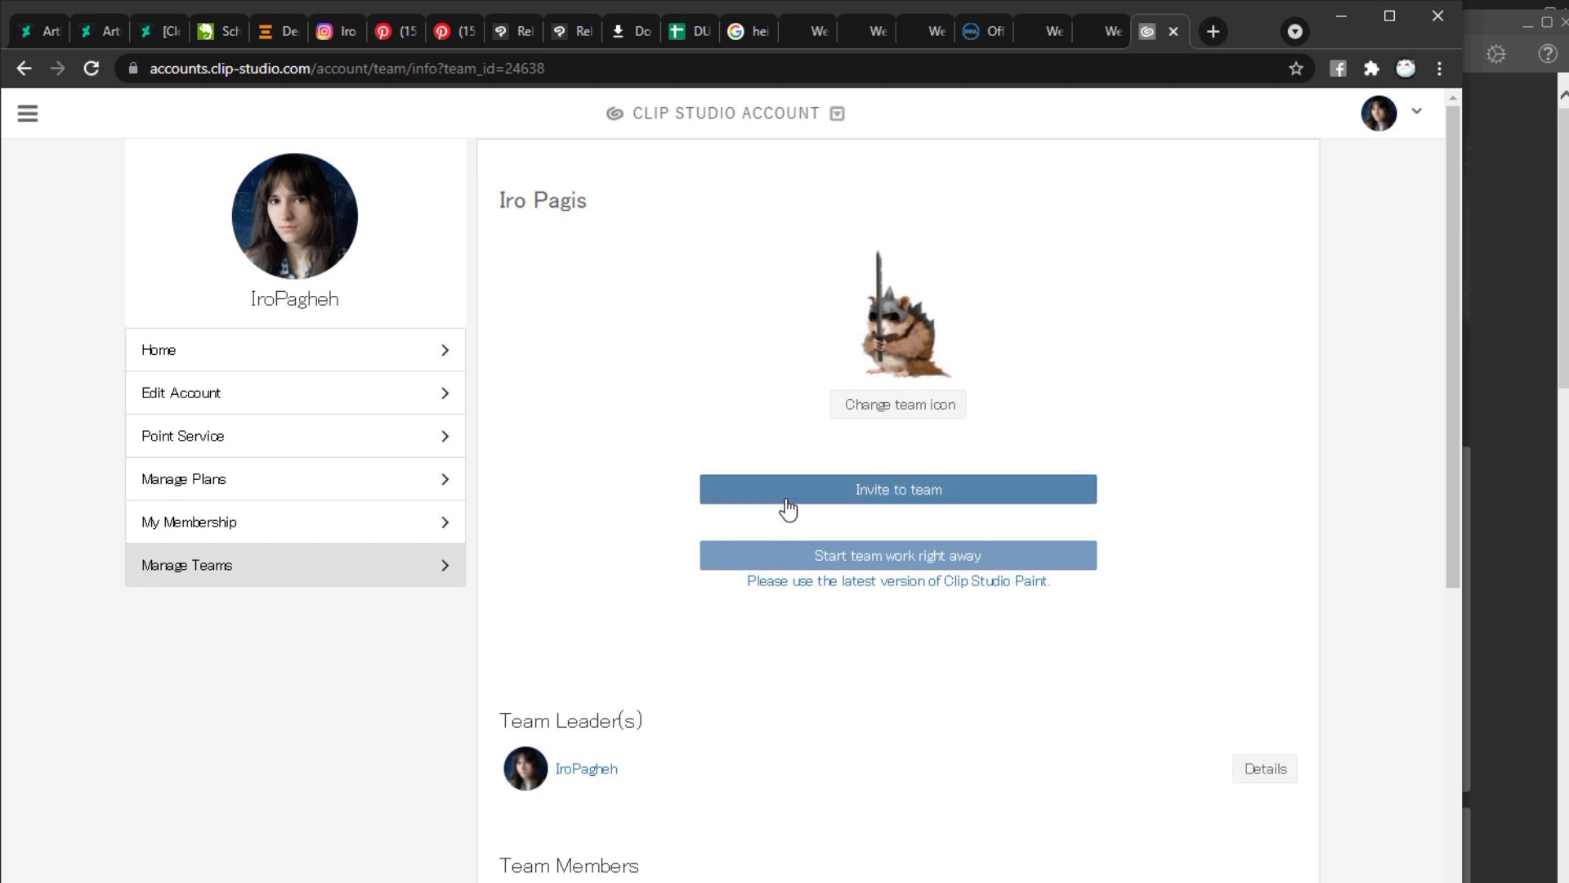
click(898, 489)
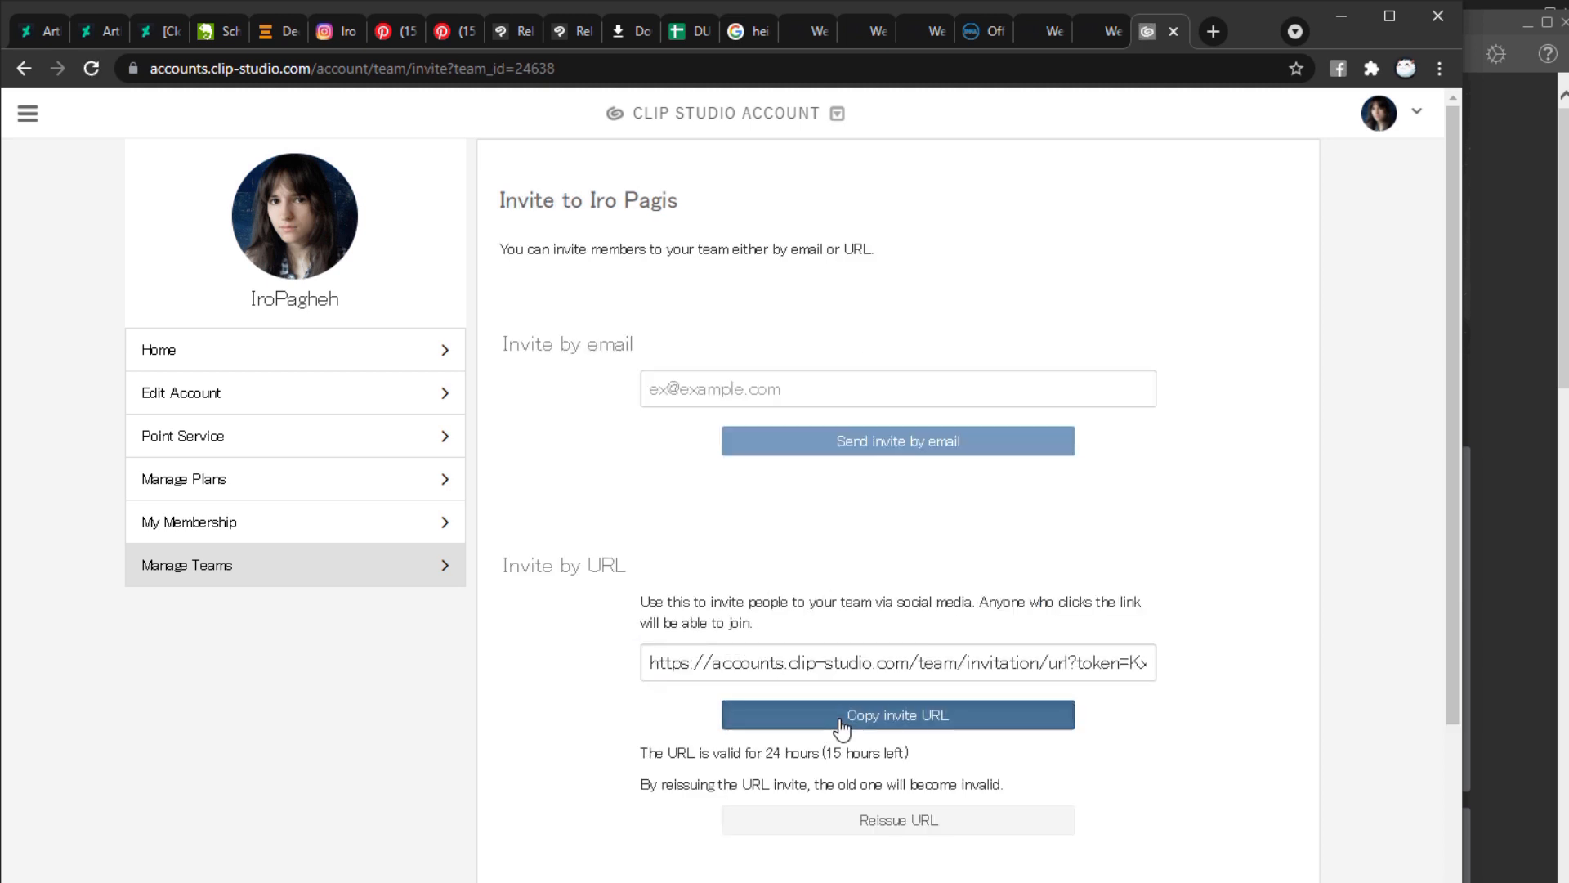
click(897, 715)
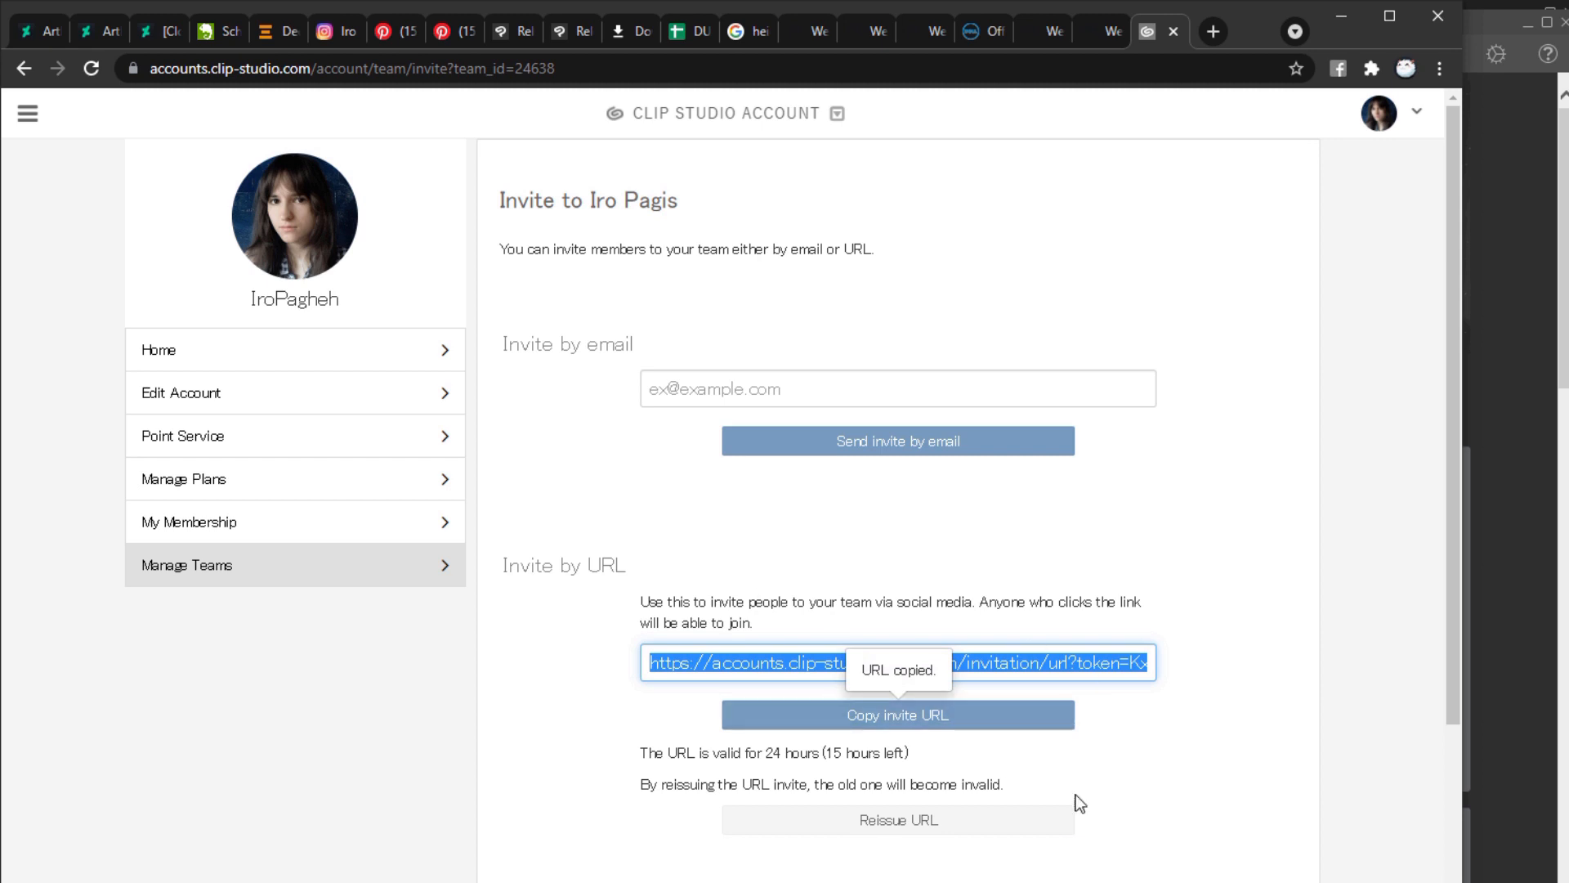
scroll(down, 3)
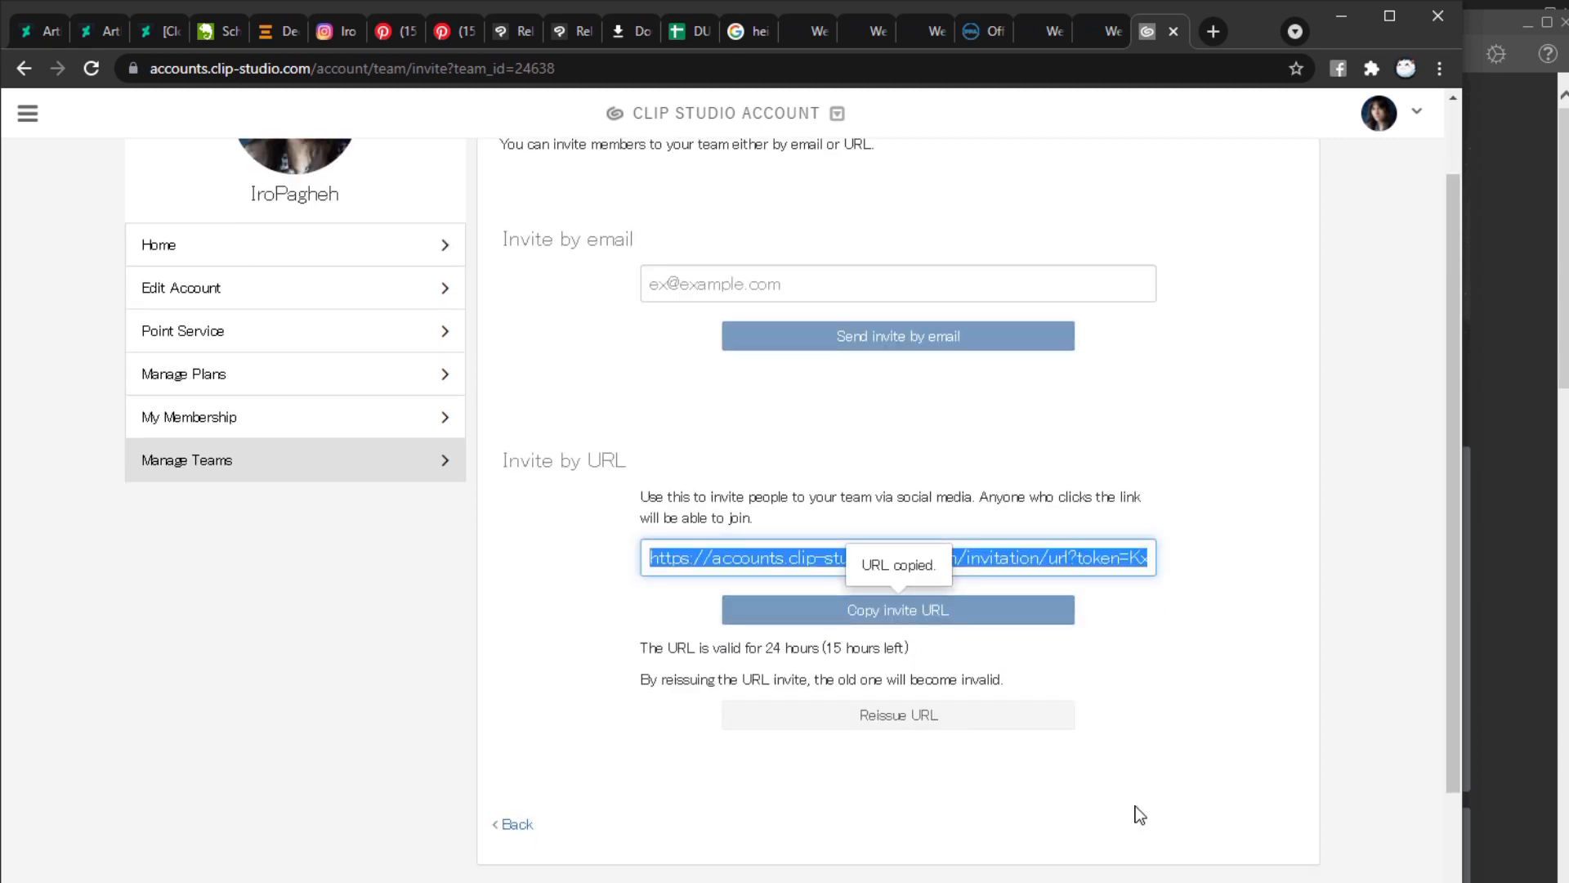